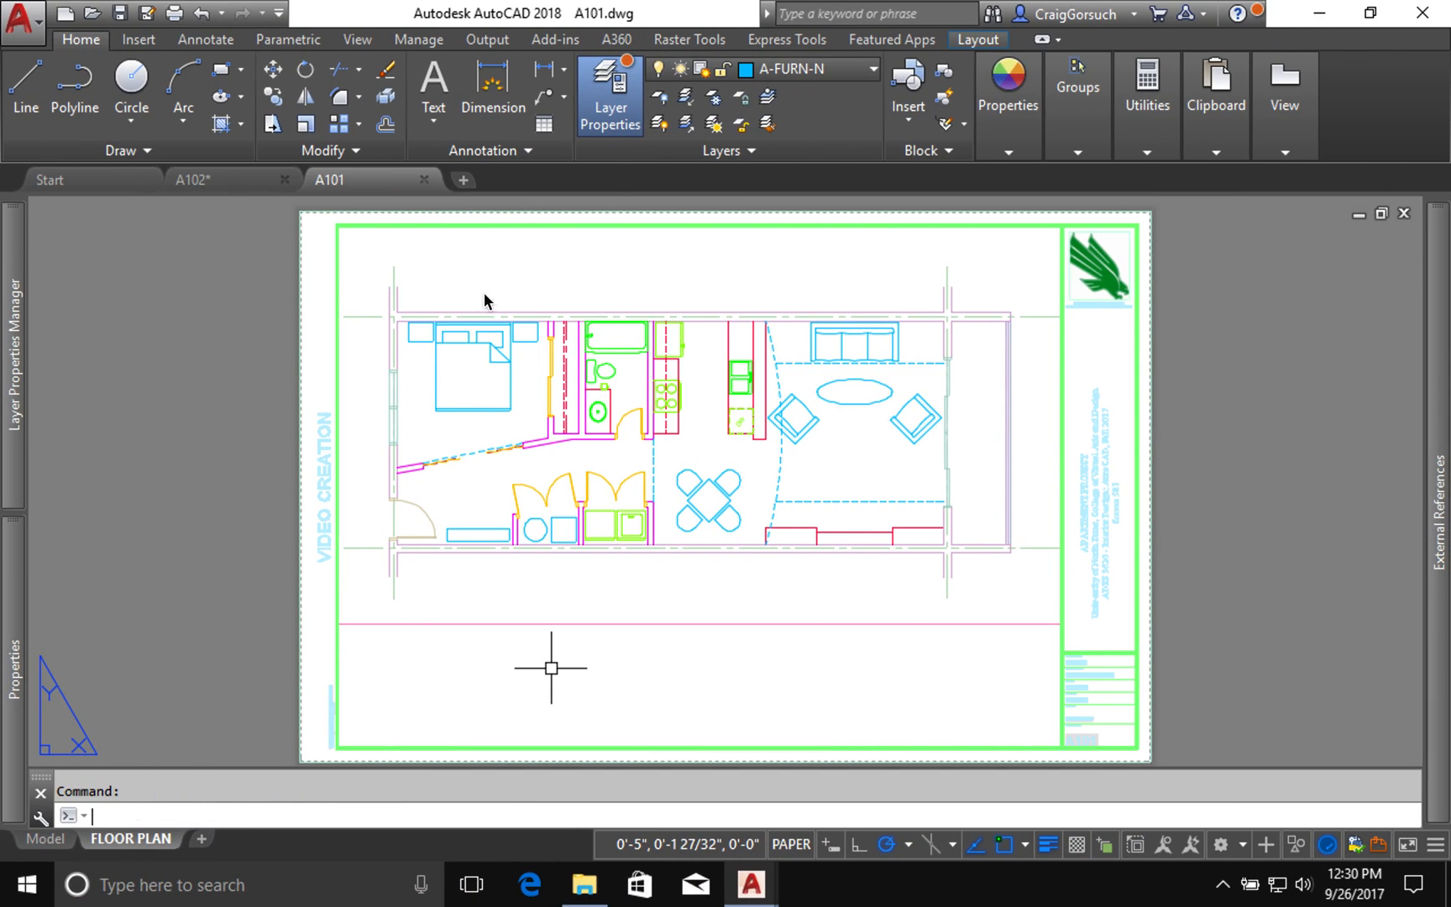
{"action": "mouse_move", "coordinate": [220, 252]}
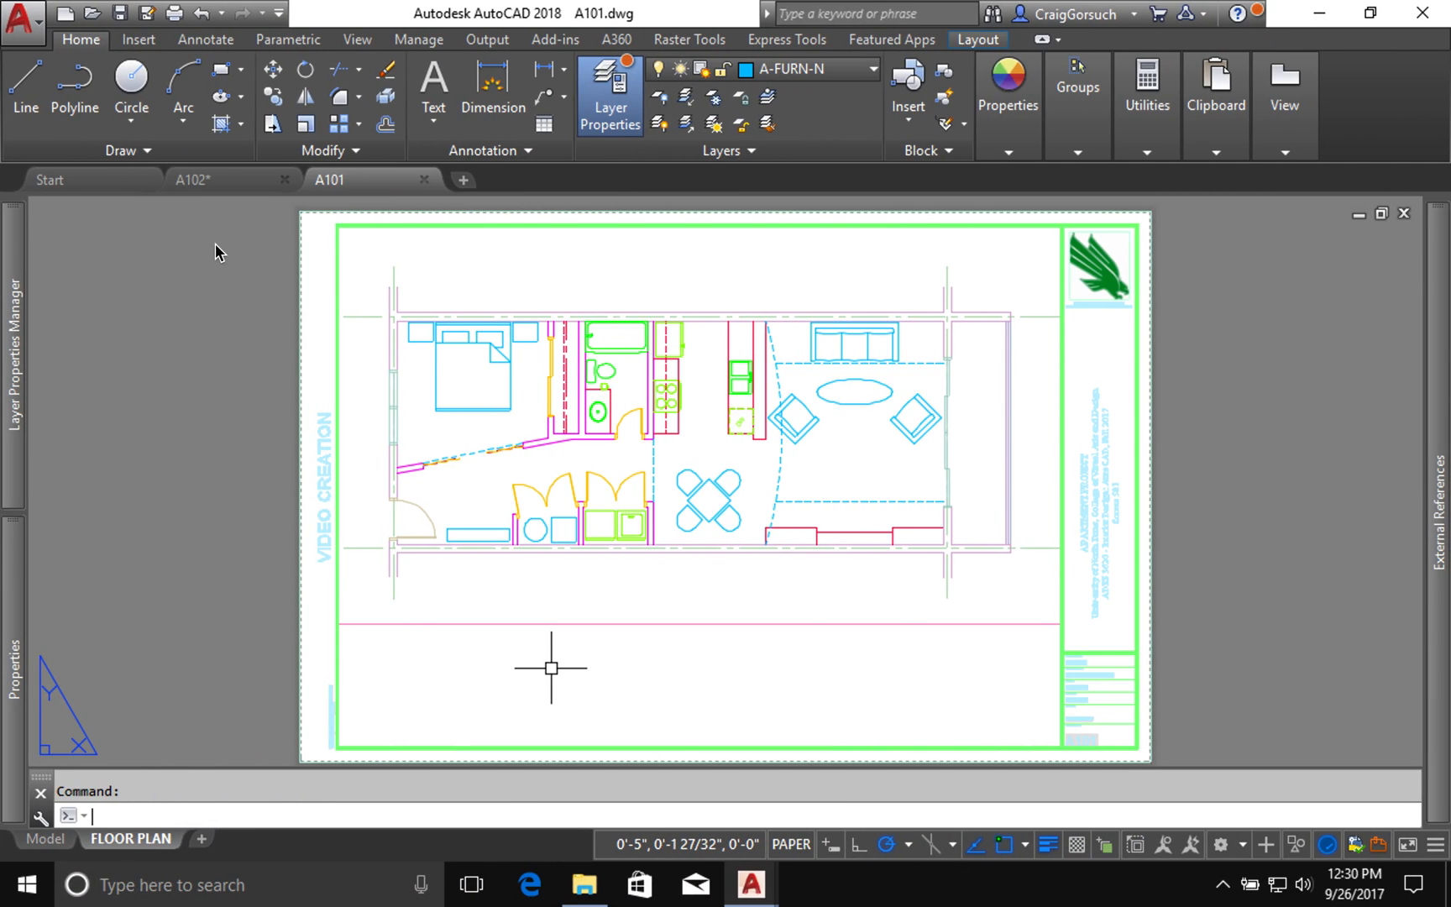
{"action": "mouse_move", "coordinate": [220, 191]}
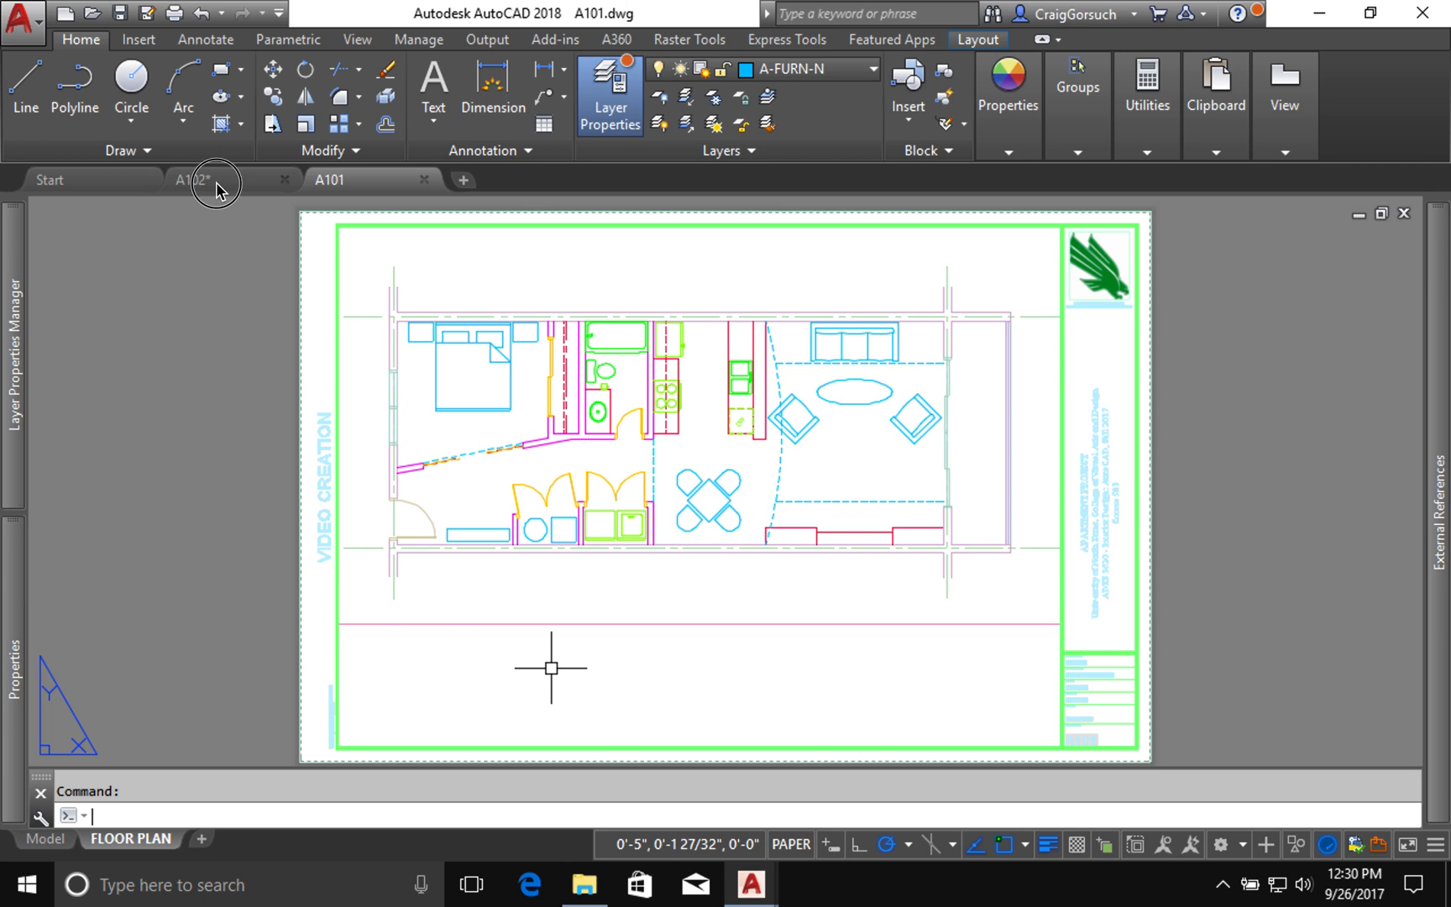
{"action": "mouse_move", "coordinate": [190, 180]}
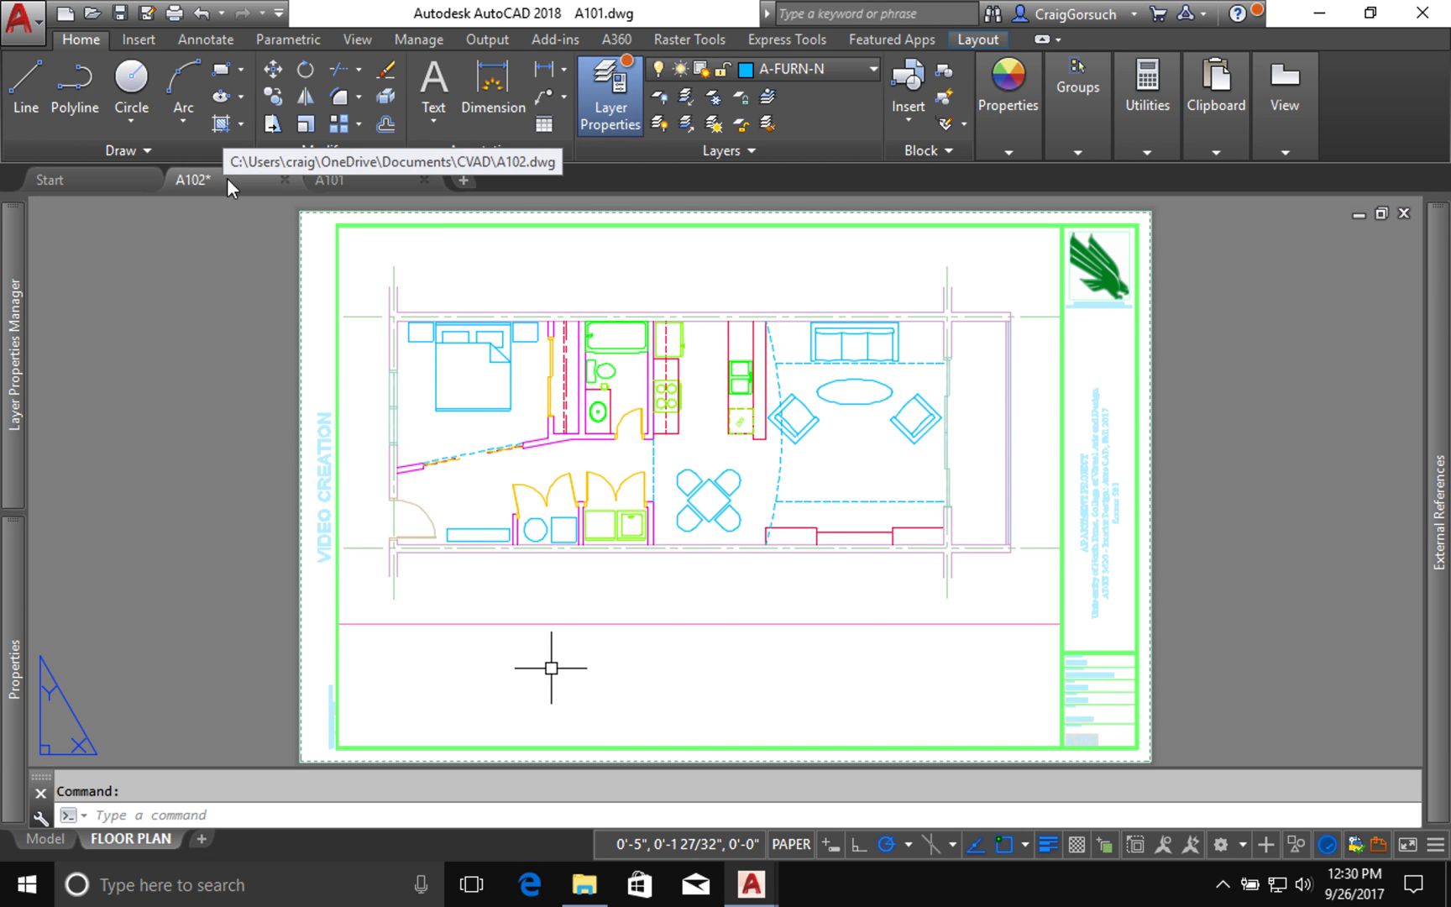
Step: Return to the A101 model tab, start OFFSET with distance 1, then cancel after hitting a locked layer
{"action": "left_click", "coordinate": [190, 180]}
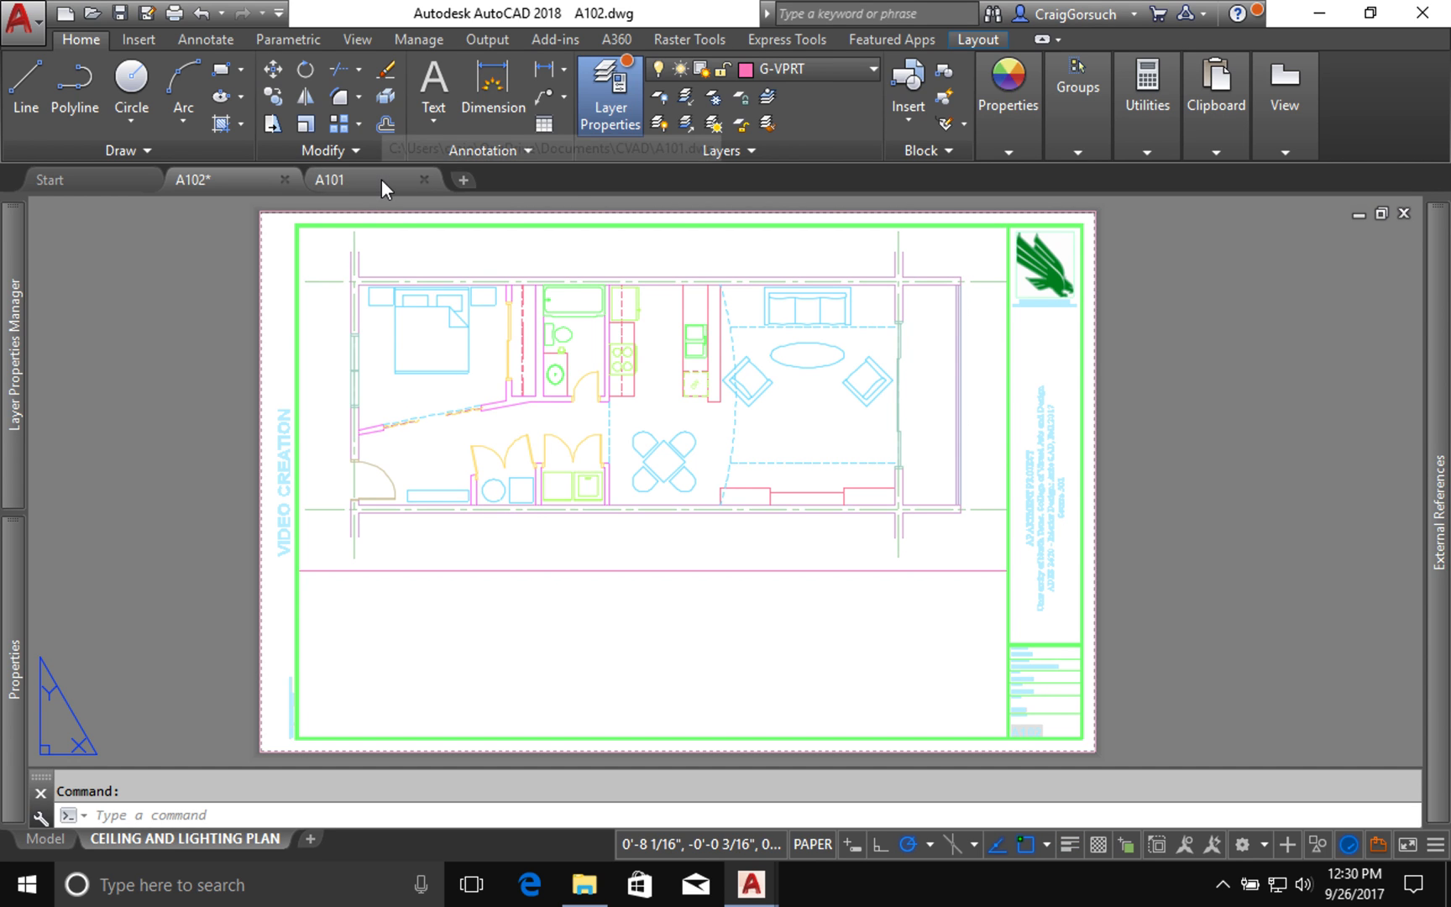
{"action": "left_click", "coordinate": [329, 179]}
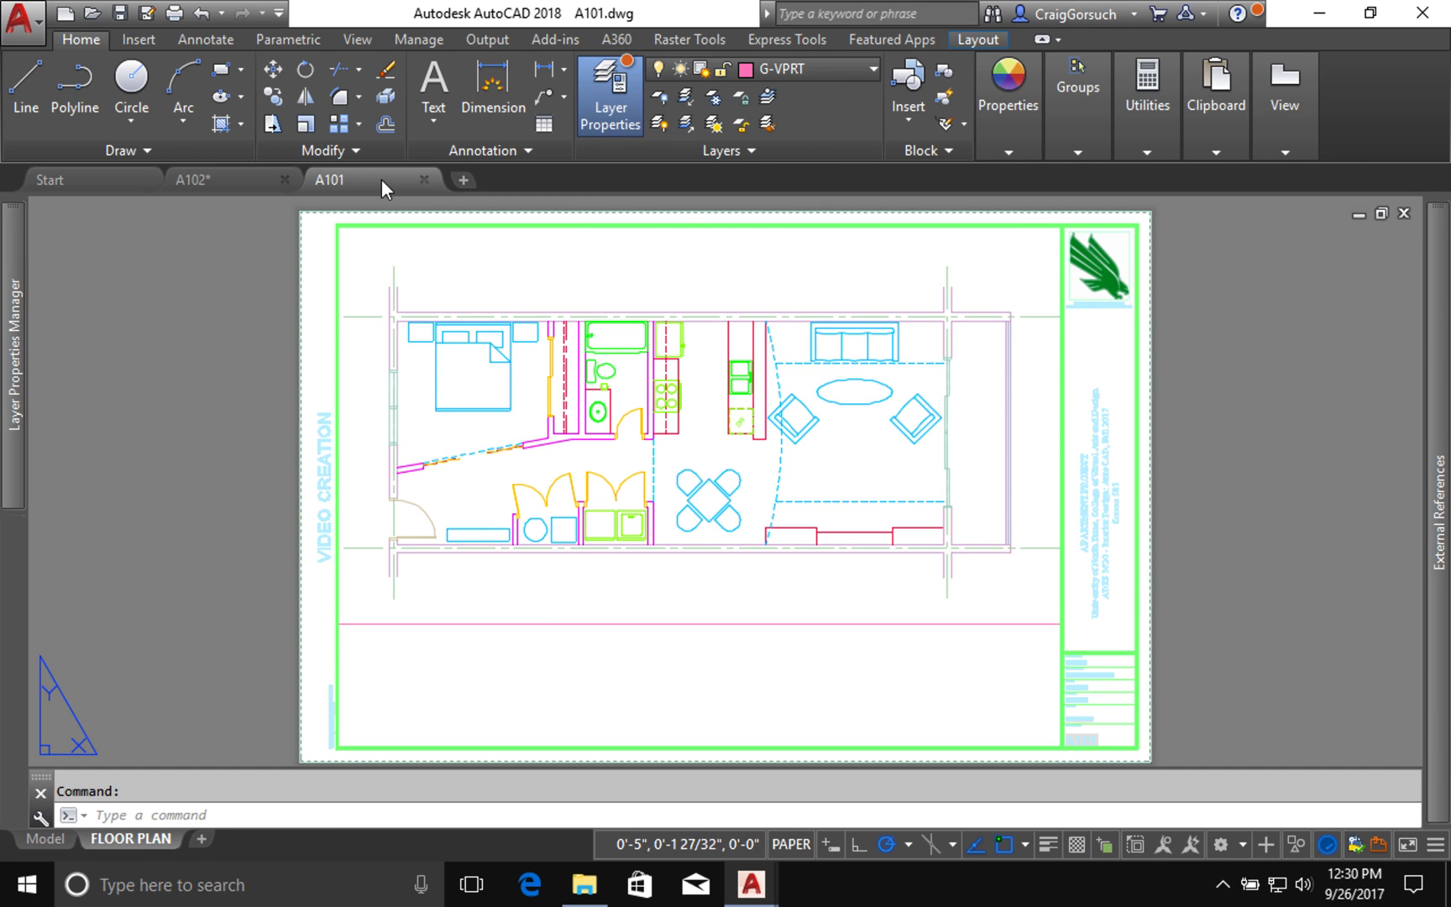
{"action": "mouse_move", "coordinate": [364, 582]}
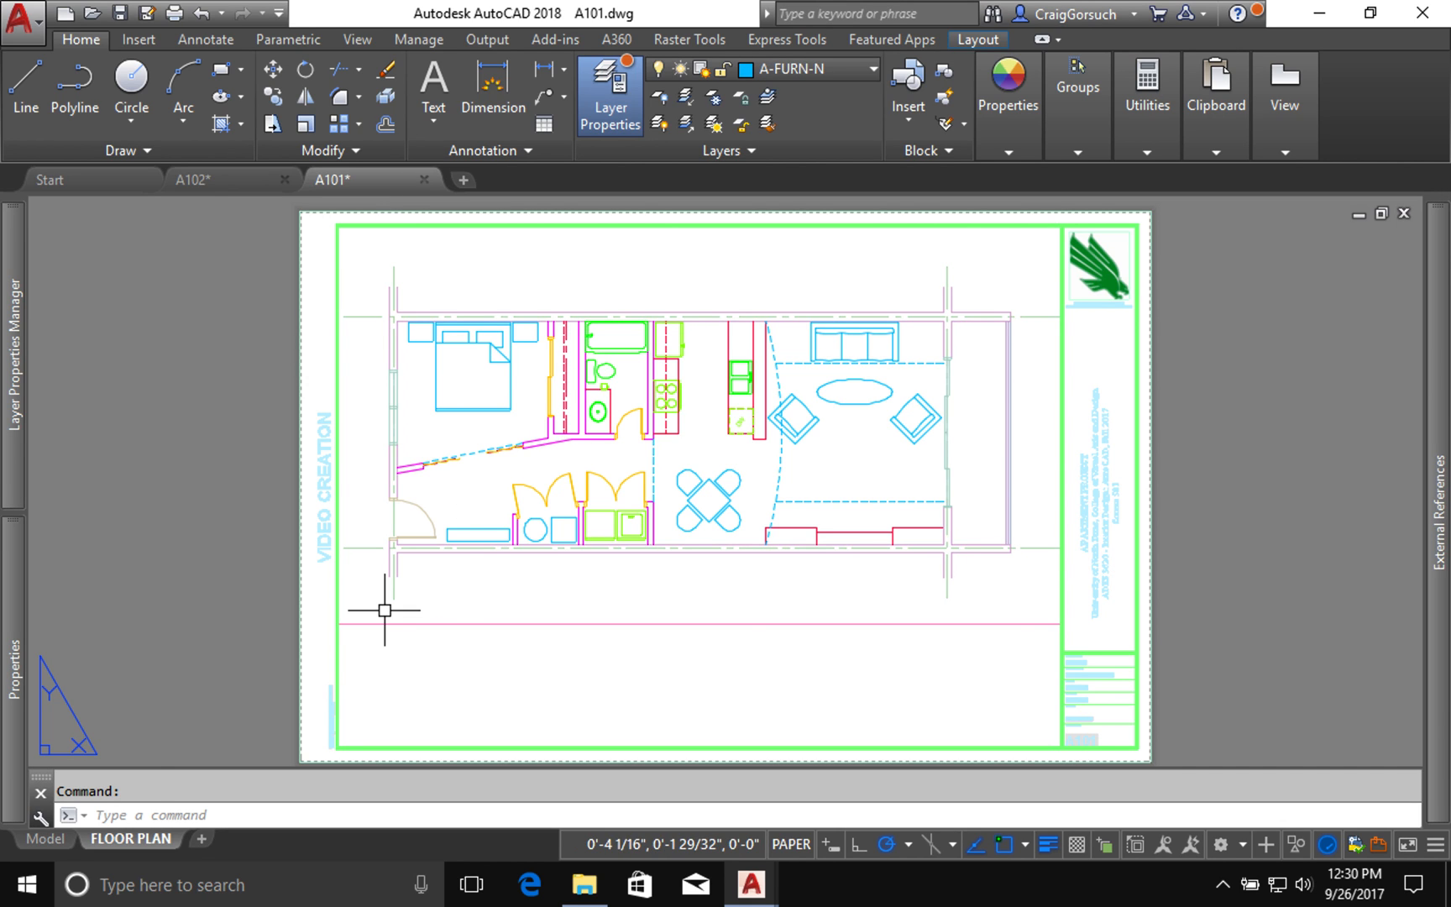
{"action": "mouse_move", "coordinate": [222, 749]}
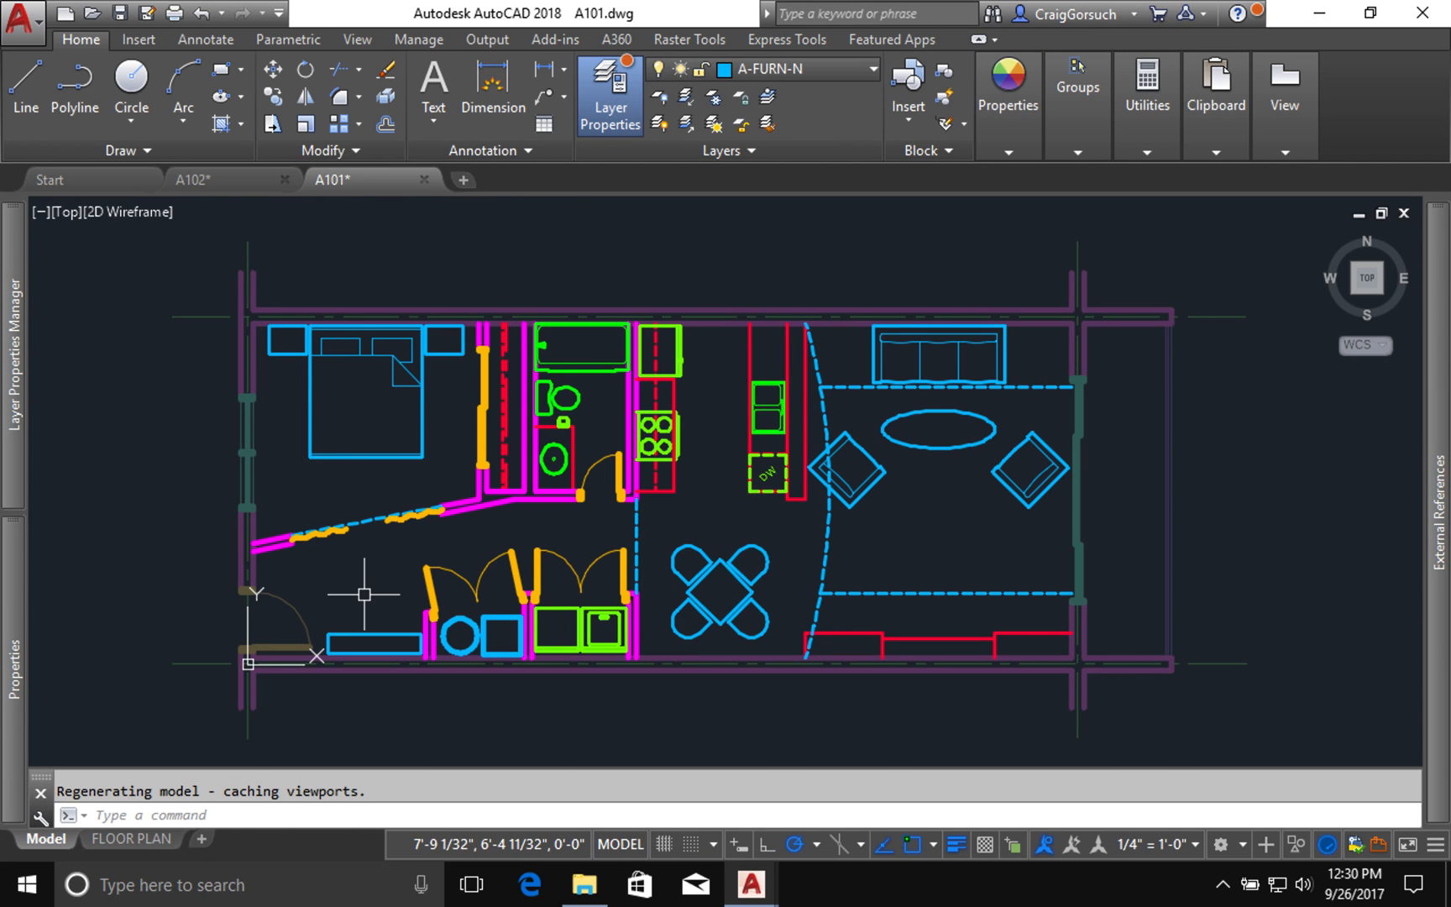
{"action": "mouse_move", "coordinate": [556, 265]}
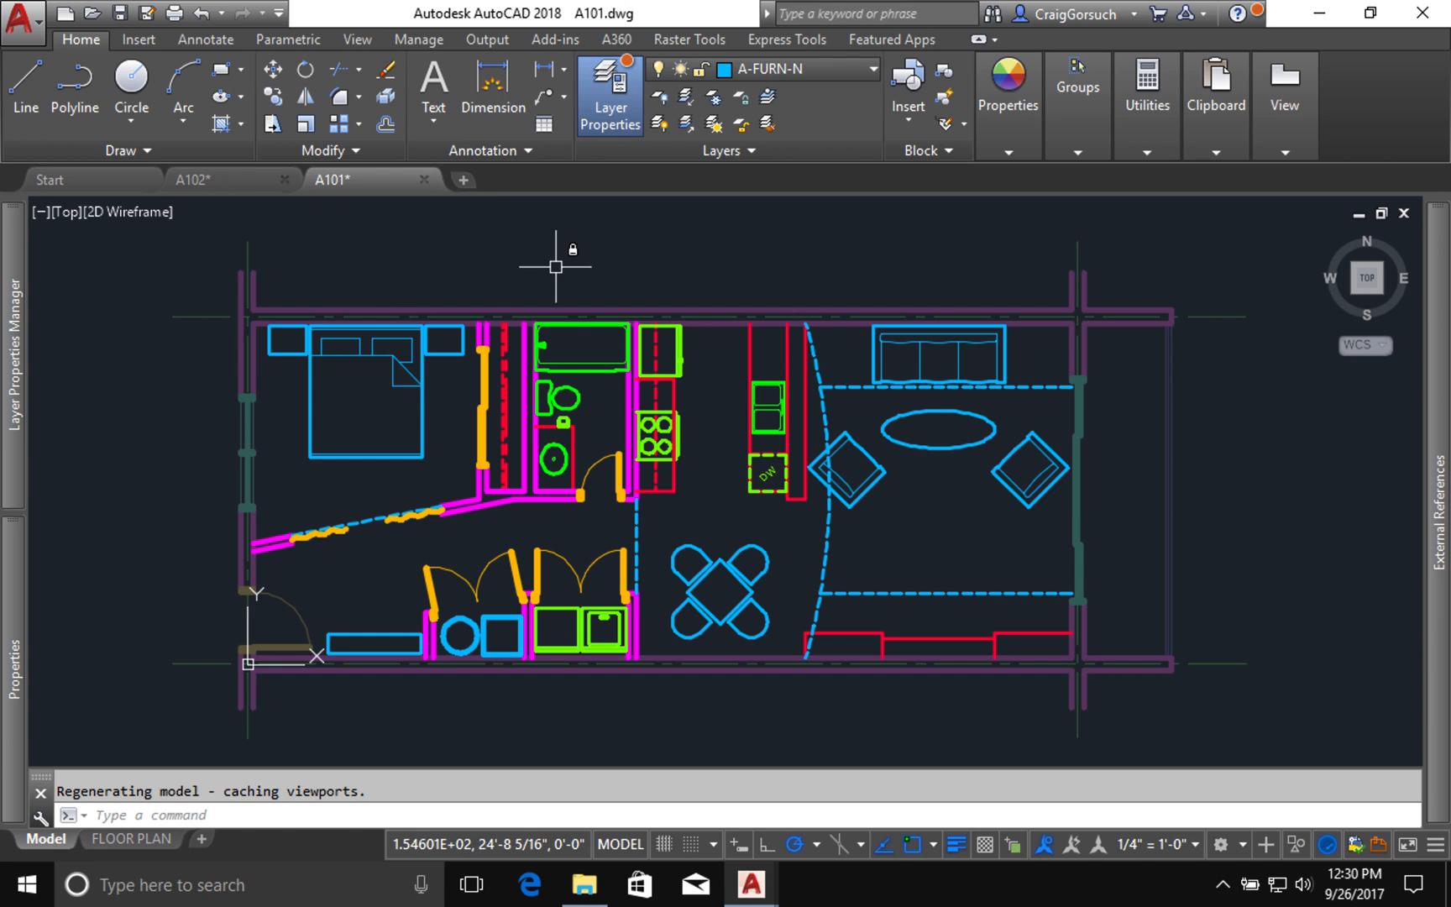
{"action": "type", "text": "o"}
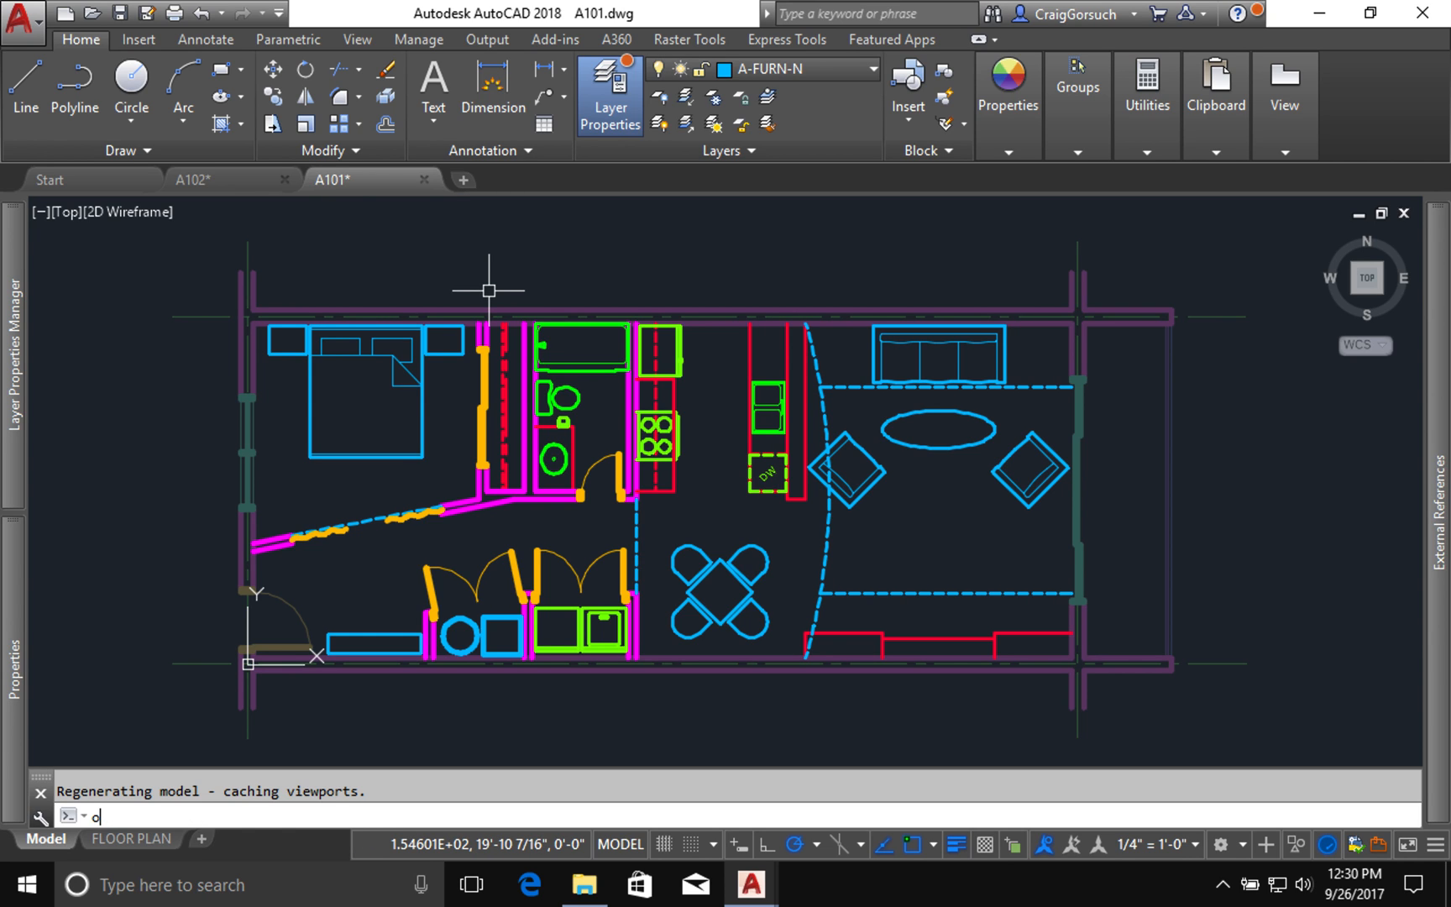
{"action": "key", "text": "Return"}
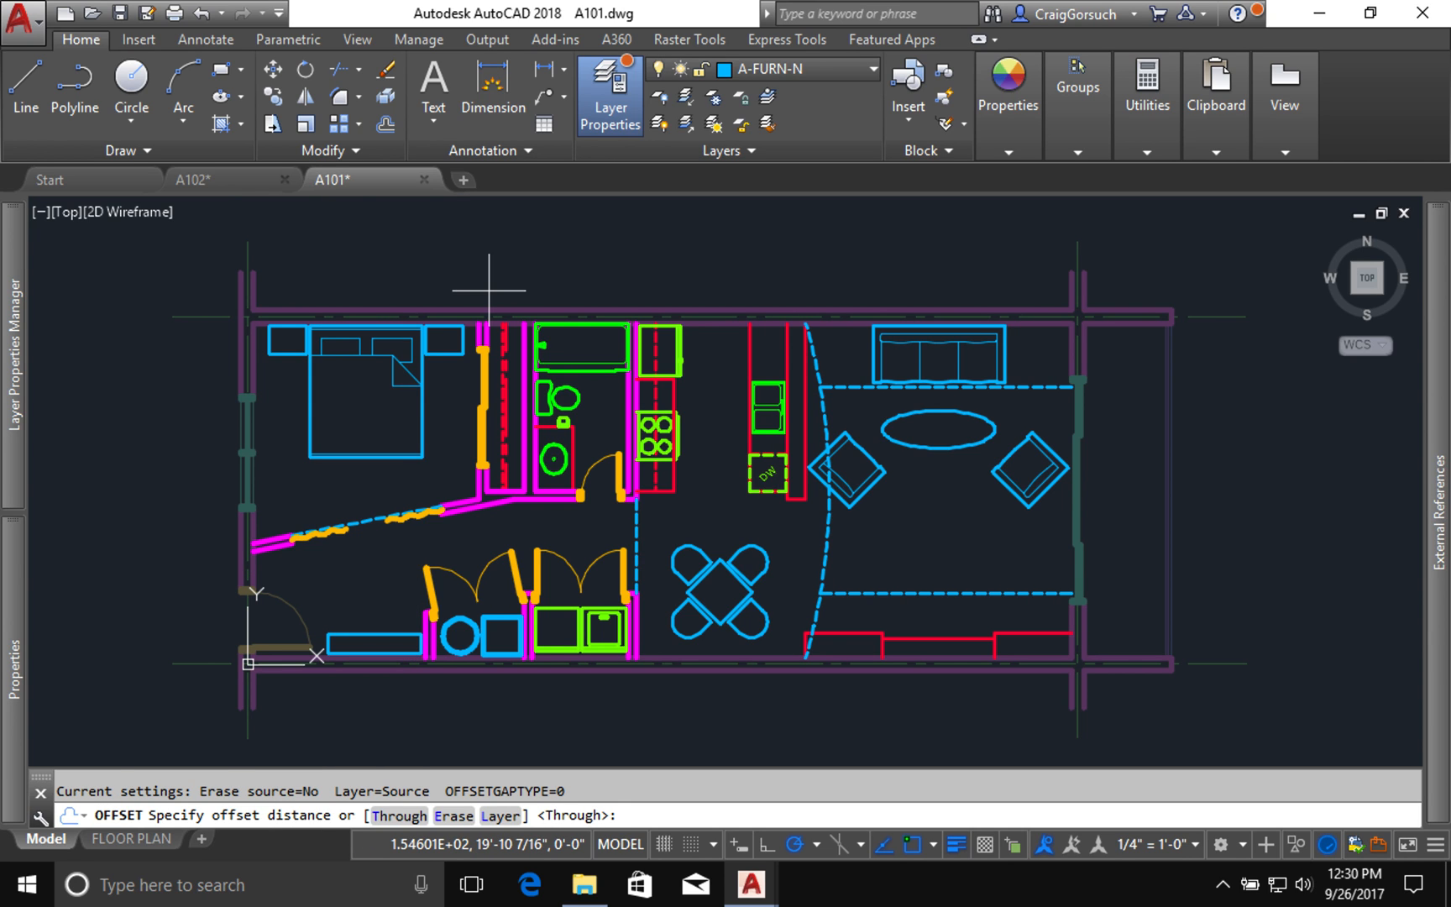
{"action": "mouse_move", "coordinate": [388, 257]}
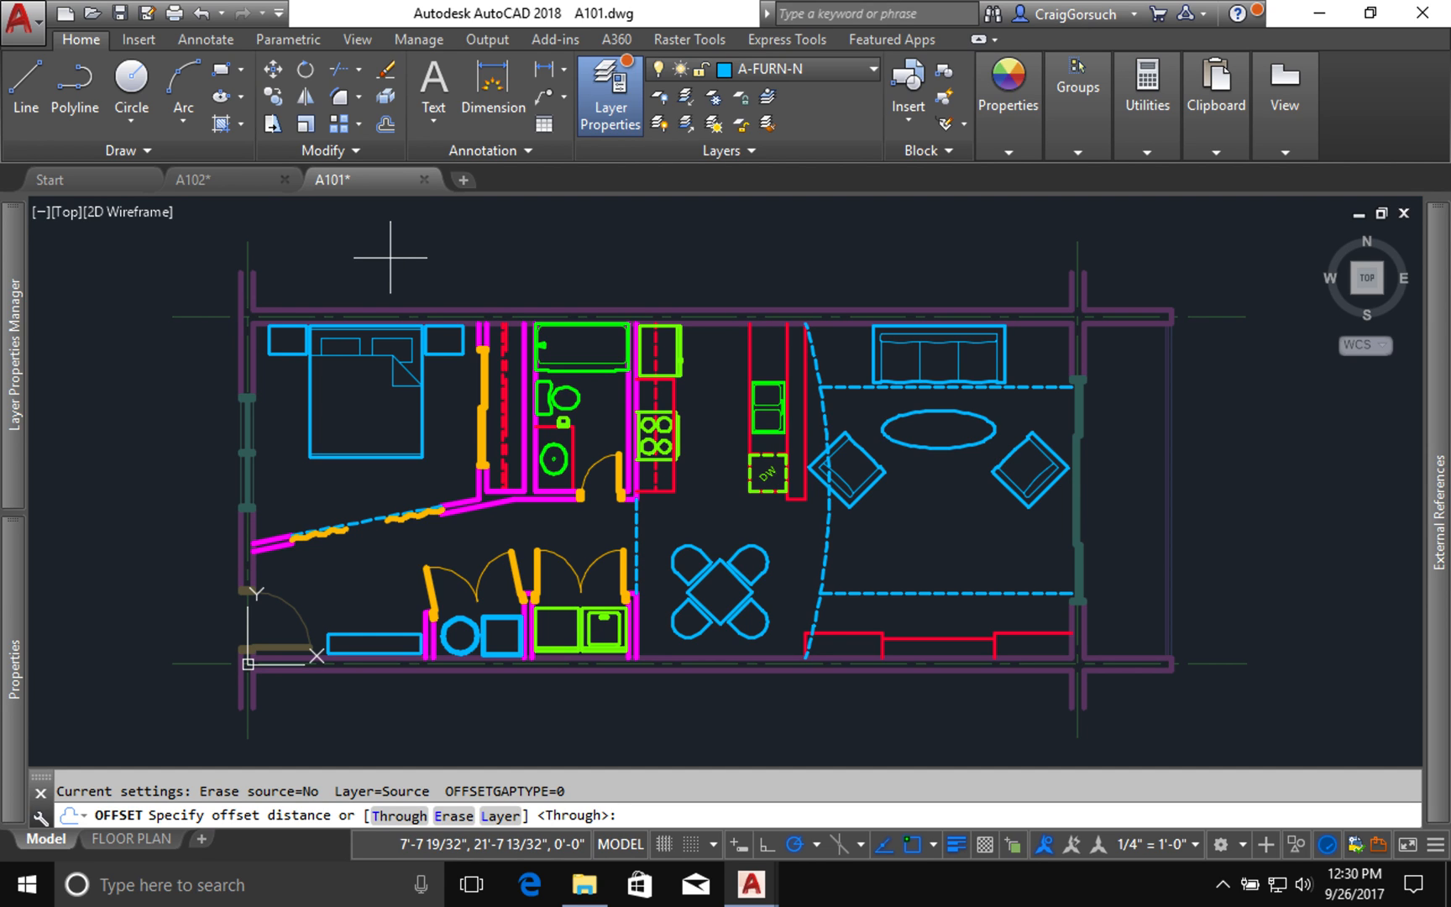
{"action": "type", "text": "1"}
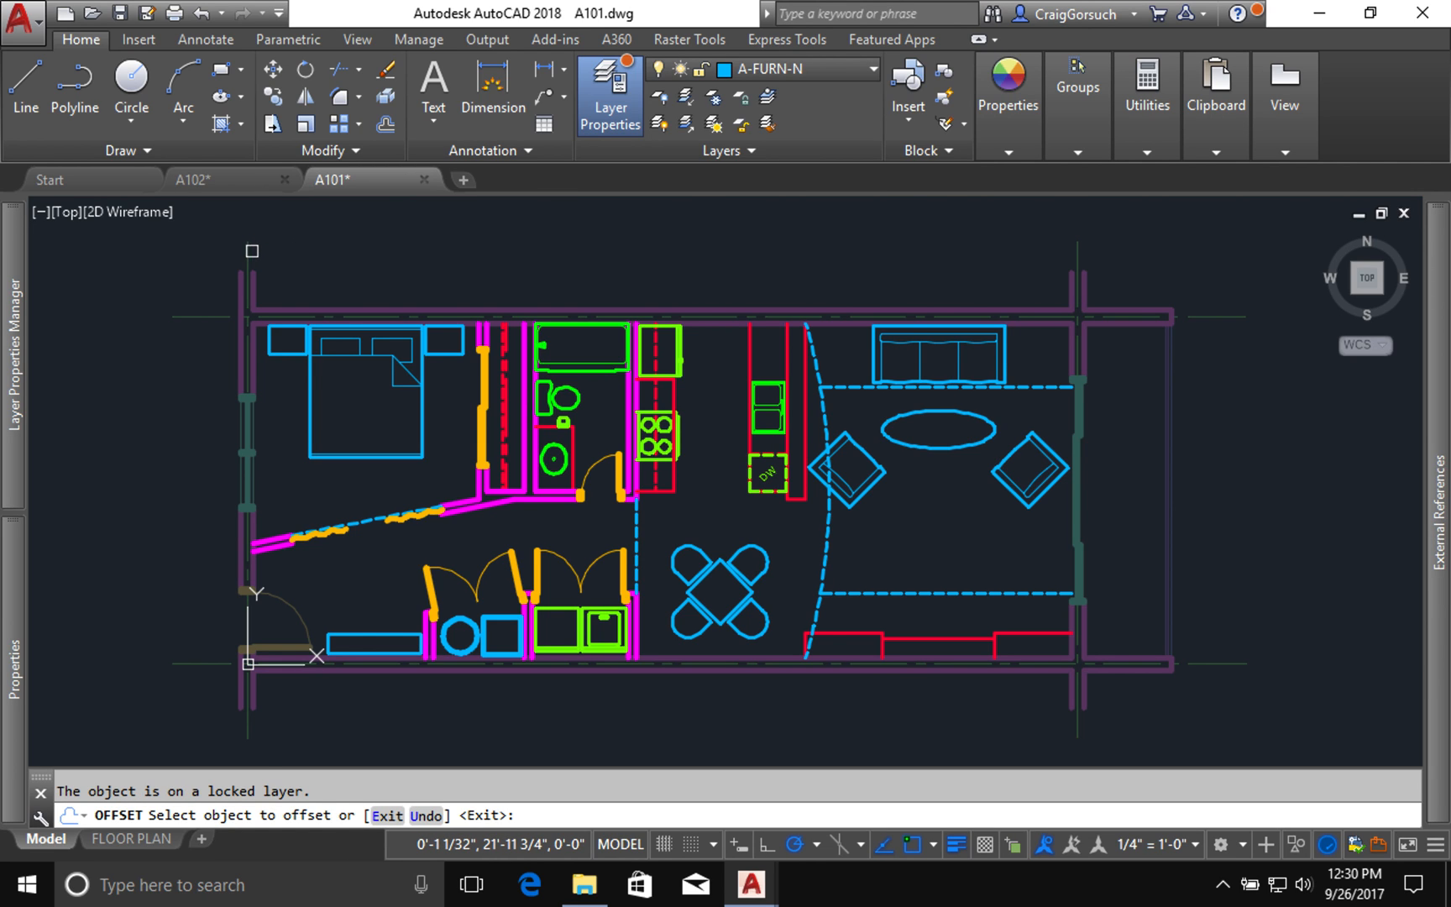
{"action": "key", "text": "Escape"}
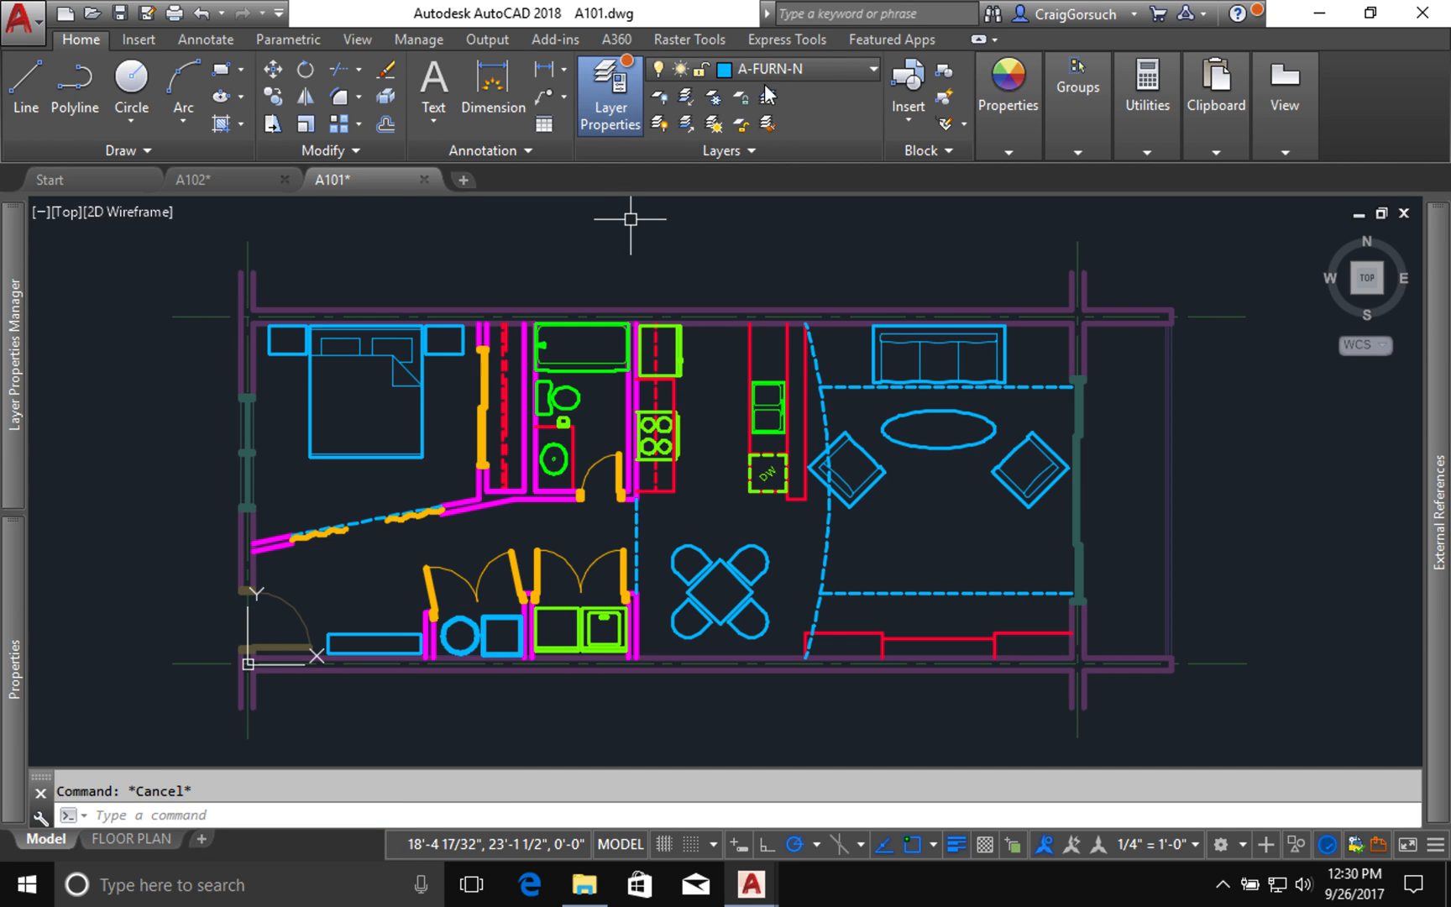
Step: Open and close the Home tab Layer dropdown without changing the current layer
{"action": "left_click", "coordinate": [870, 69]}
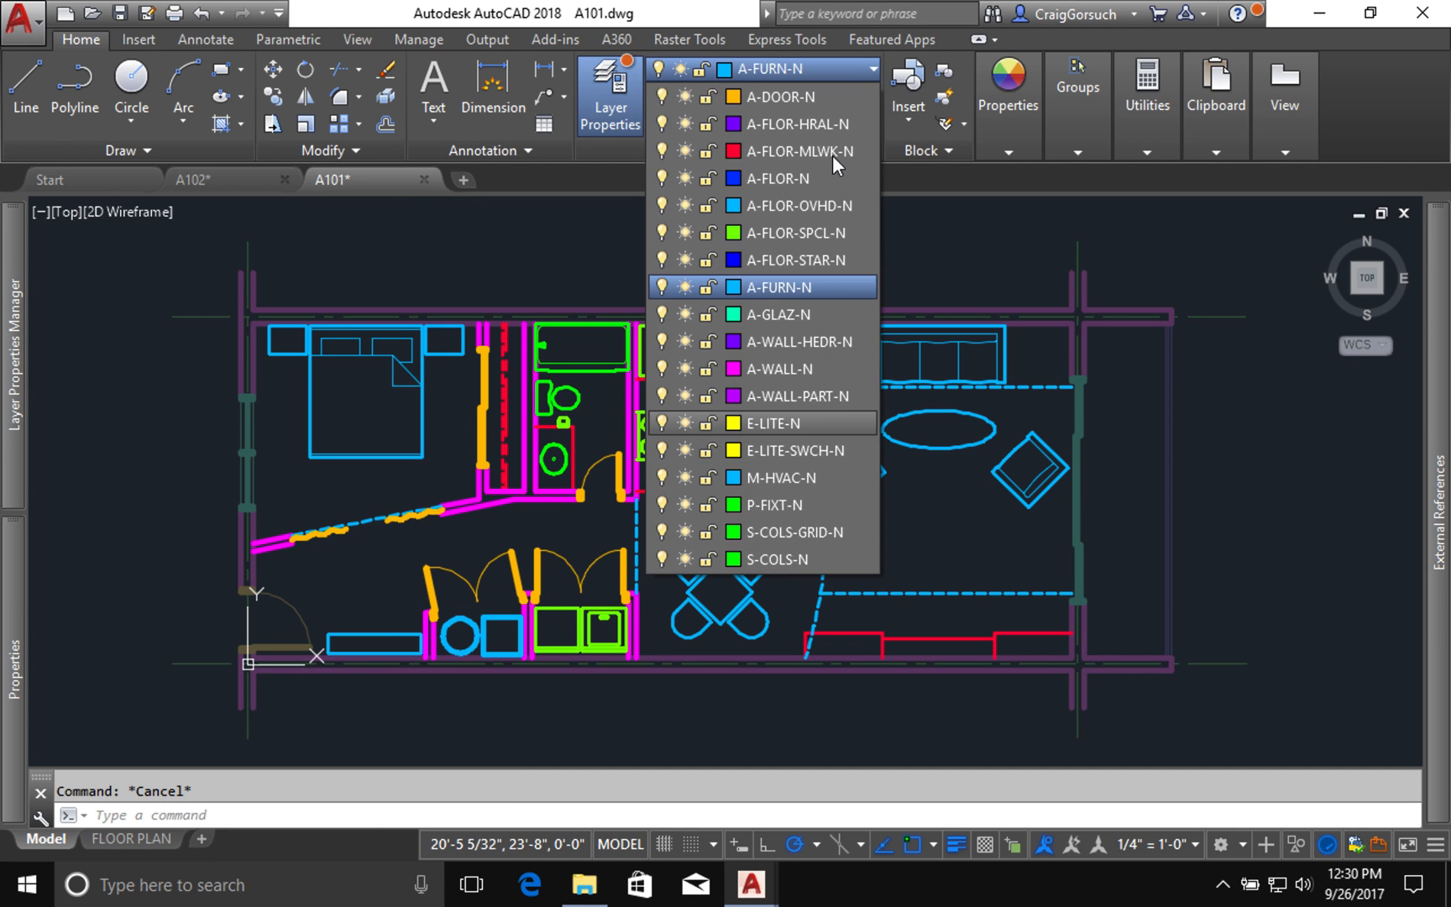
{"action": "mouse_move", "coordinate": [782, 450]}
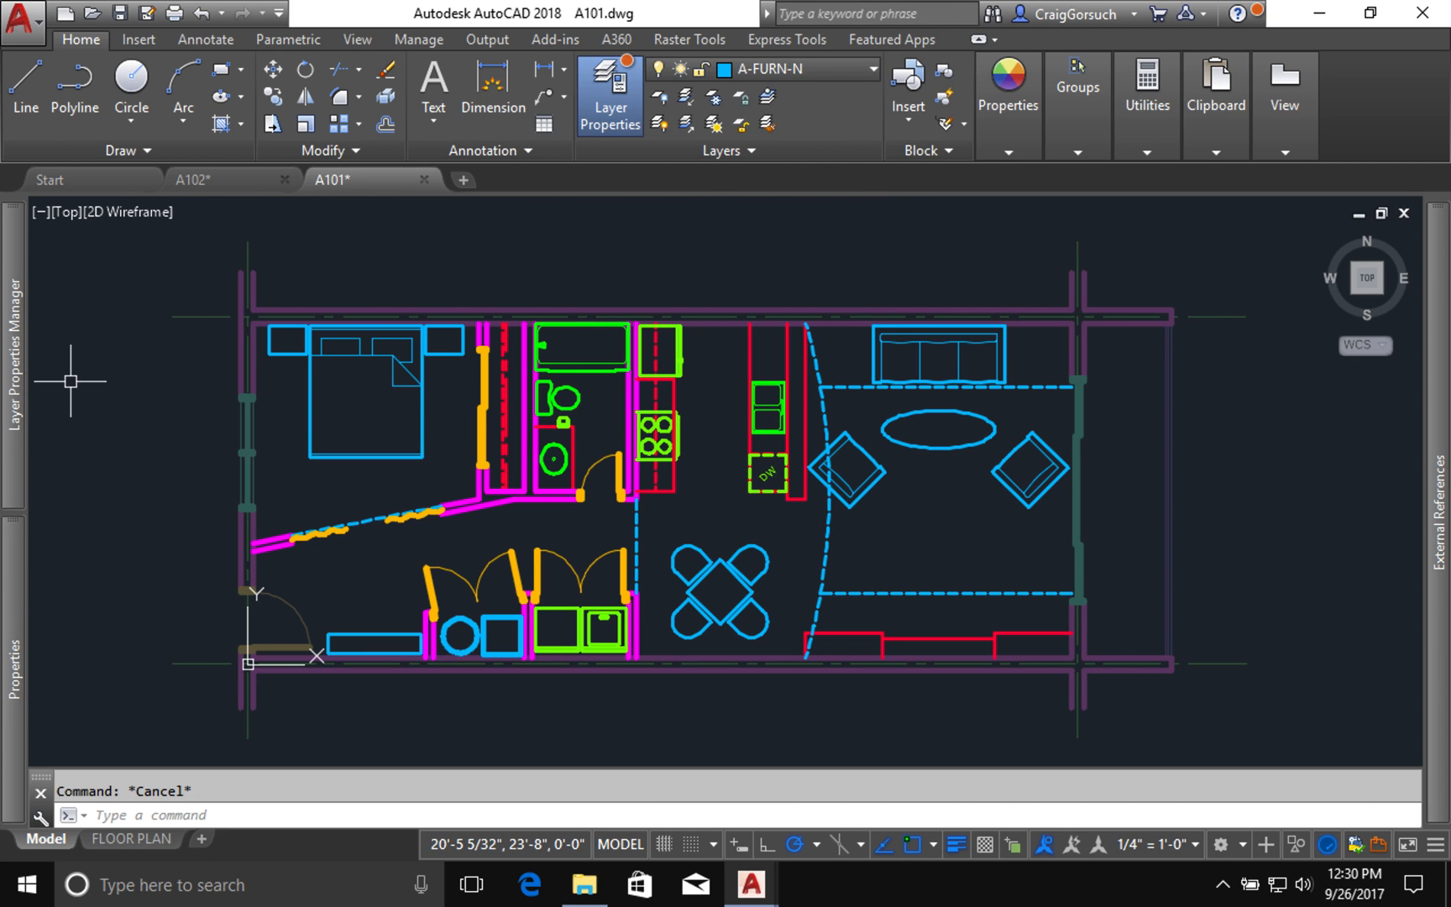
{"action": "left_click", "coordinate": [865, 69]}
{"action": "type", "text": "New Construction"}
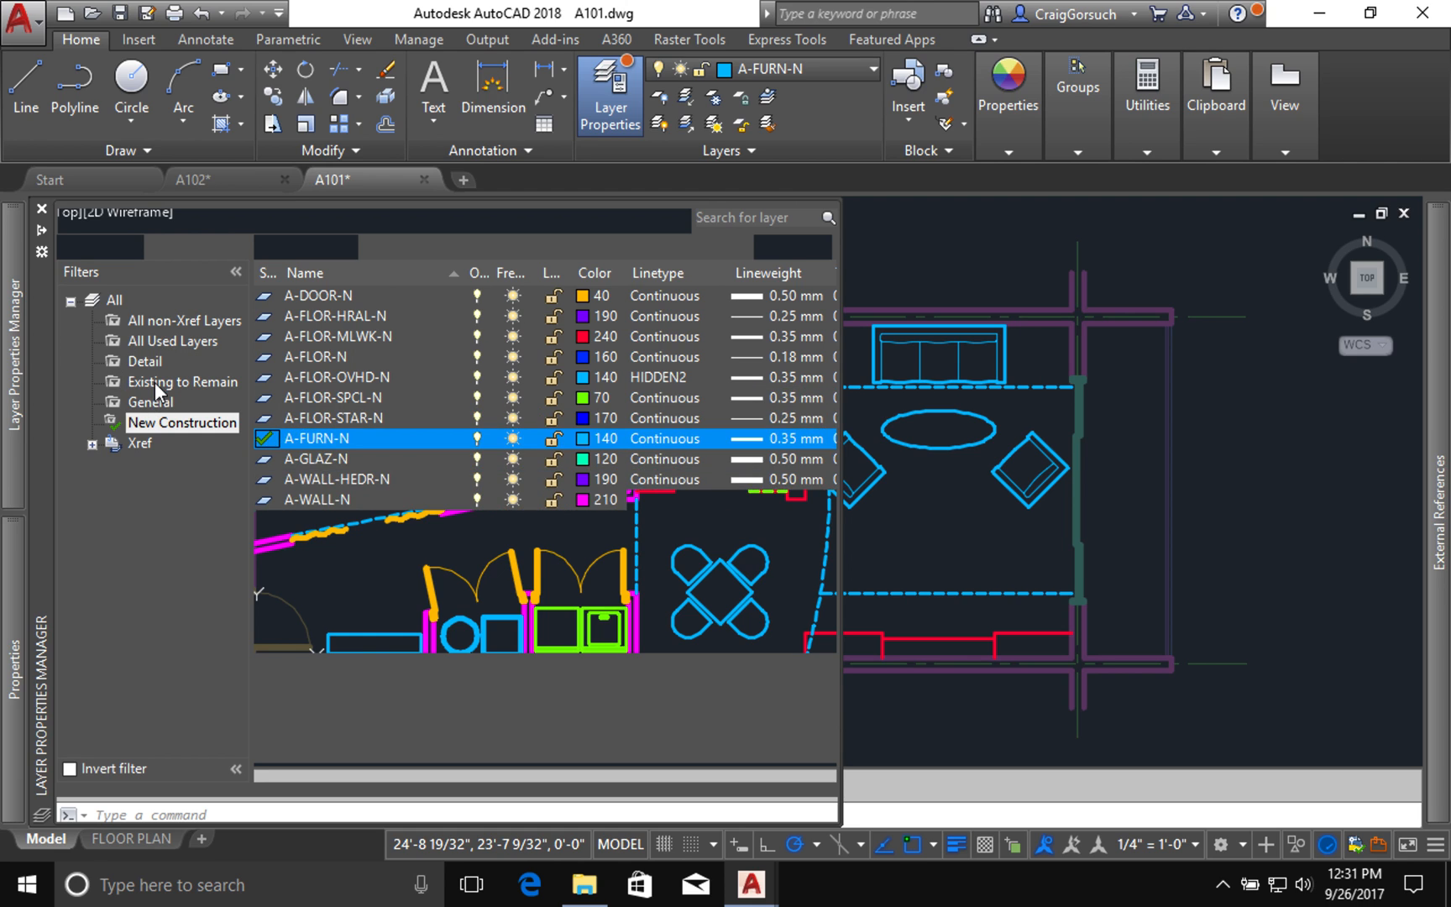
Step: Apply the Existing to Remain filter so the palette lists only its 17 layers
{"action": "left_click", "coordinate": [181, 381]}
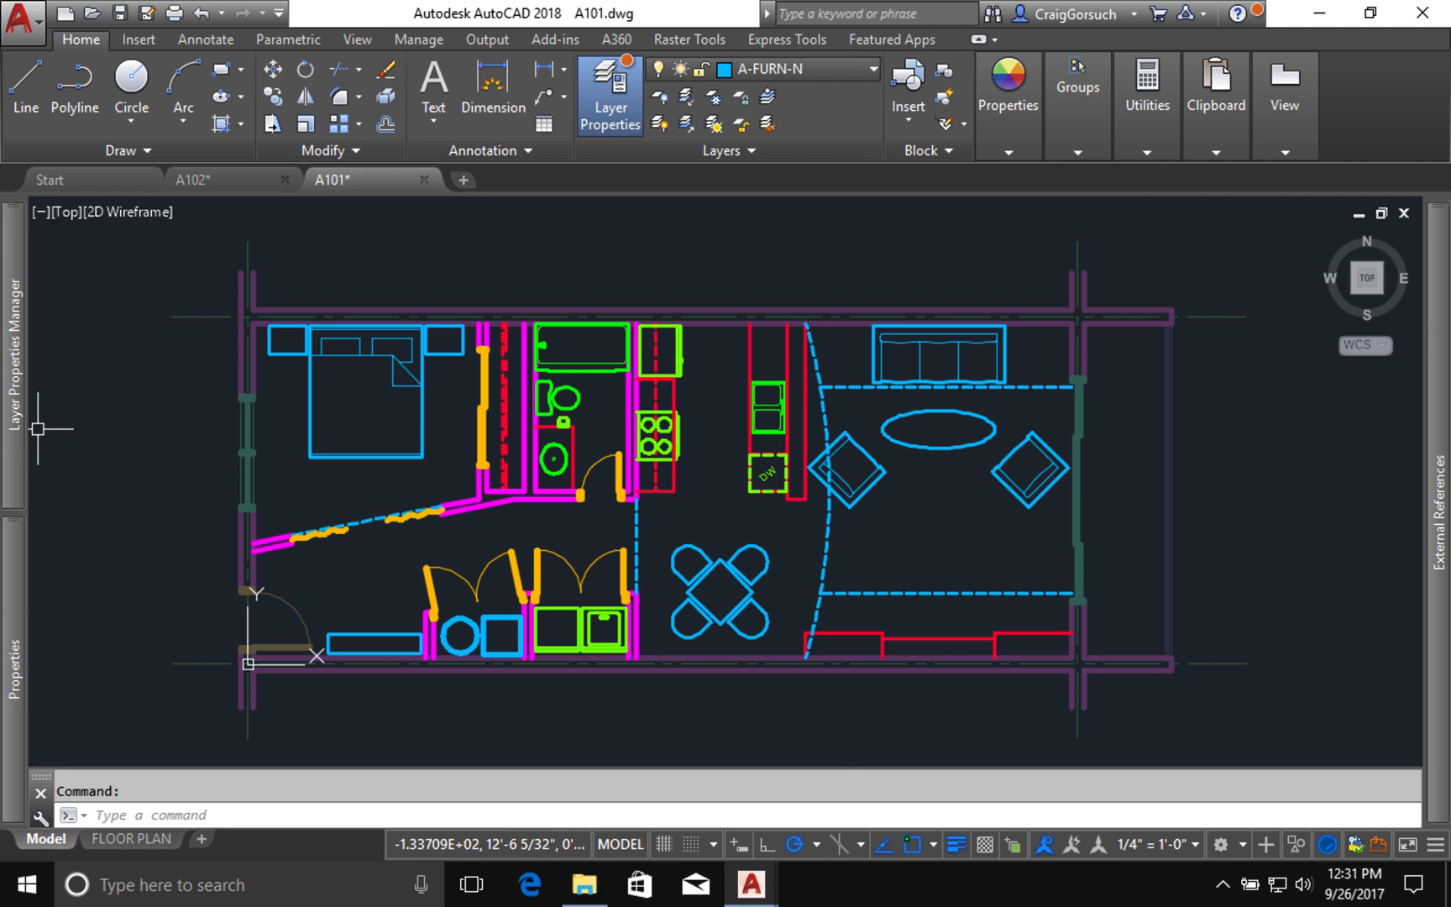
{"action": "left_click", "coordinate": [610, 92]}
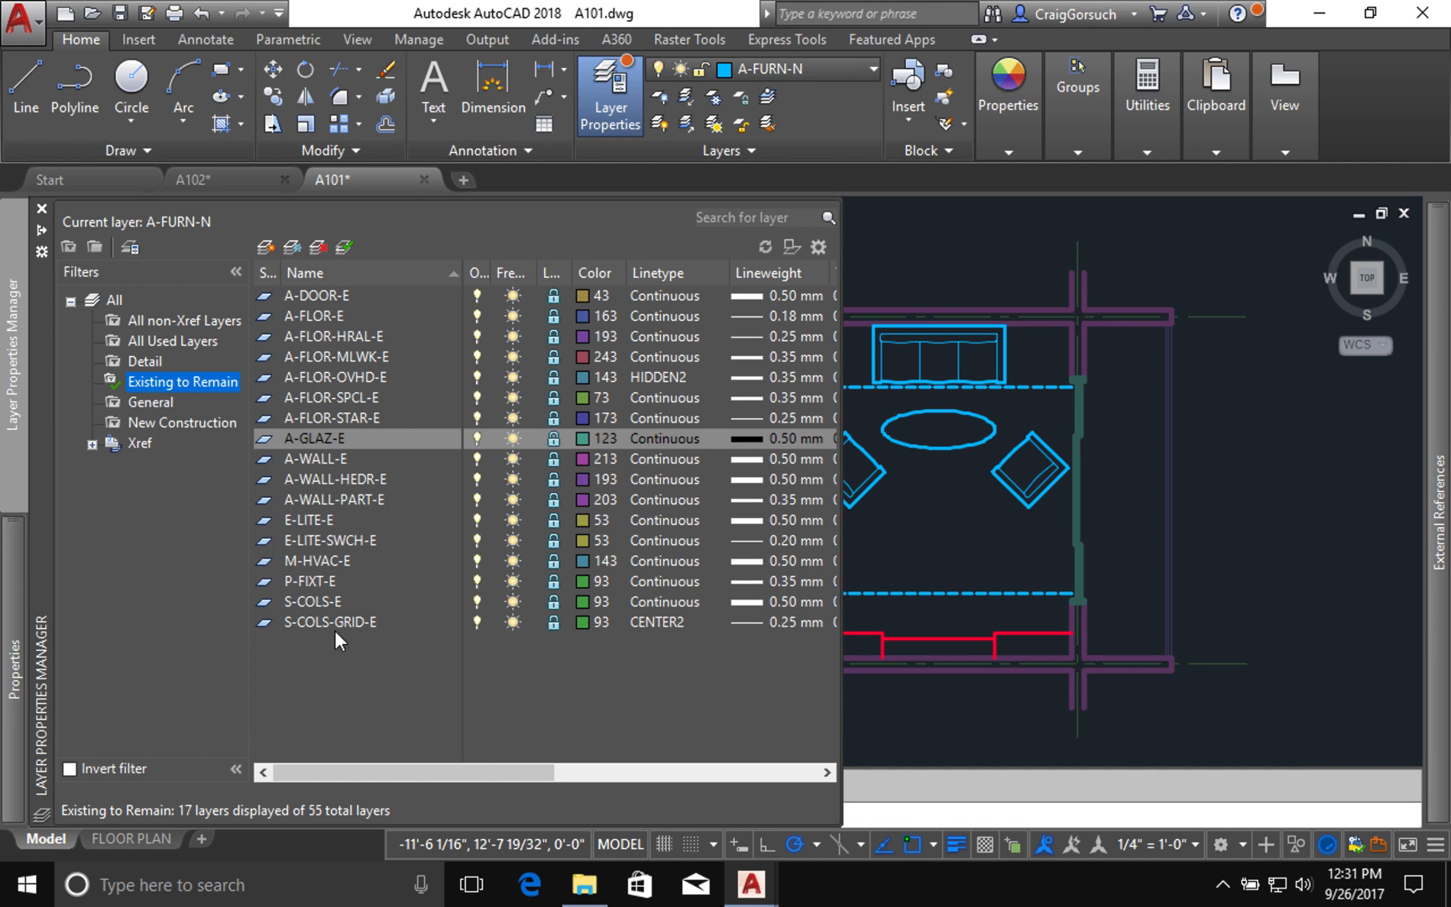
{"action": "mouse_move", "coordinate": [335, 632]}
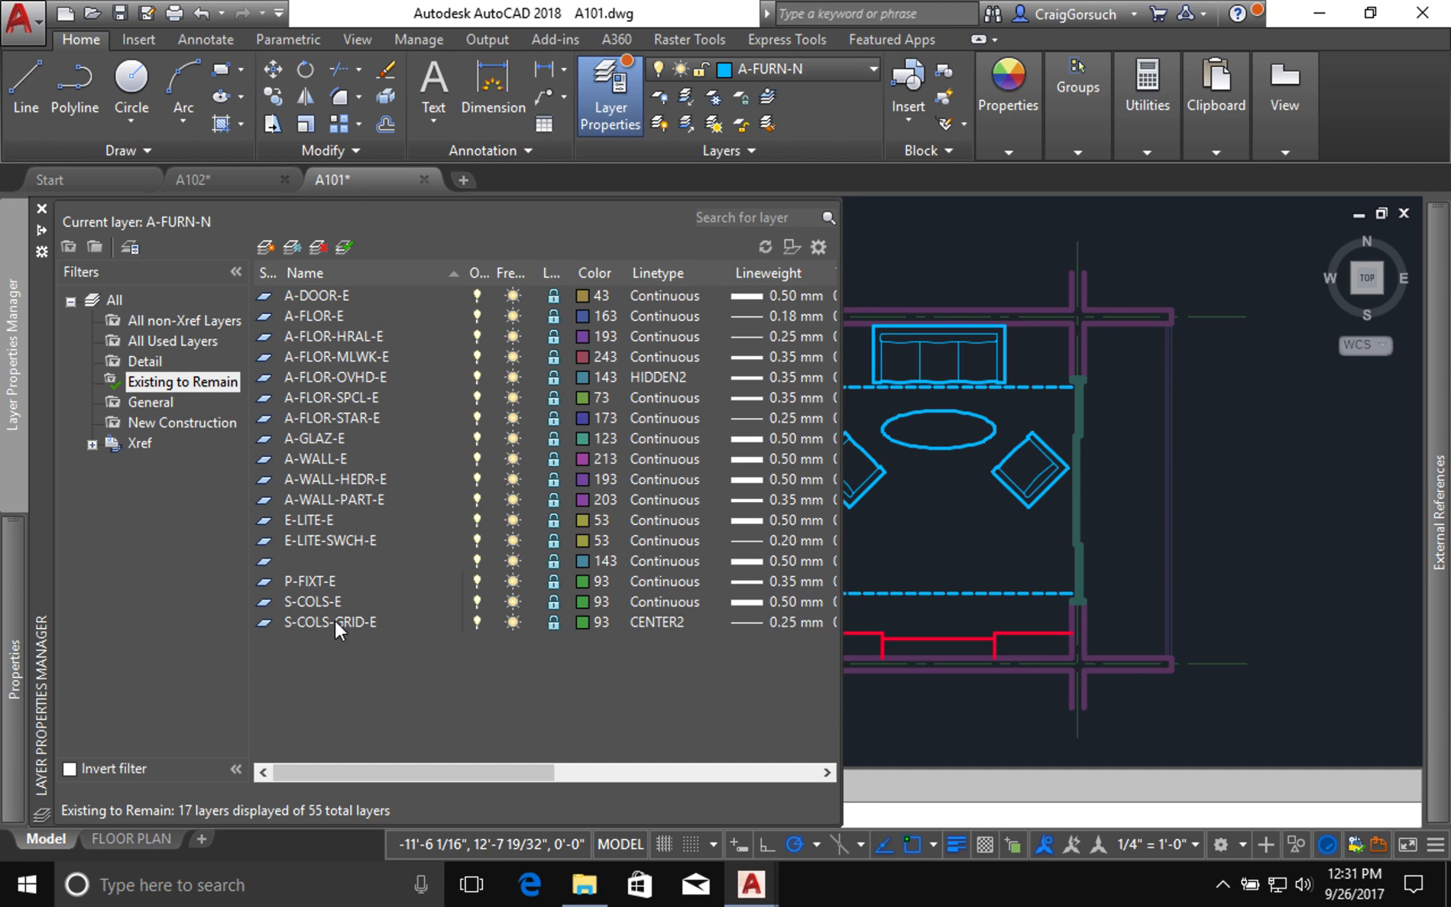
Step: Try Shift/Ctrl selections across S-COLS-E, P-FIXT-E, E-LITE layers, ending with only S-COLS-GRID-E selected
{"action": "left_click", "coordinate": [329, 621]}
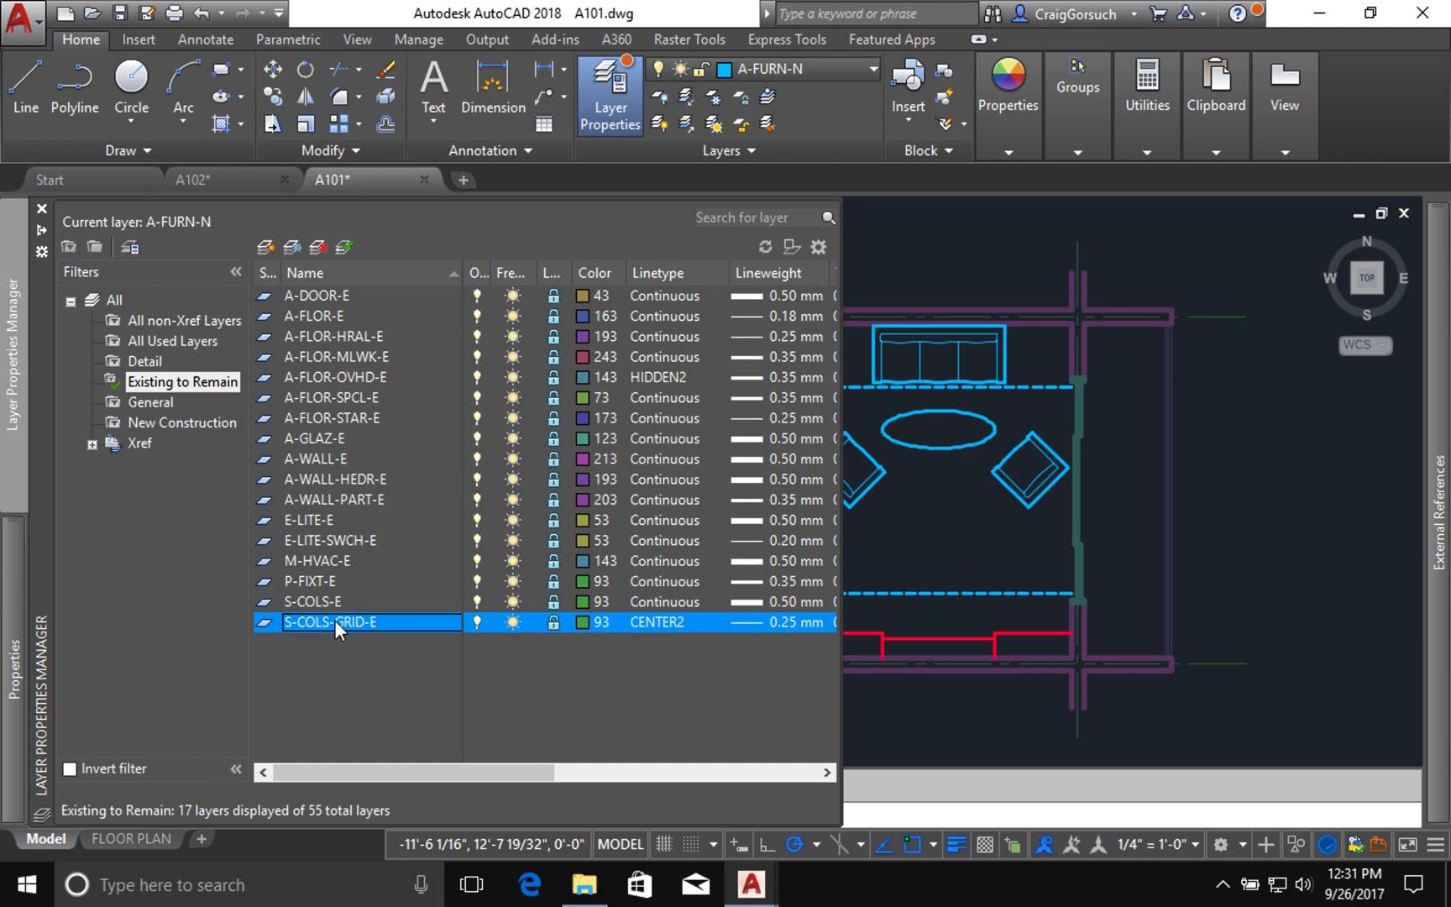
{"action": "left_click", "coordinate": [314, 601]}
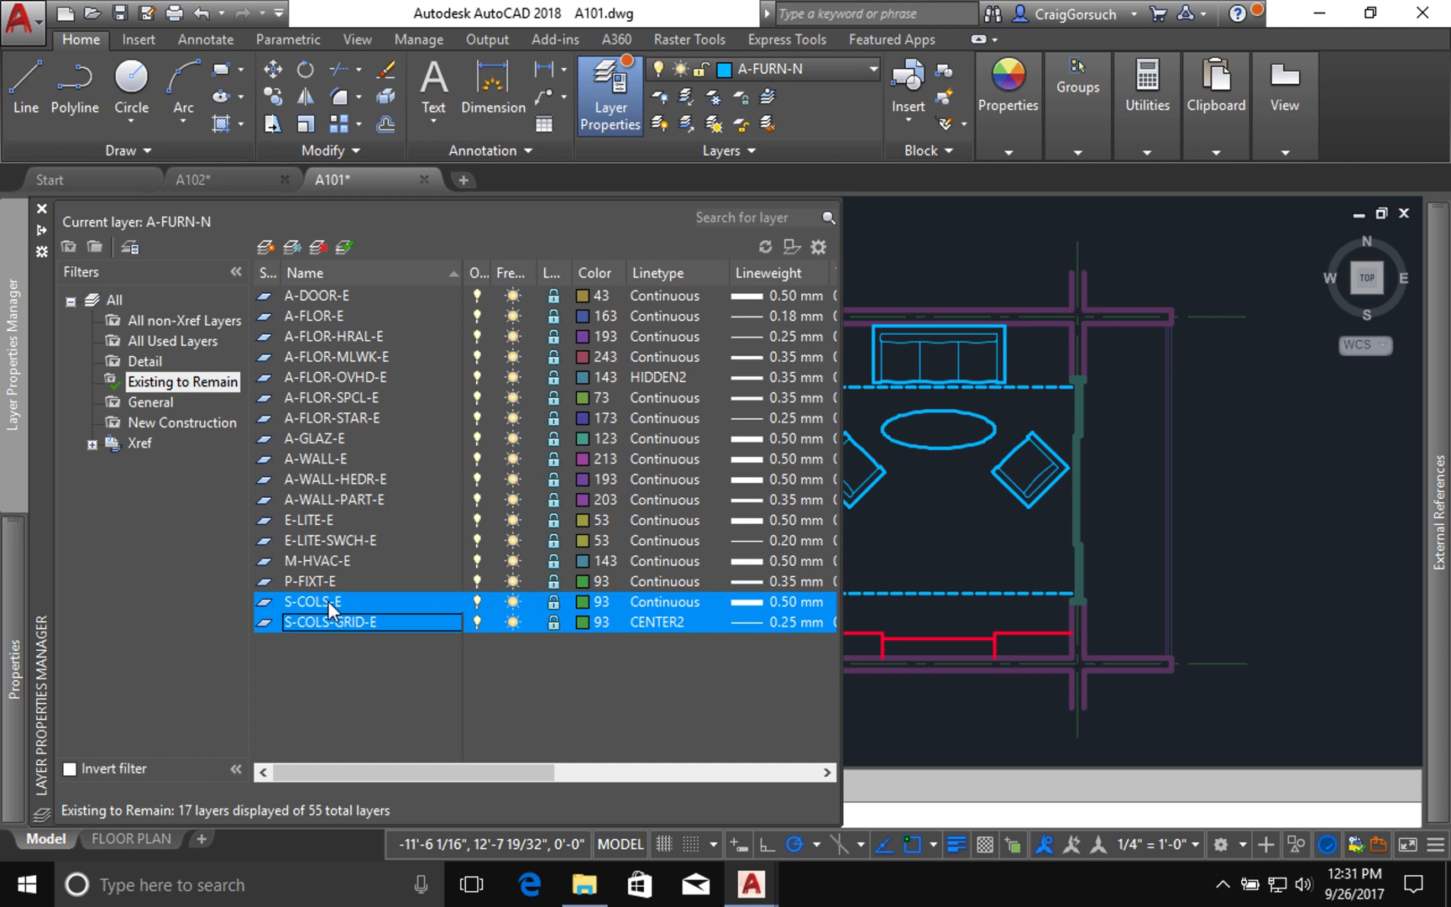
{"action": "left_click", "coordinate": [311, 579]}
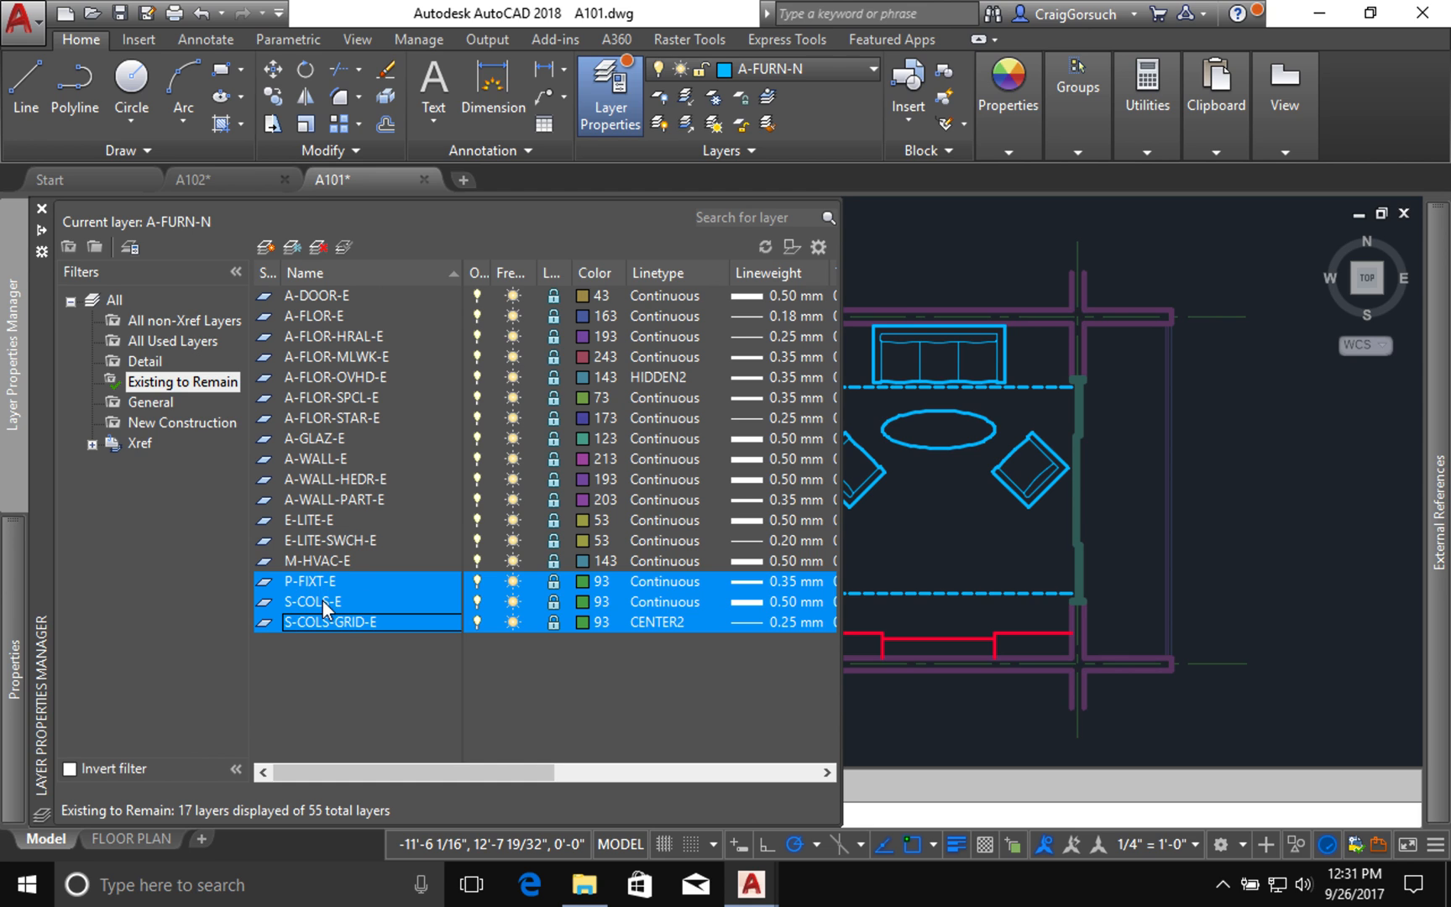
{"action": "left_click", "coordinate": [319, 580]}
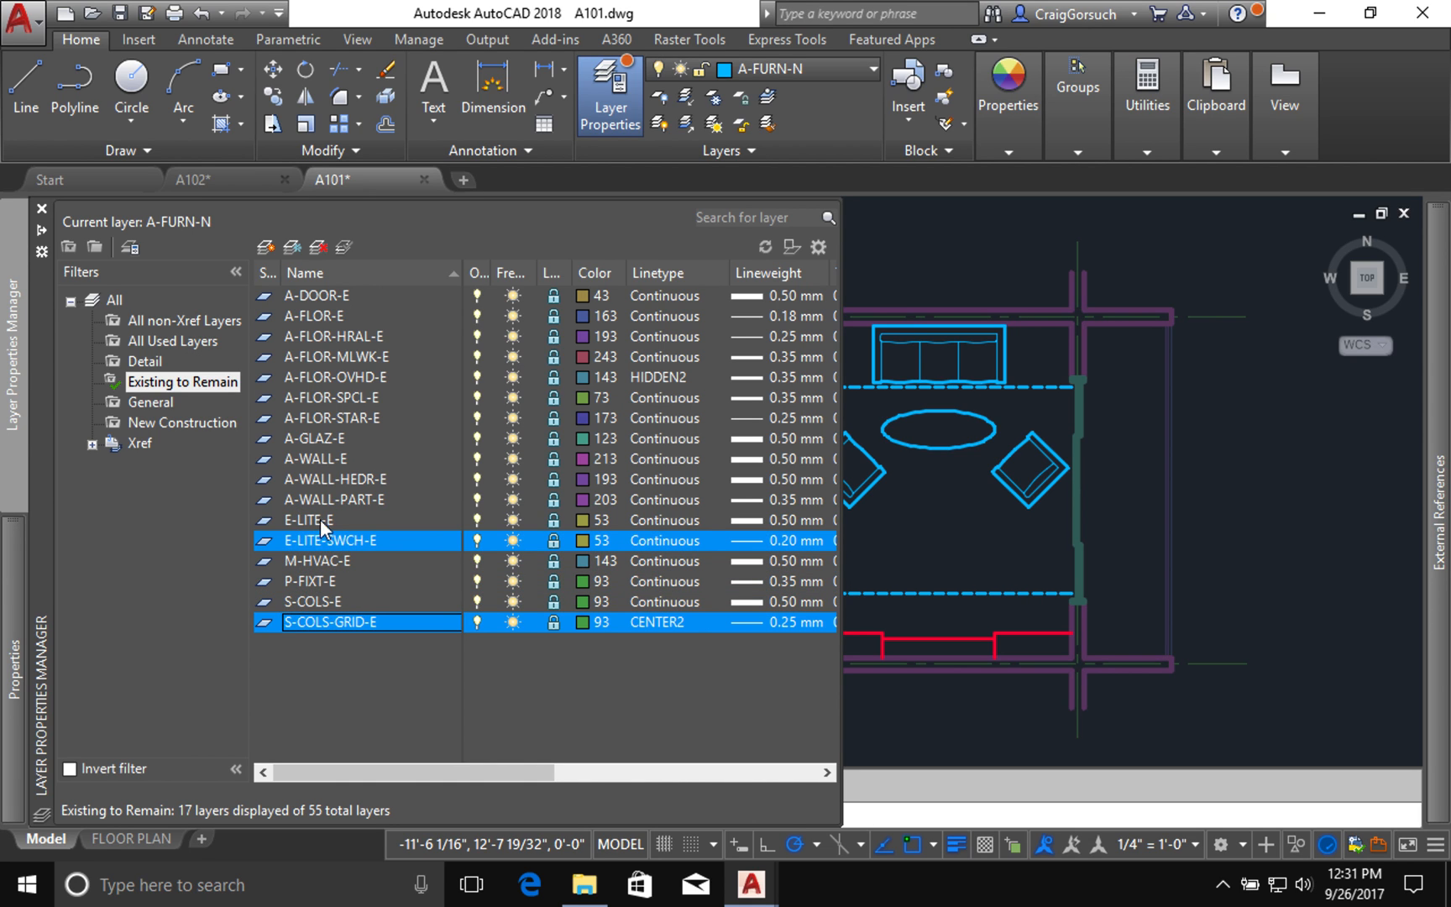
{"action": "left_click", "coordinate": [314, 521]}
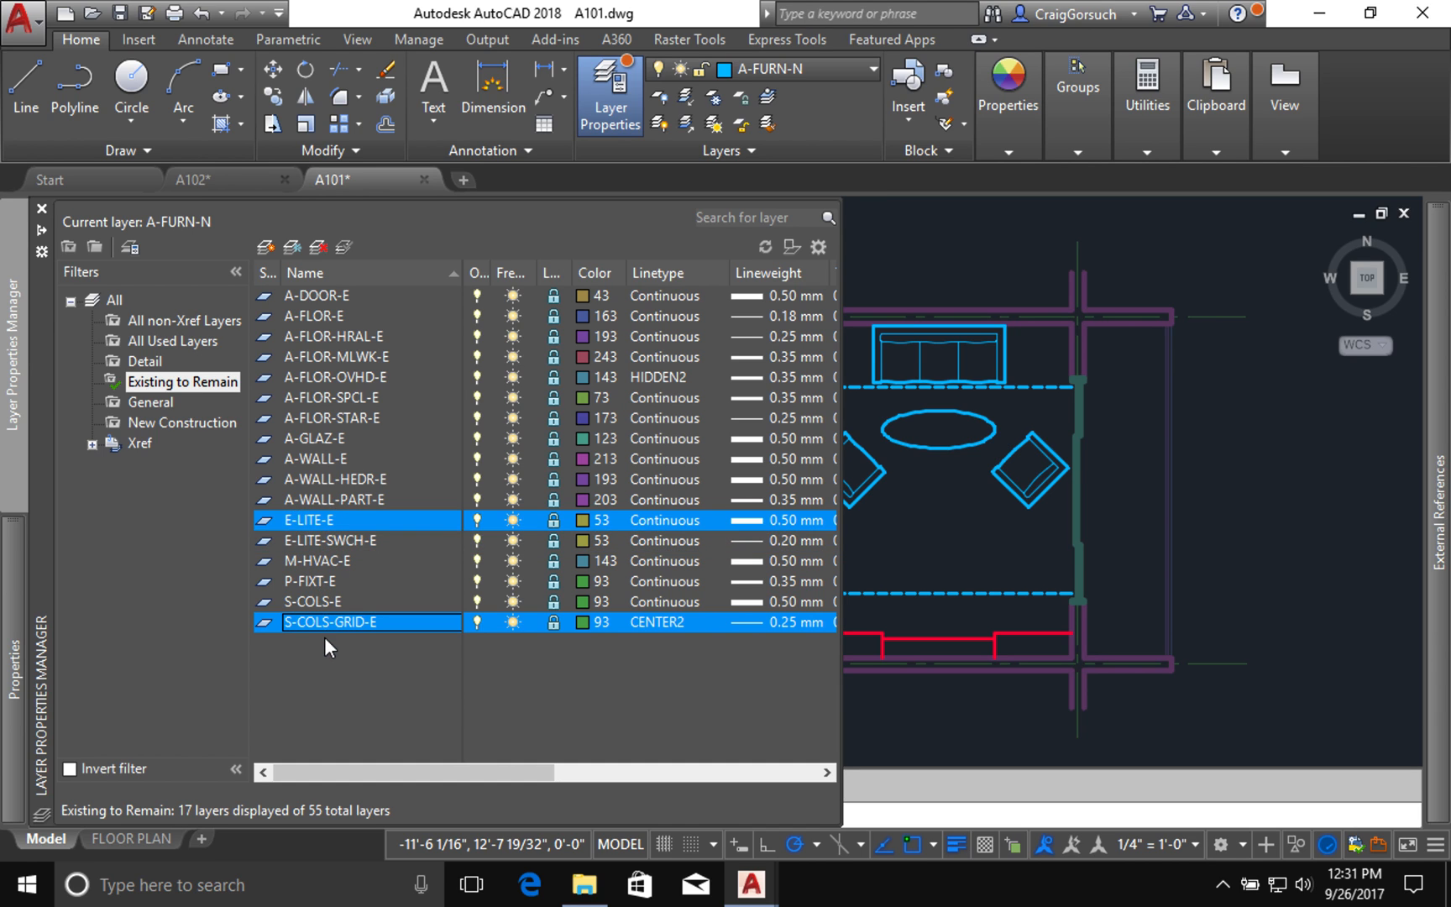
{"action": "left_click", "coordinate": [329, 622]}
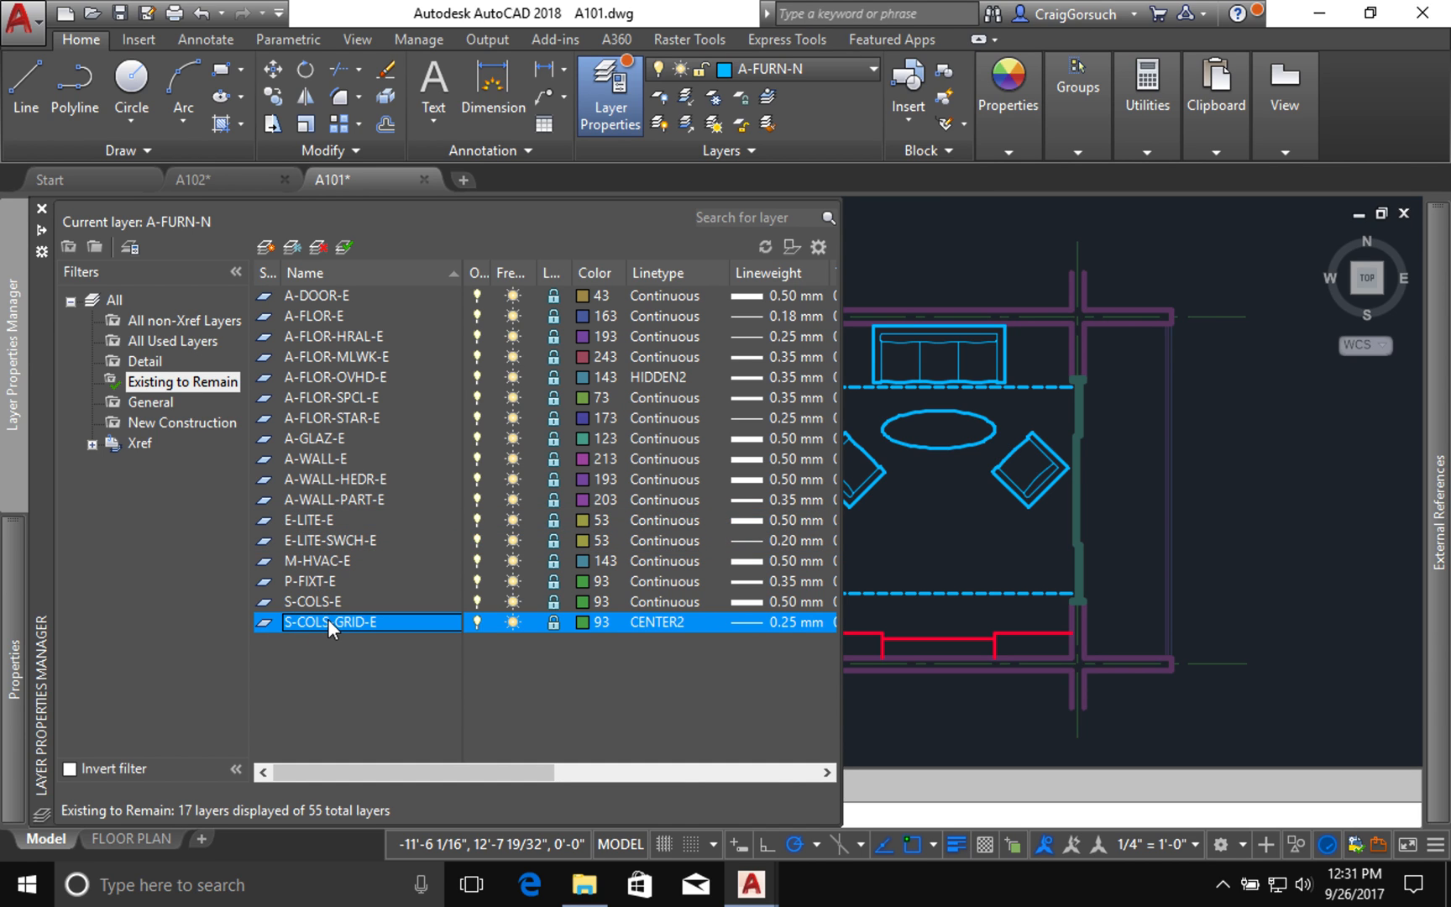
{"action": "mouse_move", "coordinate": [332, 356]}
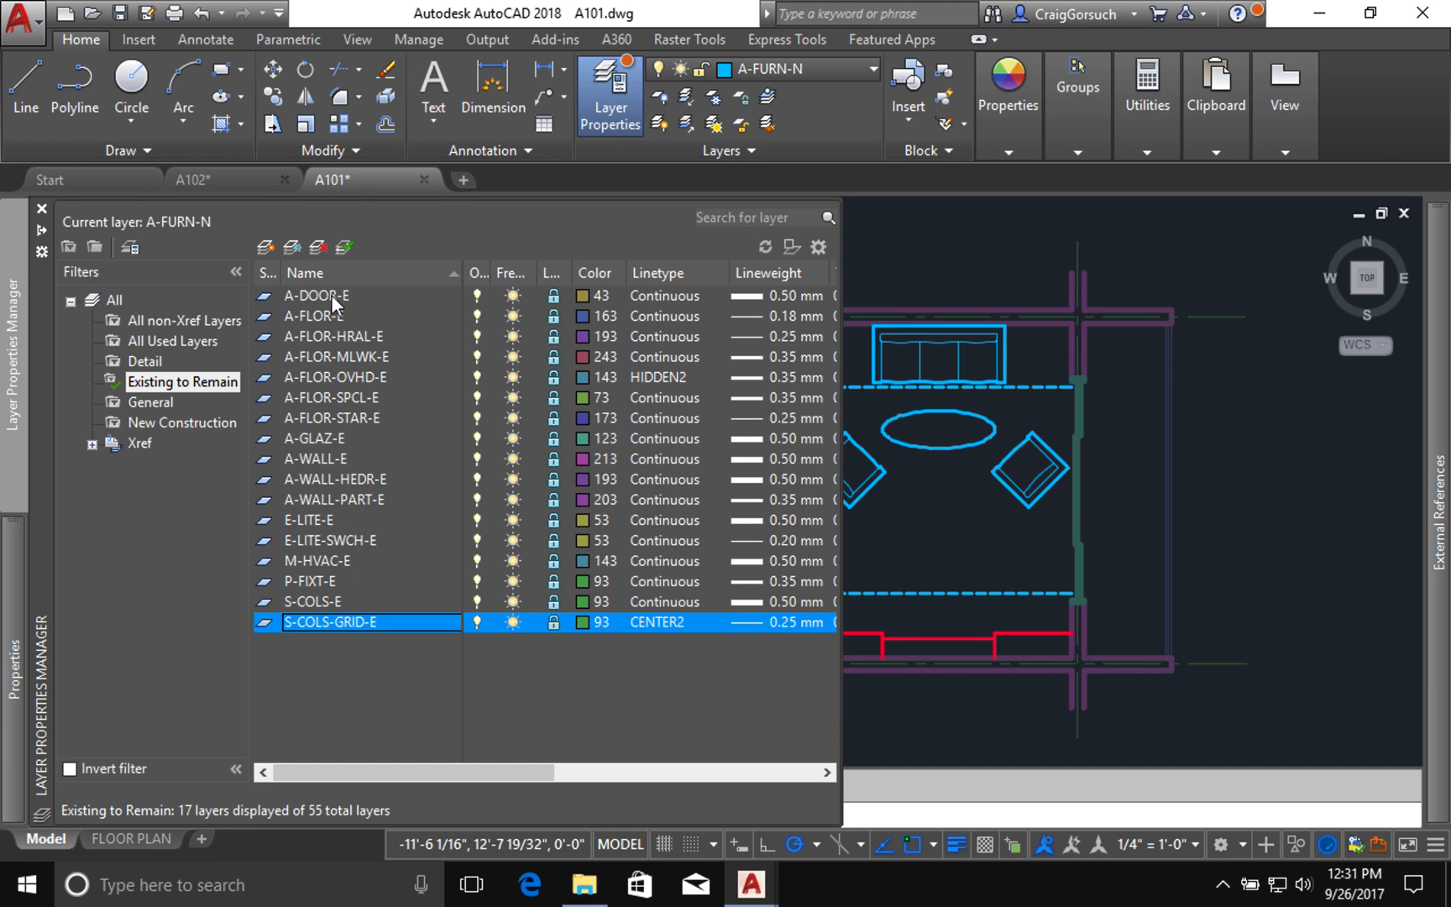
Step: Select all 17 Existing to Remain layers, then close the layer manager to show the full A101 plan
{"action": "left_click", "coordinate": [319, 296]}
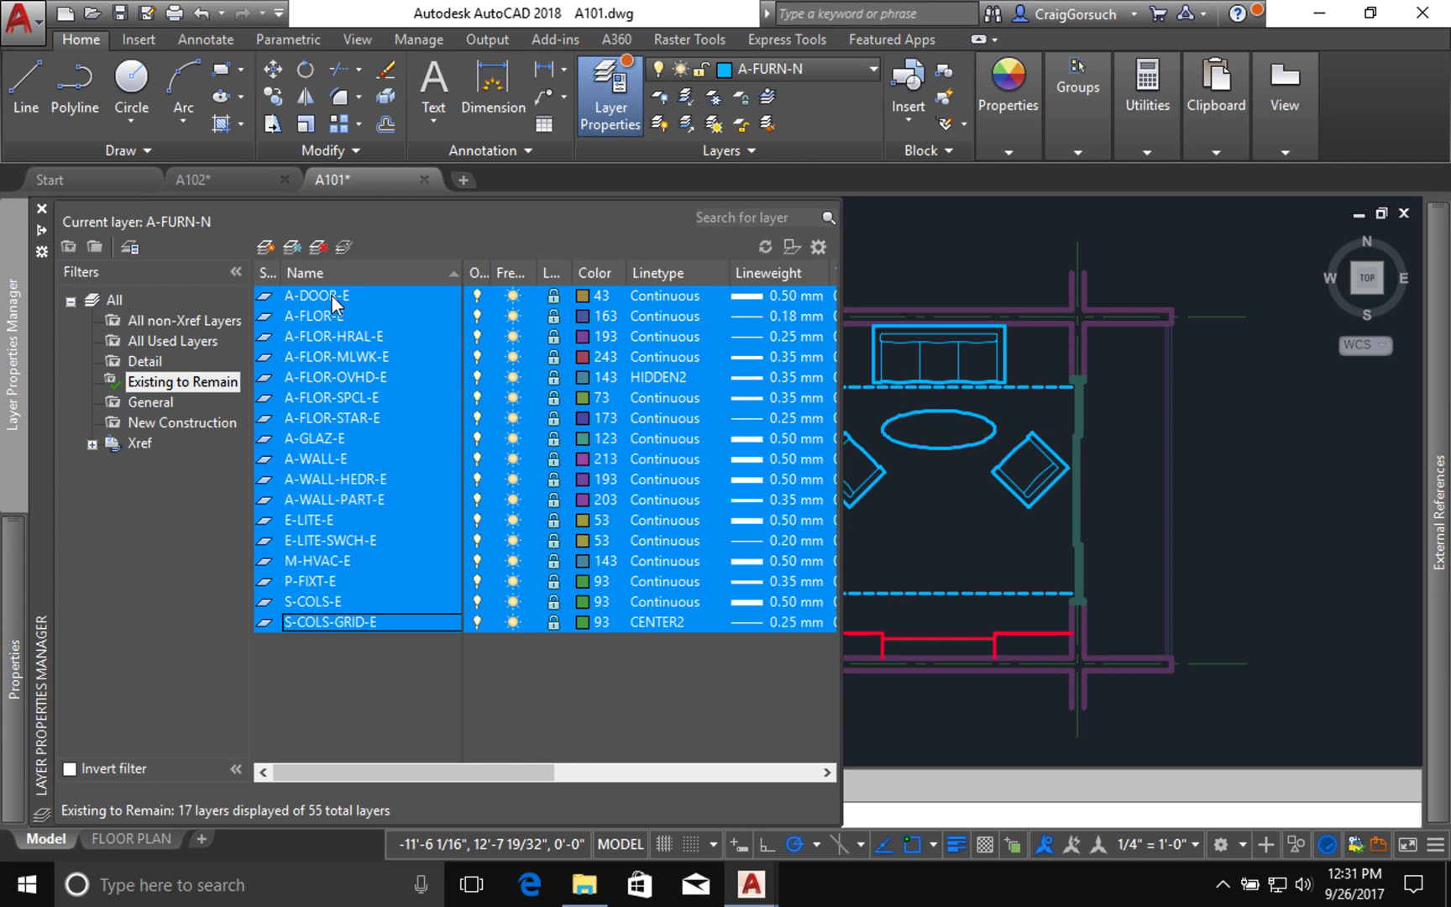
{"action": "mouse_move", "coordinate": [370, 584]}
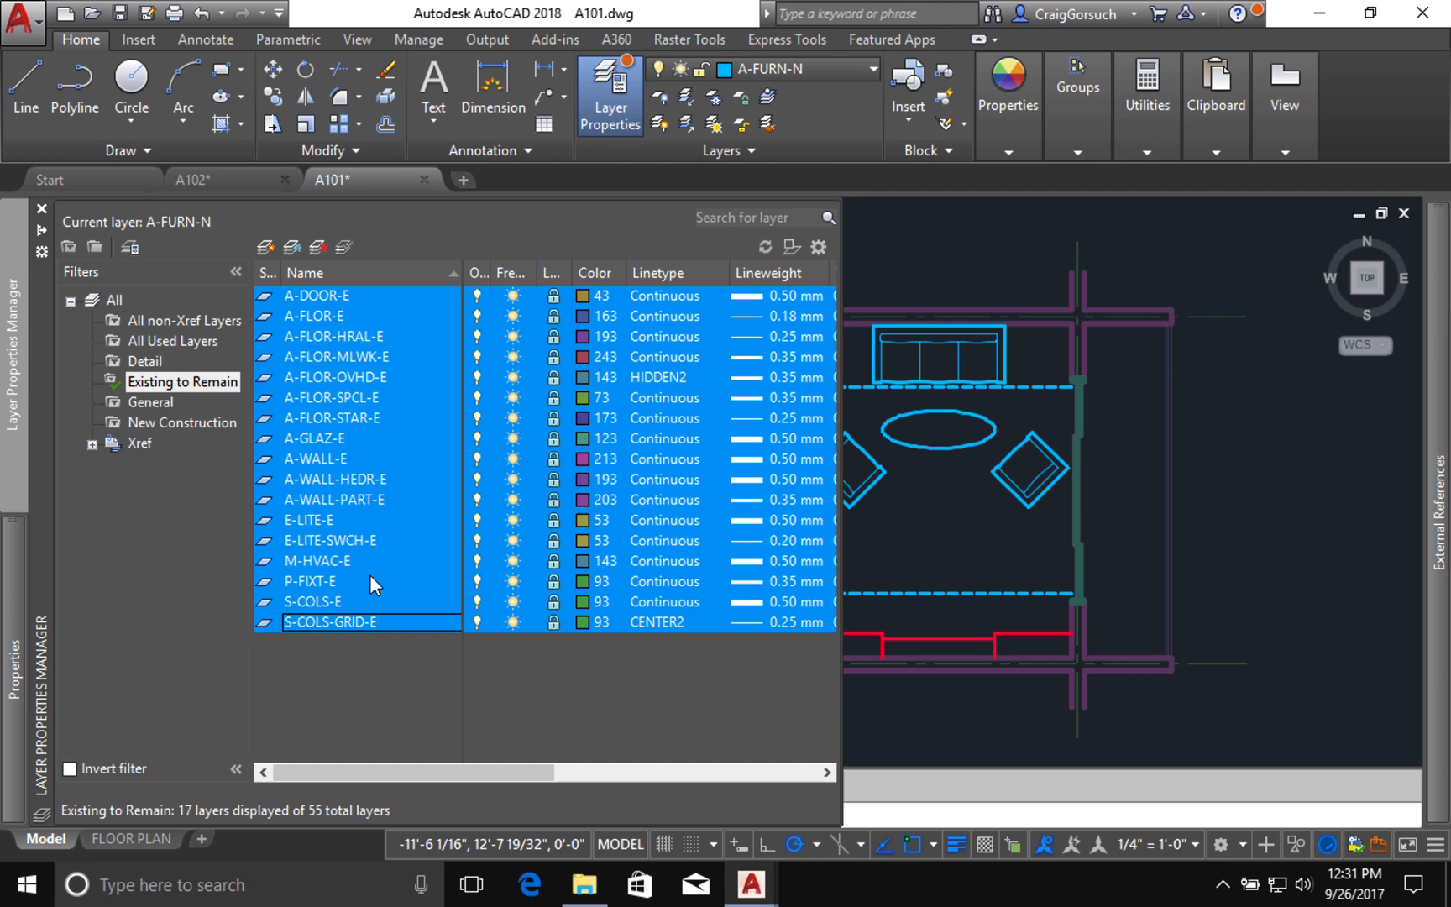
{"action": "mouse_move", "coordinate": [360, 447]}
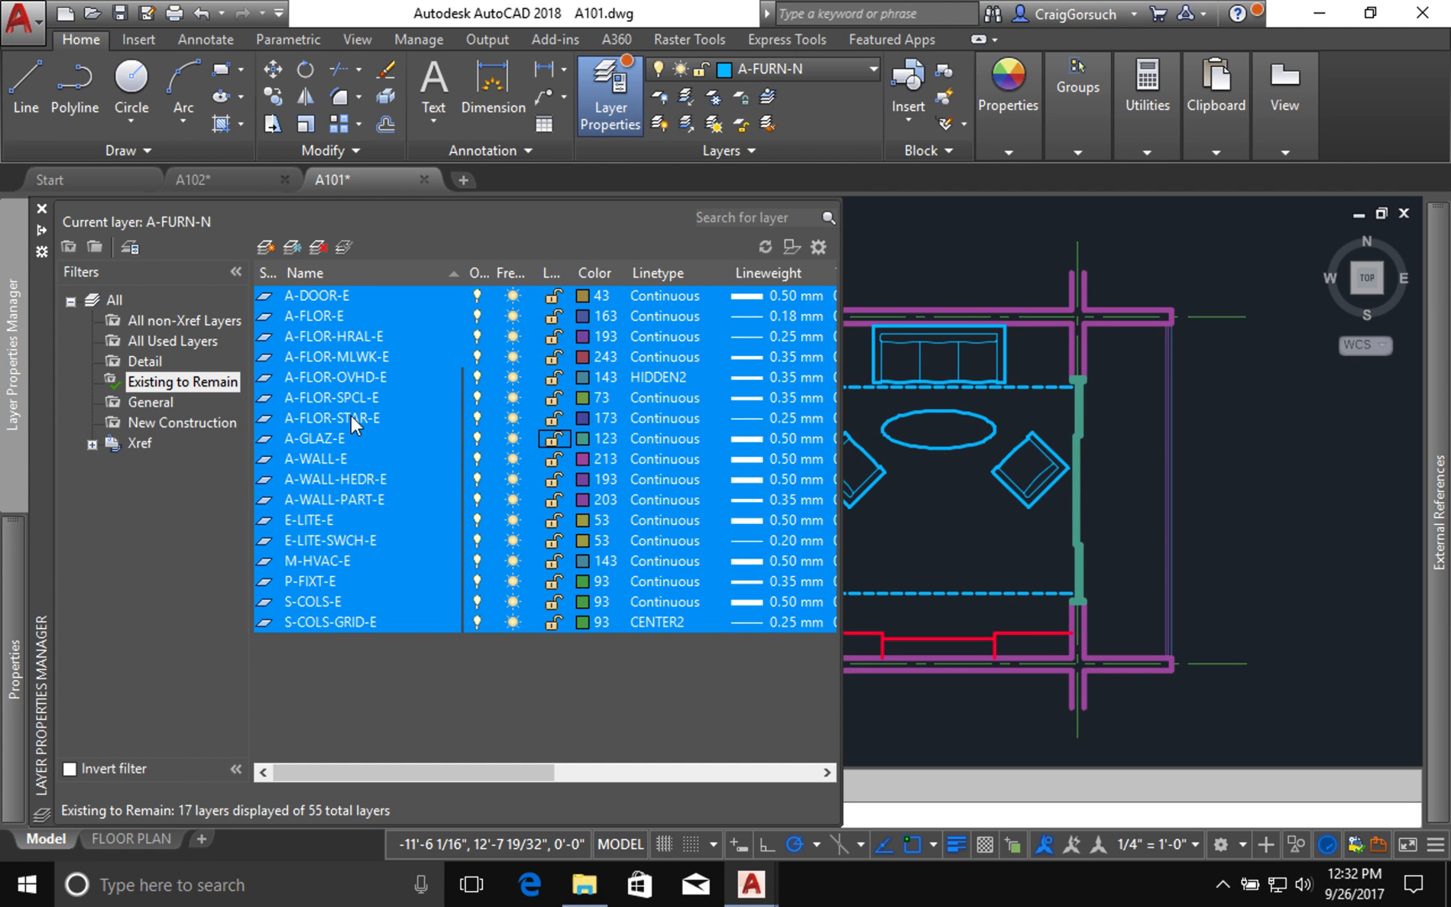
{"action": "mouse_move", "coordinate": [438, 635]}
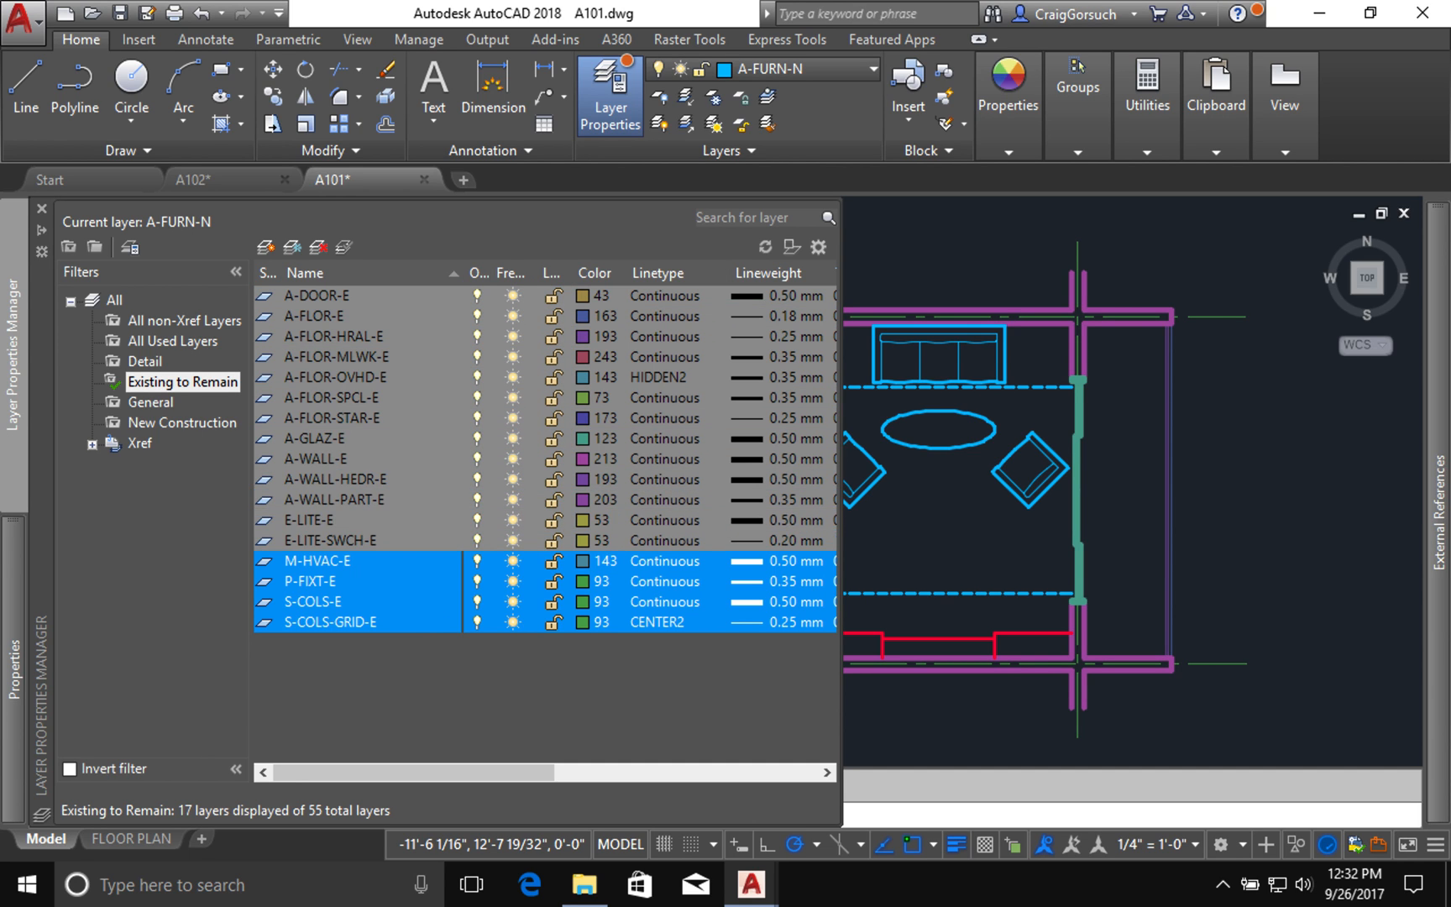
{"action": "left_click", "coordinate": [42, 208]}
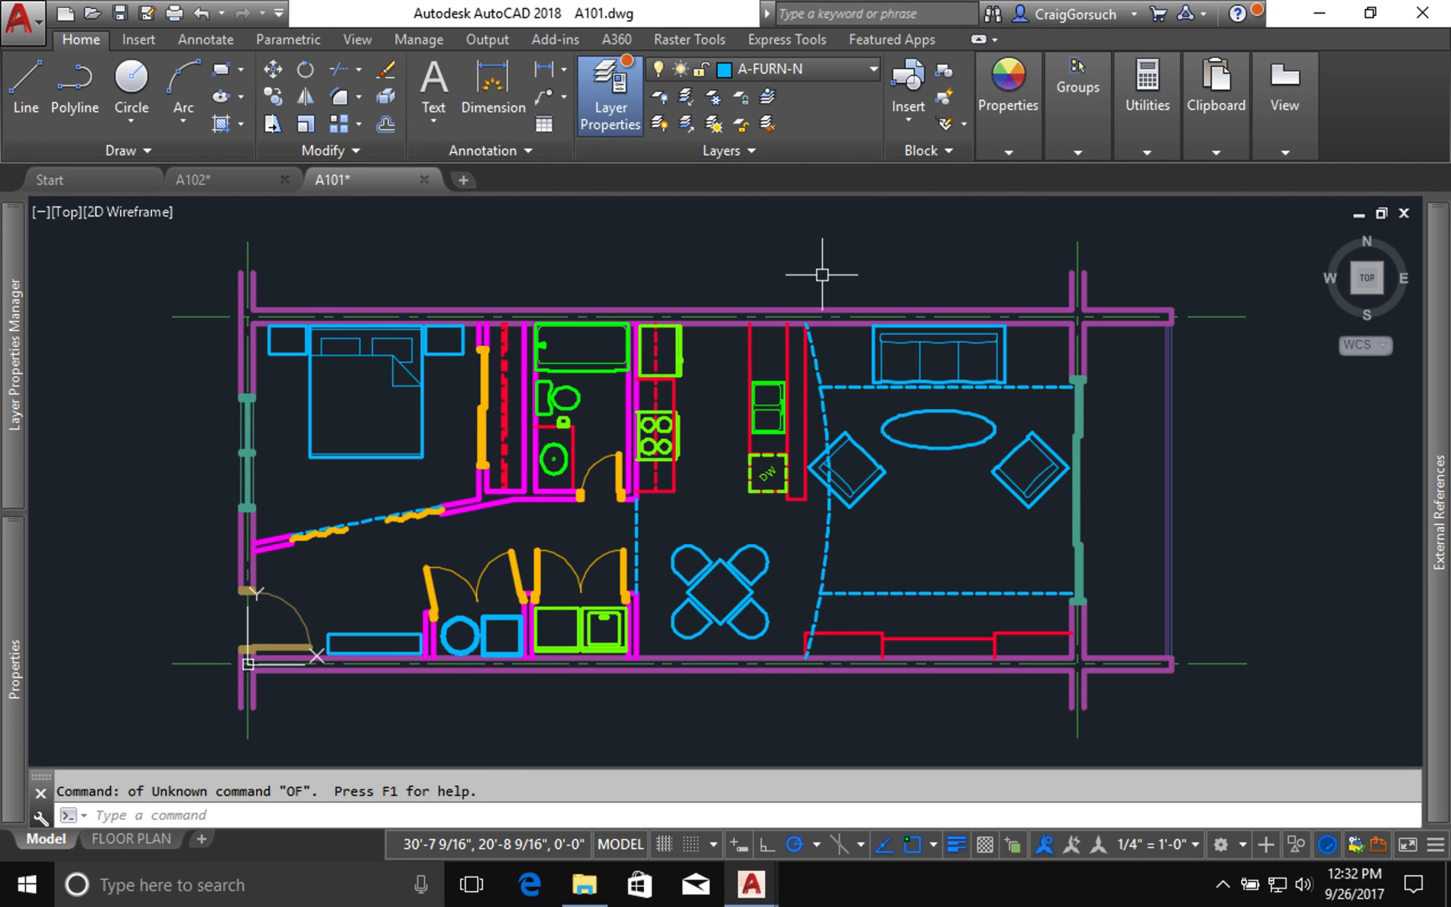
Step: Set a 12-foot offset distance and pick a grid line to copy at that distance
{"action": "type", "text": "12"}
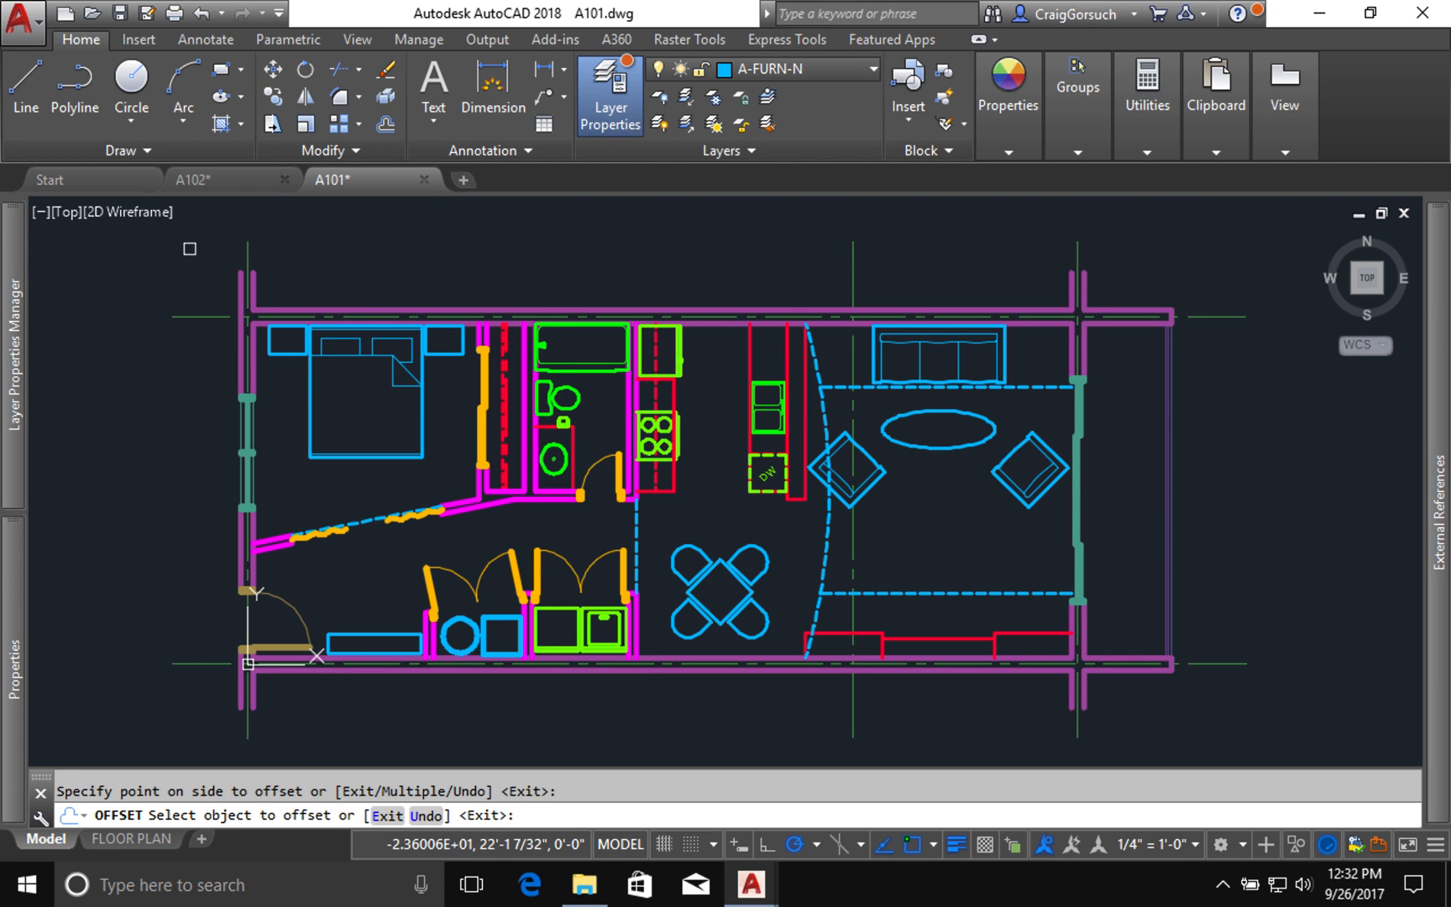
{"action": "mouse_move", "coordinate": [231, 248]}
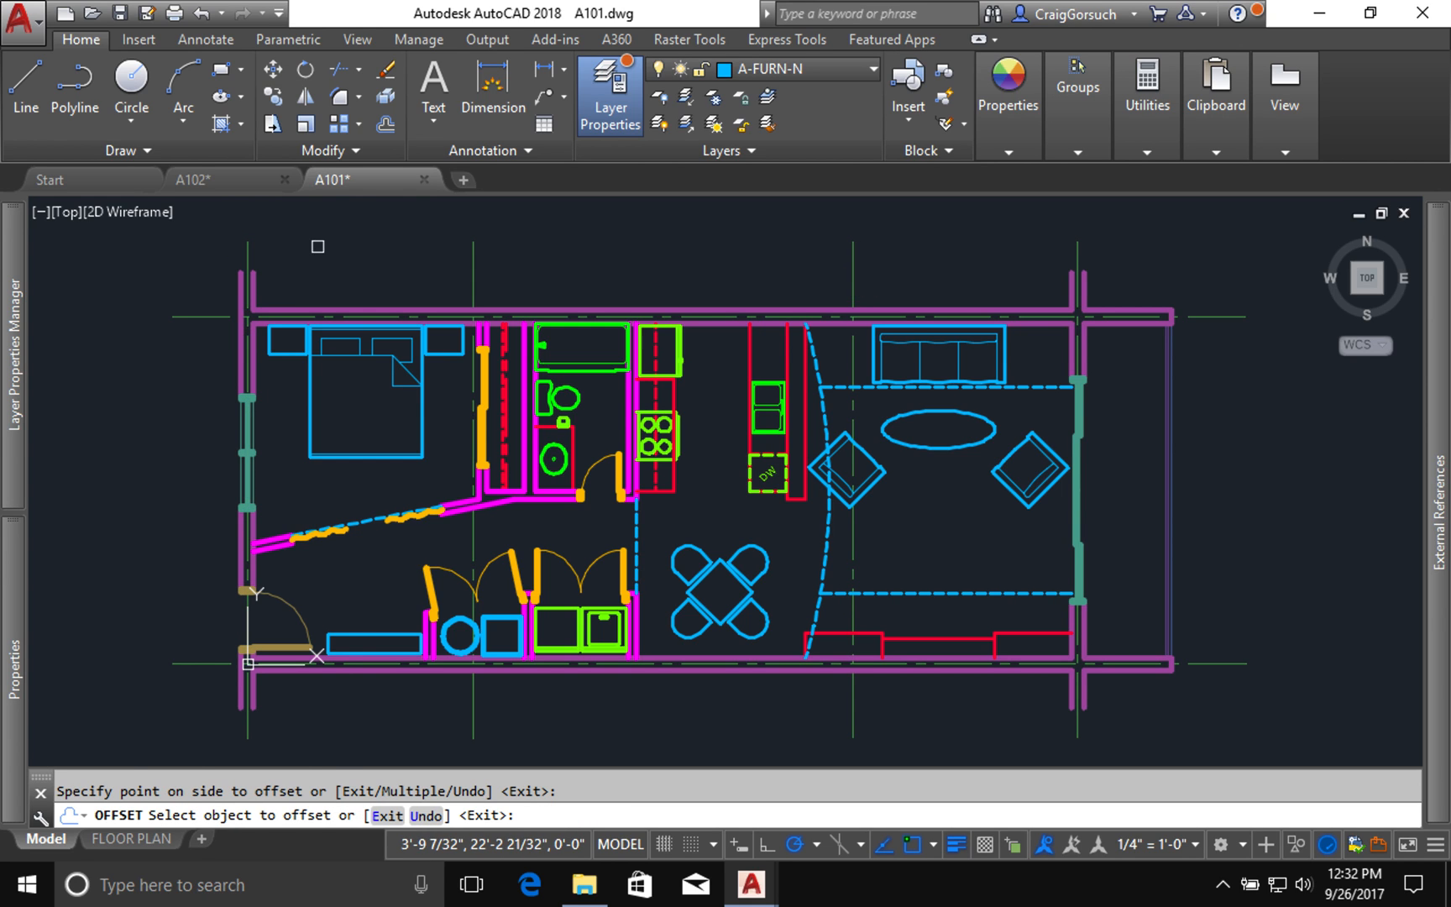
{"action": "left_click", "coordinate": [338, 250]}
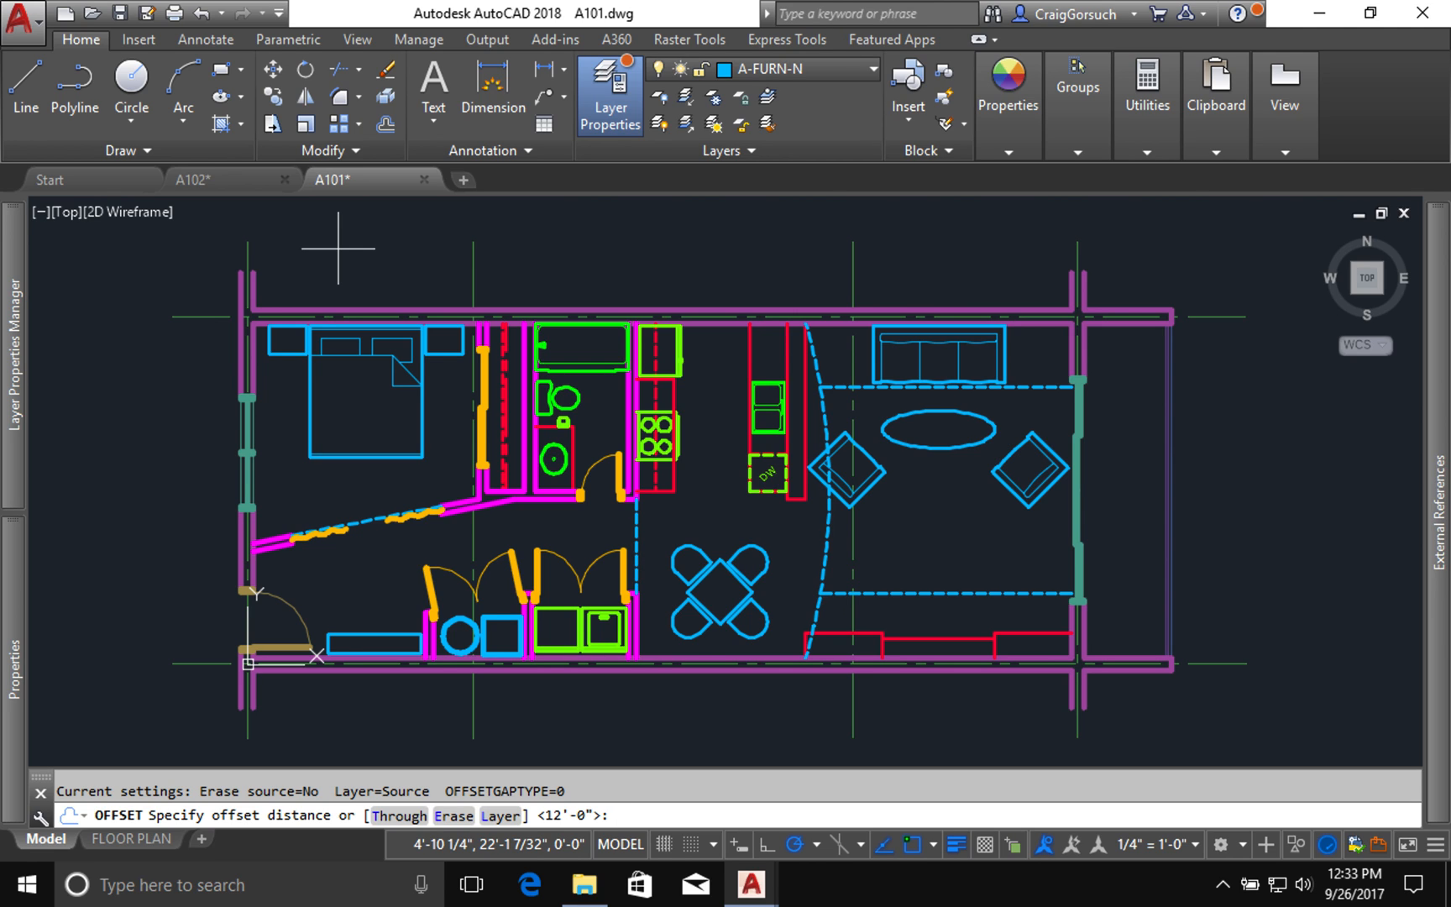
Step: Enter a 9-inch offset distance for copying the horizontal grid lines
{"action": "type", "text": "9"}
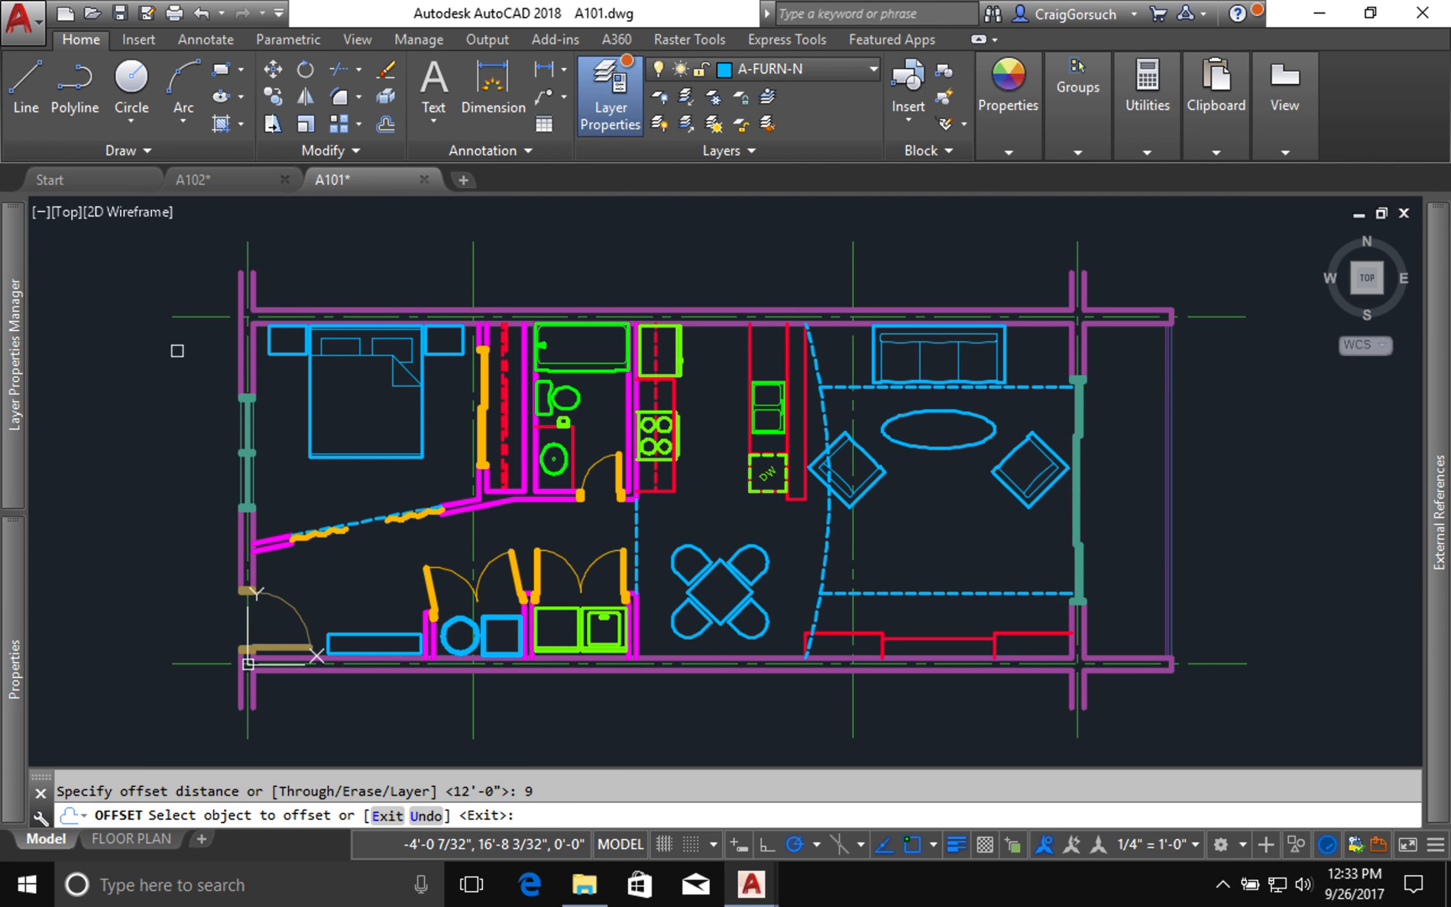
{"action": "mouse_move", "coordinate": [218, 310]}
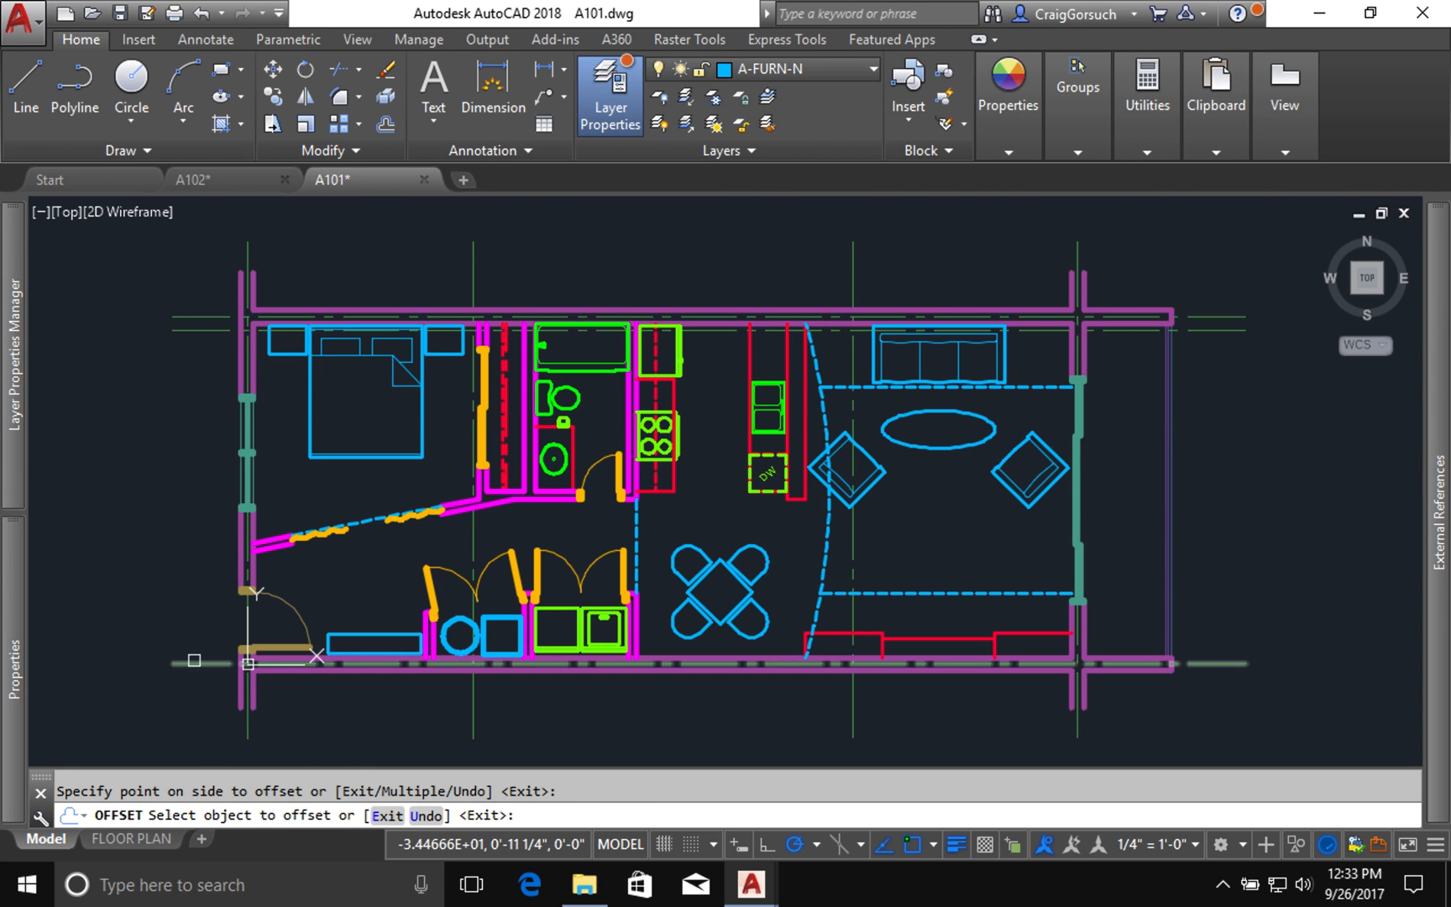
{"action": "mouse_move", "coordinate": [195, 671]}
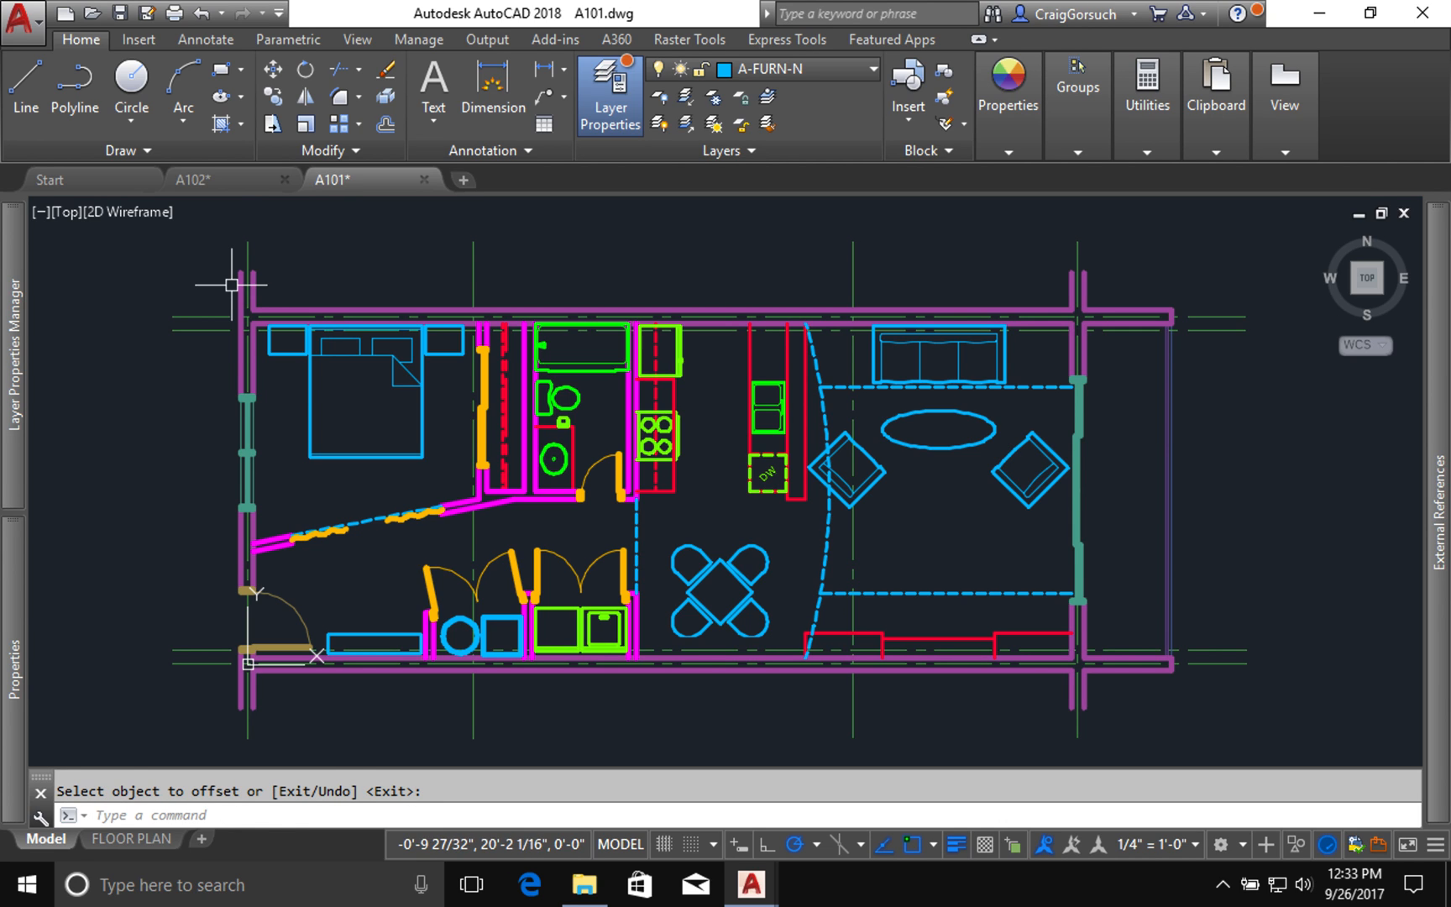
{"action": "mouse_move", "coordinate": [248, 264]}
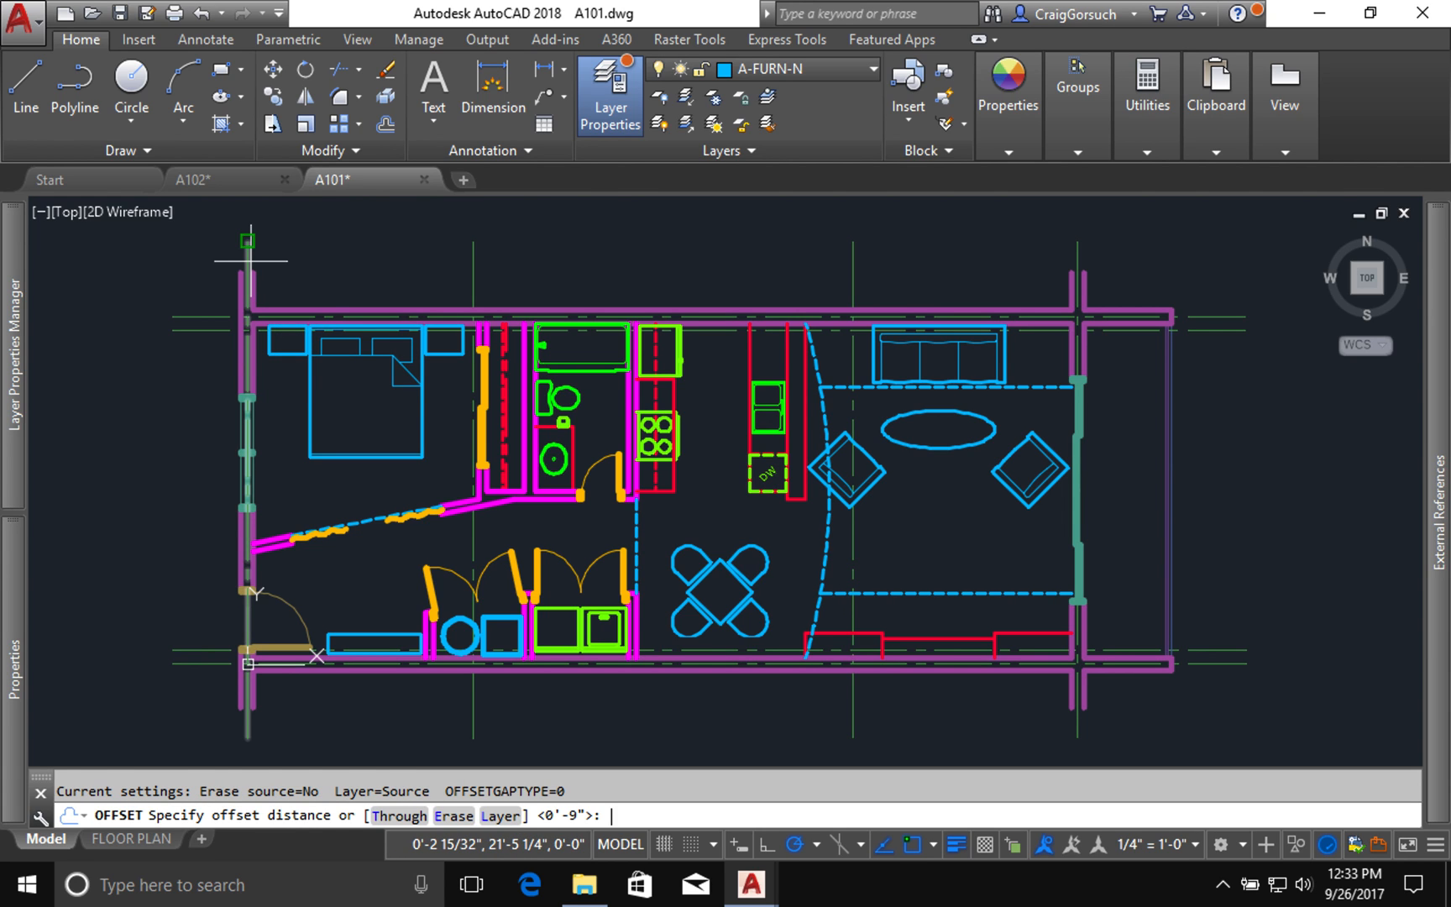
Step: Set the offset distance to 12 inches, place a copy beside a grid line and pick the next one
{"action": "type", "text": "12"}
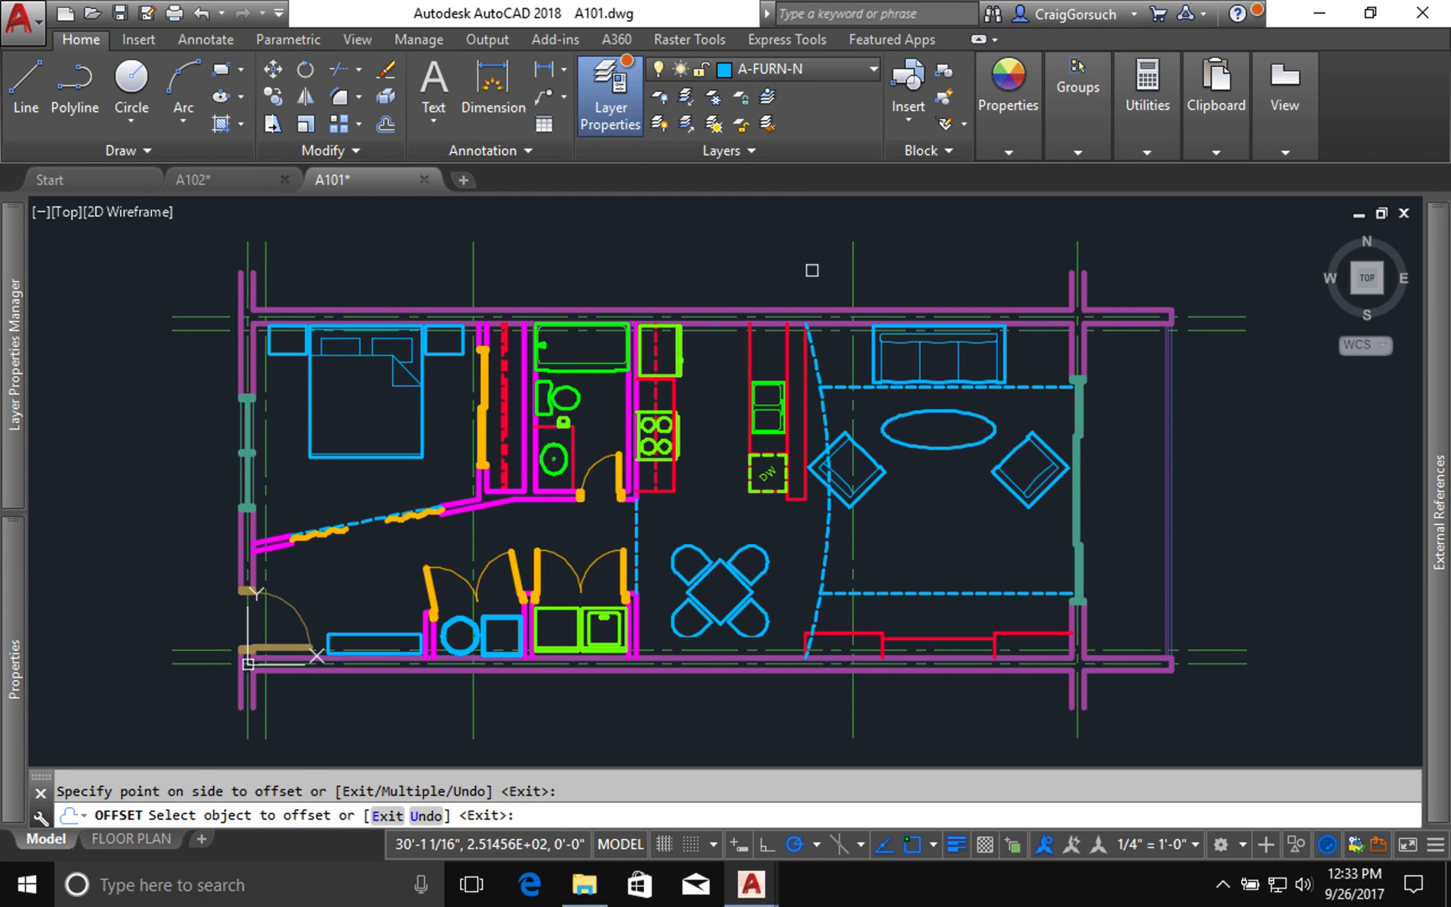
{"action": "mouse_move", "coordinate": [1093, 242]}
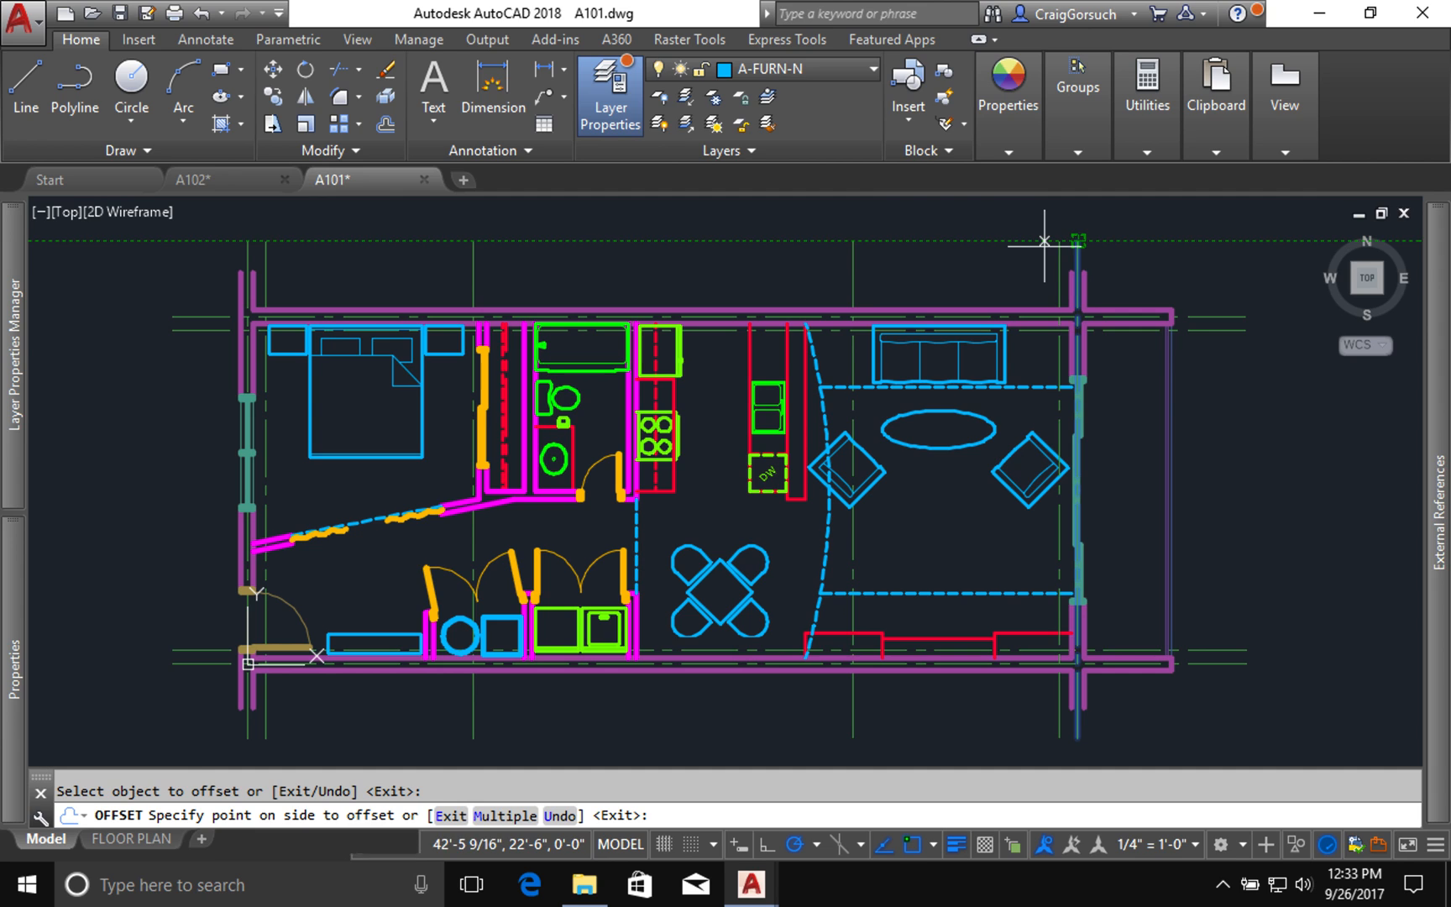
{"action": "left_click", "coordinate": [1043, 240]}
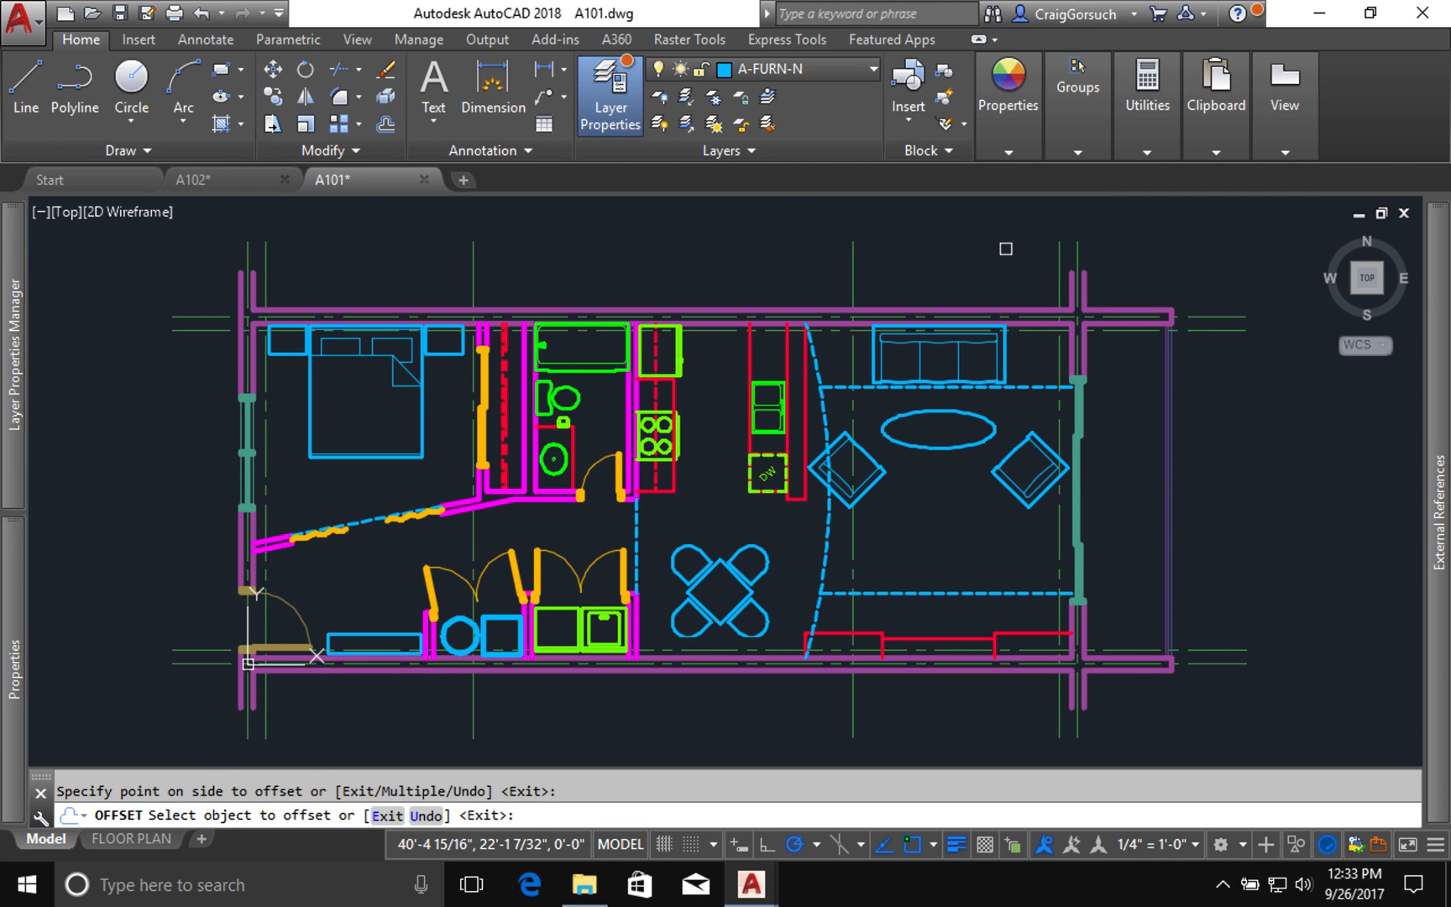
{"action": "left_click", "coordinate": [1004, 248]}
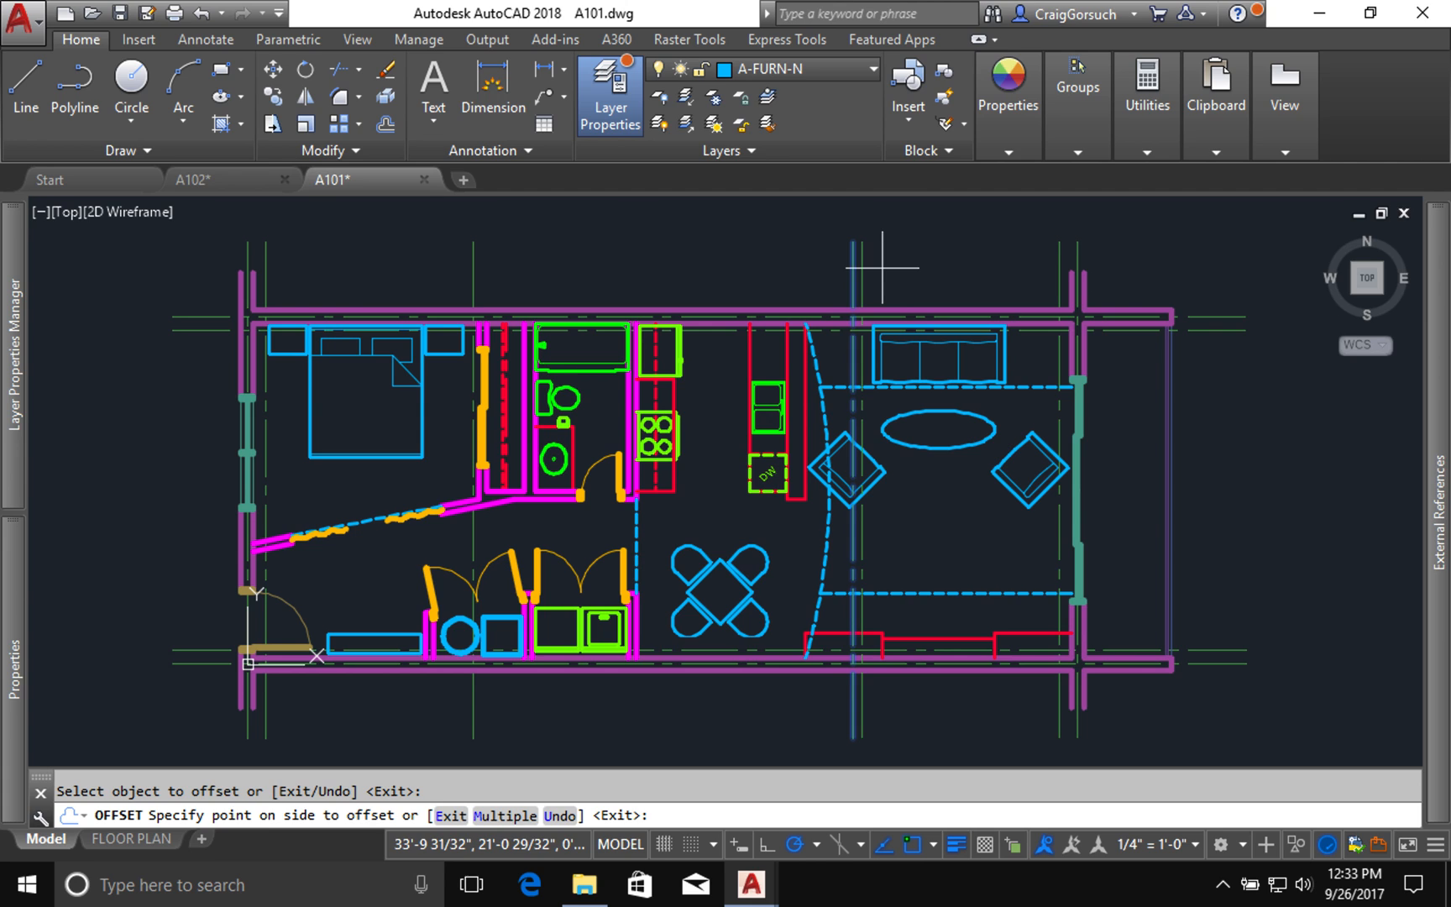
Step: Place the parallel offset copy beside another vertical grid line
{"action": "left_click", "coordinate": [850, 267]}
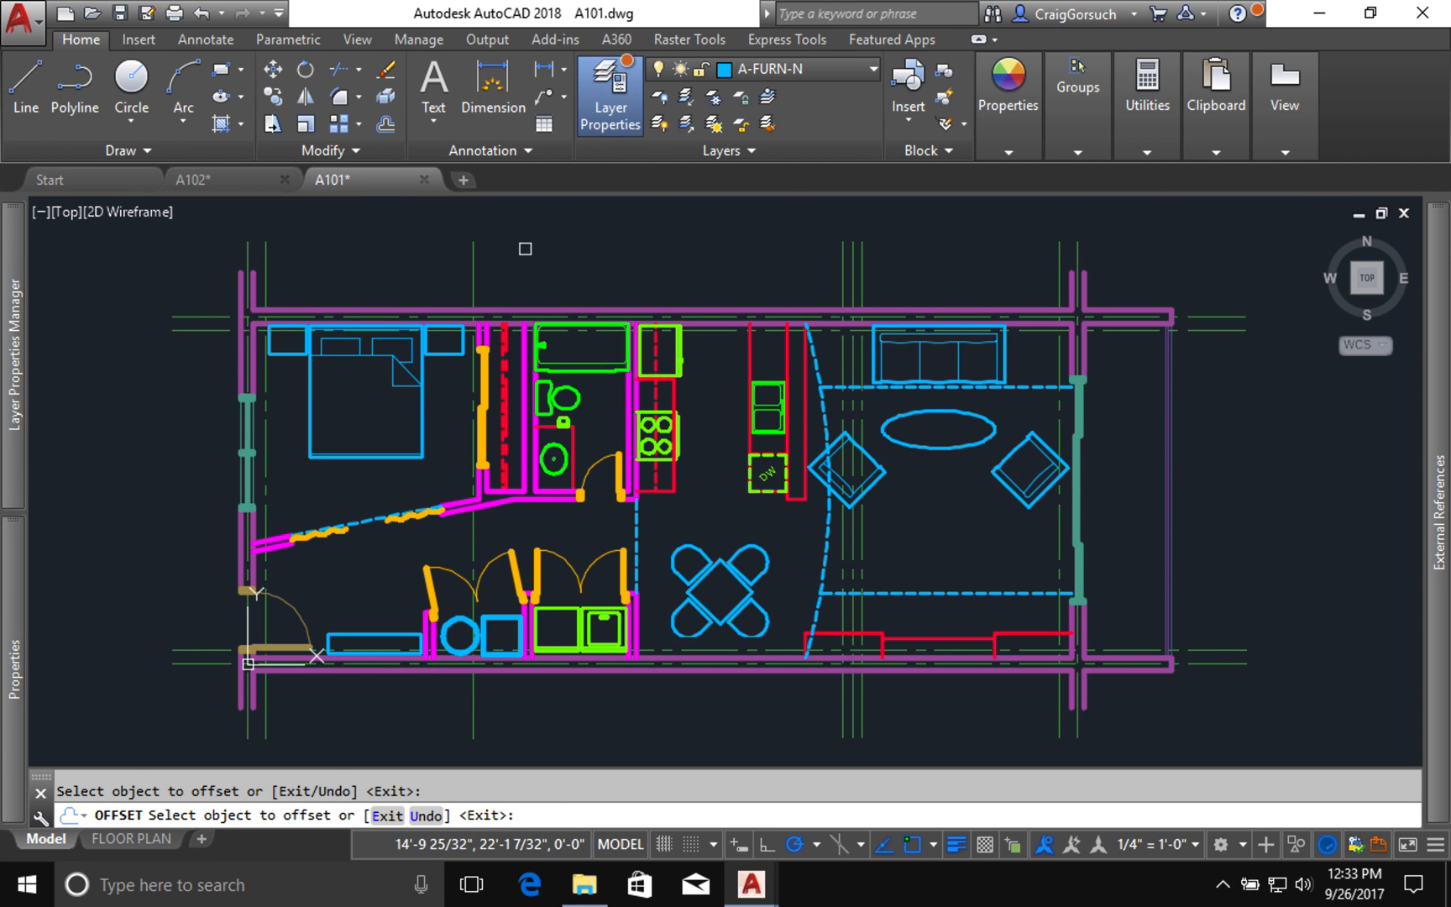
{"action": "mouse_move", "coordinate": [480, 265]}
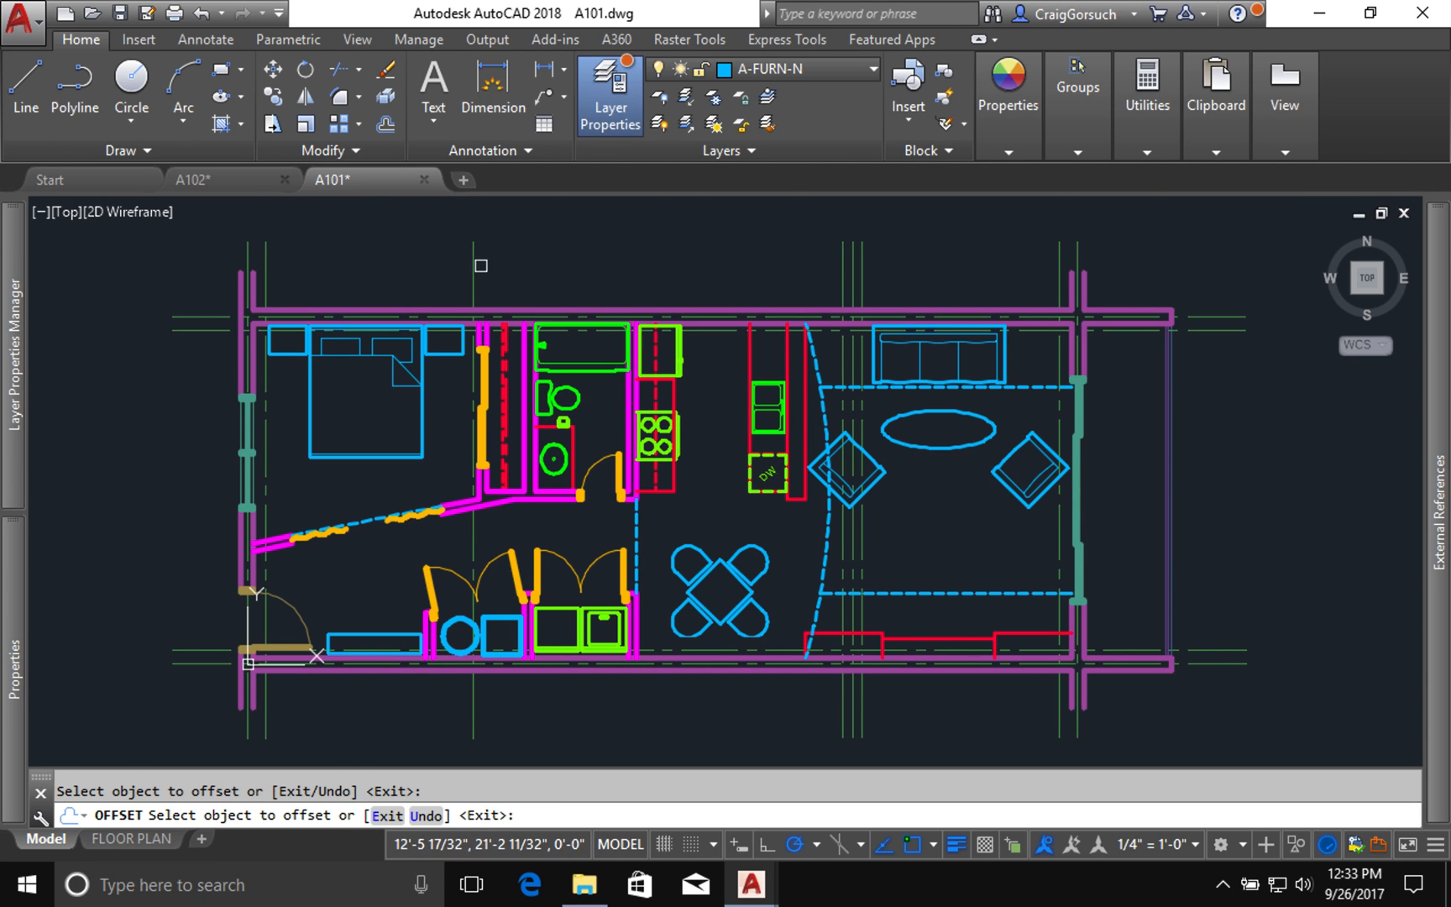
{"action": "mouse_move", "coordinate": [436, 273]}
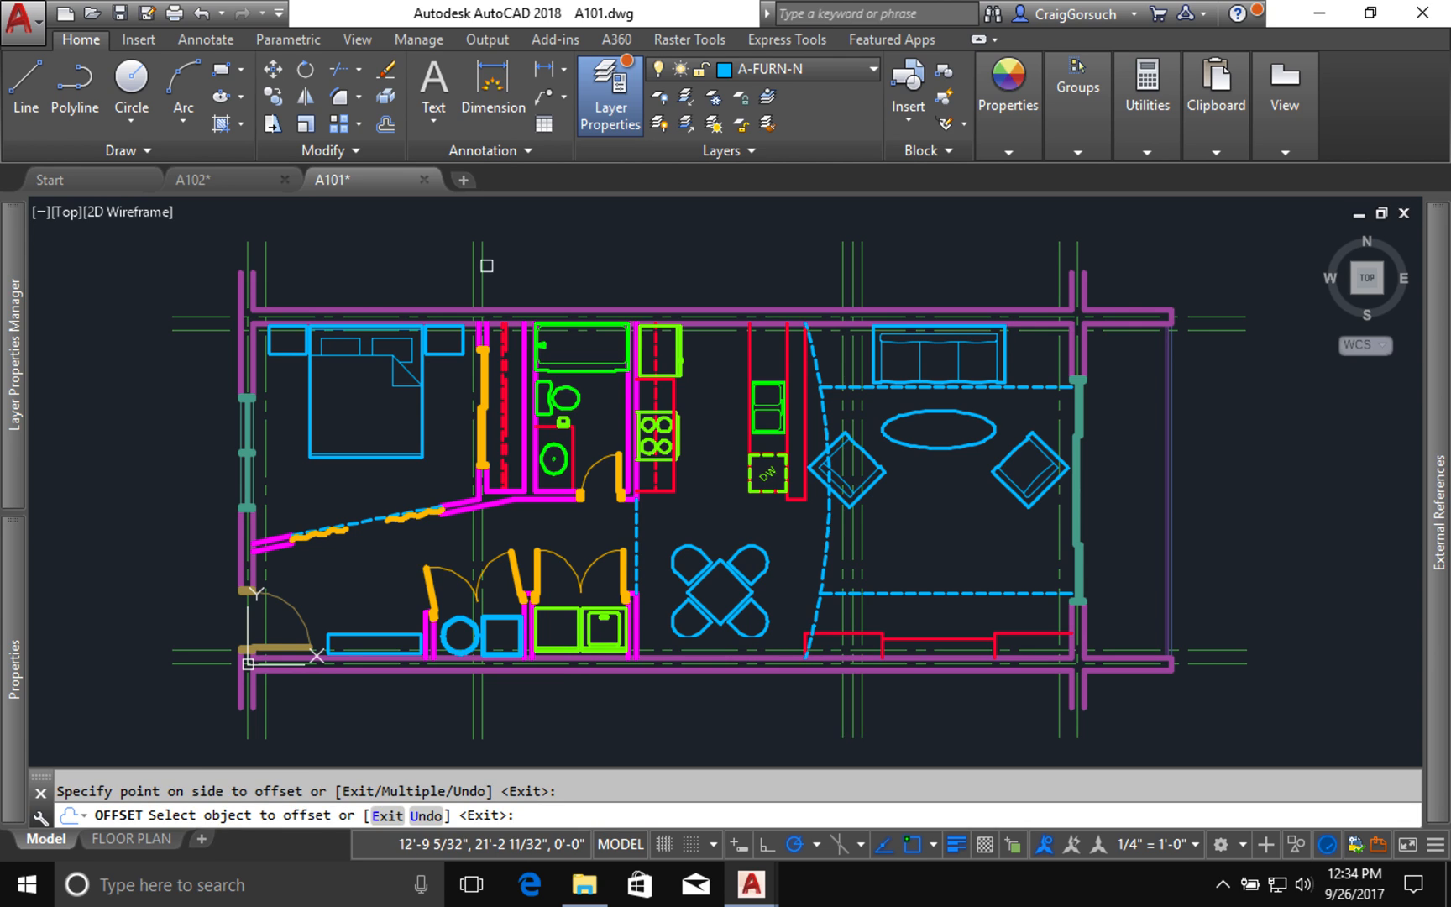
{"action": "mouse_move", "coordinate": [460, 265]}
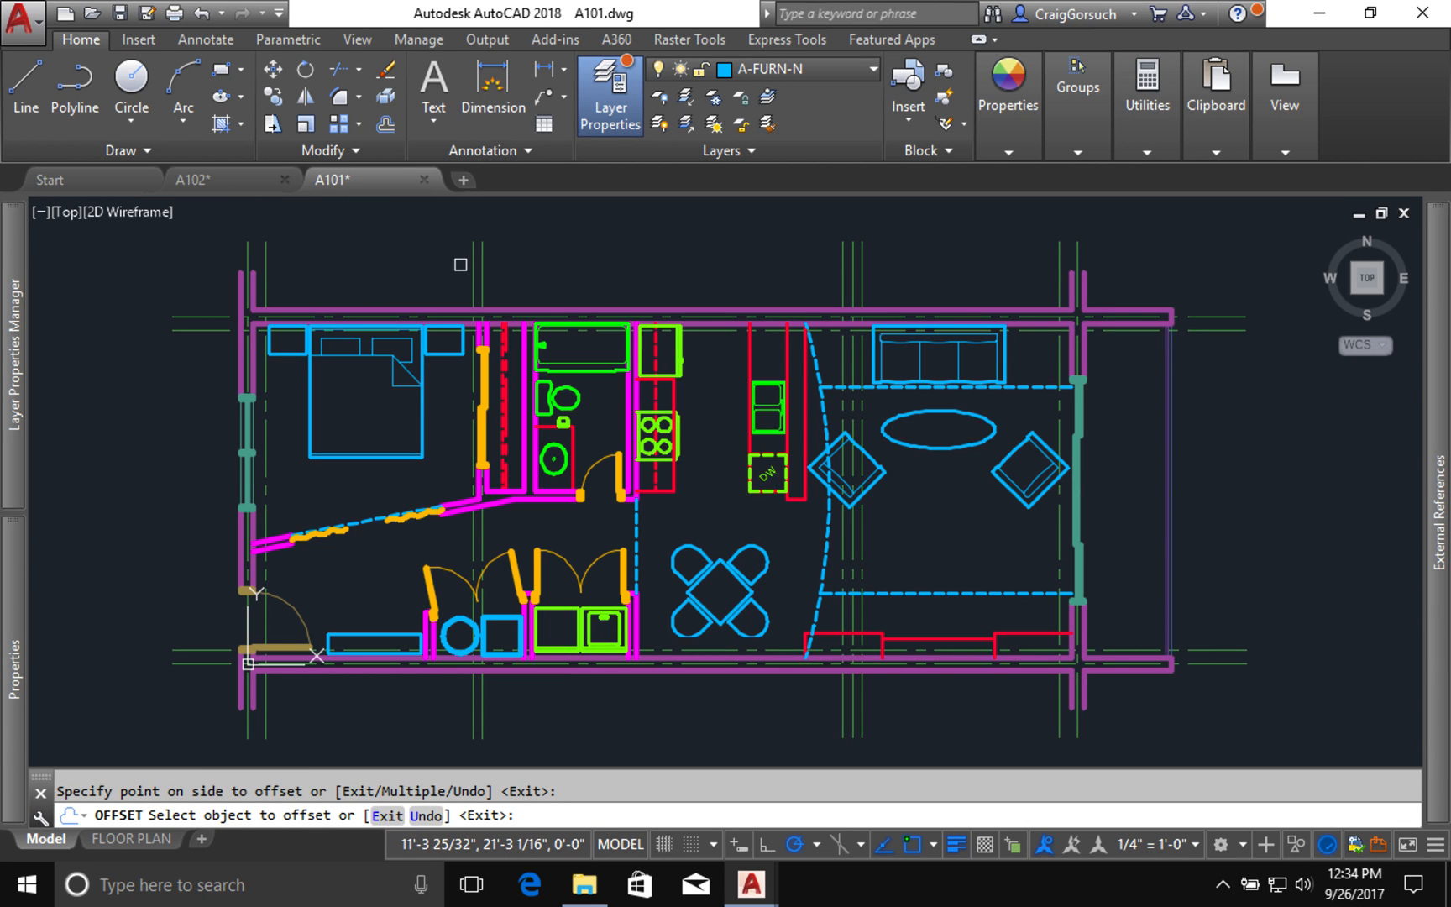
{"action": "mouse_move", "coordinate": [470, 258]}
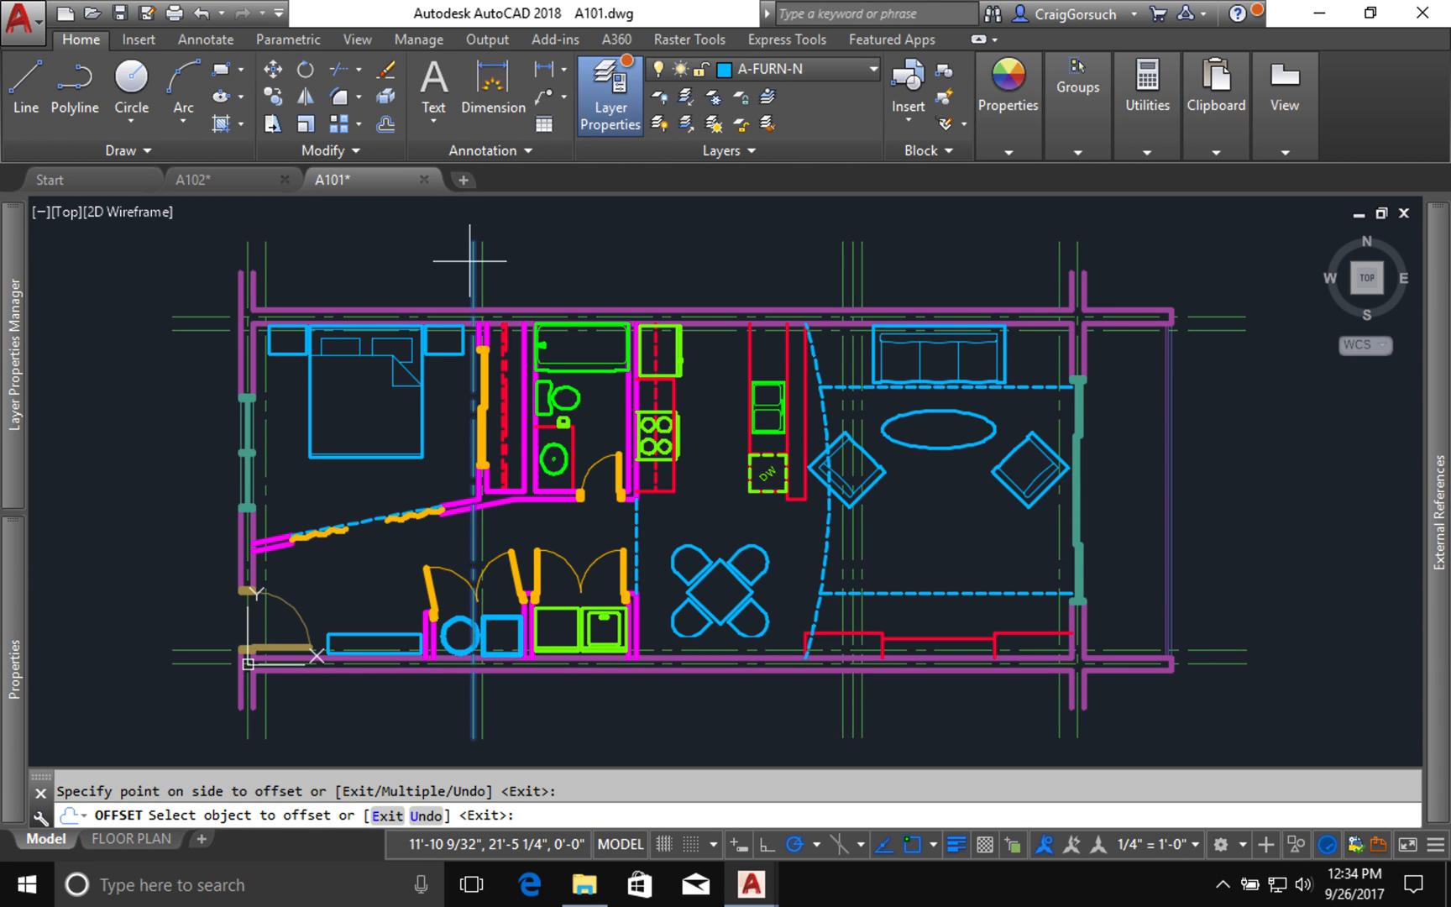
{"action": "mouse_move", "coordinate": [398, 265]}
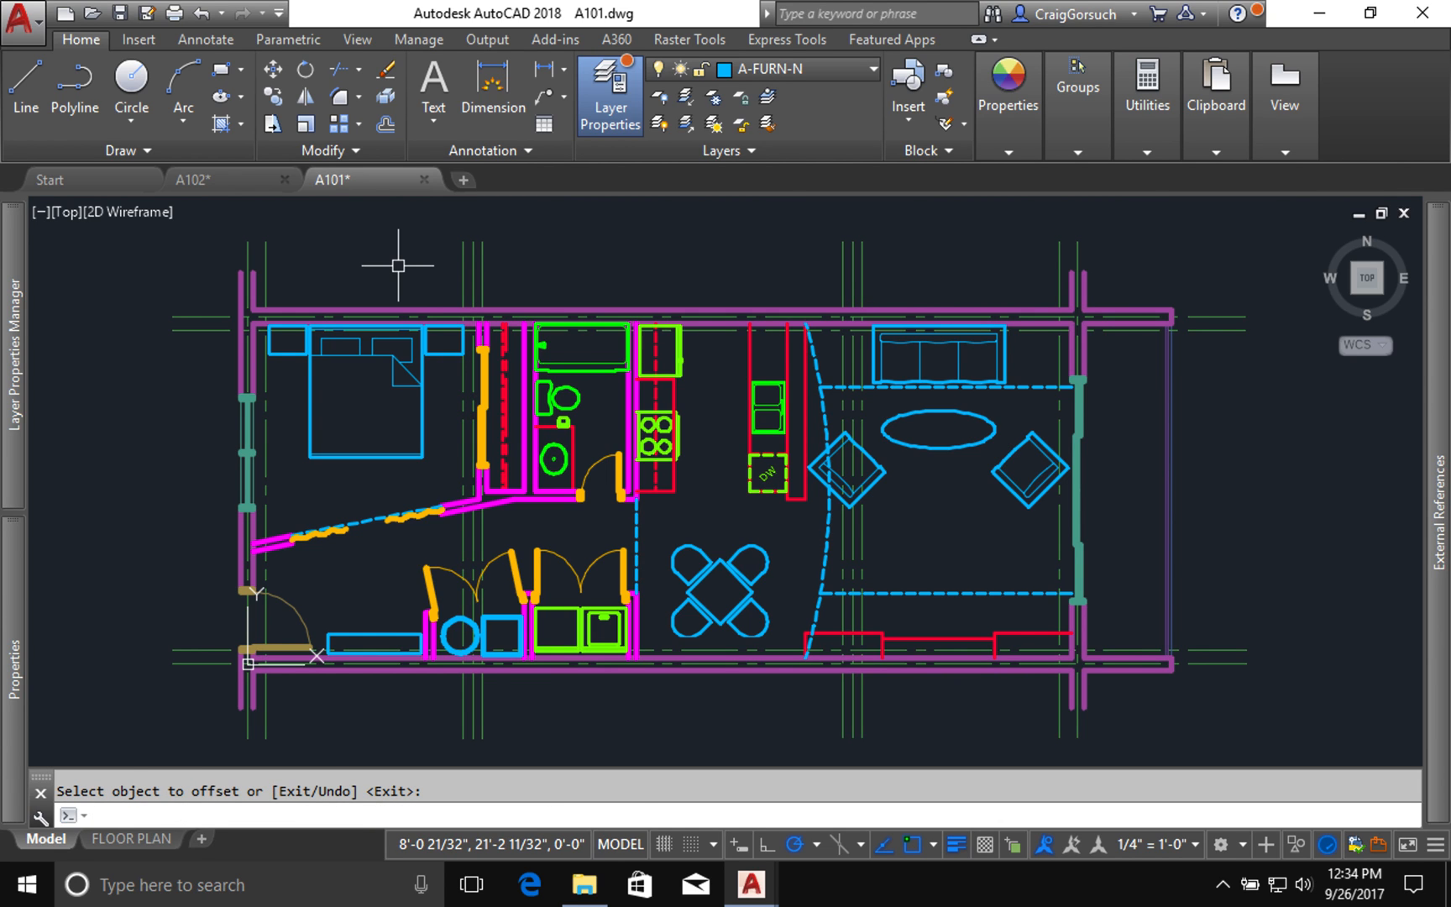
{"action": "mouse_move", "coordinate": [685, 95]}
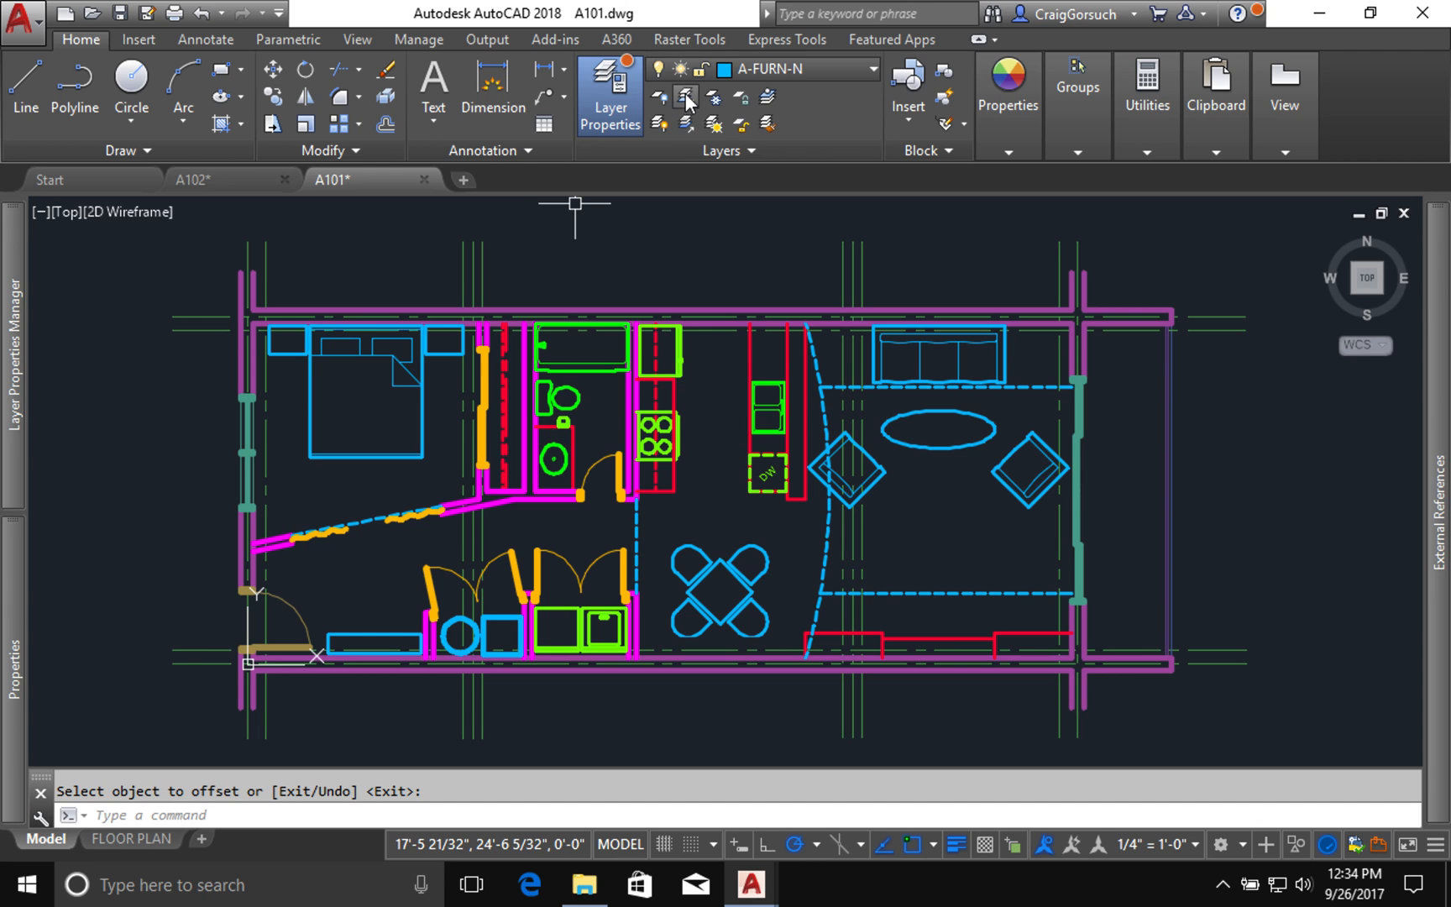
{"action": "mouse_move", "coordinate": [690, 110]}
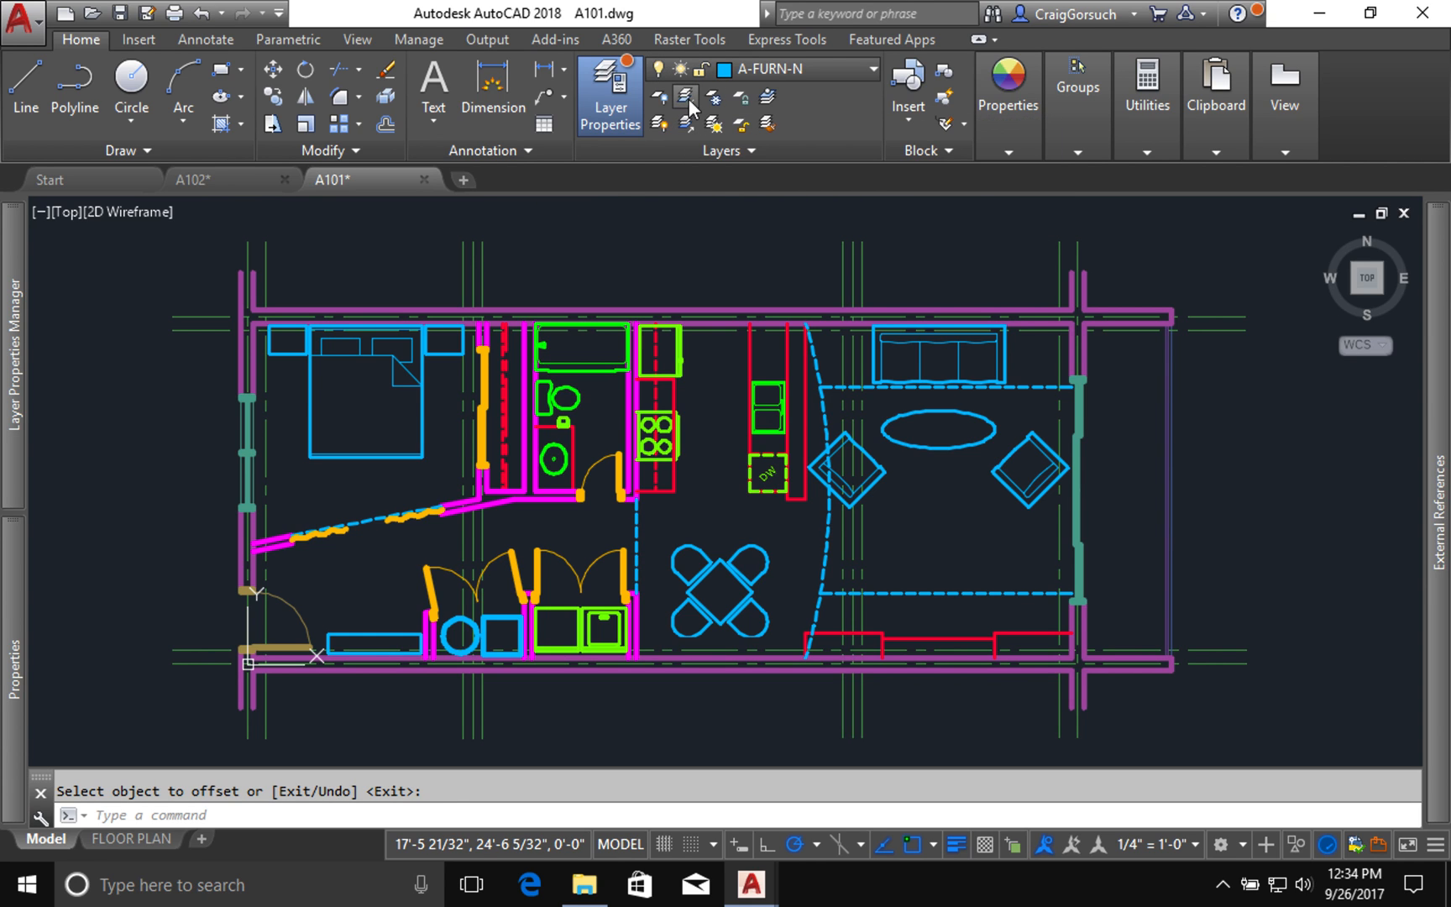
Step: Isolate the S-COLS-GRID-E layer by picking a grid line, hiding every other layer
{"action": "left_click", "coordinate": [683, 96]}
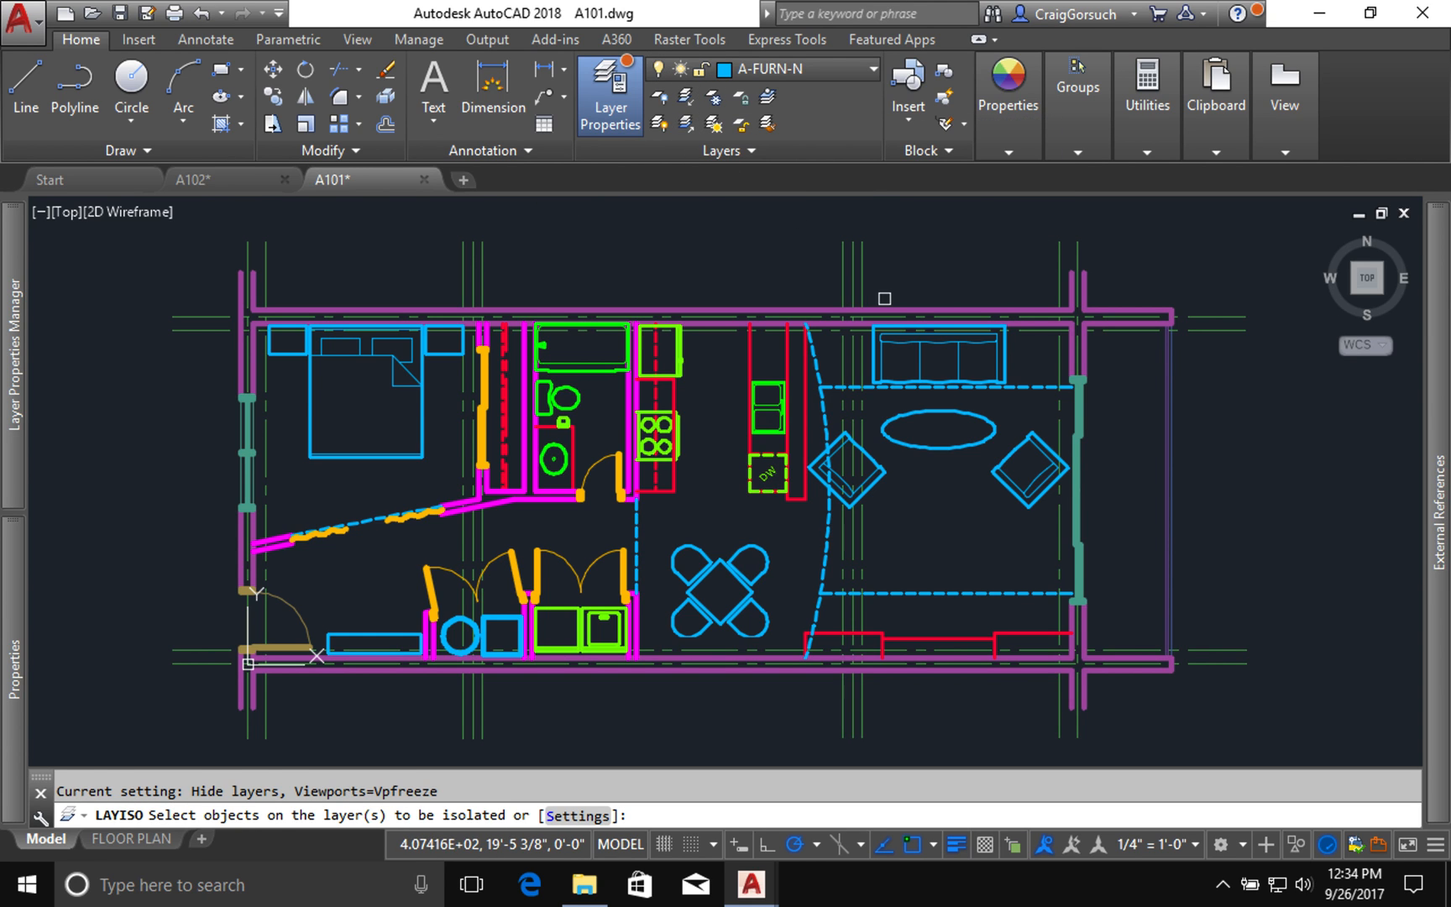
{"action": "left_click", "coordinate": [855, 269]}
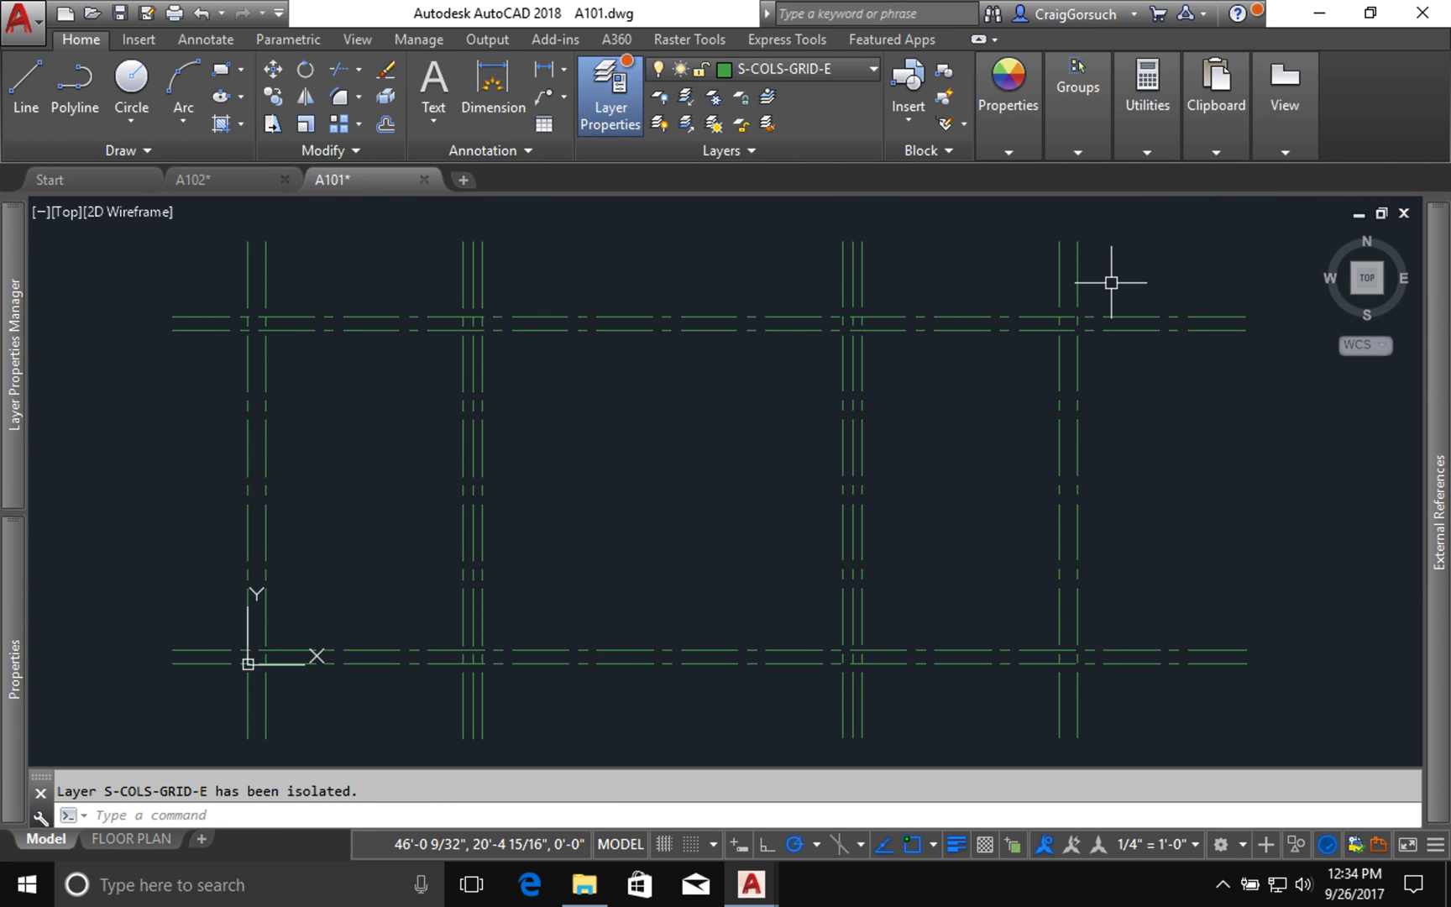
{"action": "mouse_move", "coordinate": [1048, 361]}
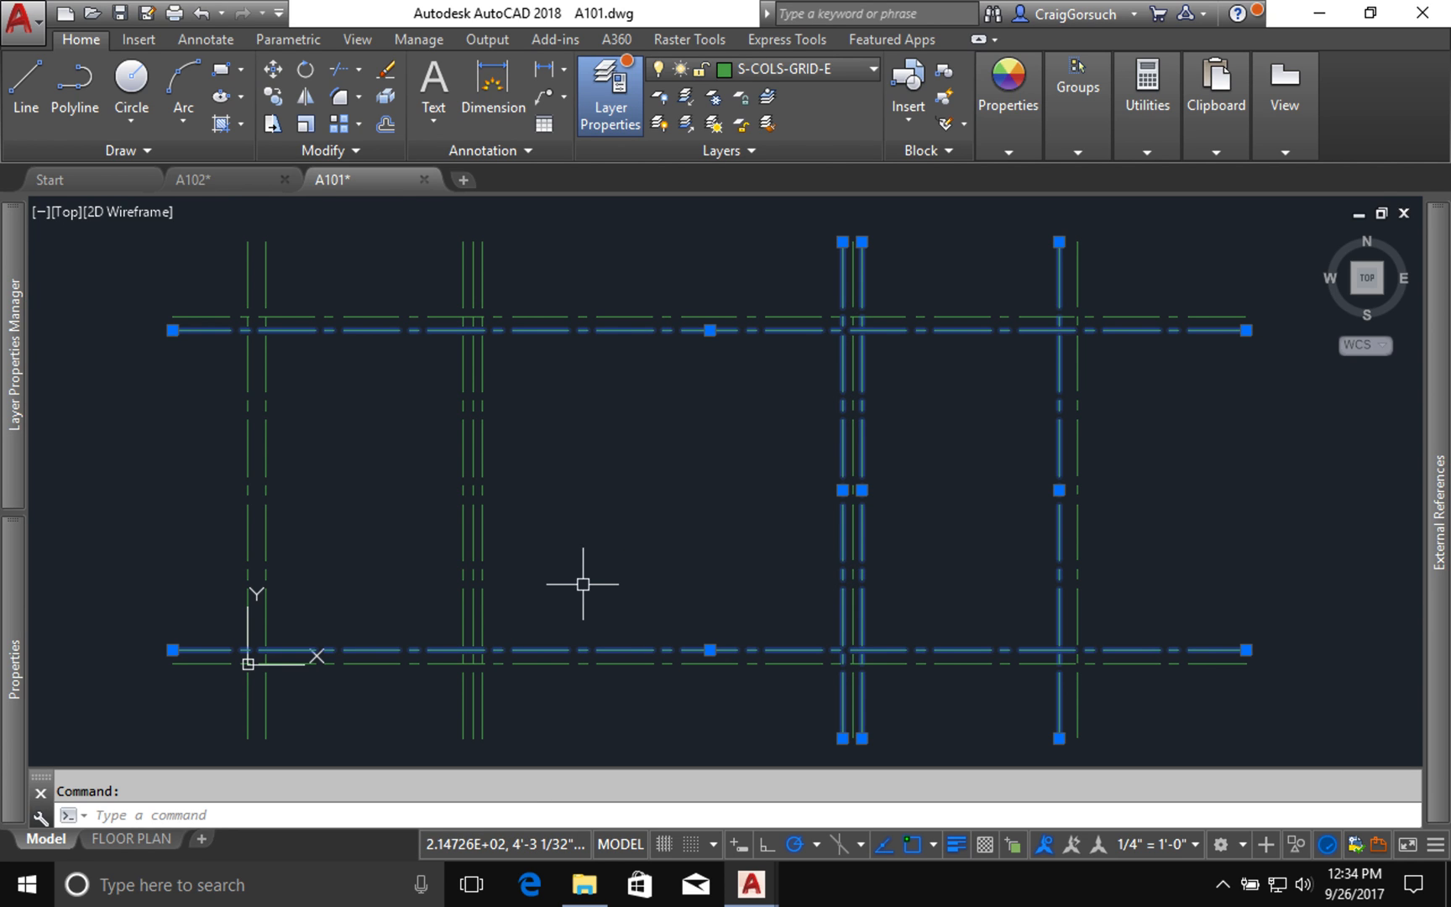
{"action": "mouse_move", "coordinate": [450, 633]}
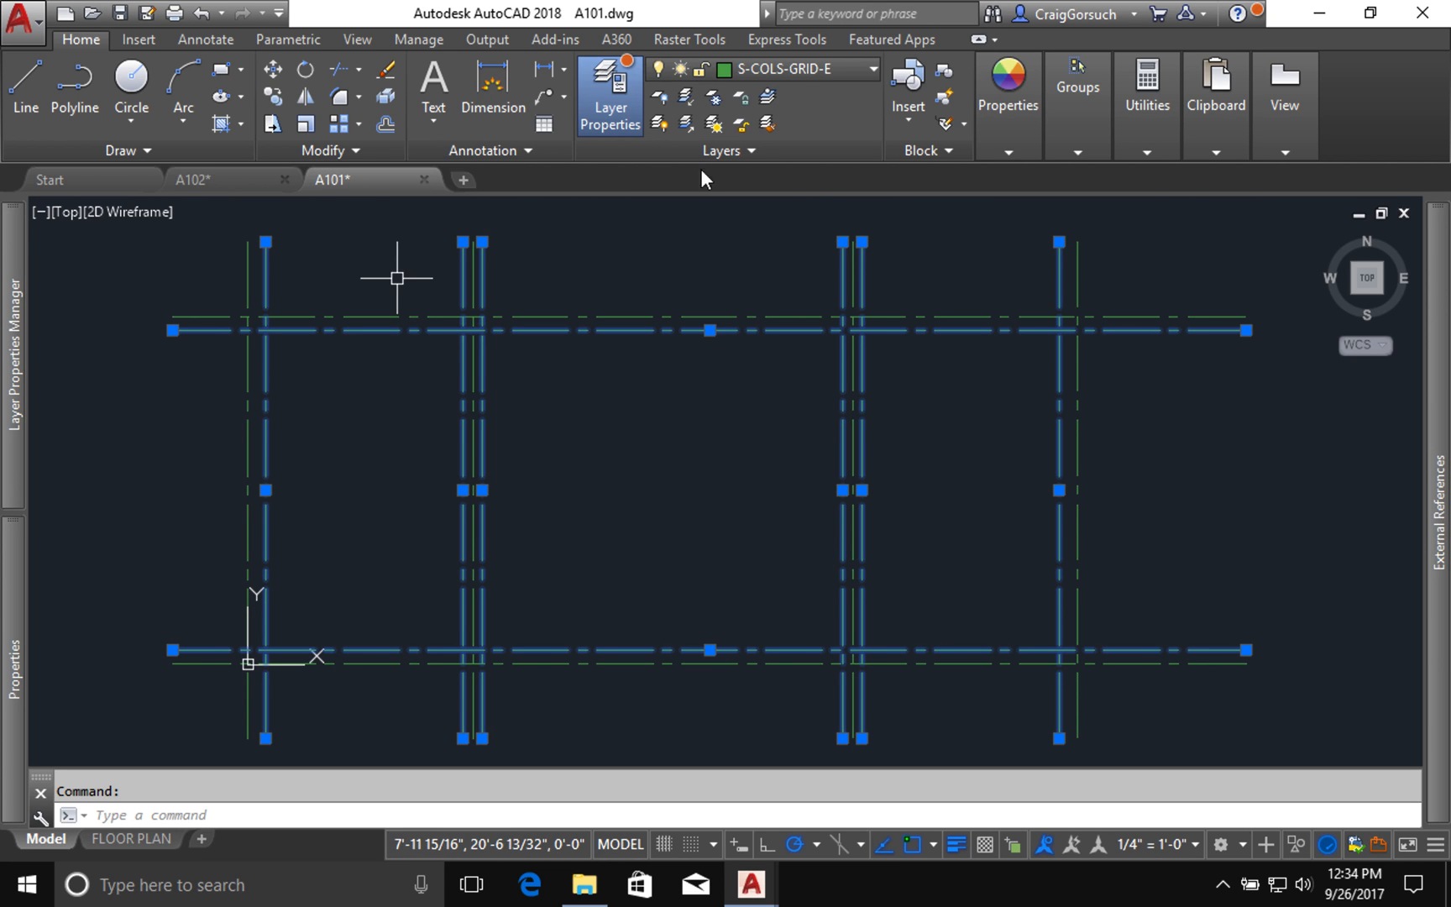
Step: Move the selected grid line copies to the A-FLOR-OVHD-E layer via the Layer dropdown
{"action": "left_click", "coordinate": [868, 69]}
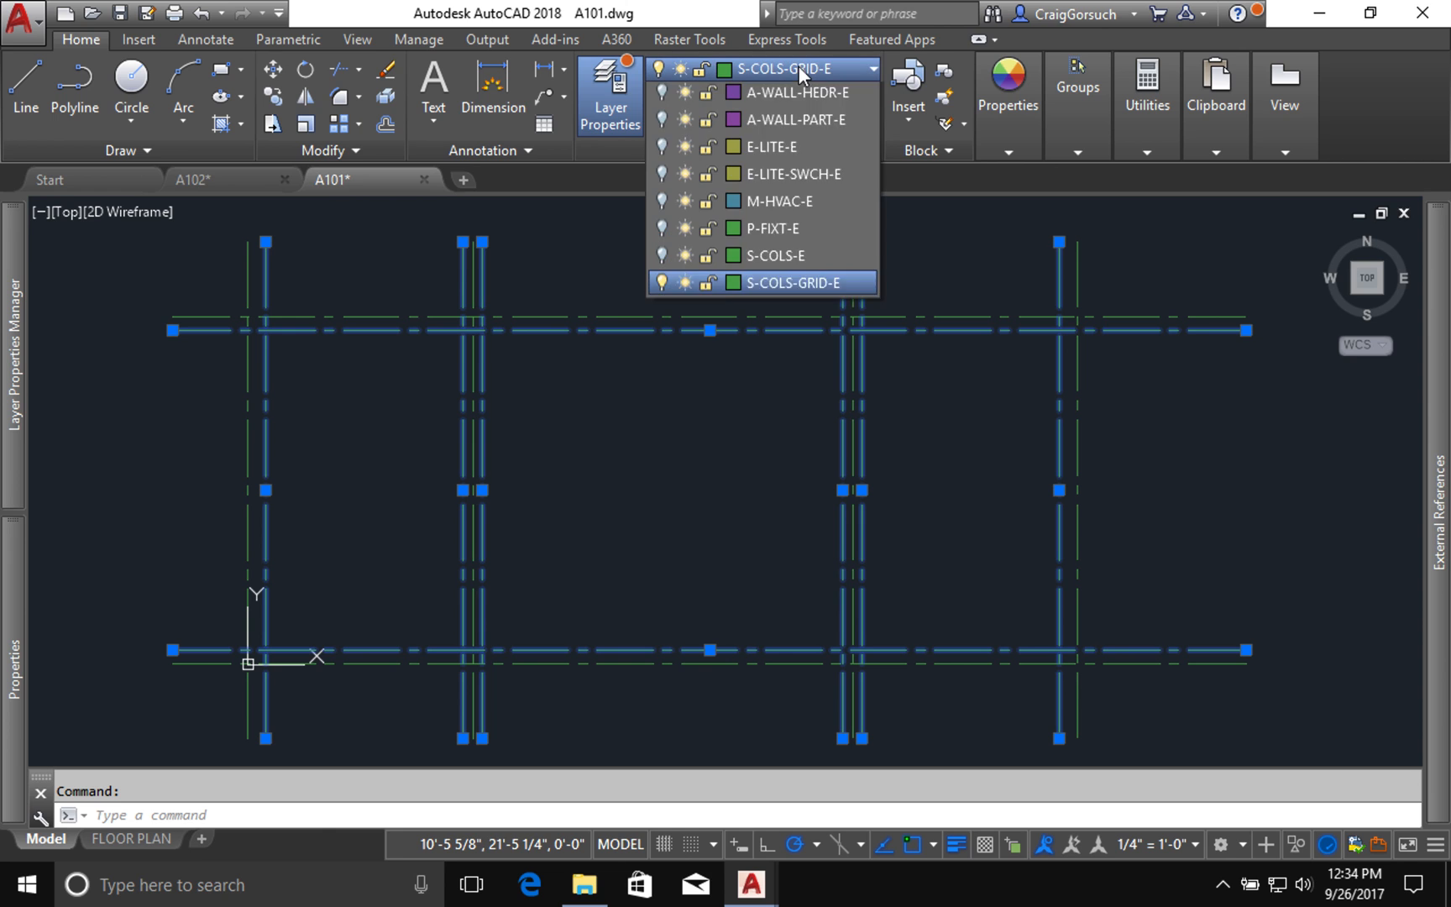
{"action": "scroll", "scroll_direction": "up", "scroll_amount": 3}
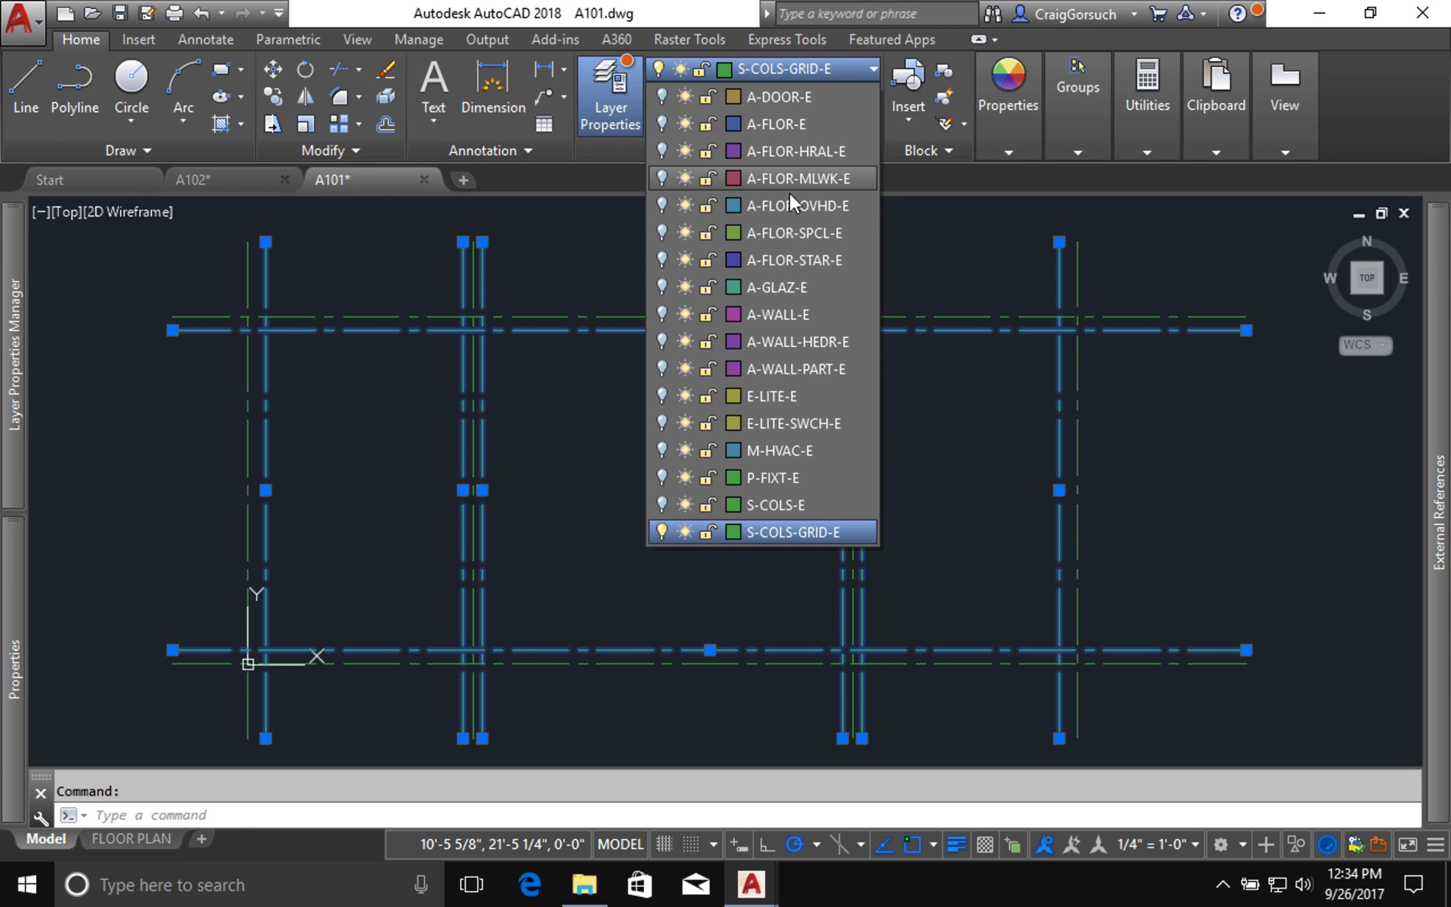
{"action": "left_click", "coordinate": [660, 178]}
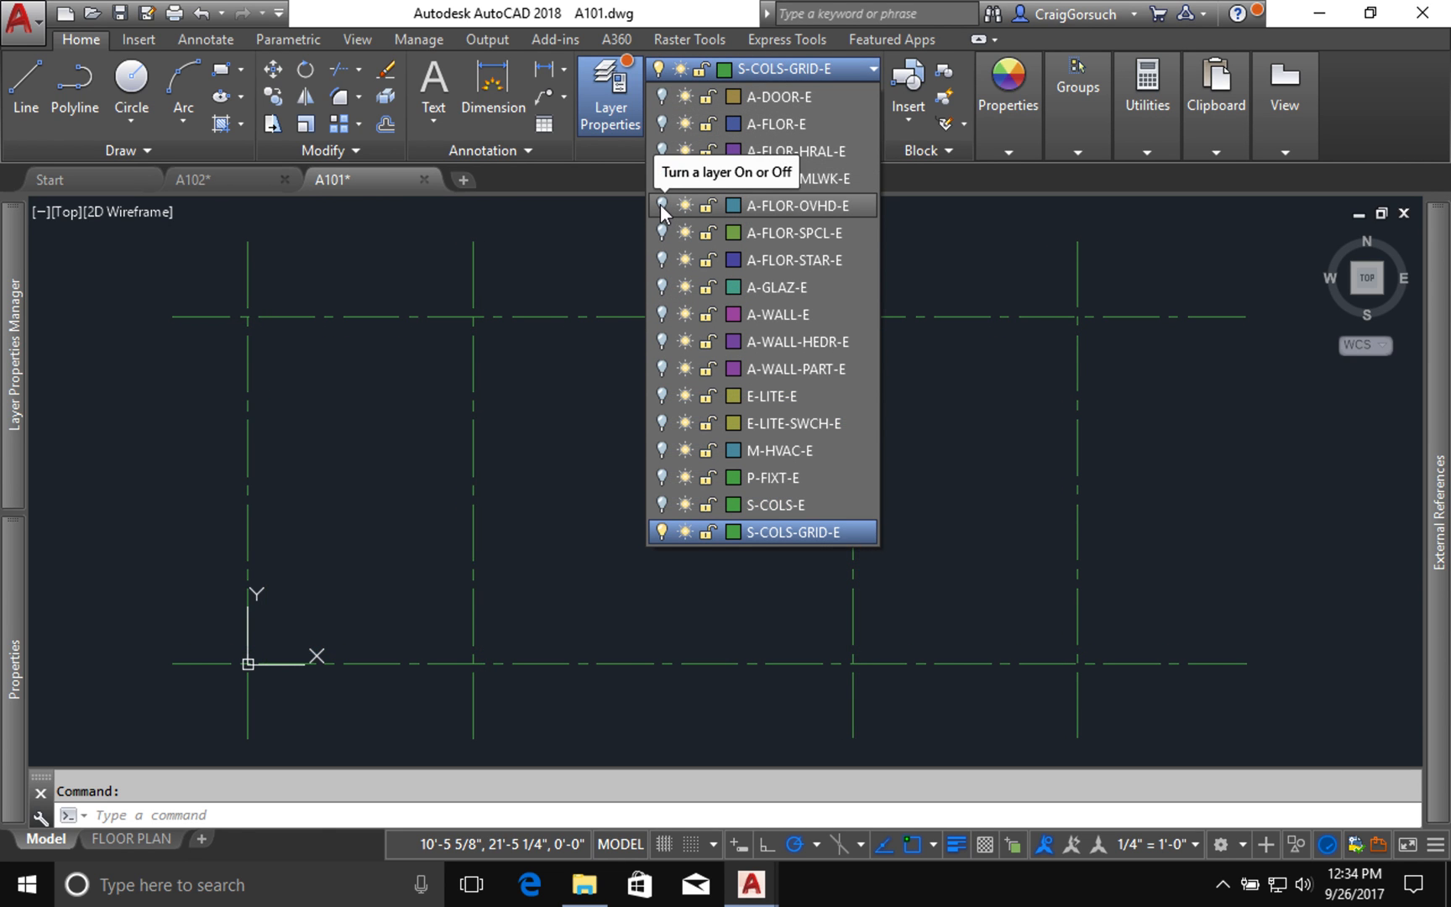
{"action": "left_click", "coordinate": [660, 205]}
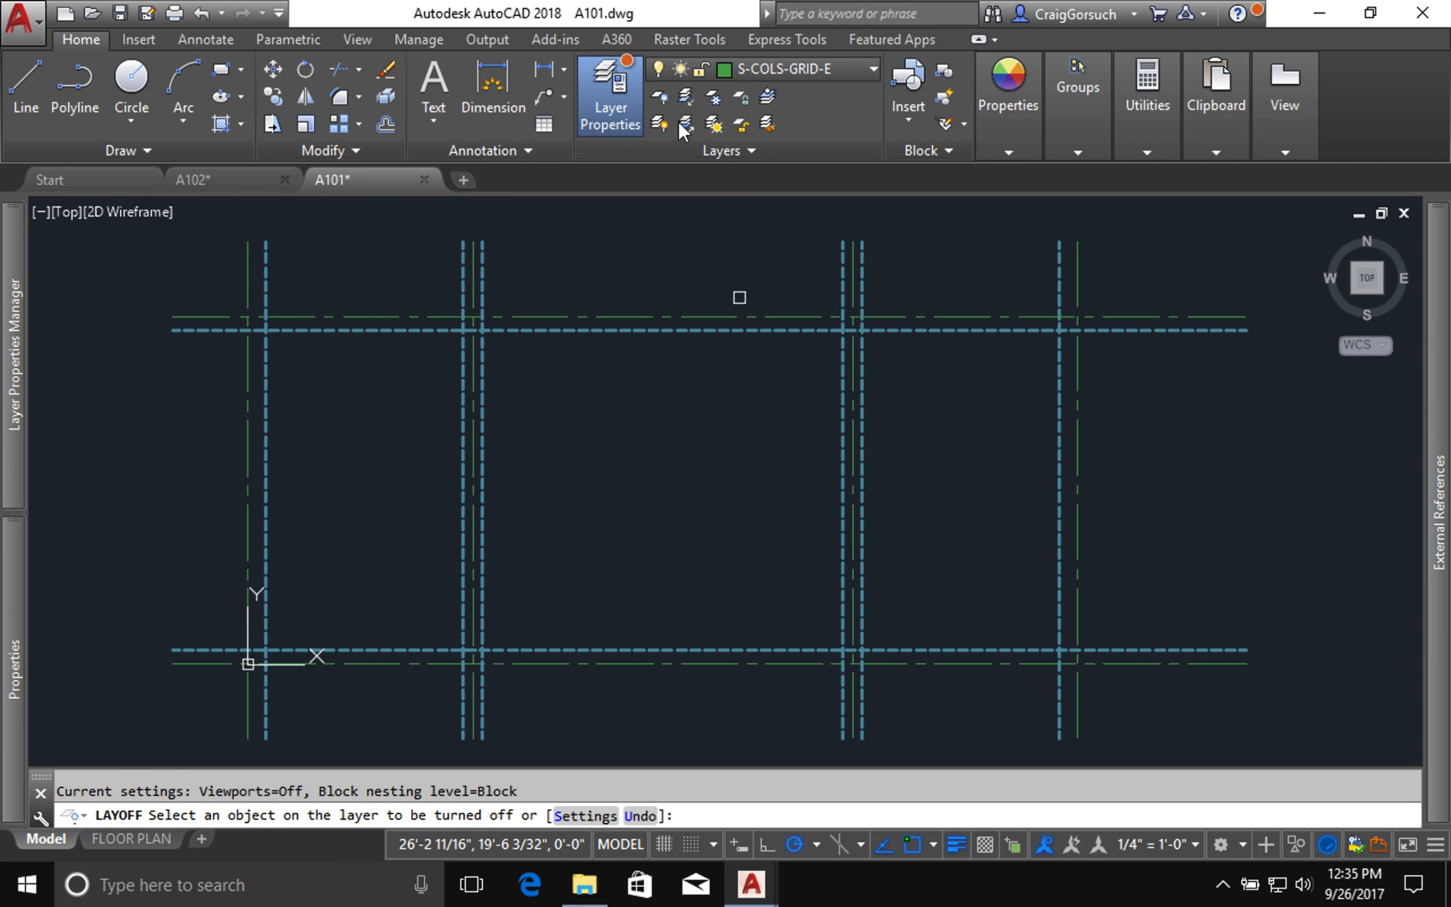
Step: Pick a green gridline and answer Yes to turn off the S-COLS-GRID-E layer
{"action": "key", "text": "Escape"}
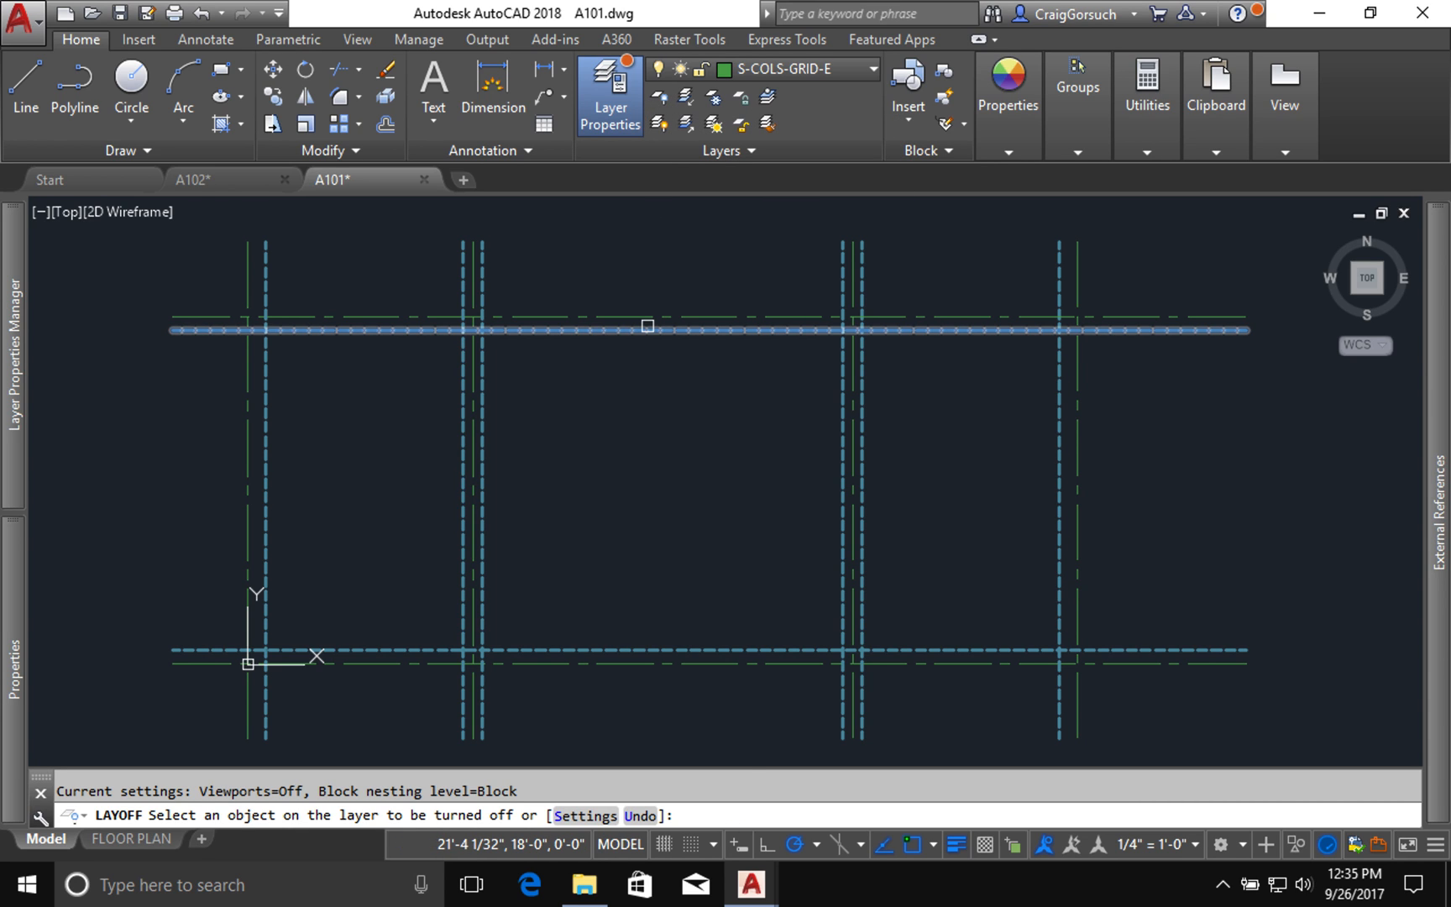
{"action": "left_click", "coordinate": [638, 324]}
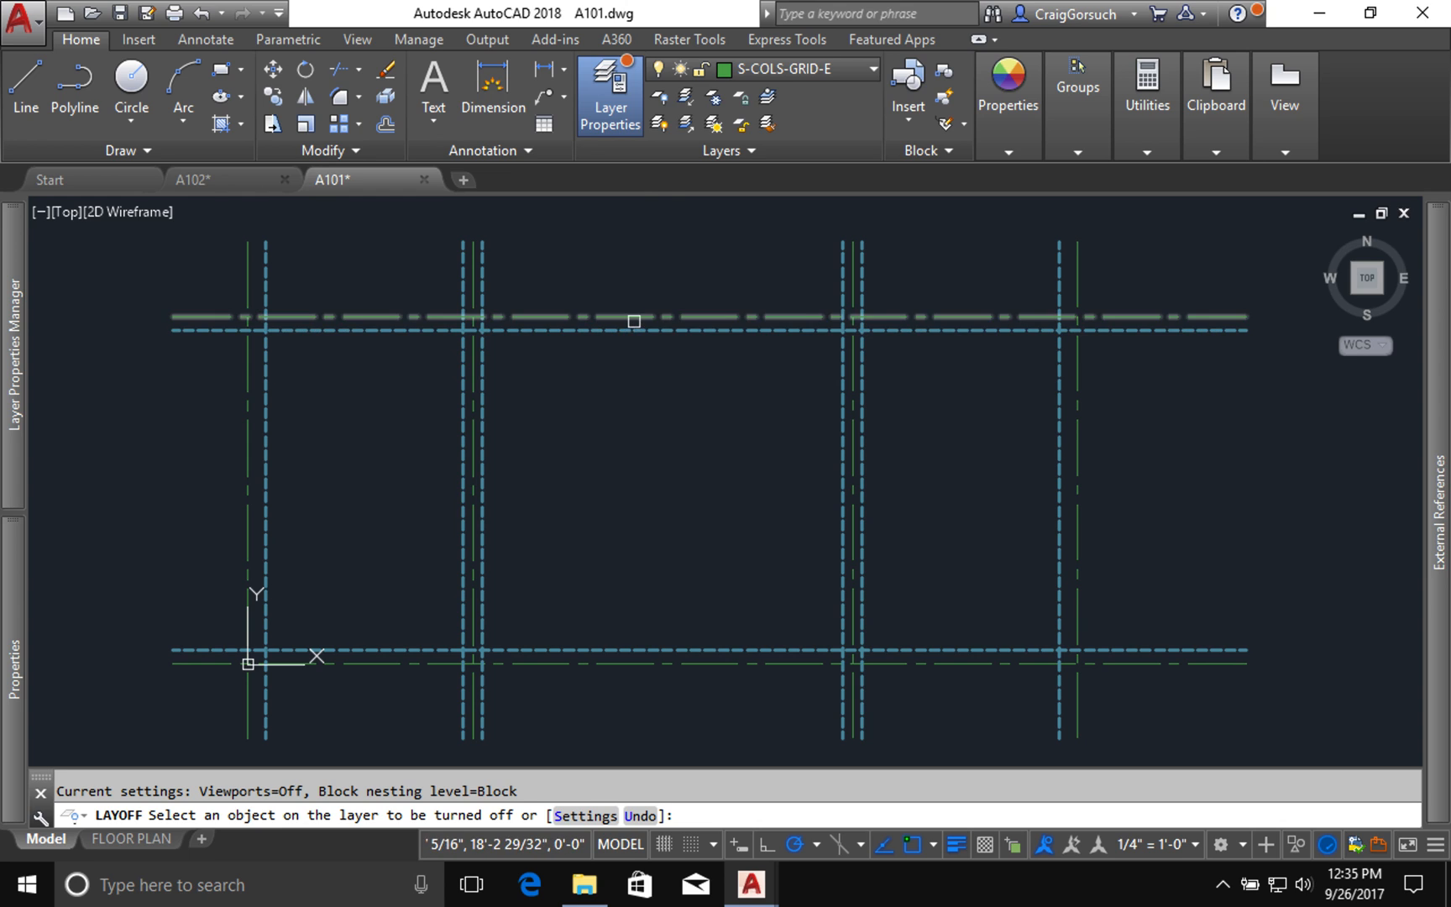
{"action": "left_click", "coordinate": [633, 321]}
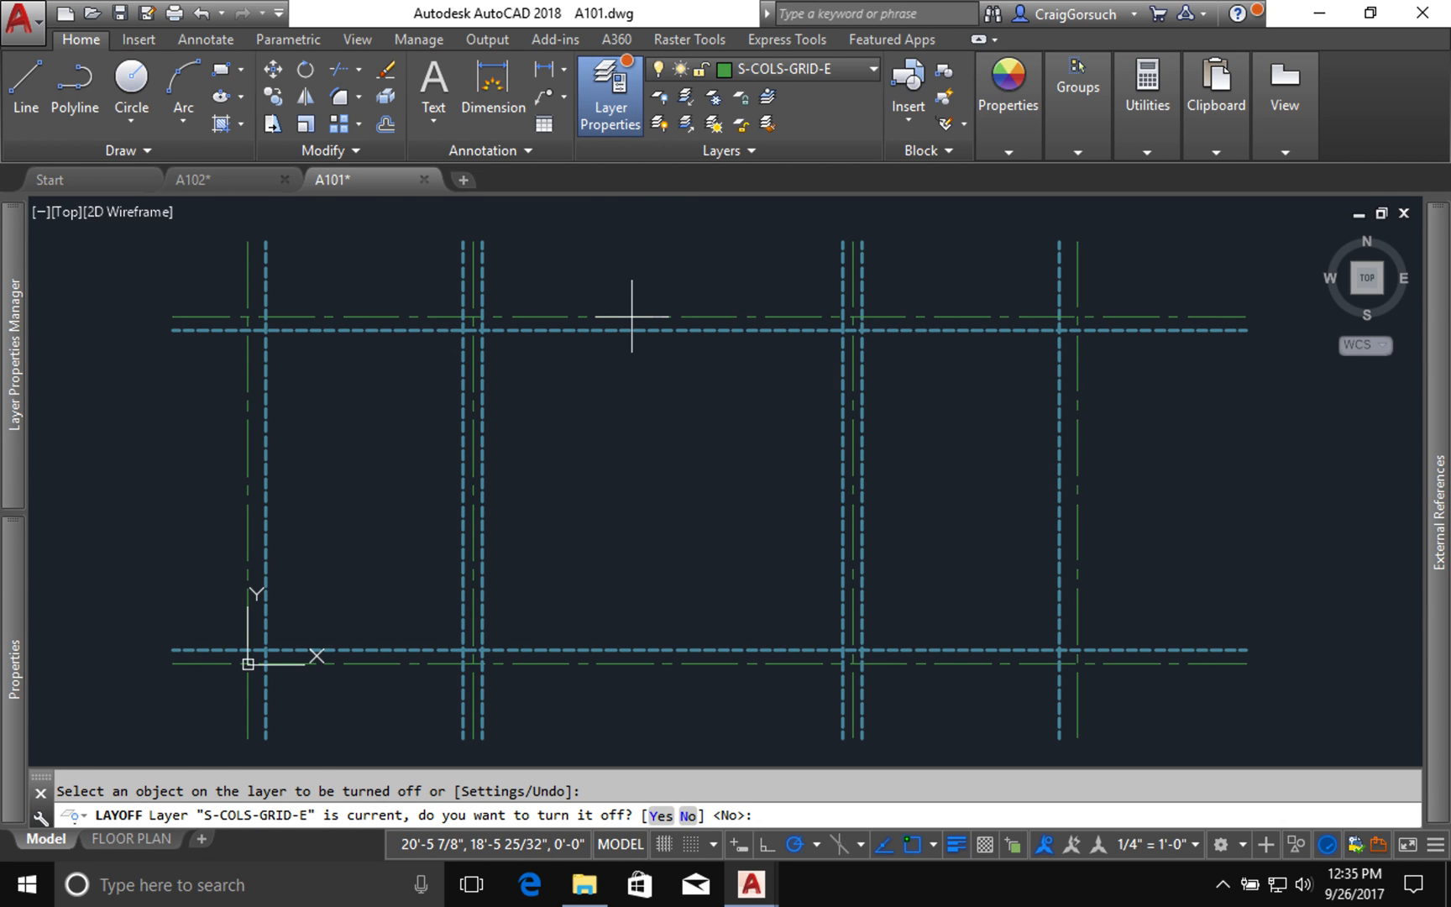
{"action": "type", "text": "y"}
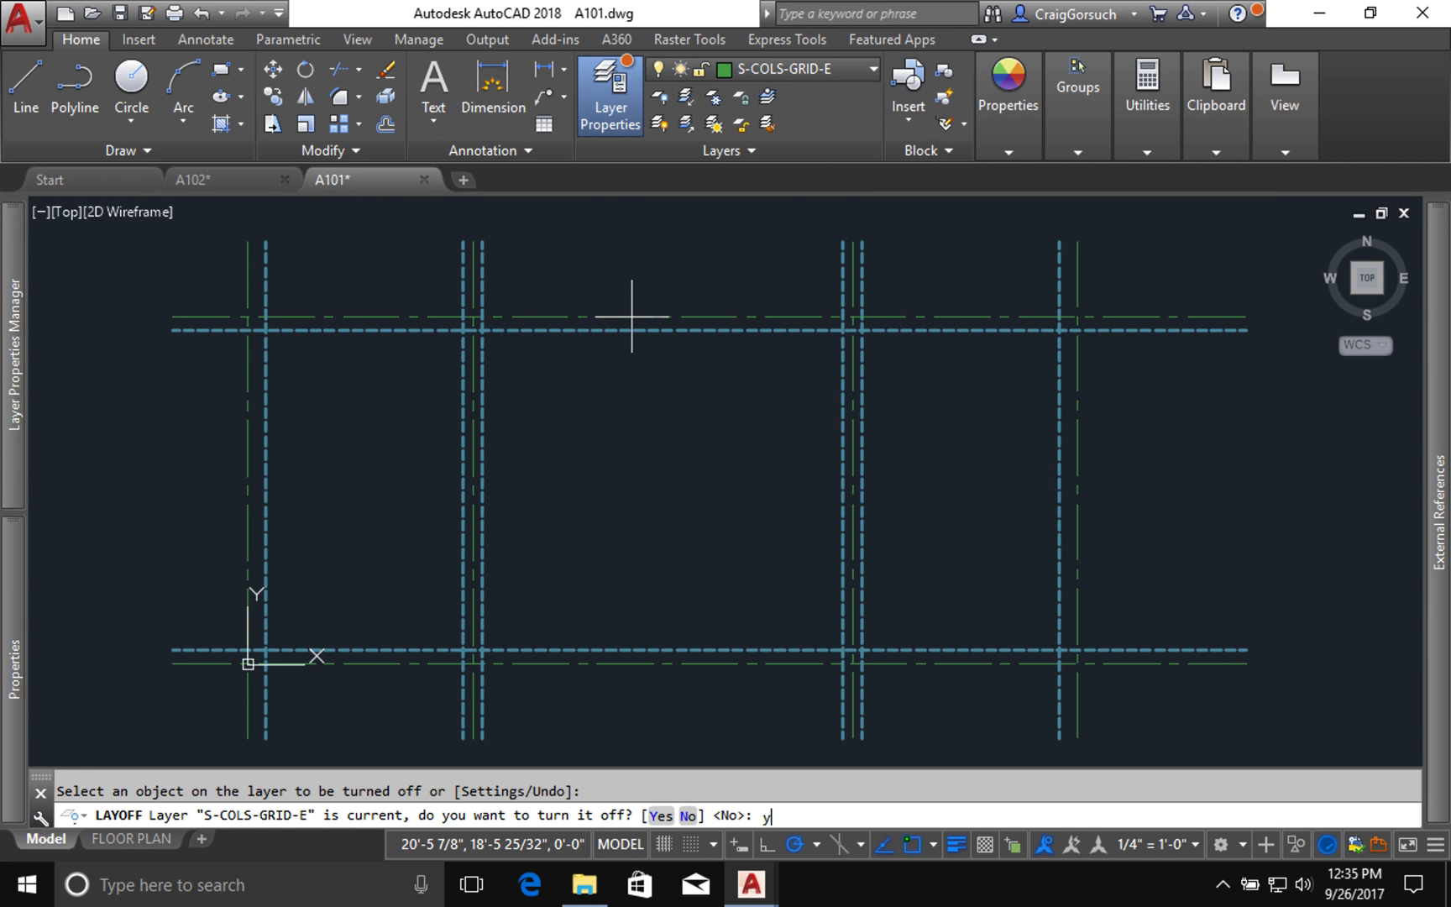
{"action": "key", "text": "Return"}
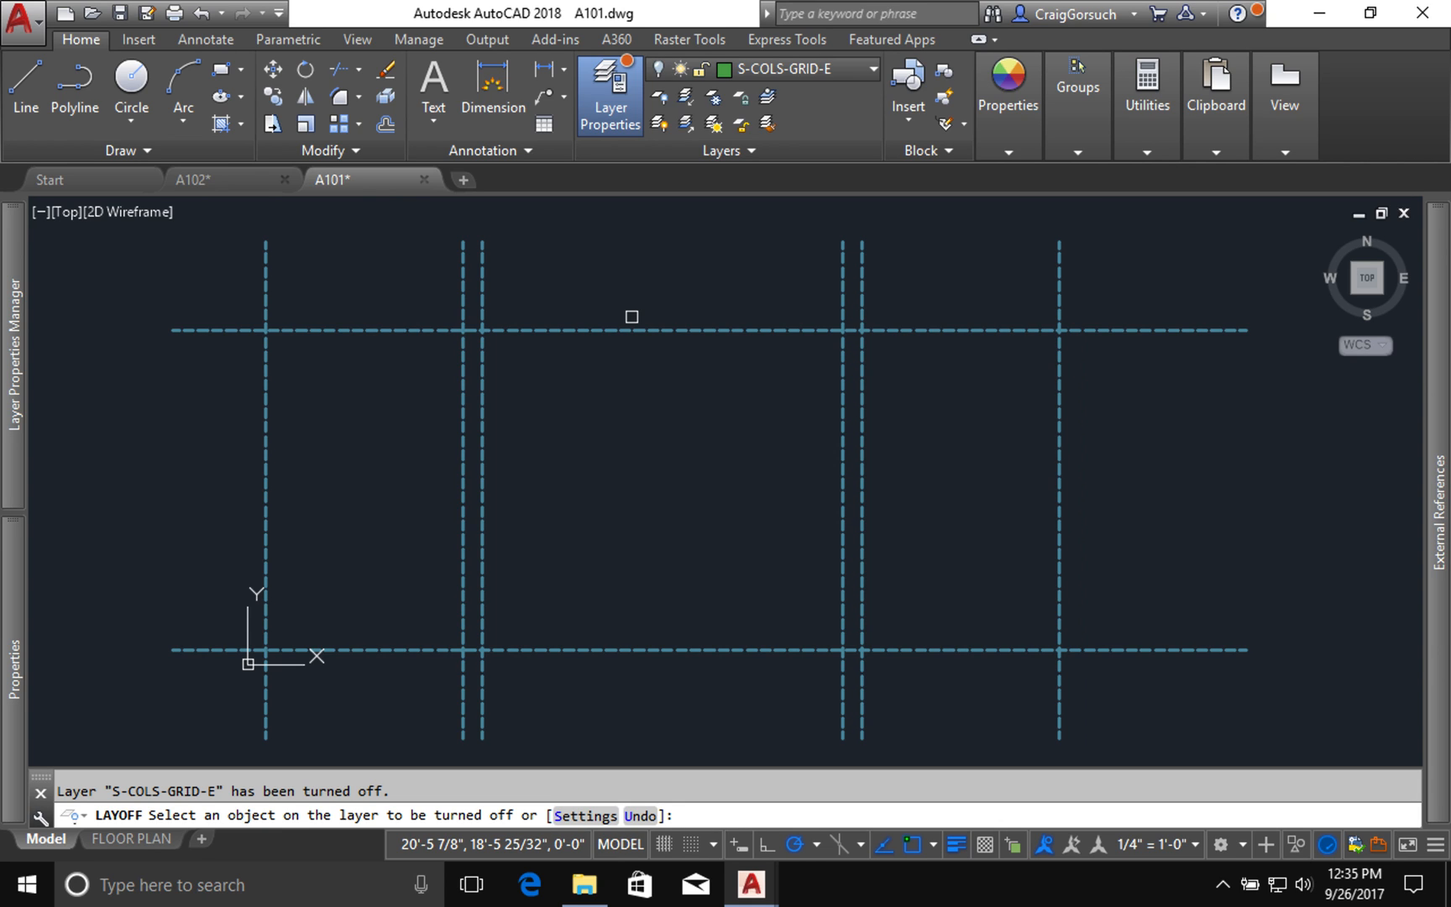
{"action": "key", "text": "Escape"}
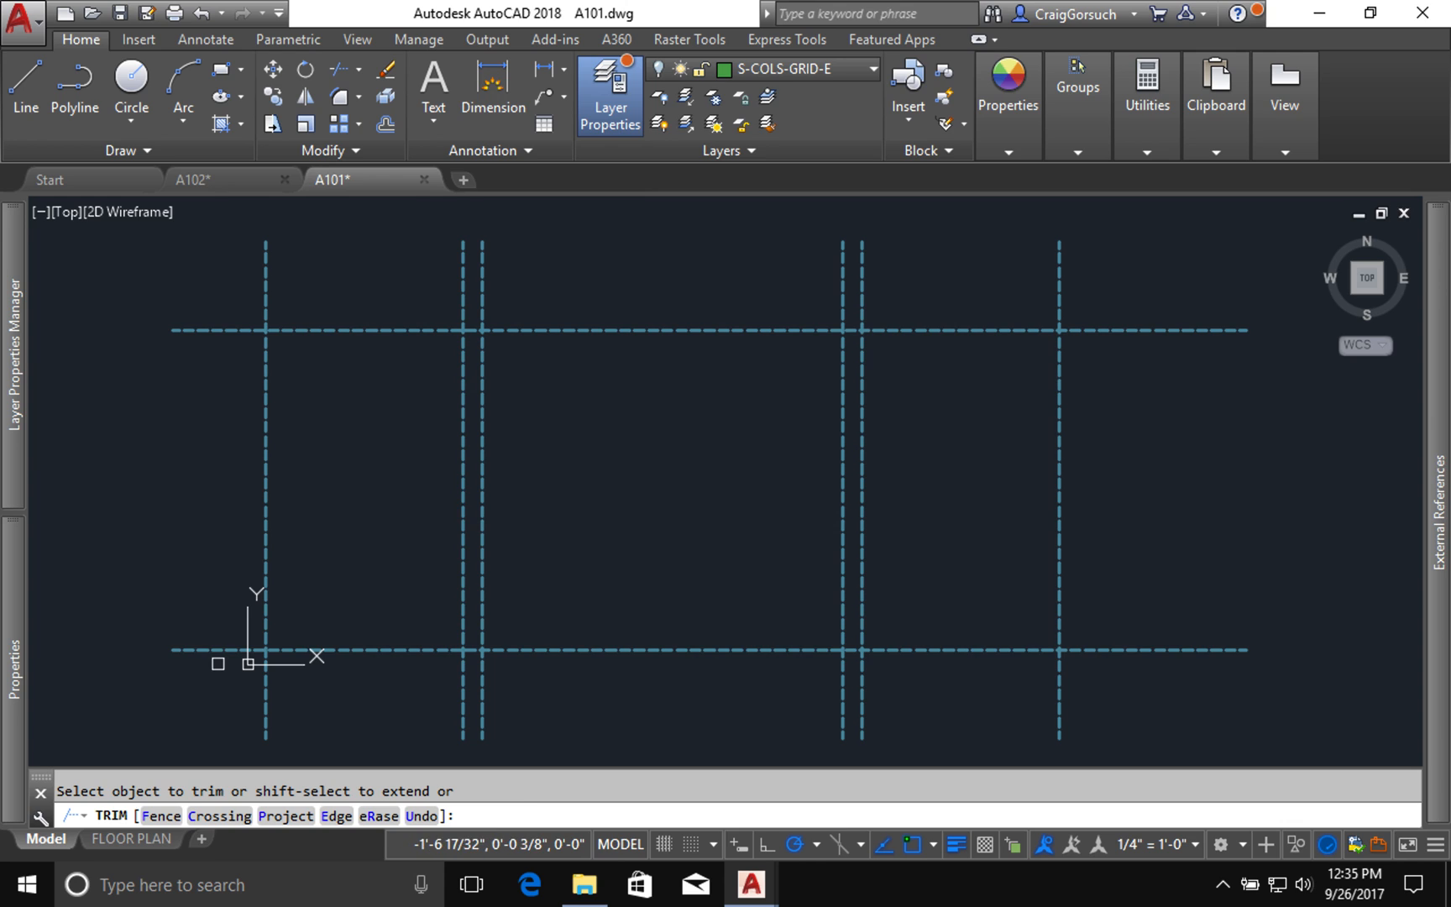
{"action": "mouse_move", "coordinate": [248, 663]}
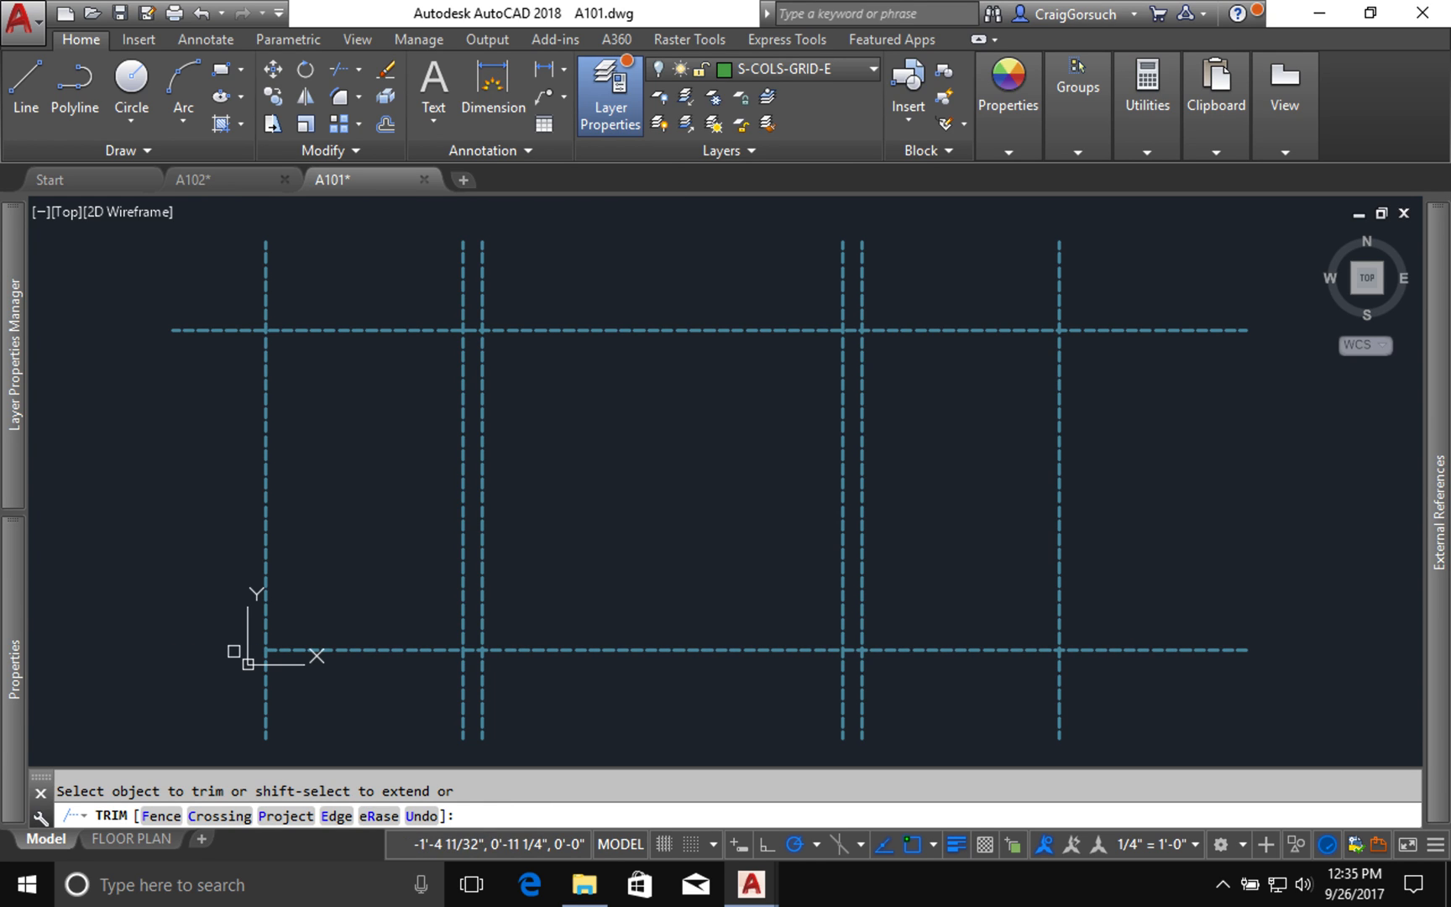
{"action": "mouse_move", "coordinate": [281, 700]}
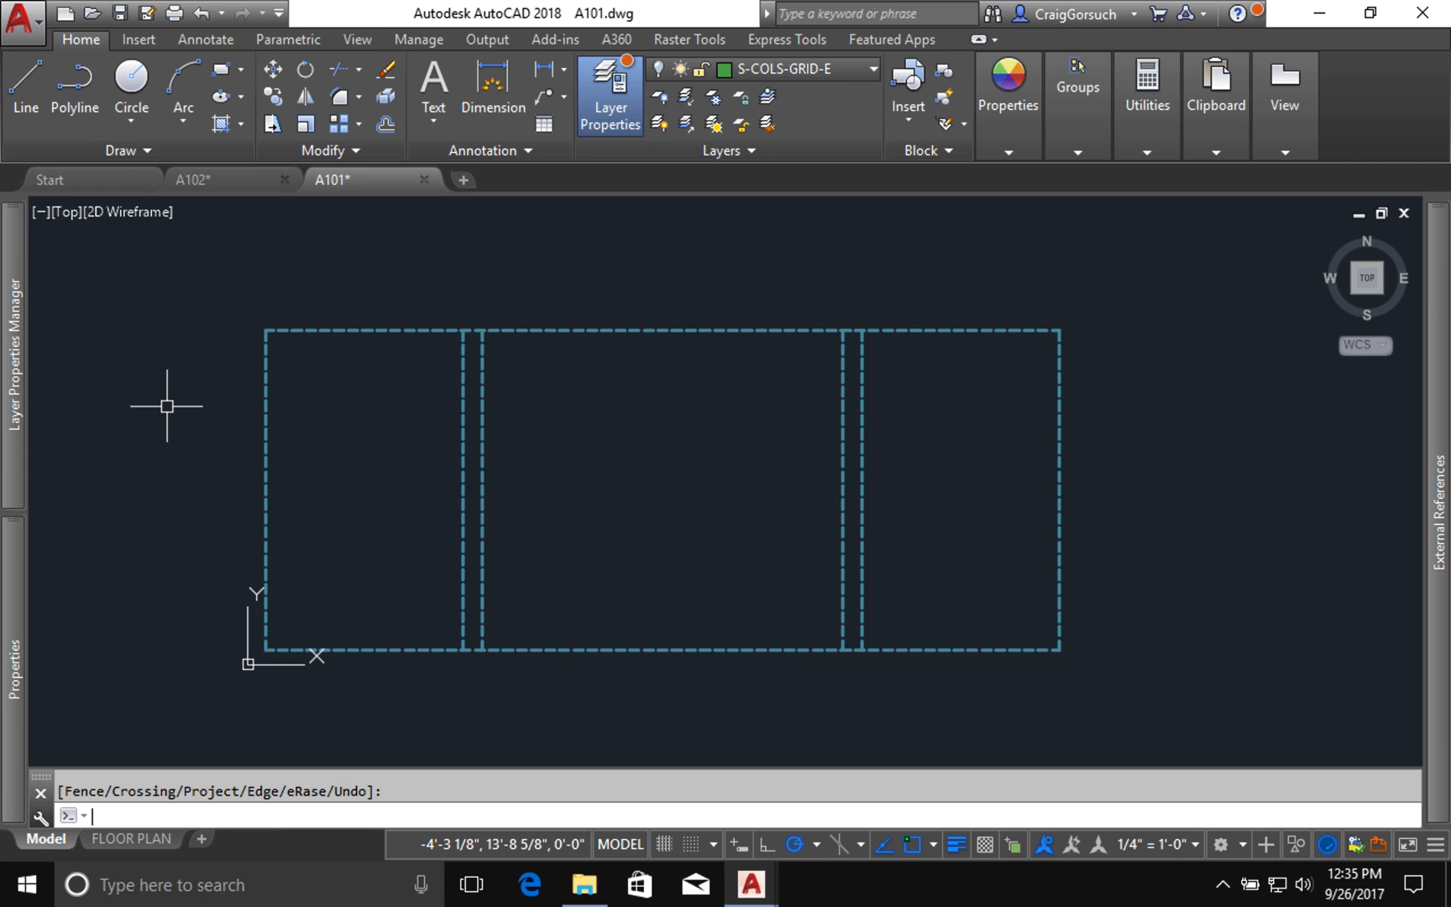
{"action": "mouse_move", "coordinate": [613, 356]}
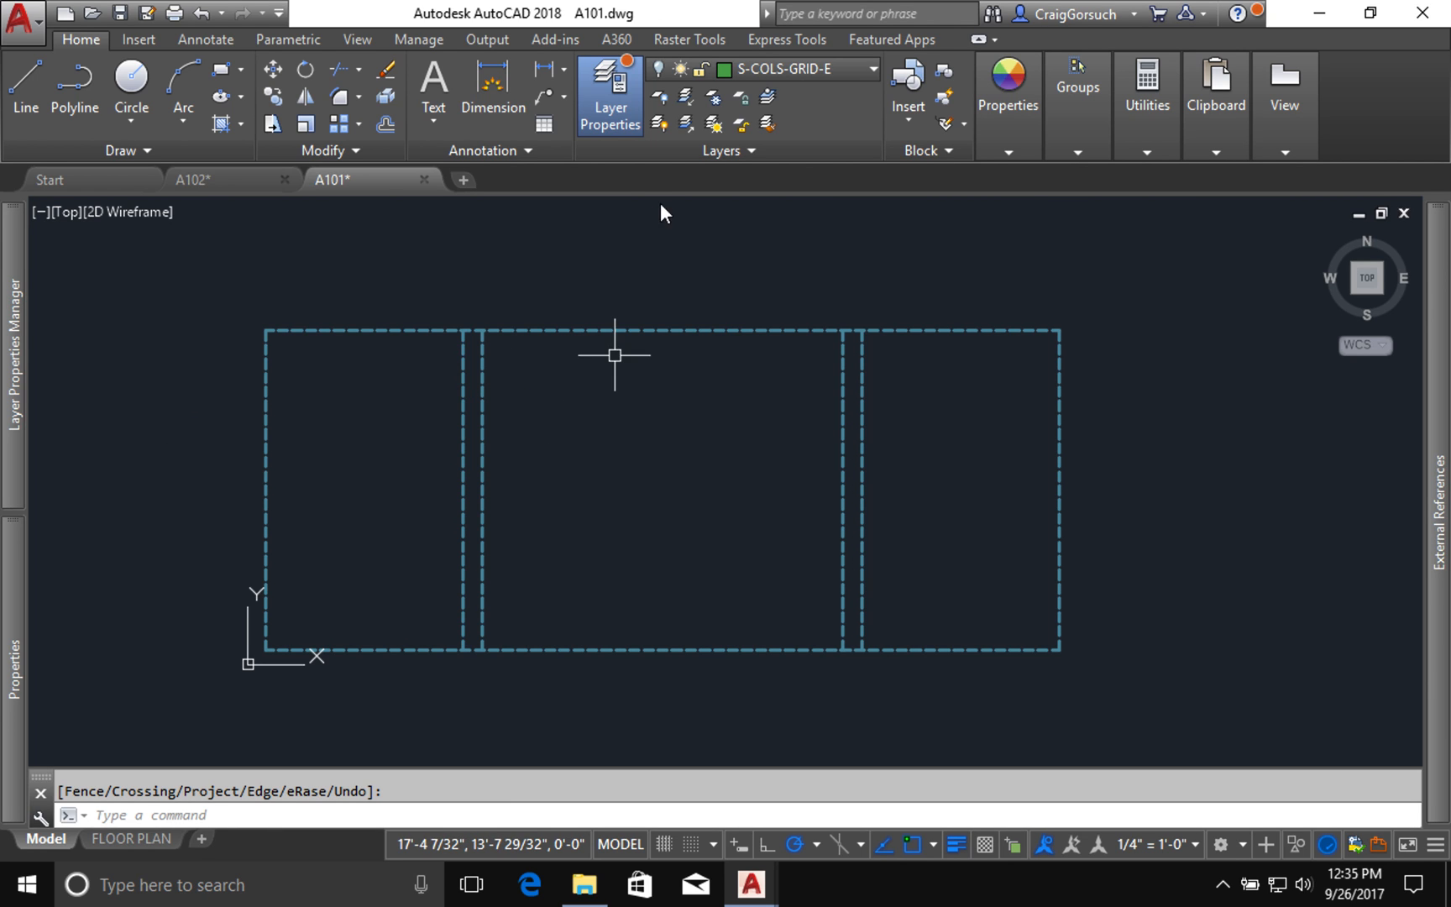
{"action": "mouse_move", "coordinate": [685, 123]}
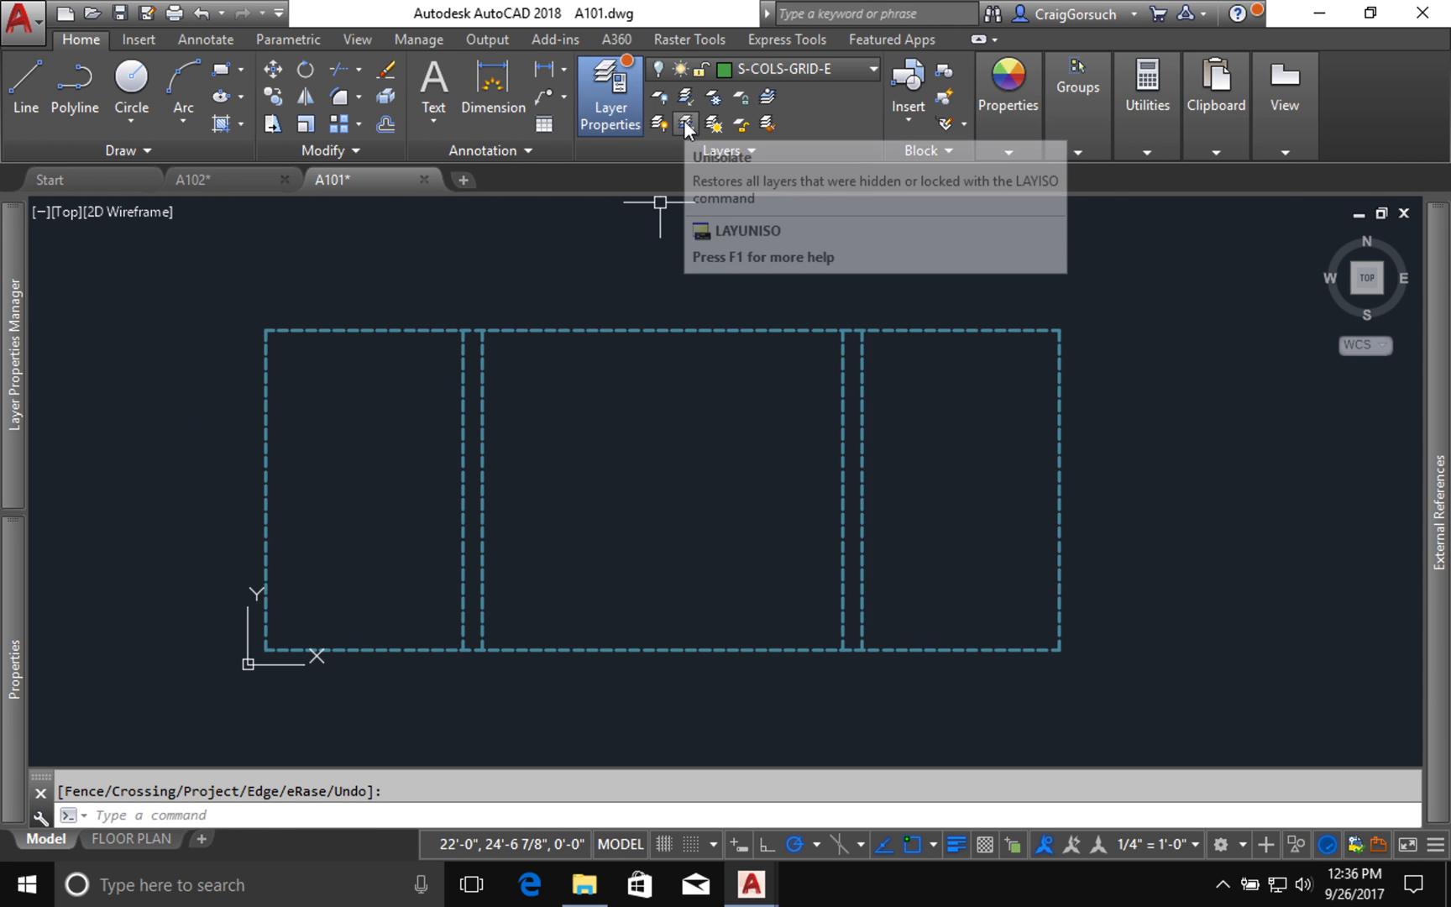
Step: Unisolate layers (LAYUNISO) so the full coloured floor plan reappears
{"action": "left_click", "coordinate": [685, 122]}
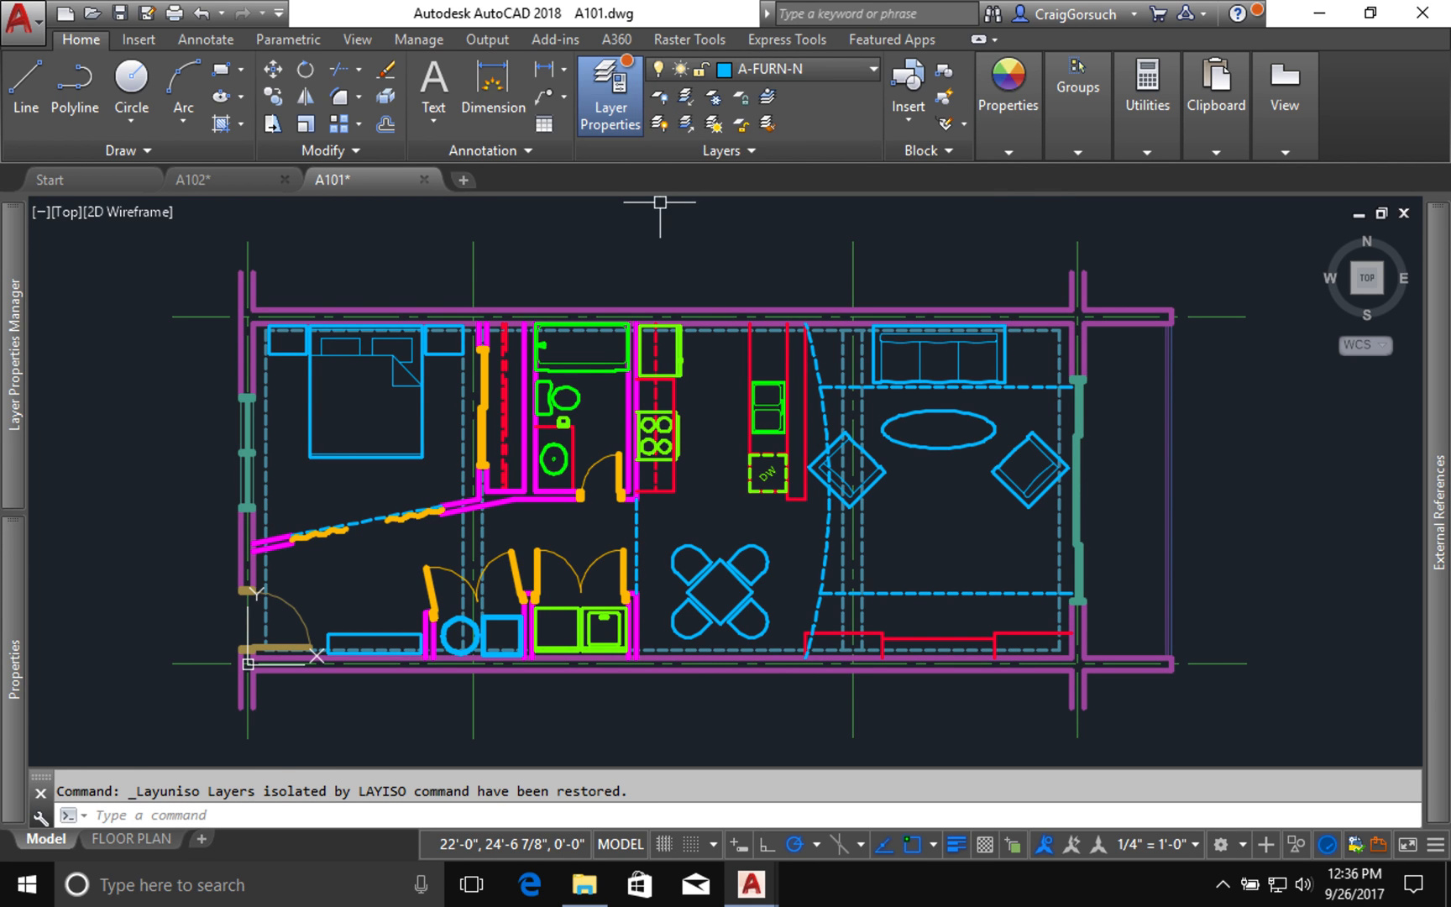
{"action": "mouse_move", "coordinate": [709, 287]}
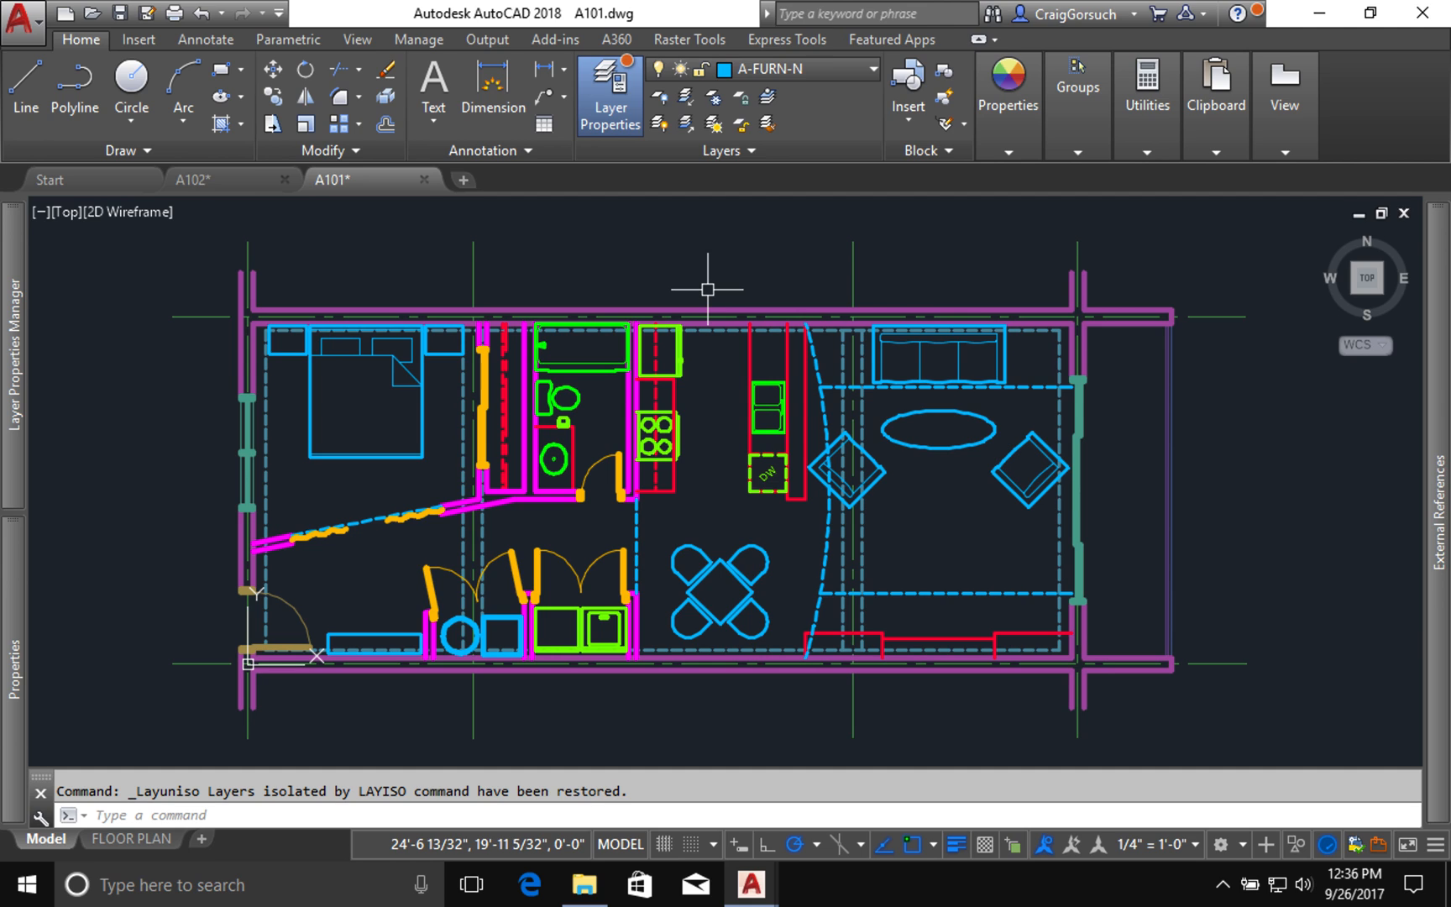
{"action": "mouse_move", "coordinate": [224, 433]}
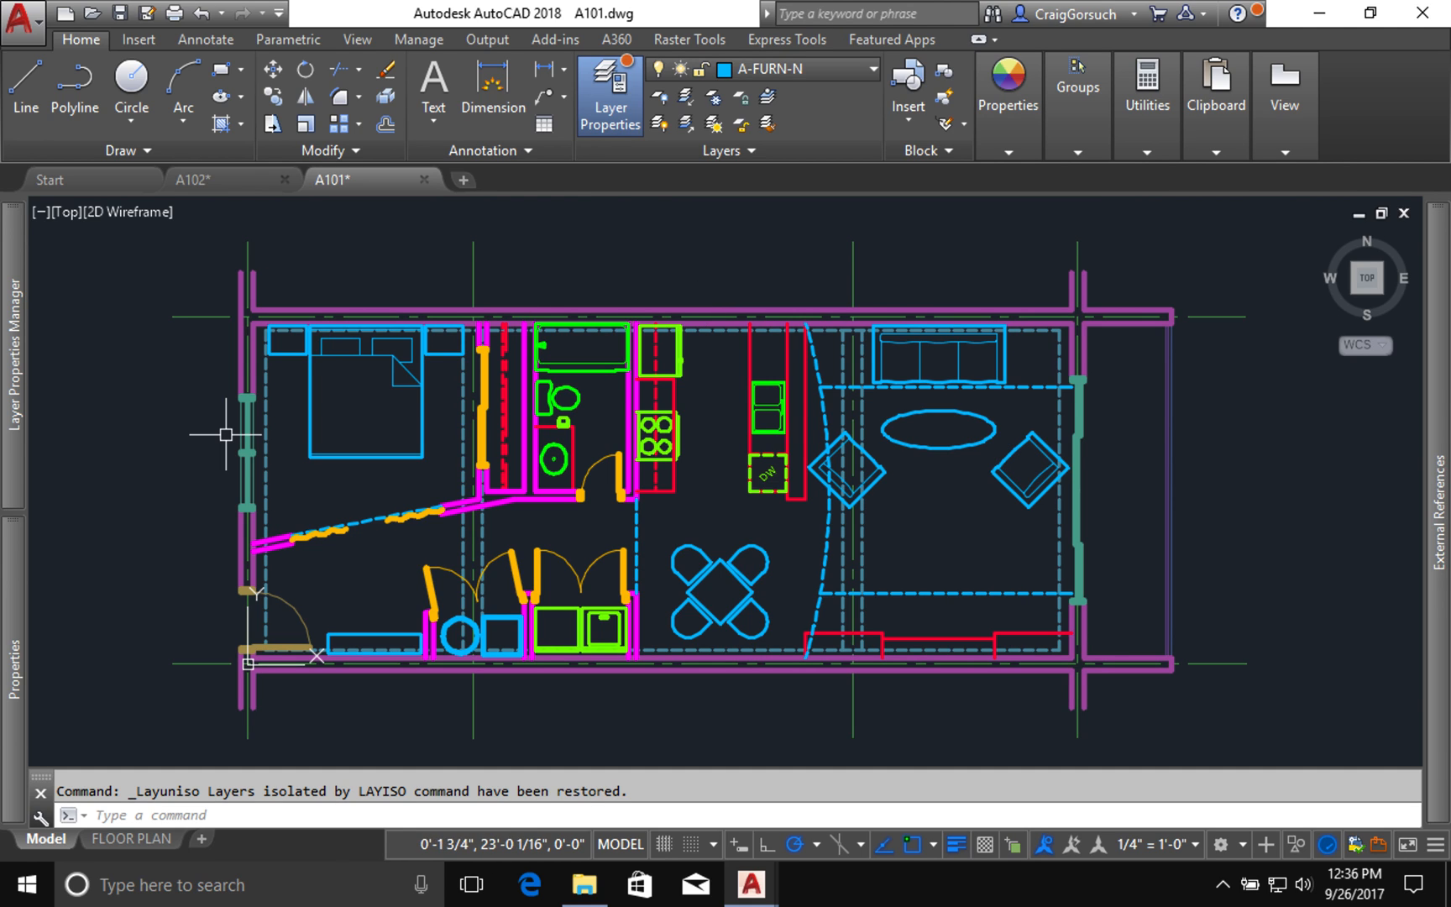
{"action": "mouse_move", "coordinate": [131, 838]}
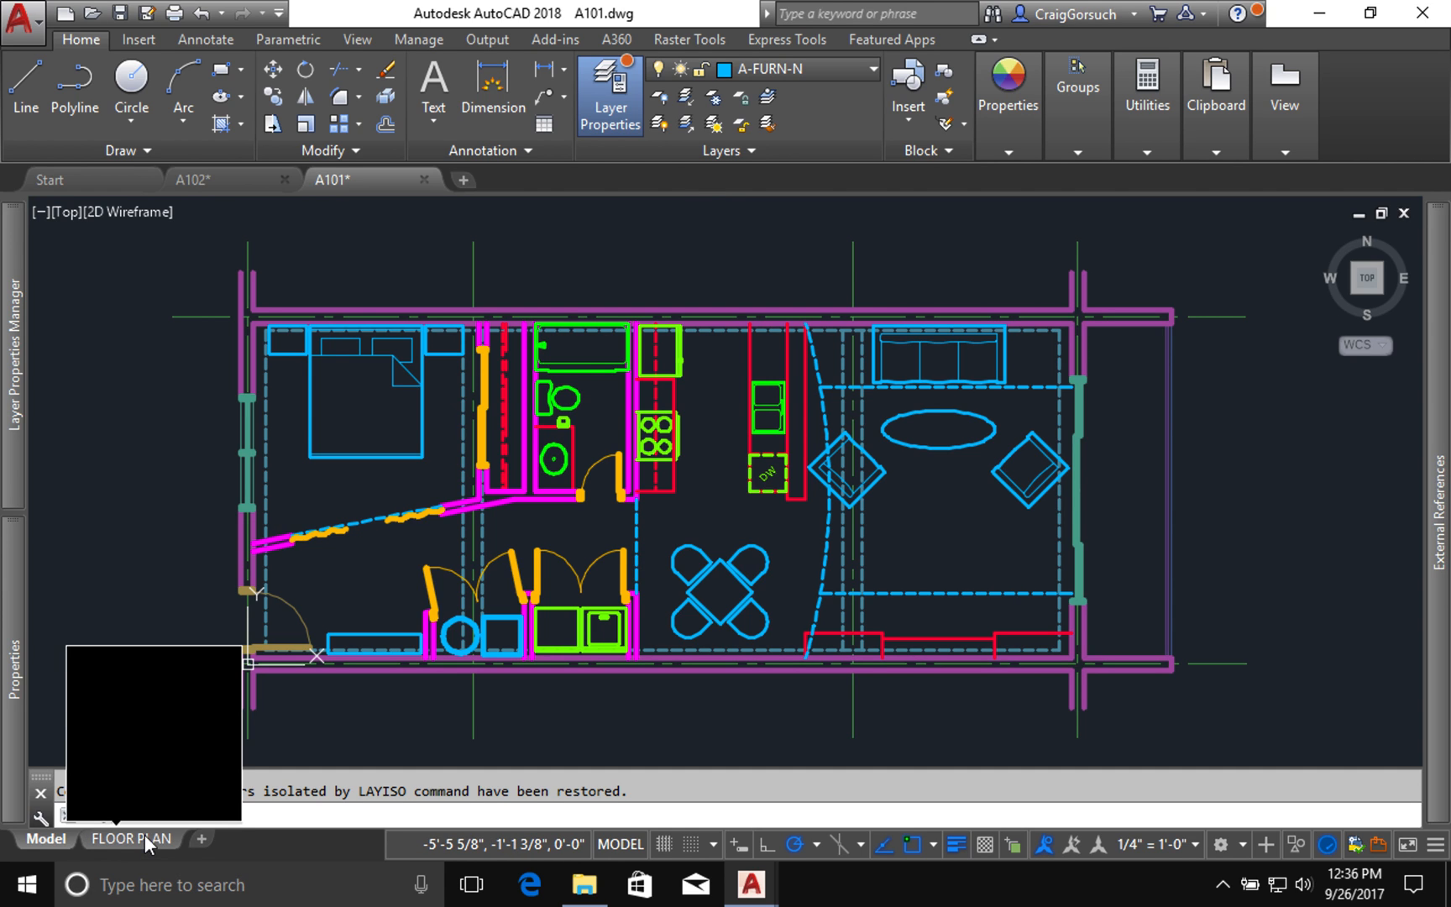
Step: Switch to the FLOOR PLAN layout and start the PLOT command
{"action": "left_click", "coordinate": [131, 838]}
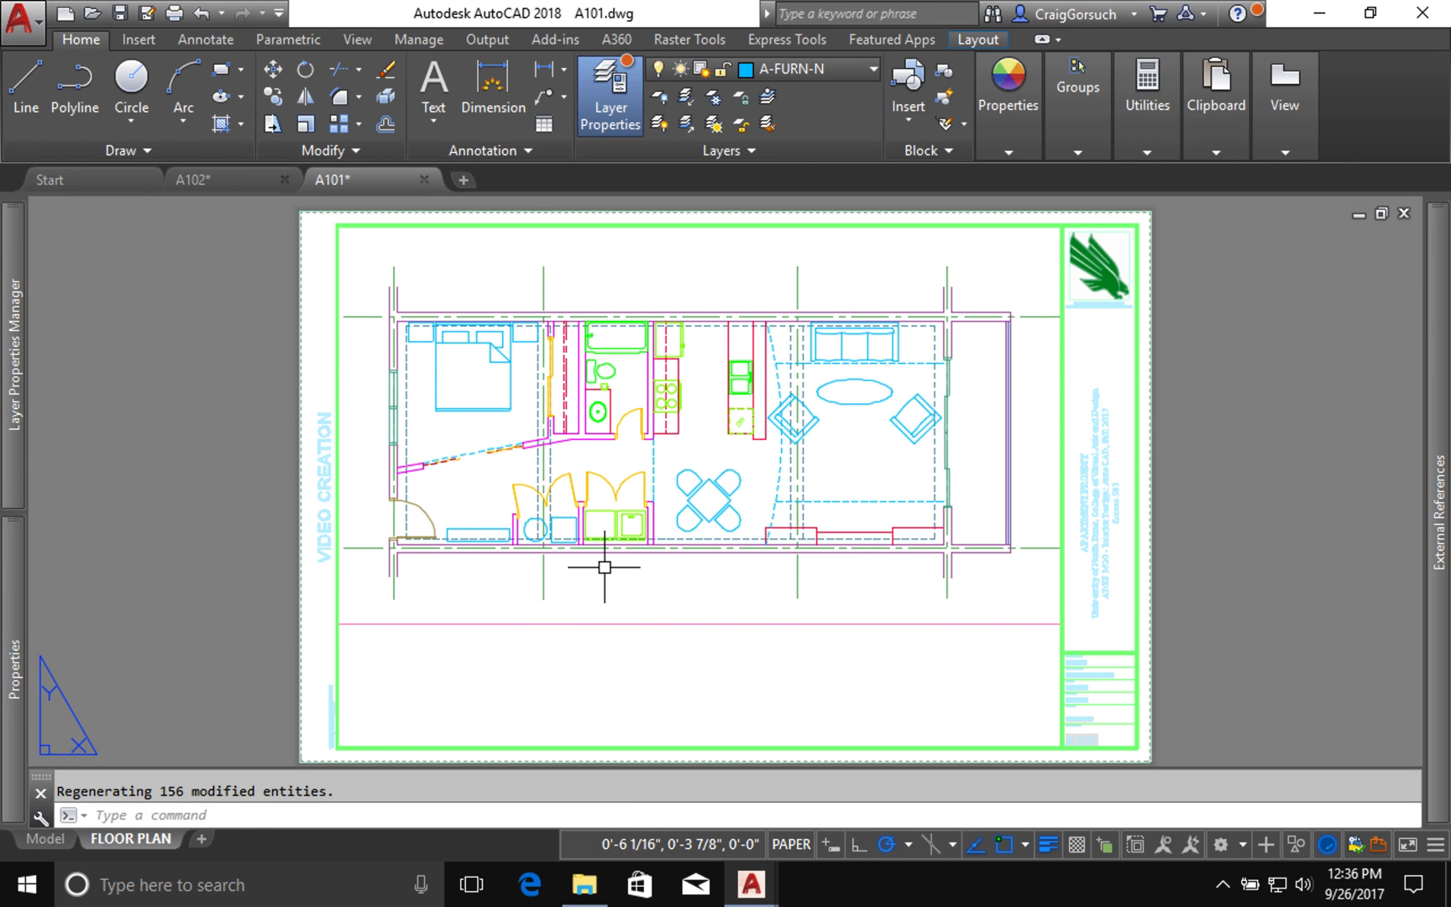
{"action": "type", "text": "pr"}
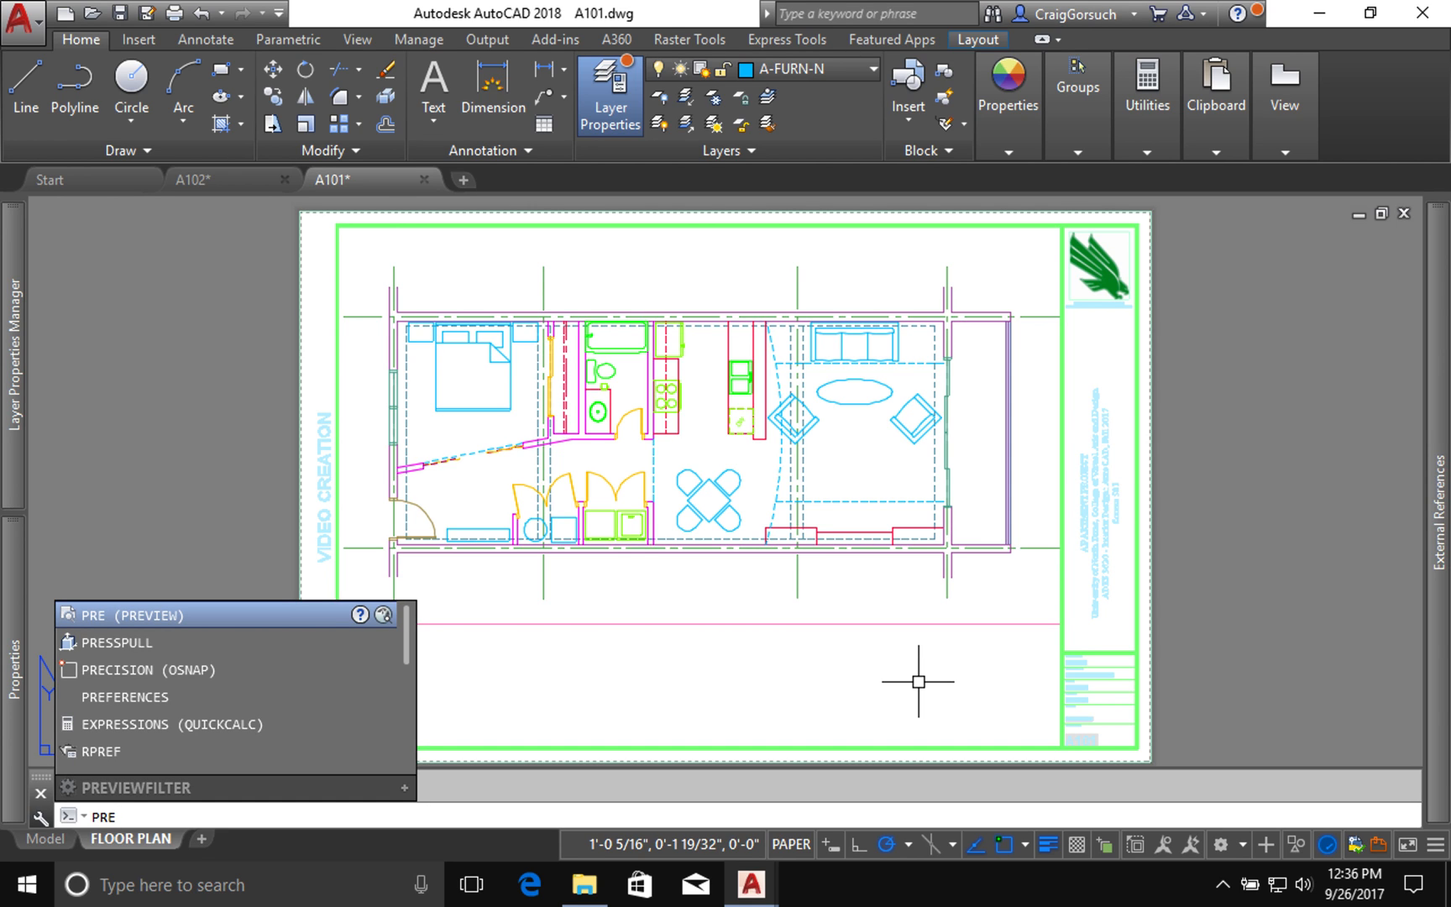
{"action": "mouse_move", "coordinate": [146, 13]}
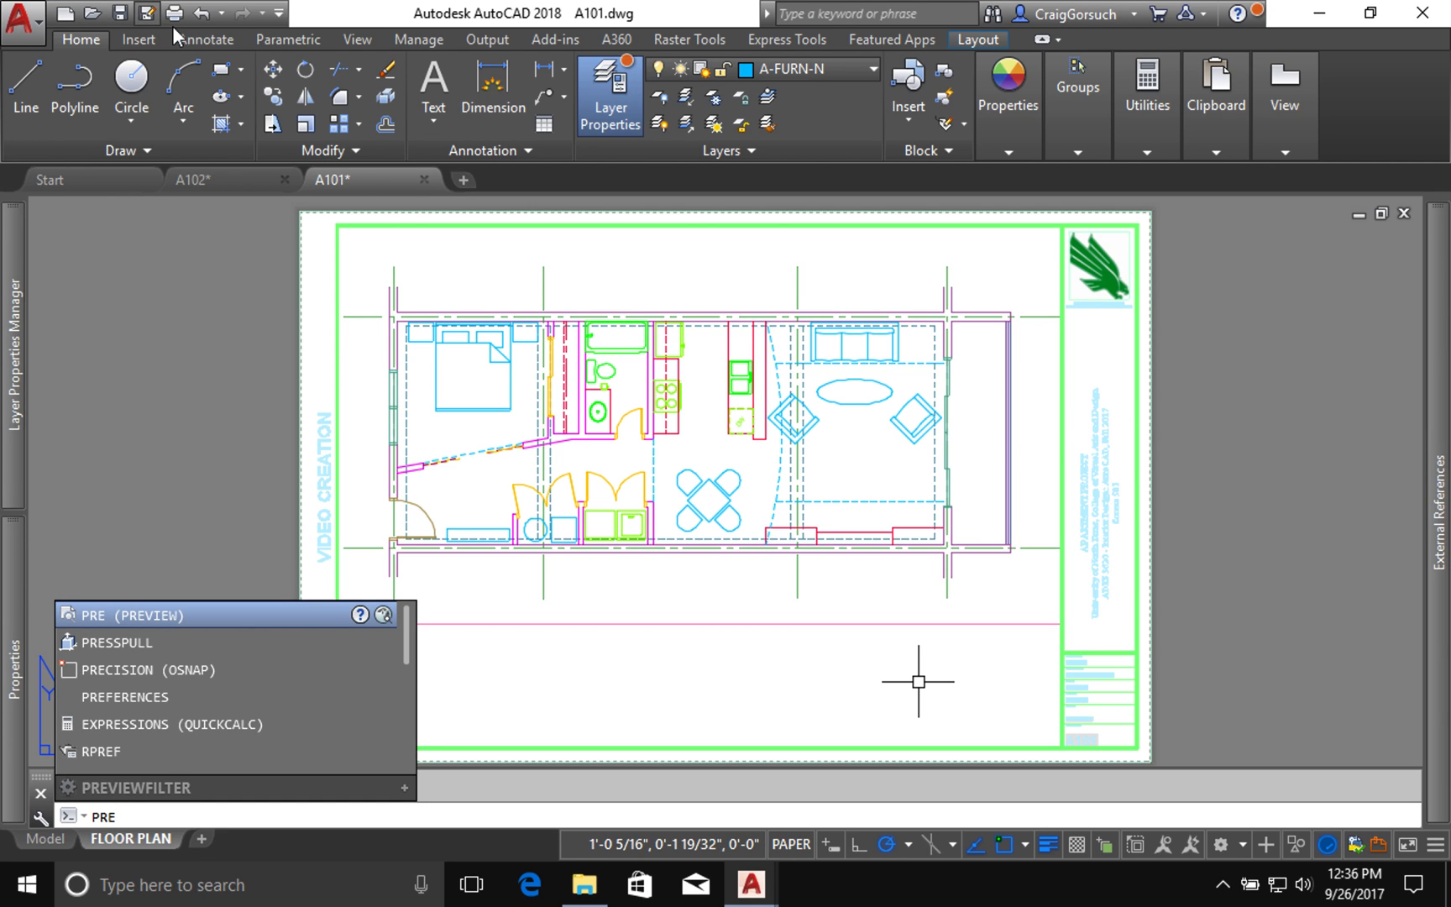
{"action": "mouse_move", "coordinate": [174, 13]}
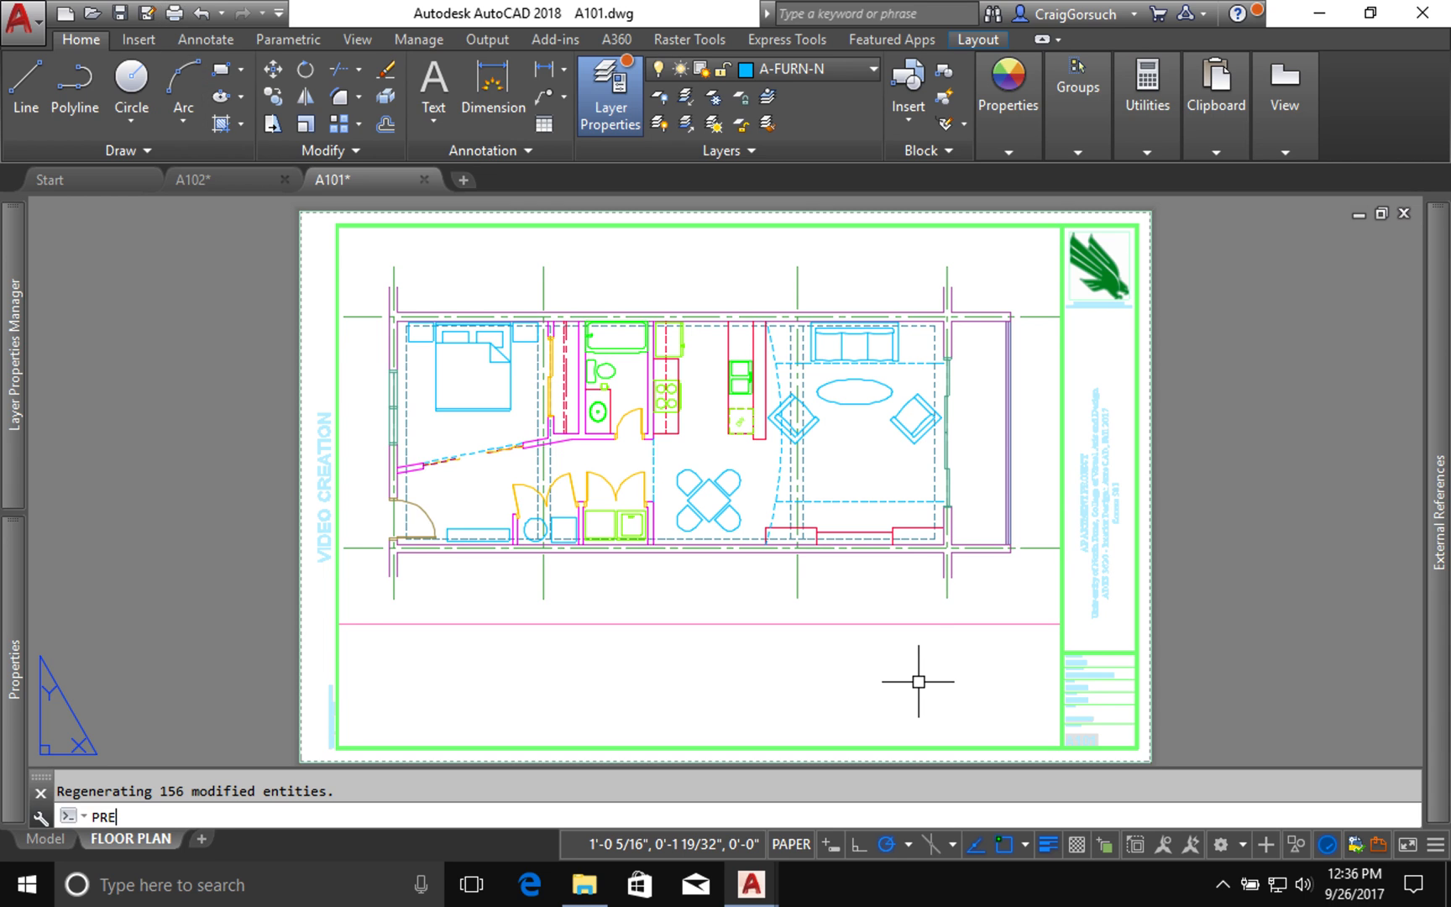
{"action": "key", "text": "Return"}
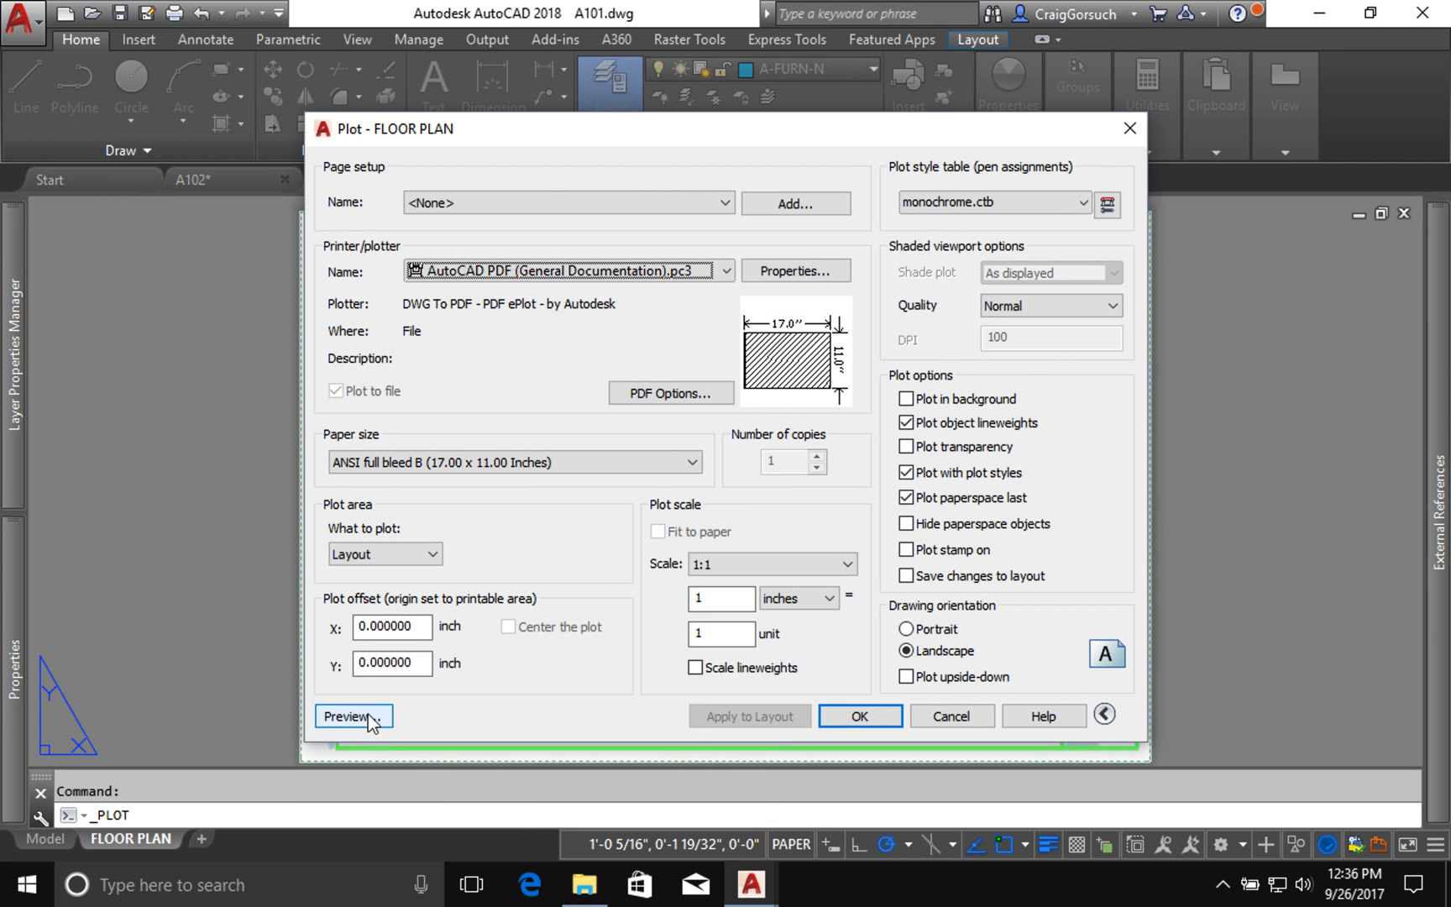
{"action": "left_click", "coordinate": [347, 715]}
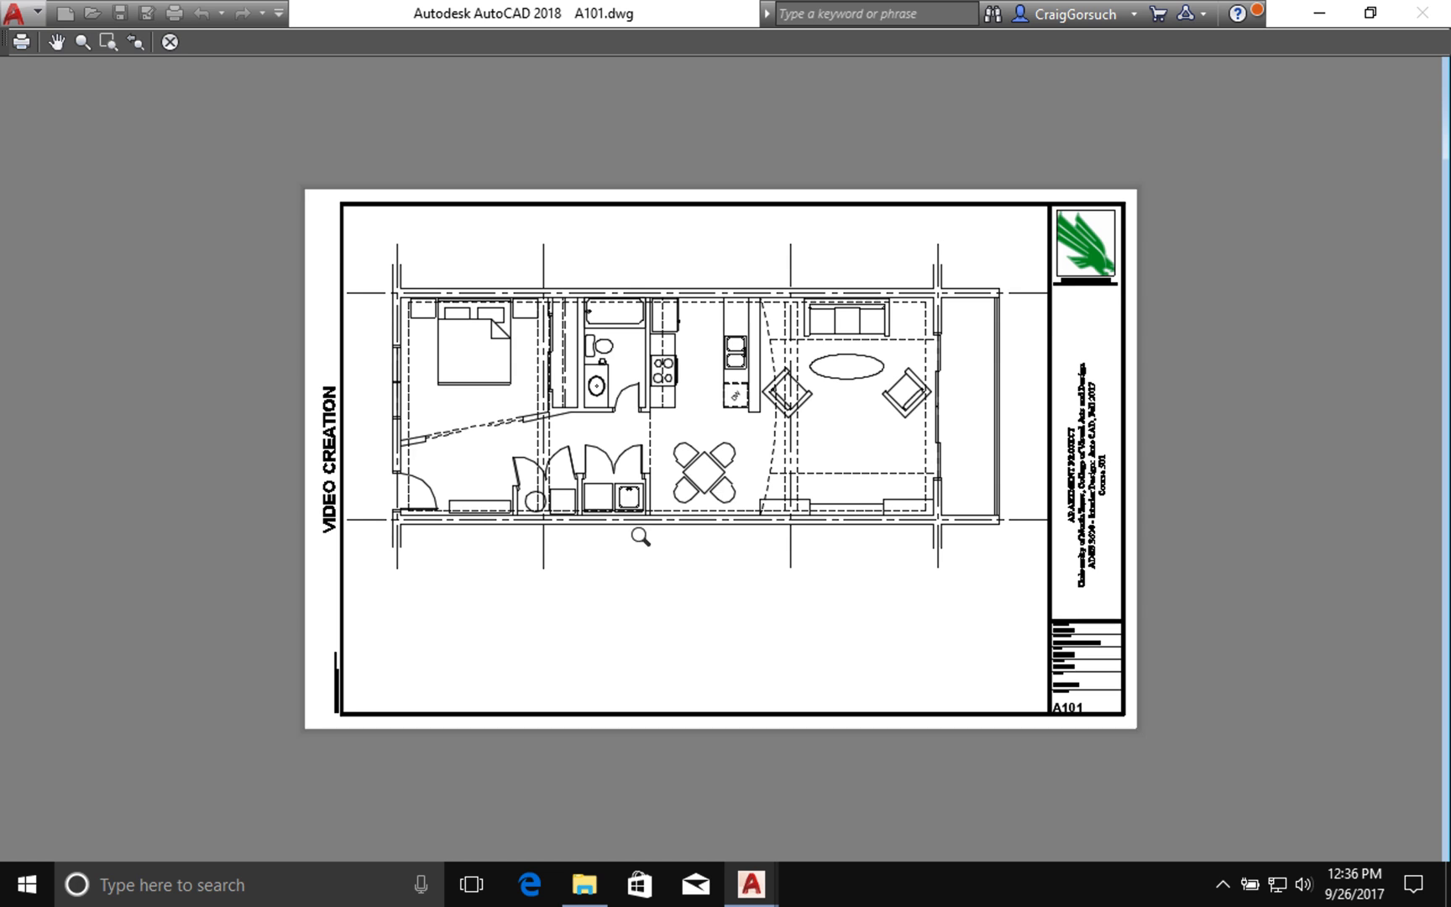
{"action": "scroll", "scroll_direction": "up", "scroll_amount": 3}
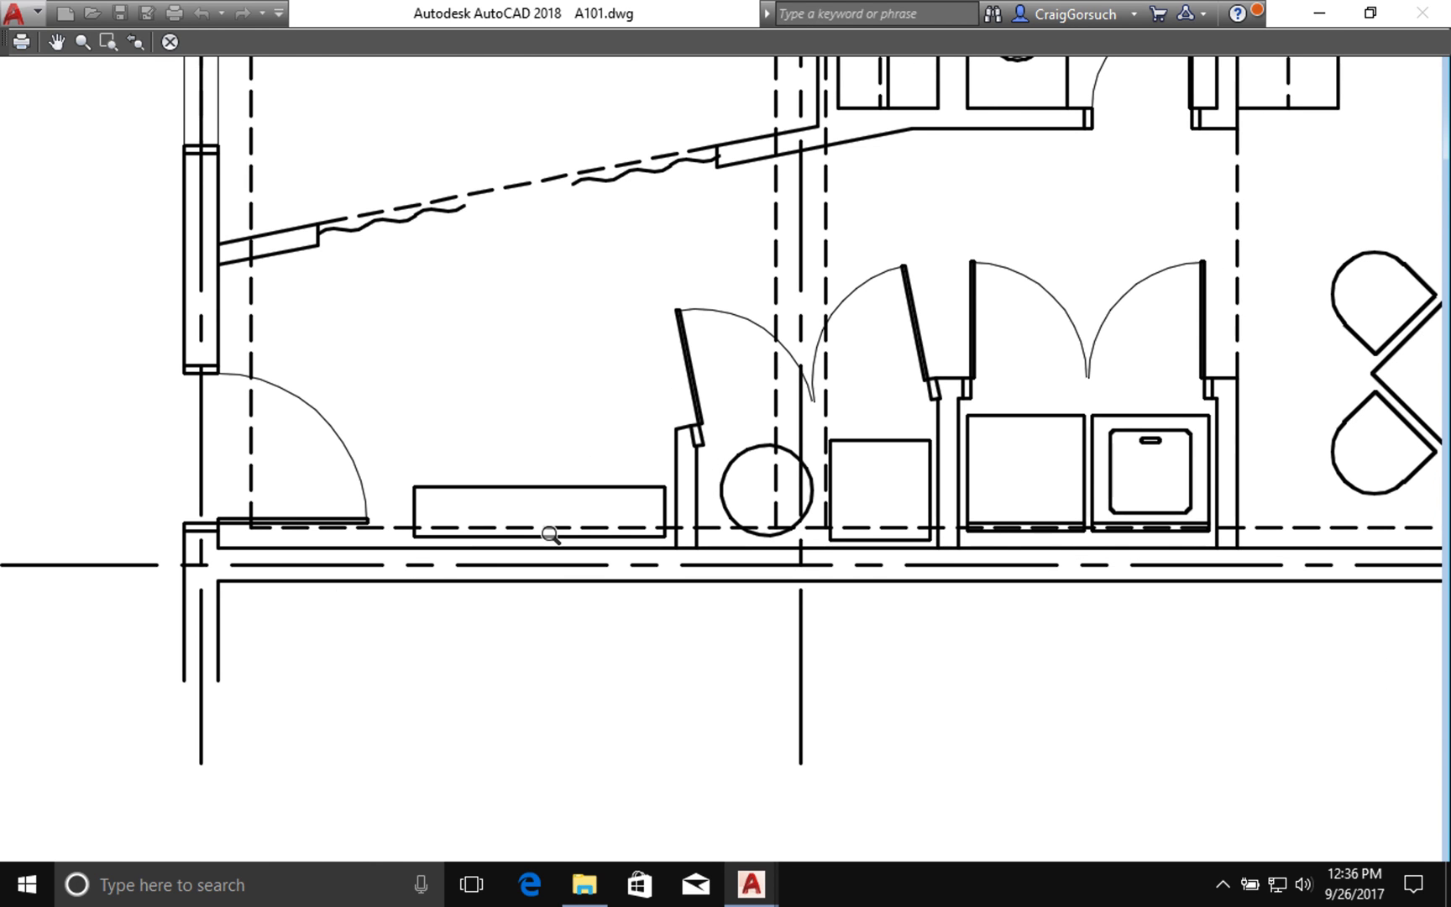
{"action": "mouse_move", "coordinate": [677, 515]}
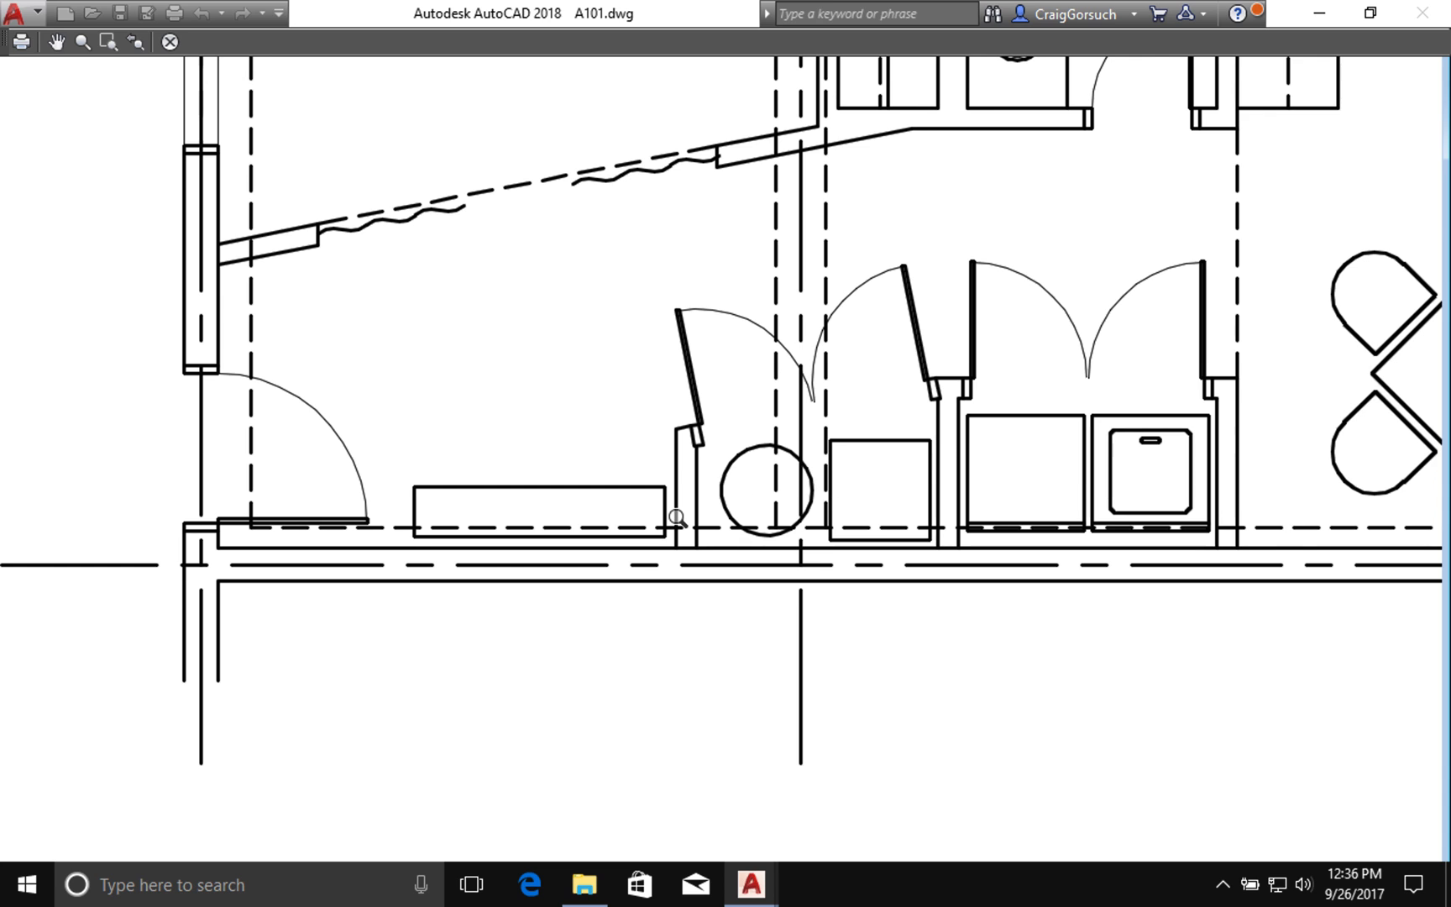
{"action": "mouse_move", "coordinate": [351, 439]}
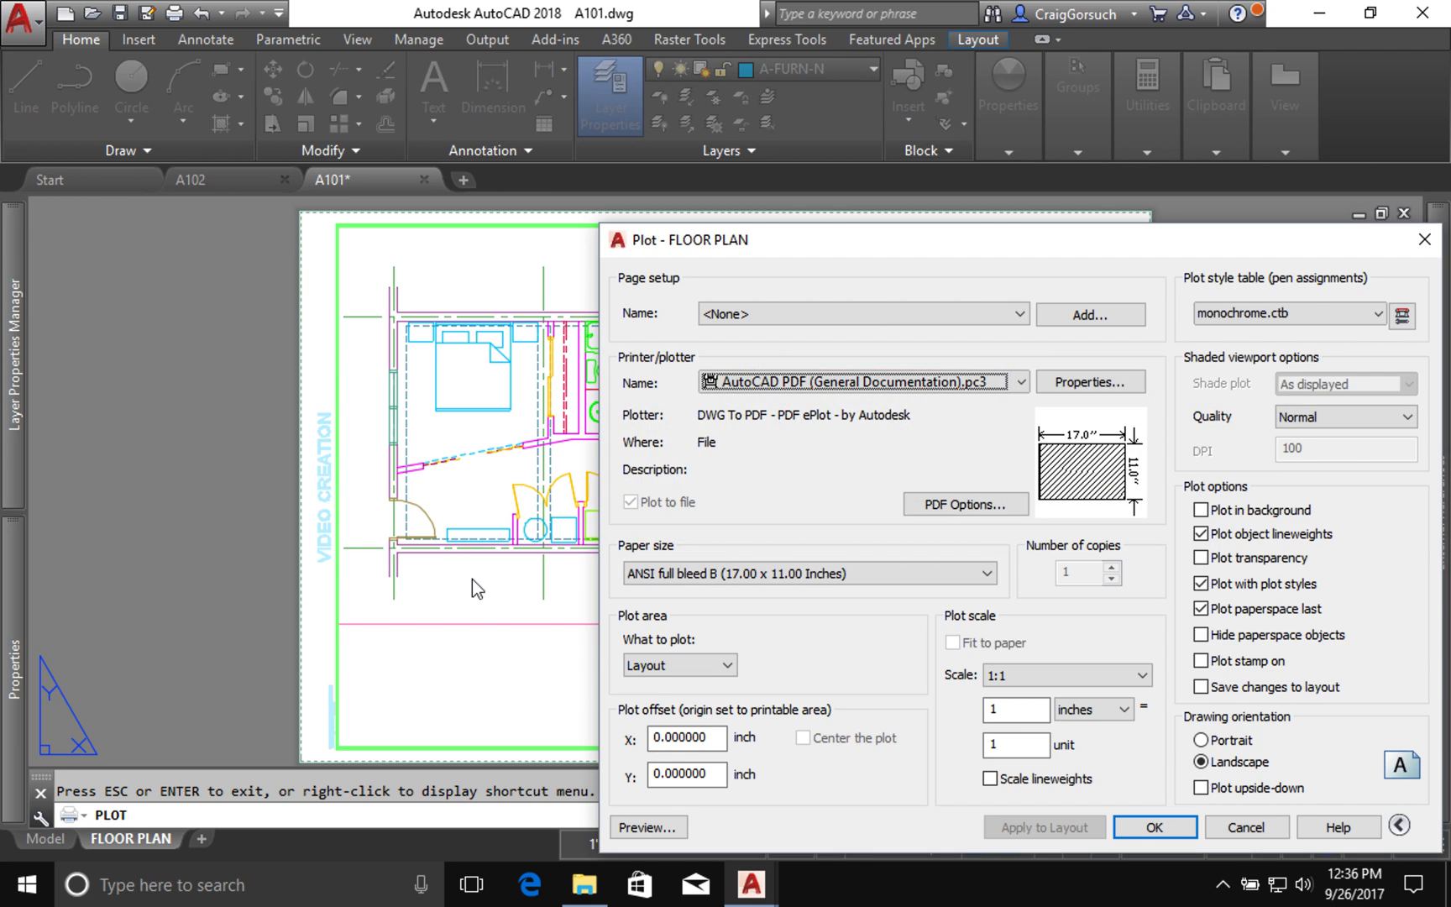
{"action": "mouse_move", "coordinate": [919, 299]}
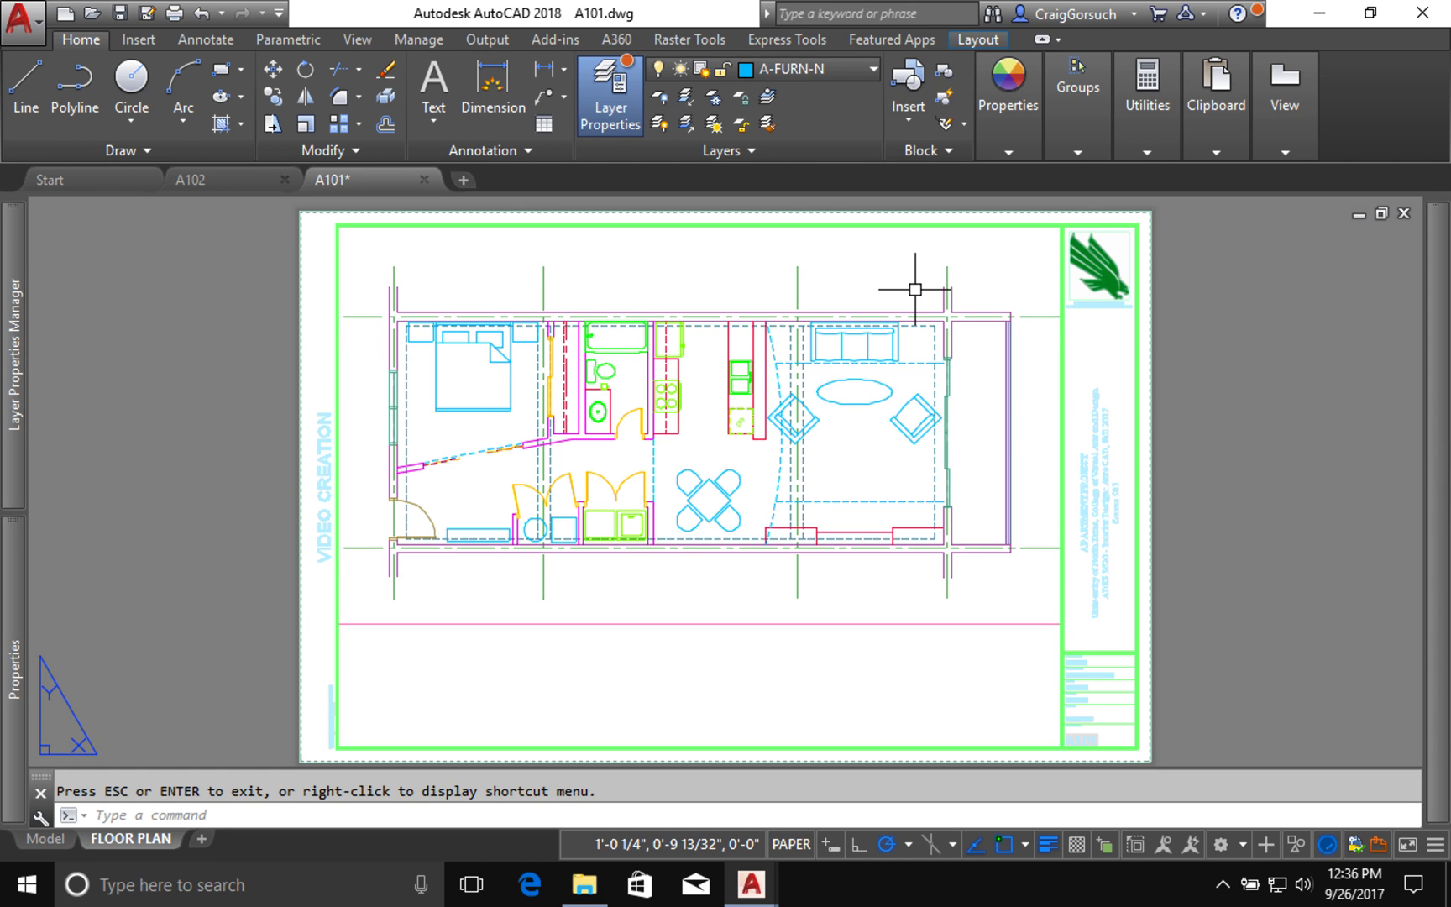
{"action": "mouse_move", "coordinate": [648, 250]}
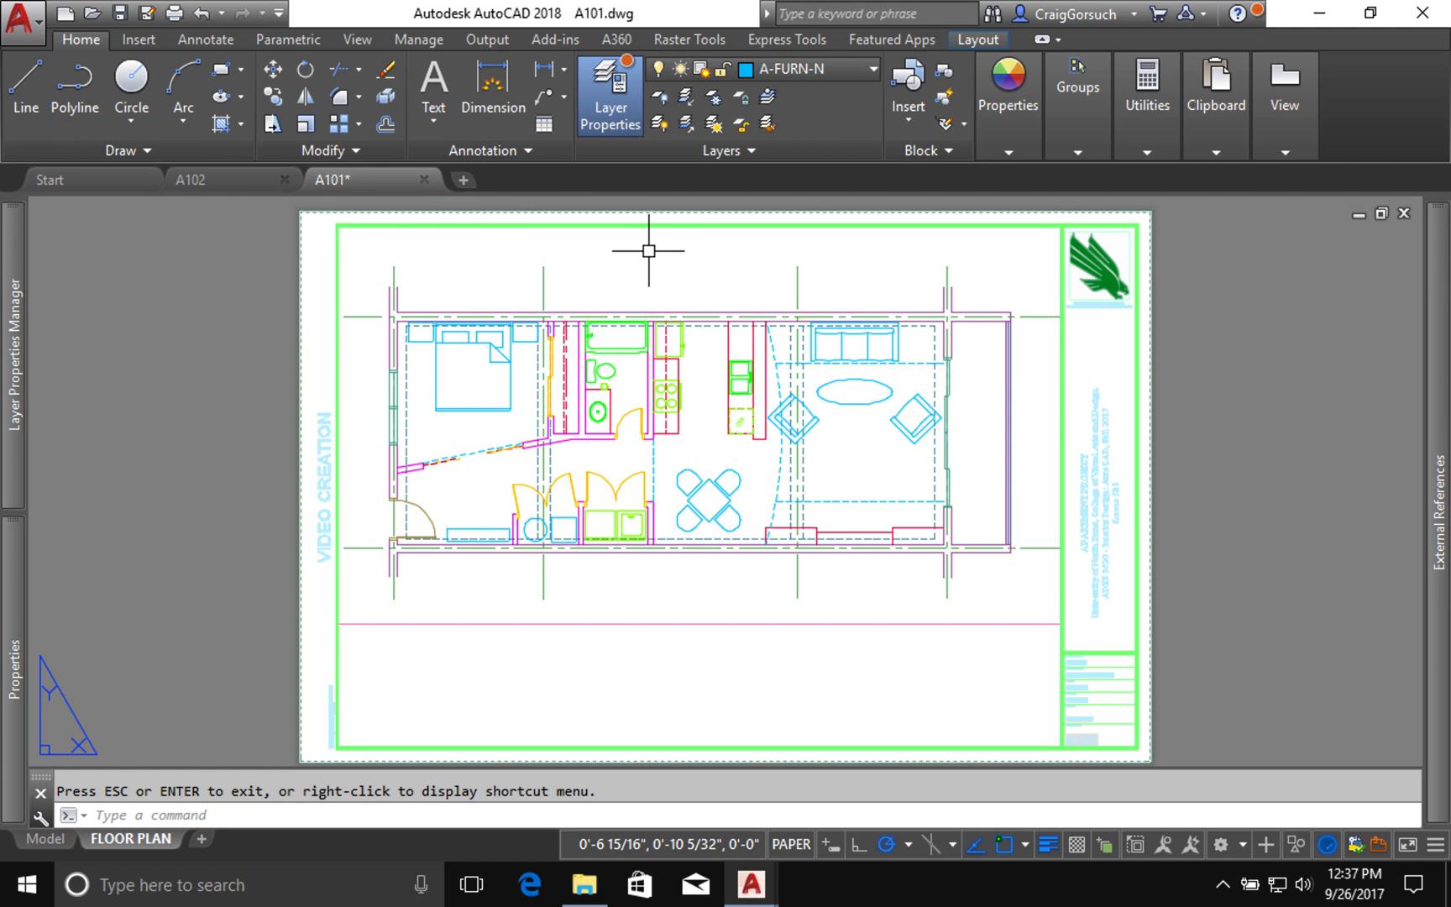
{"action": "mouse_move", "coordinate": [655, 251]}
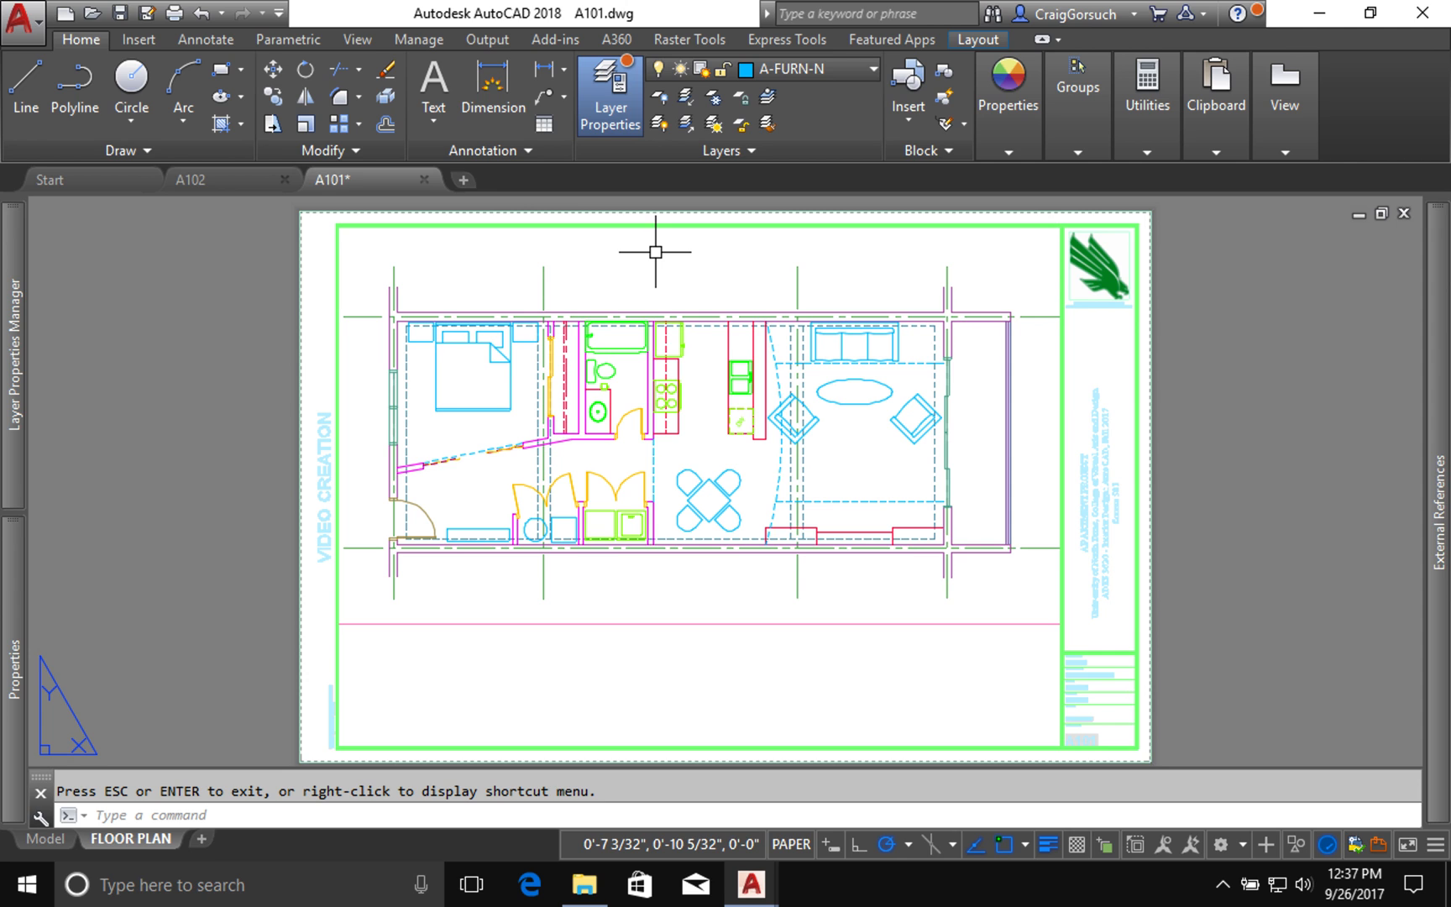
Step: Run PAGESETUP to bring up the Page Setup Manager for the FLOOR PLAN layout
{"action": "type", "text": "pageset"}
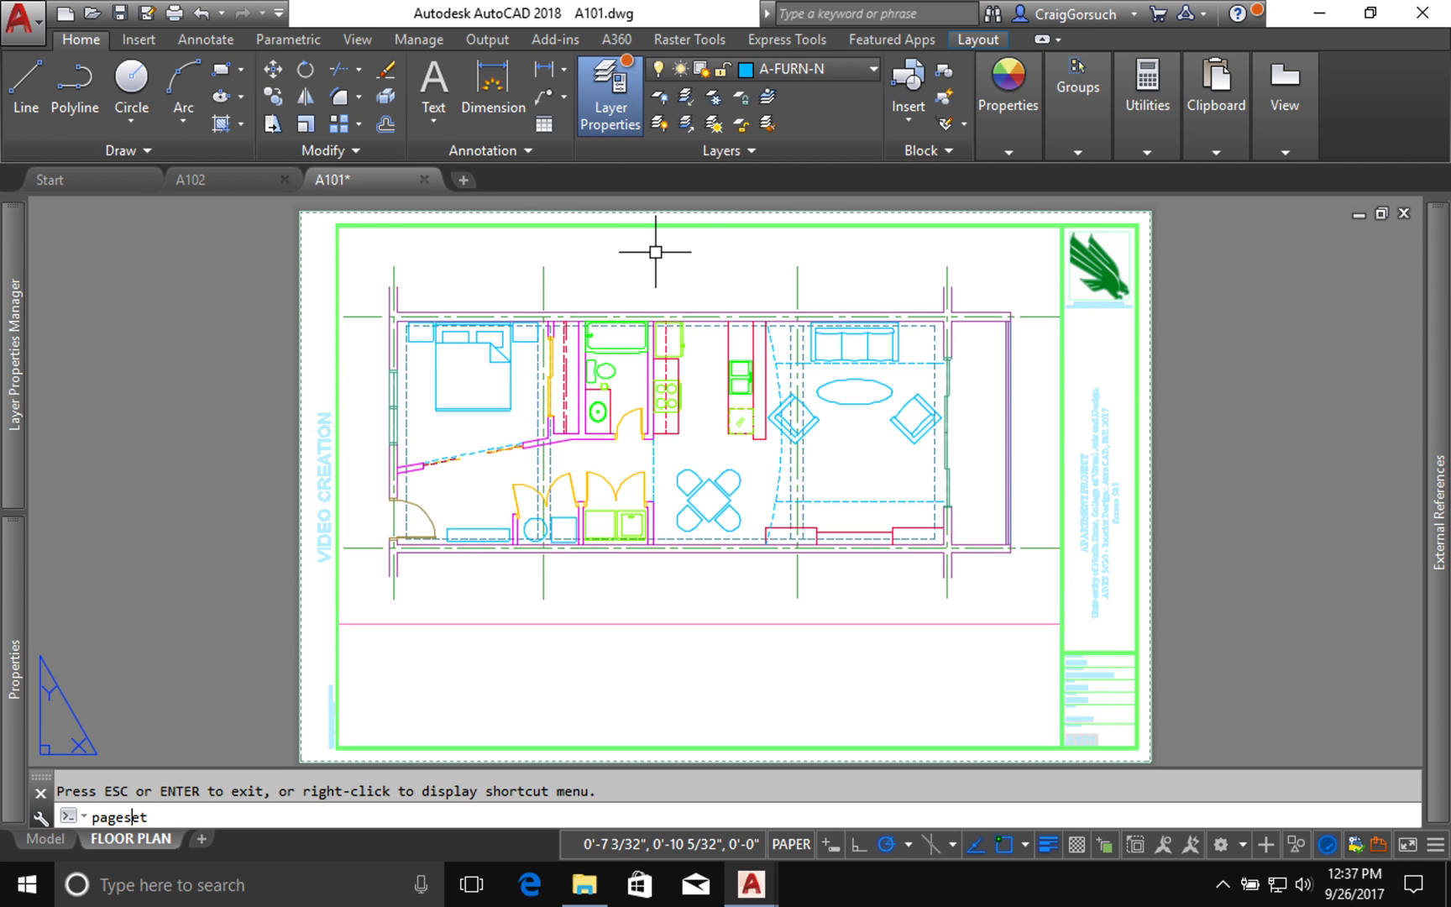
{"action": "key", "text": "Return"}
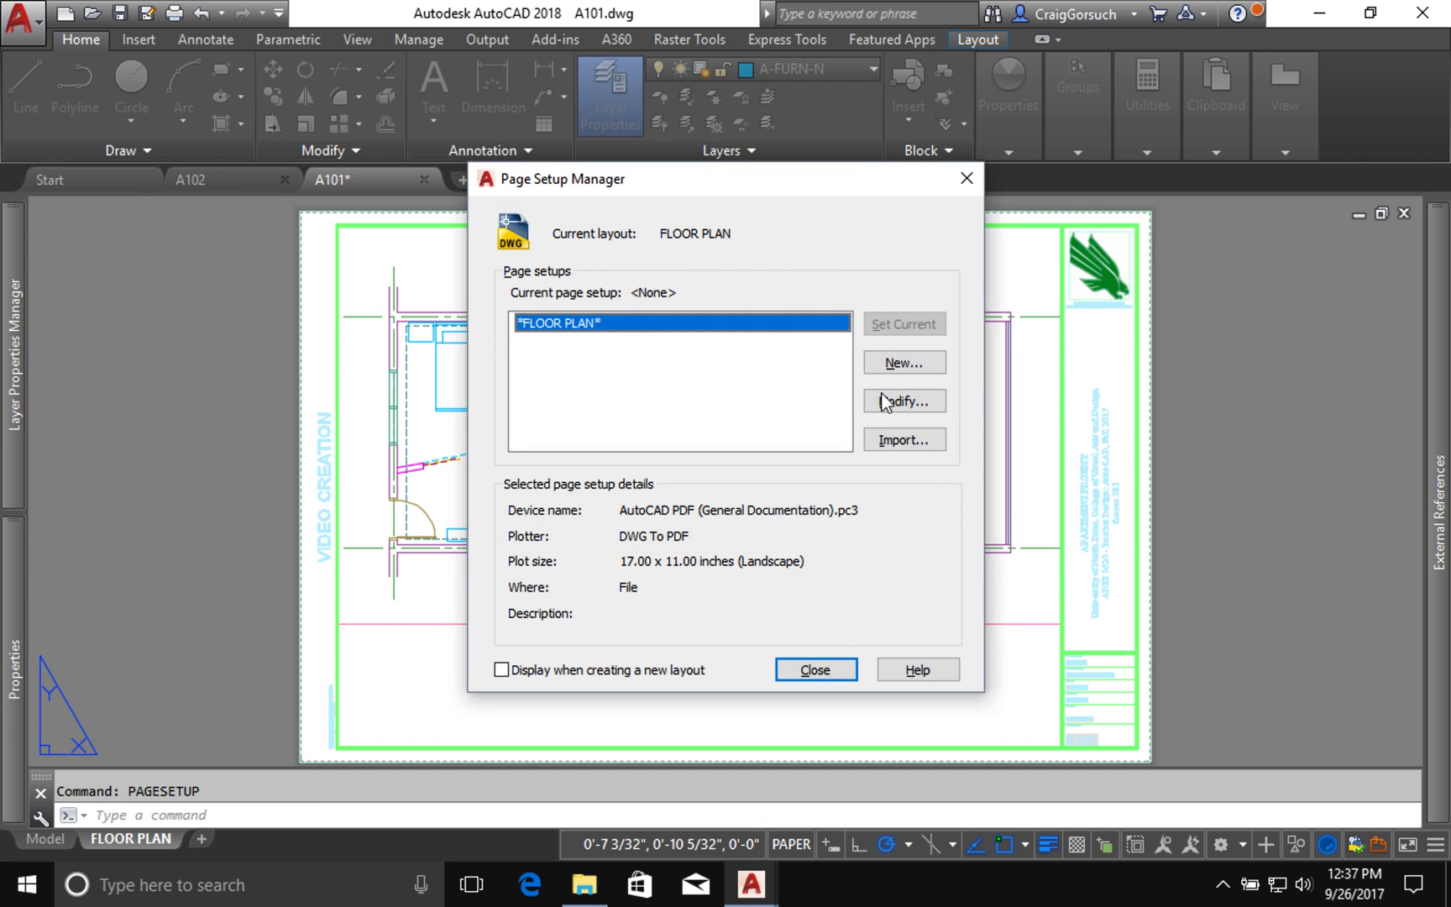
{"action": "left_click", "coordinate": [901, 401]}
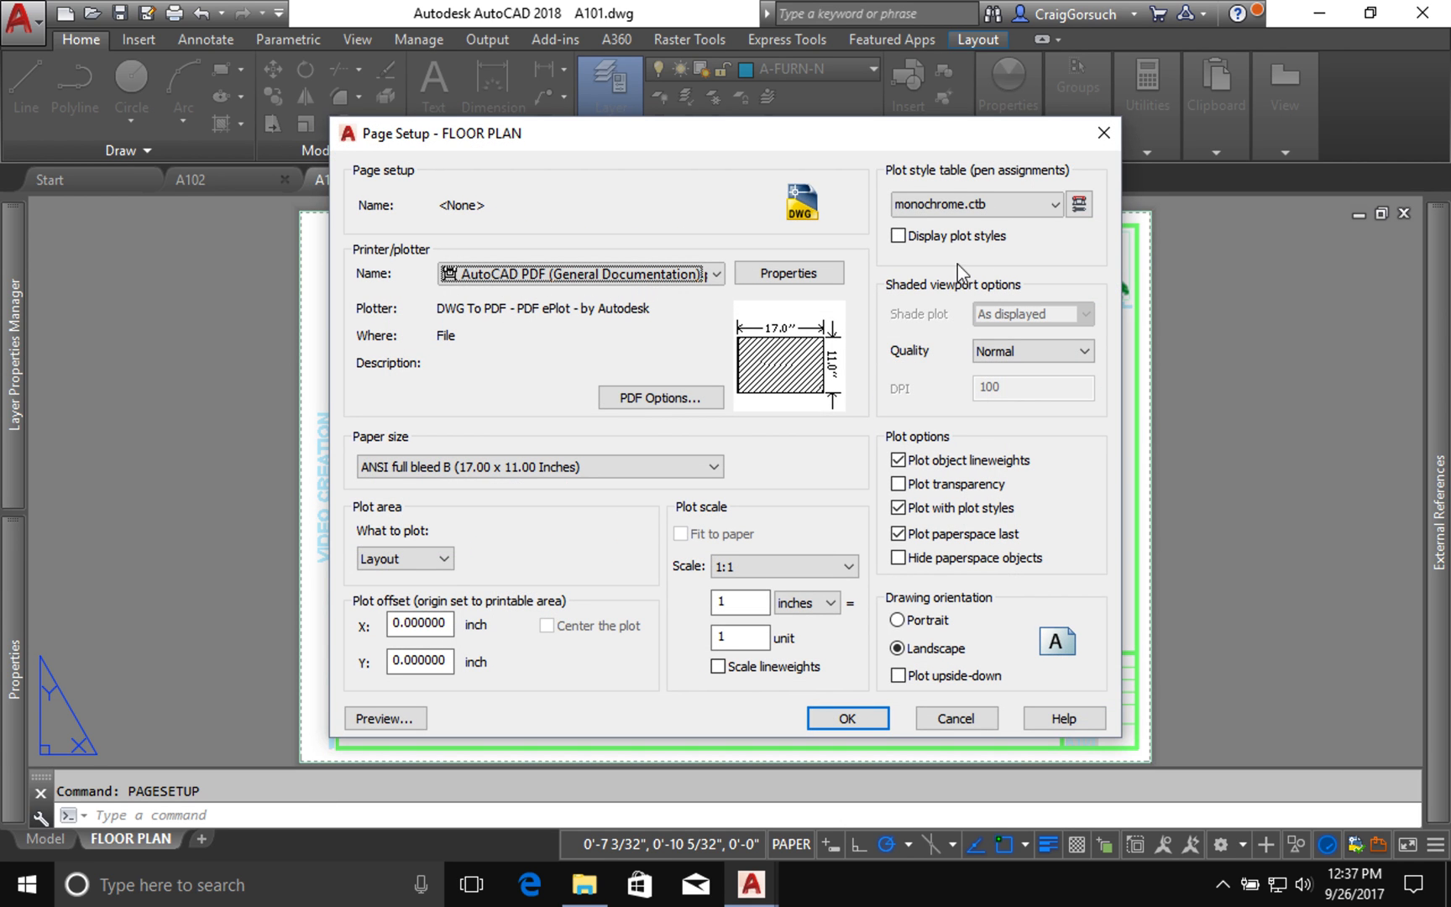
{"action": "mouse_move", "coordinate": [972, 205]}
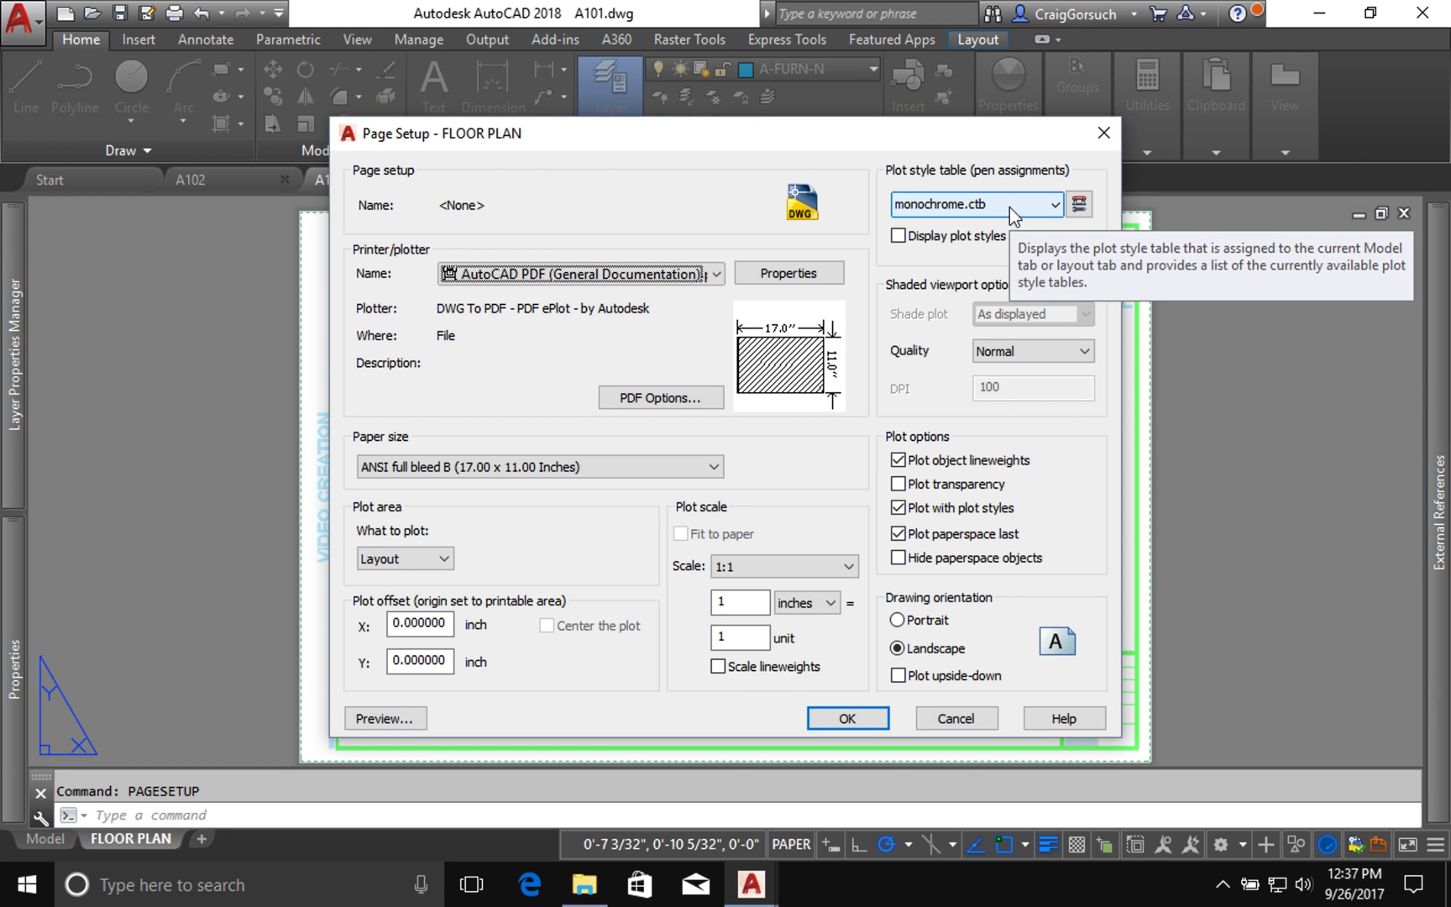
{"action": "left_click", "coordinate": [846, 718]}
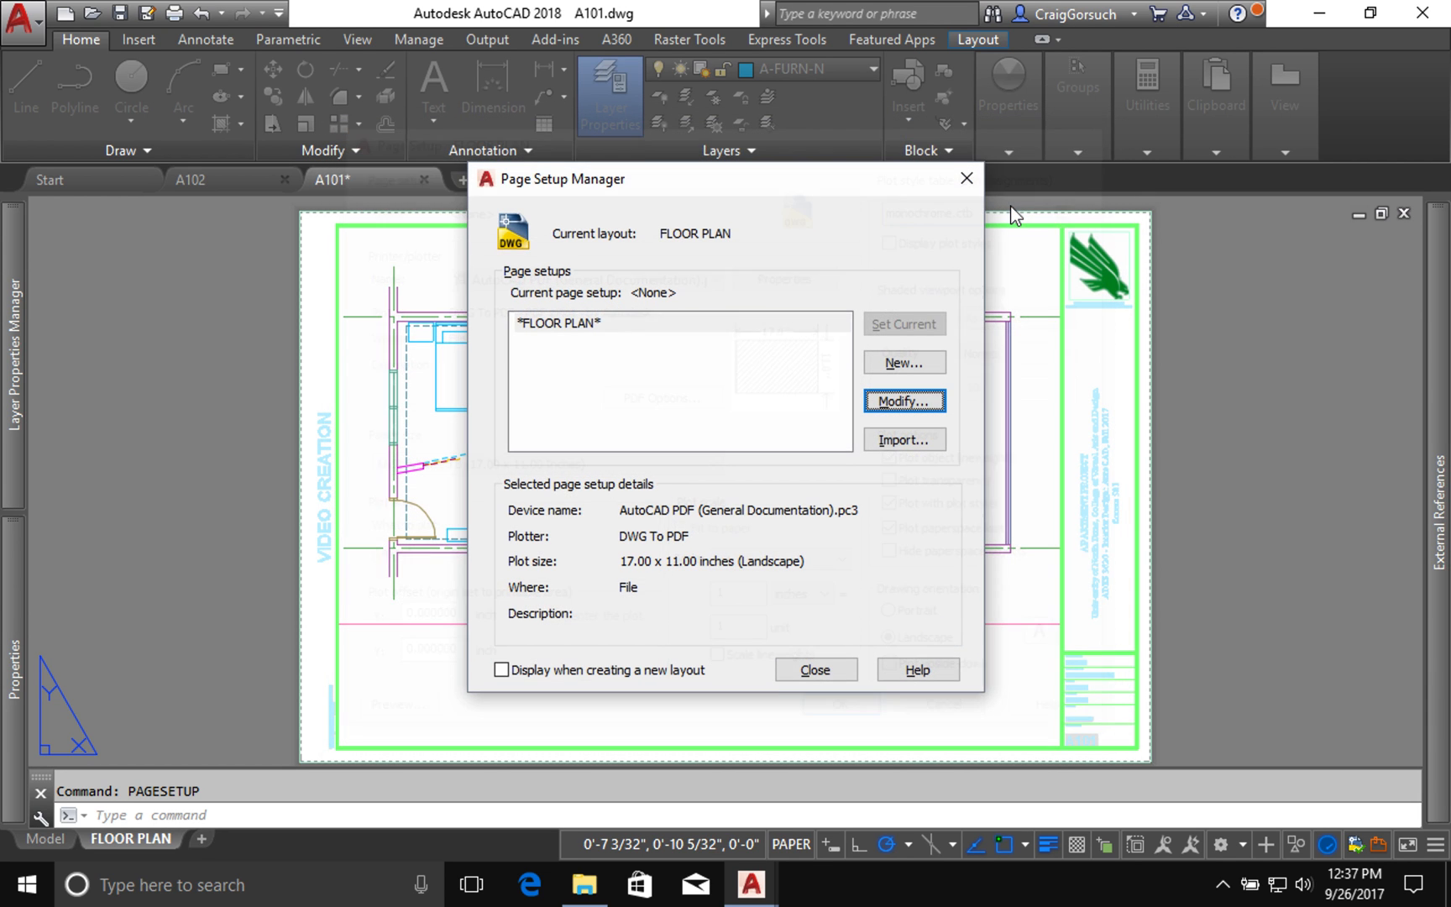
Step: Close the Page Setup Manager, leaving the page setup unchanged
{"action": "left_click", "coordinate": [812, 668]}
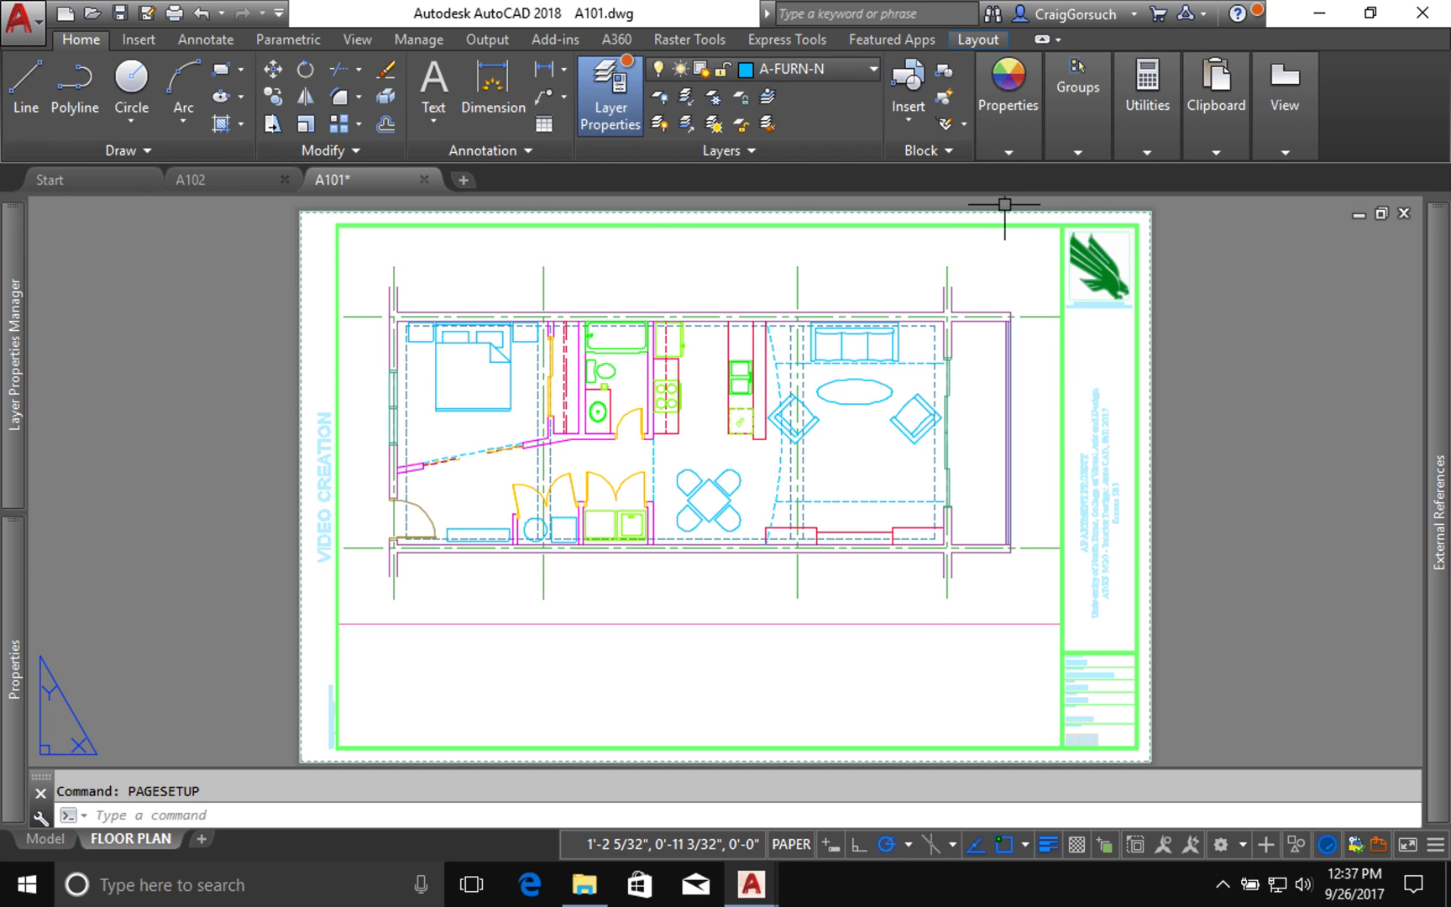
{"action": "mouse_move", "coordinate": [841, 282]}
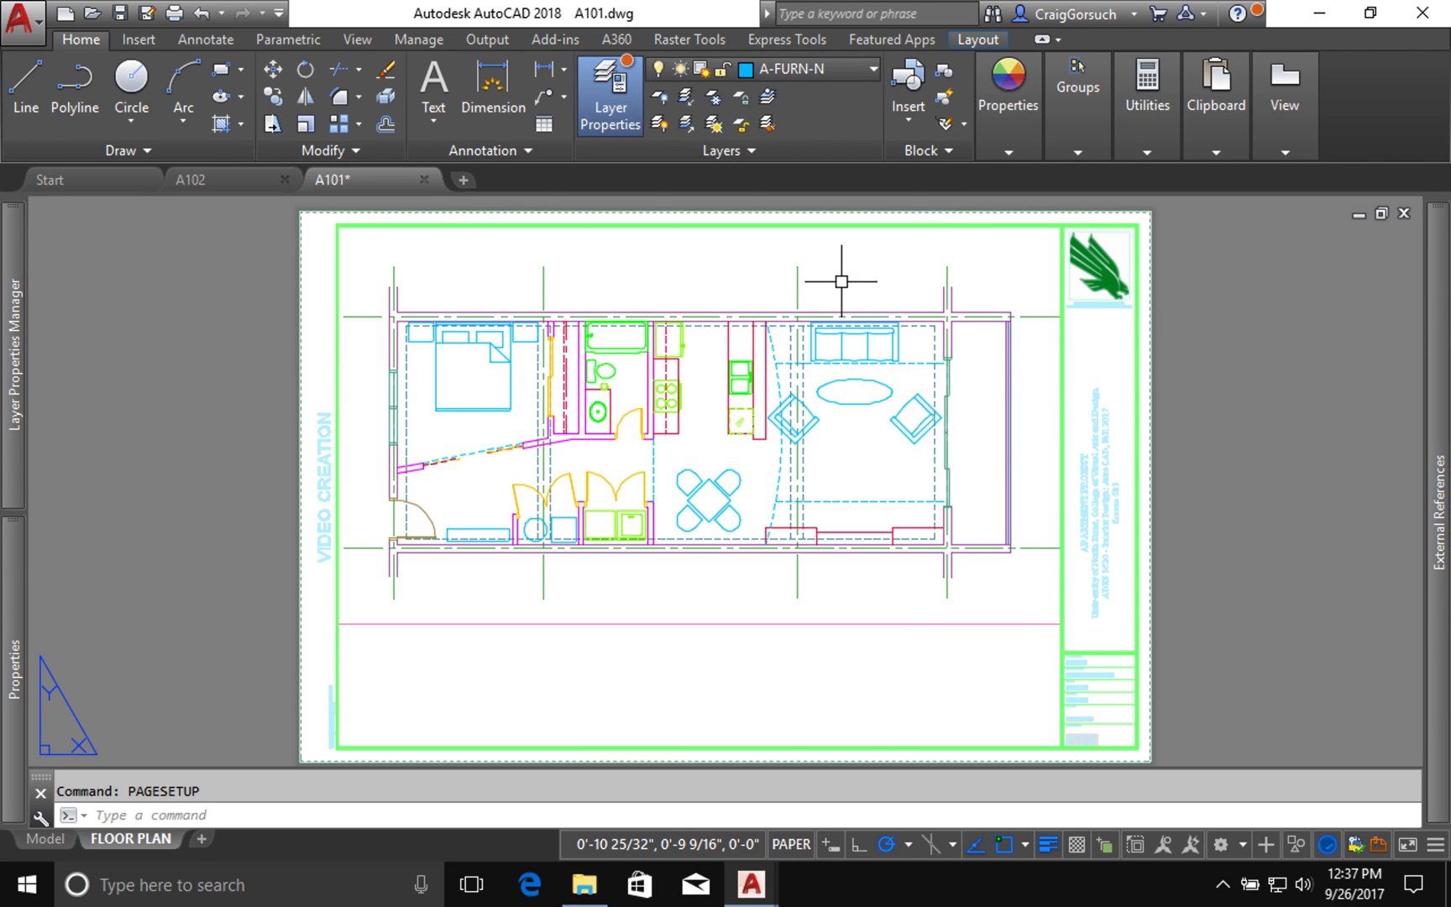
{"action": "mouse_move", "coordinate": [840, 305]}
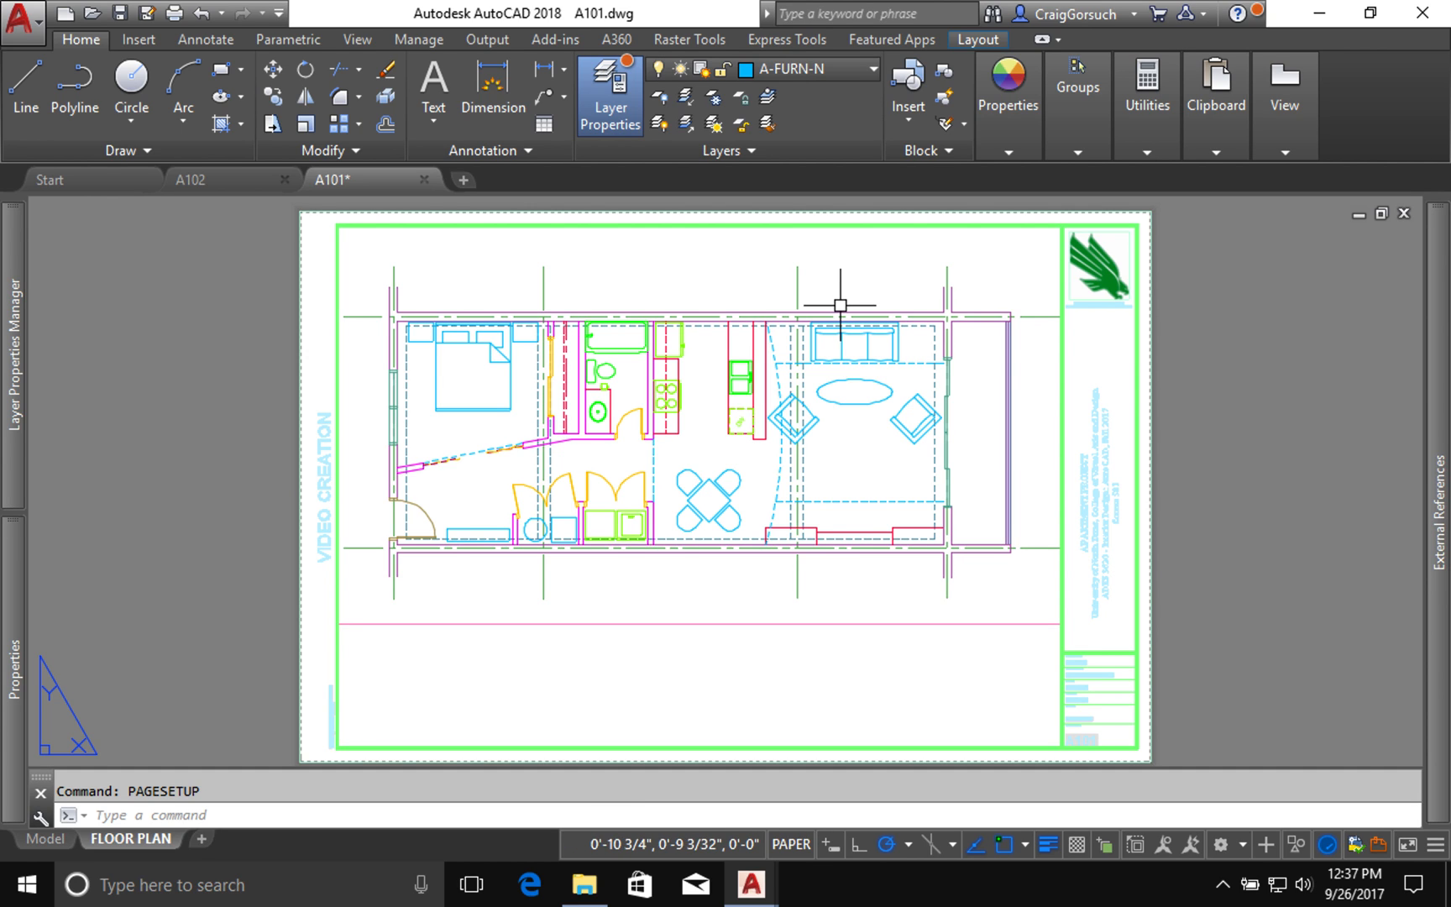
{"action": "mouse_move", "coordinate": [739, 602]}
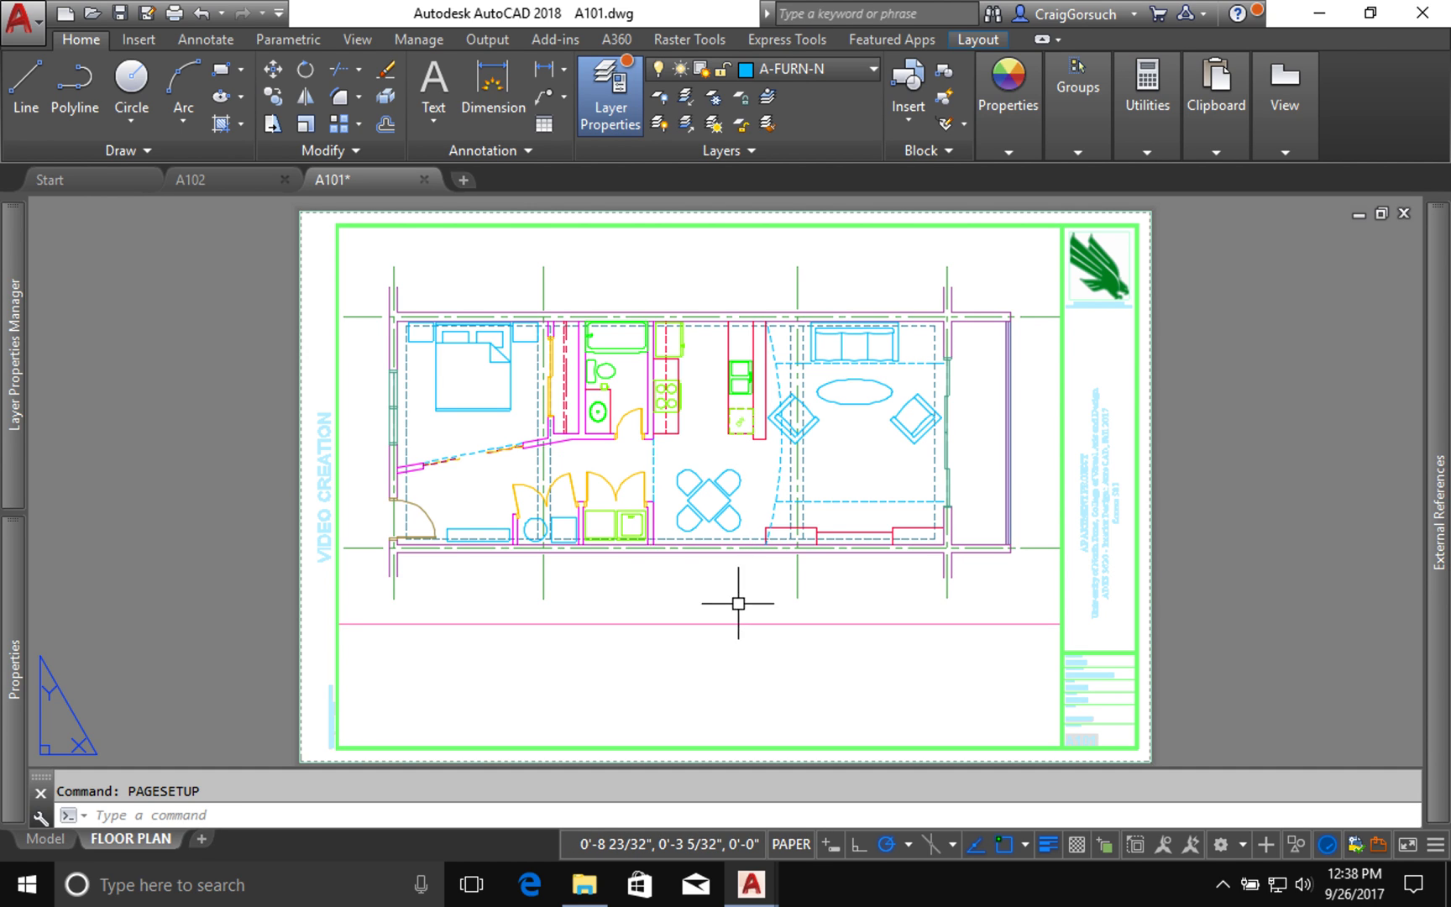
{"action": "mouse_move", "coordinate": [730, 596]}
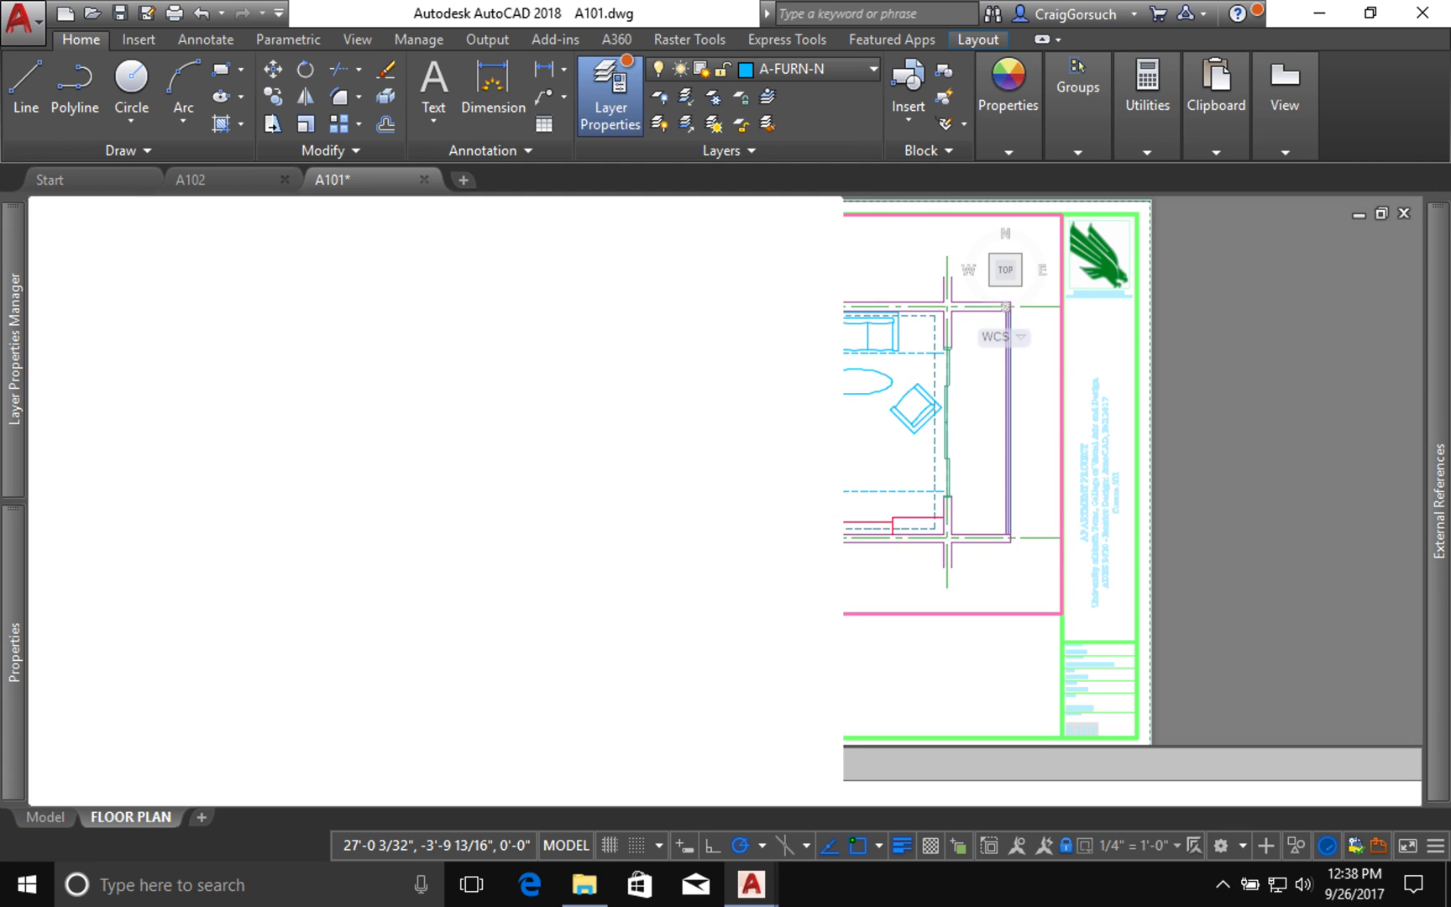
Step: Filter the layer list to the Existing to Remain layers (17 of 55)
{"action": "left_click", "coordinate": [610, 94]}
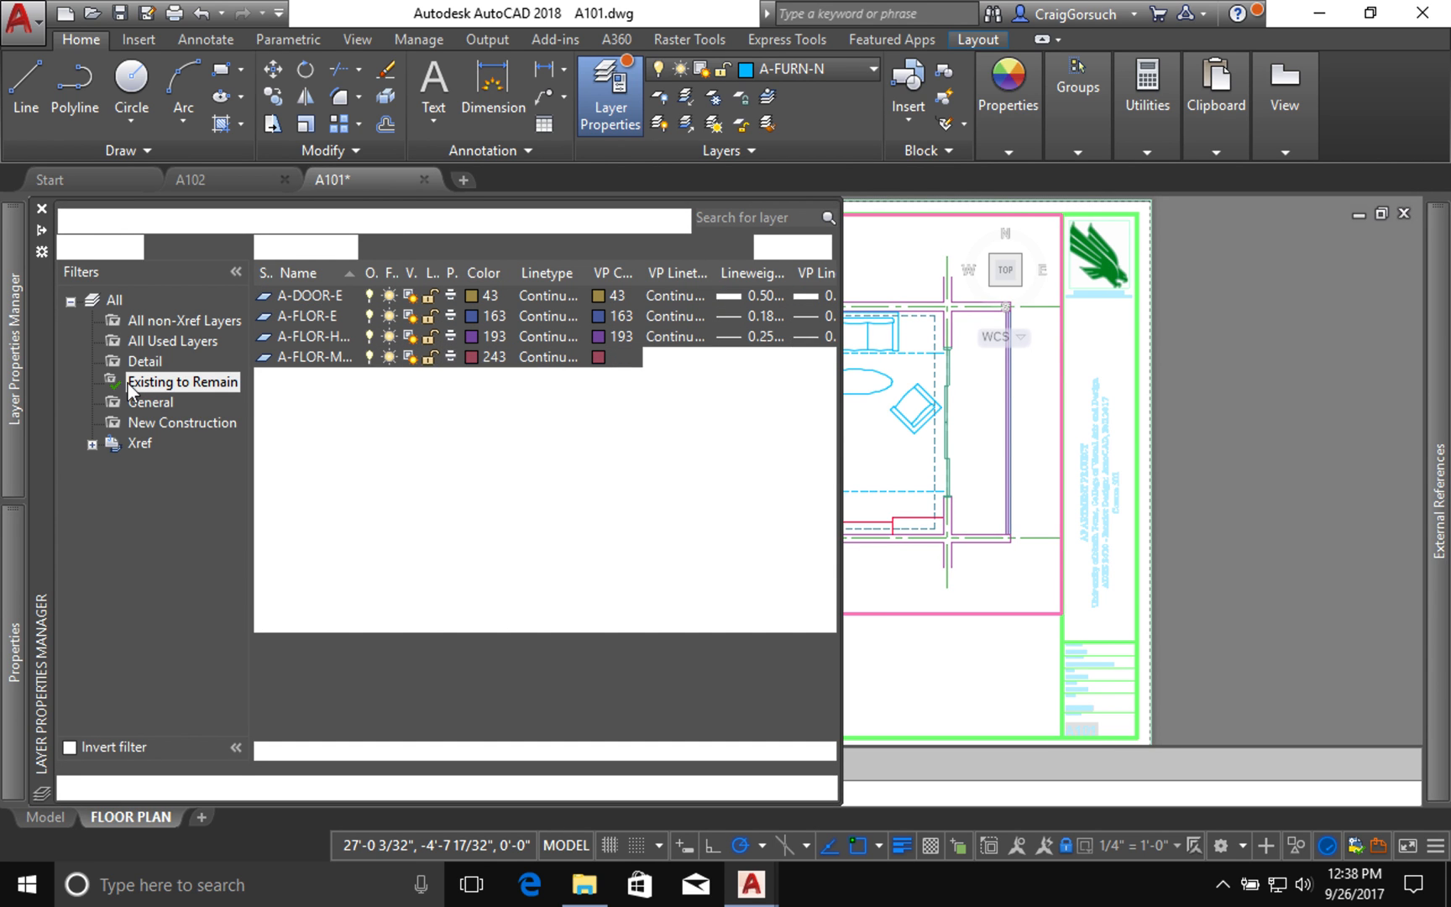
{"action": "left_click", "coordinate": [181, 381]}
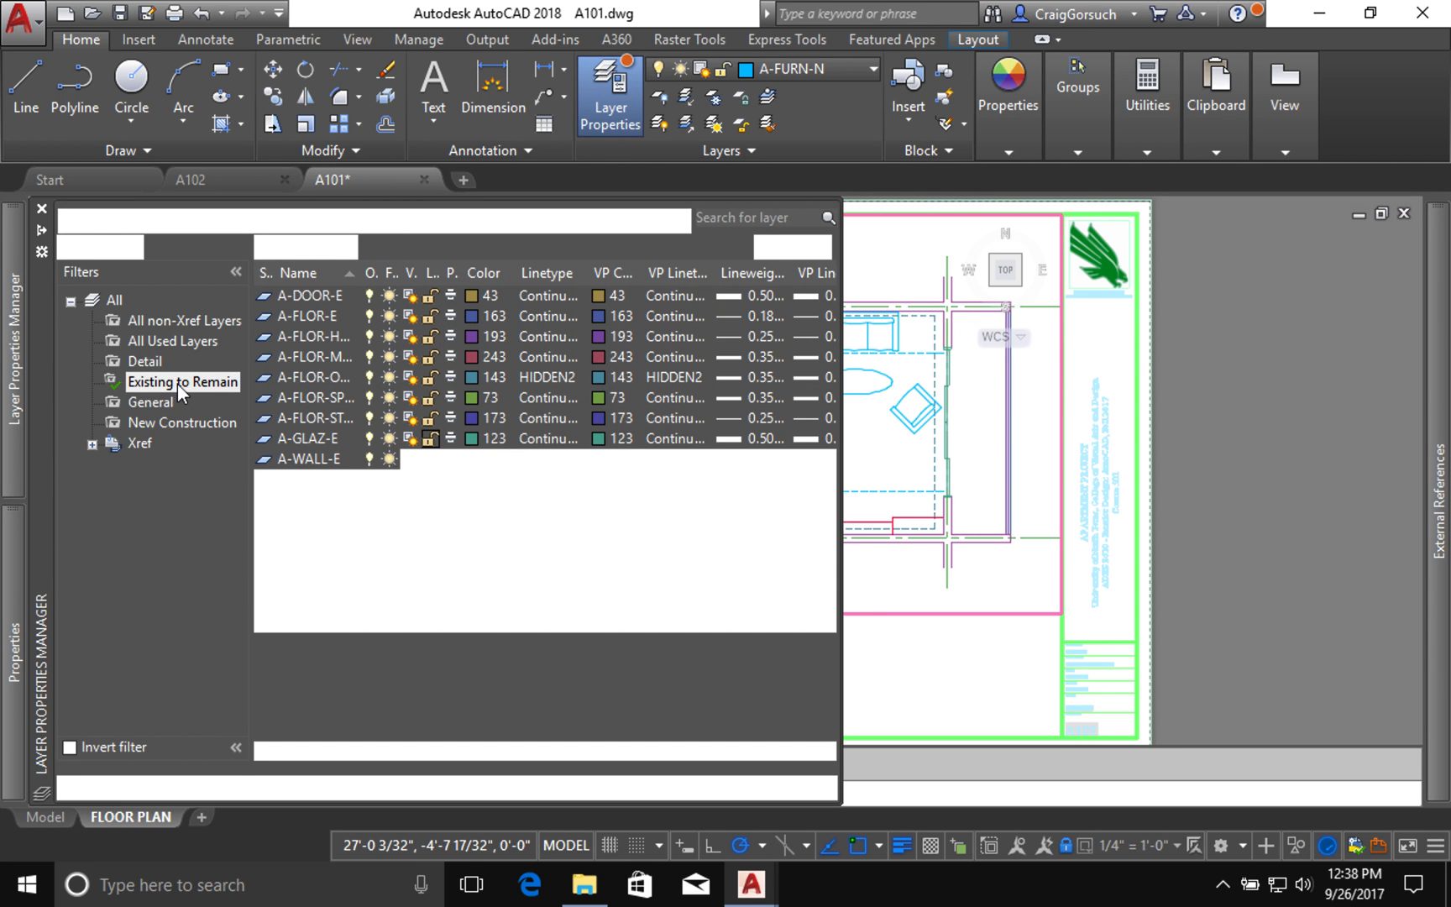
{"action": "left_click", "coordinate": [151, 401]}
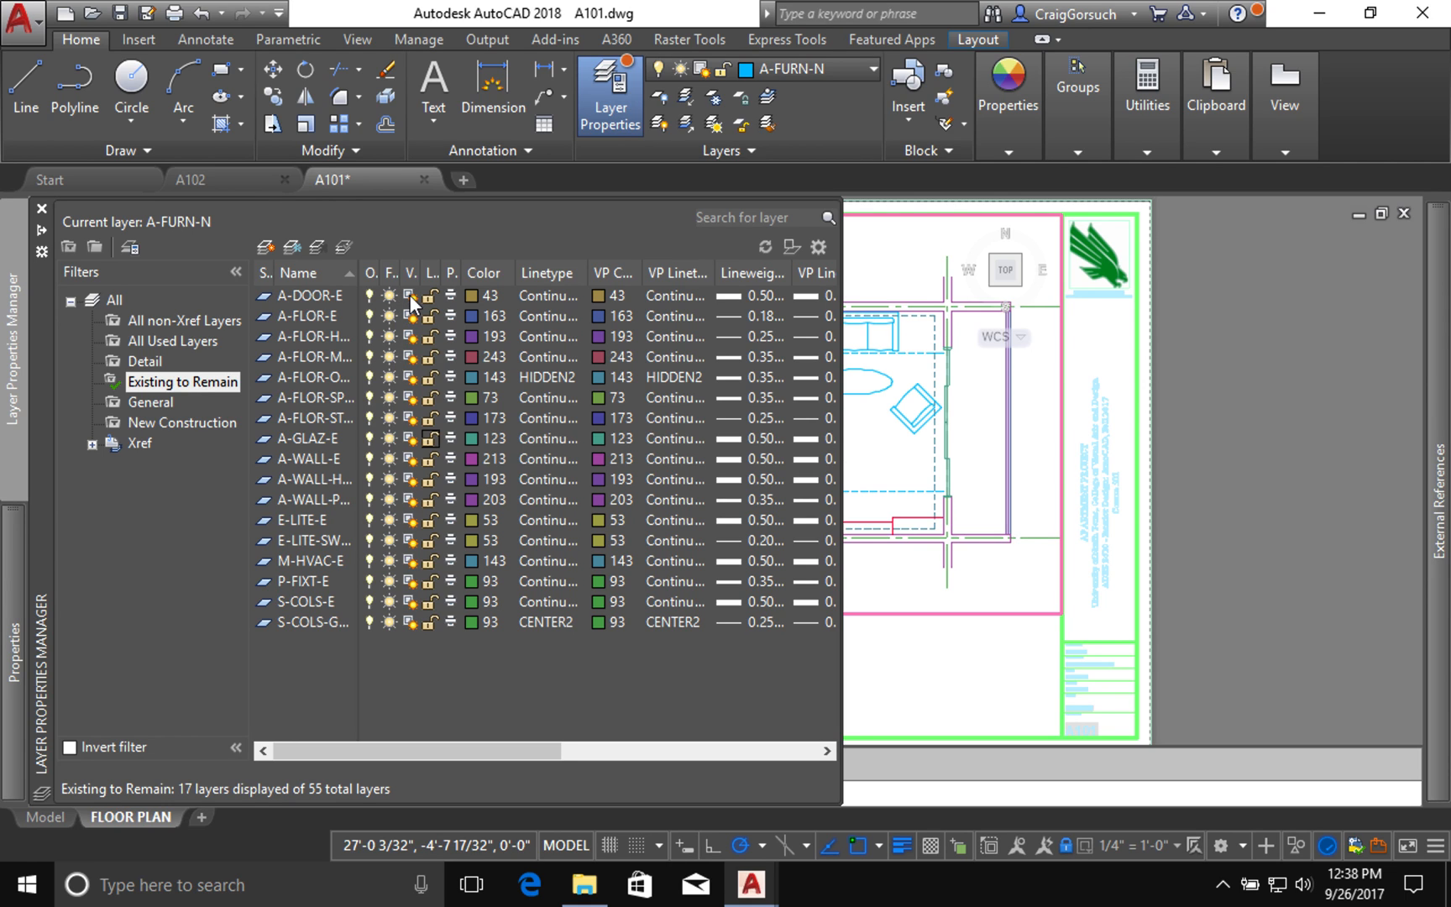
{"action": "mouse_move", "coordinate": [449, 305]}
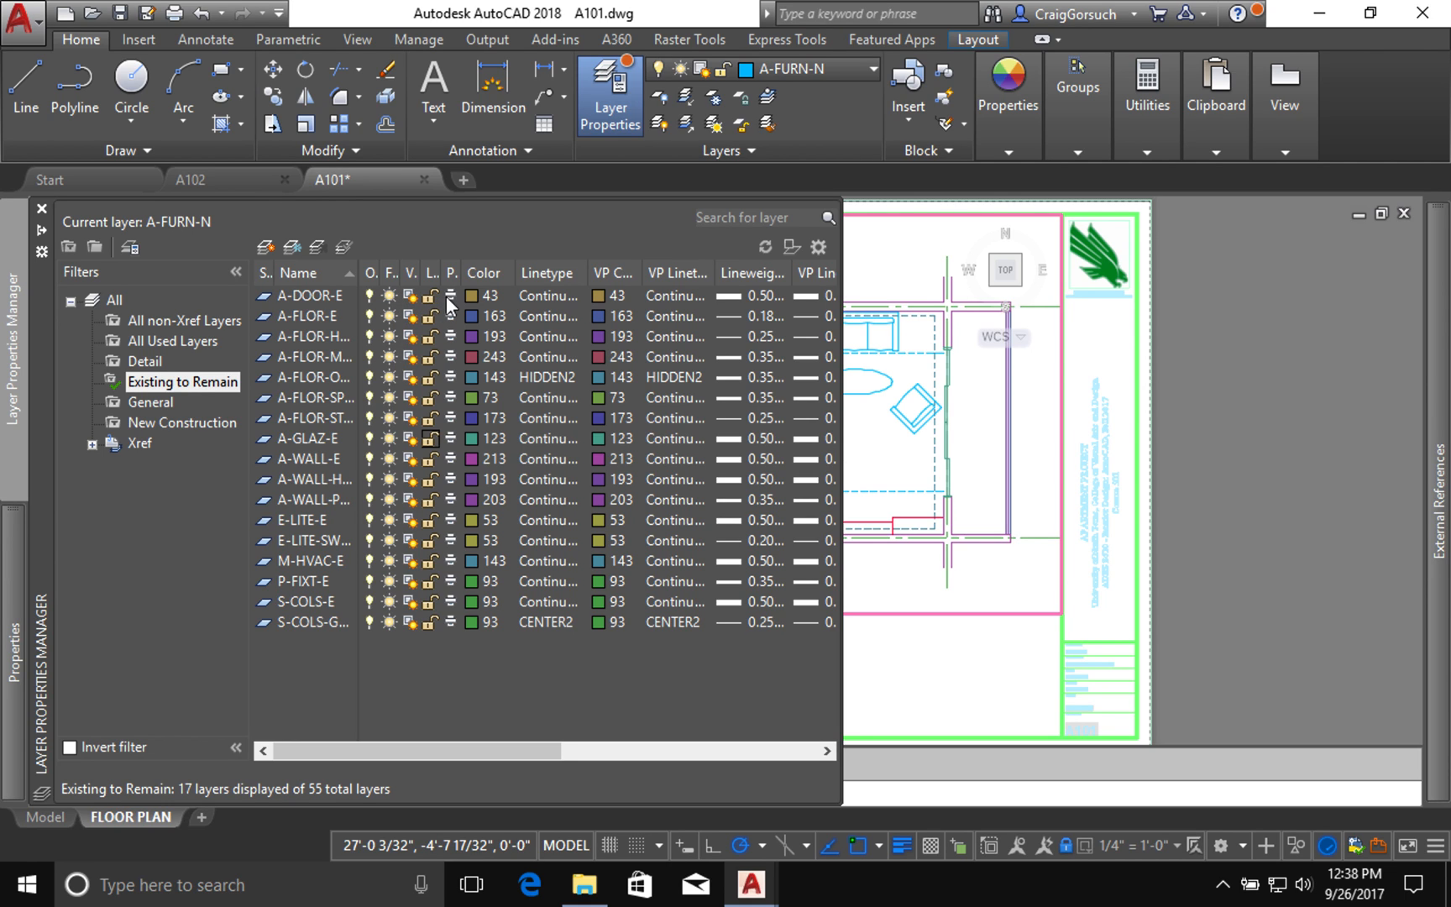
{"action": "mouse_move", "coordinate": [472, 335]}
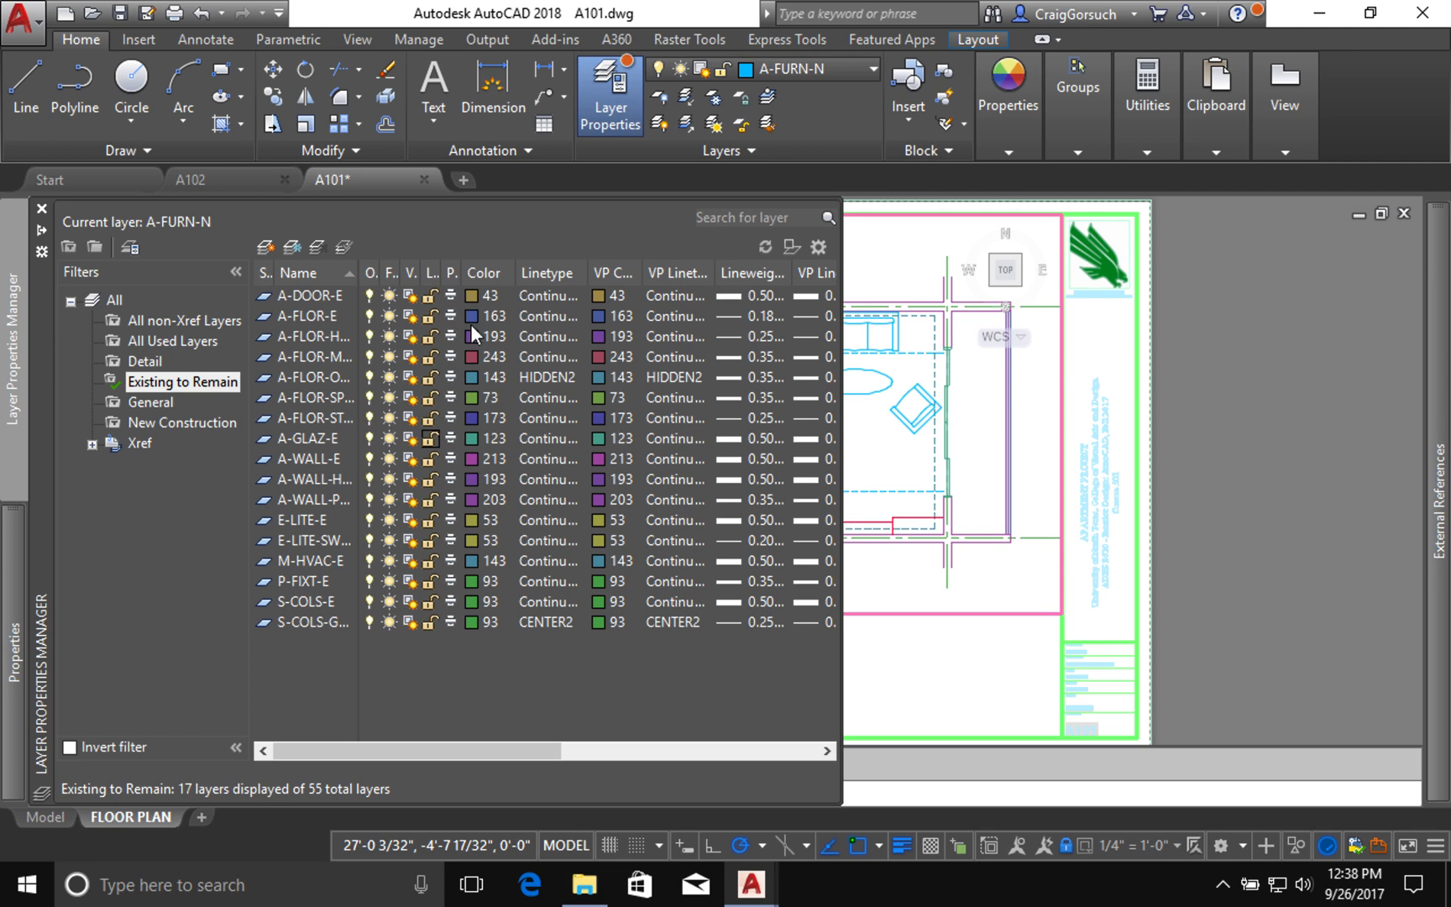
{"action": "mouse_move", "coordinate": [618, 302]}
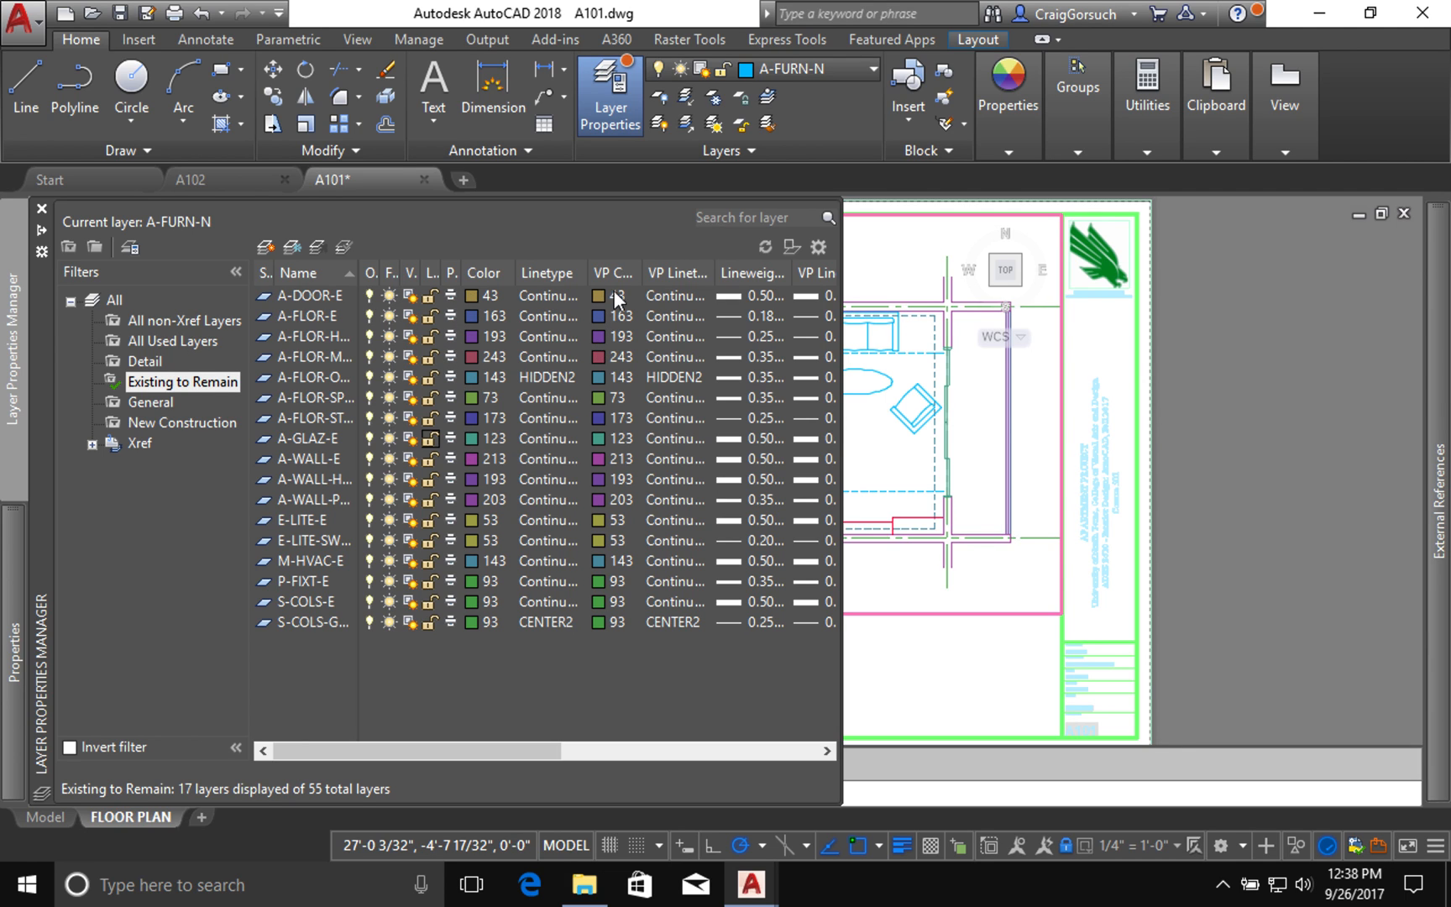
{"action": "mouse_move", "coordinate": [630, 300]}
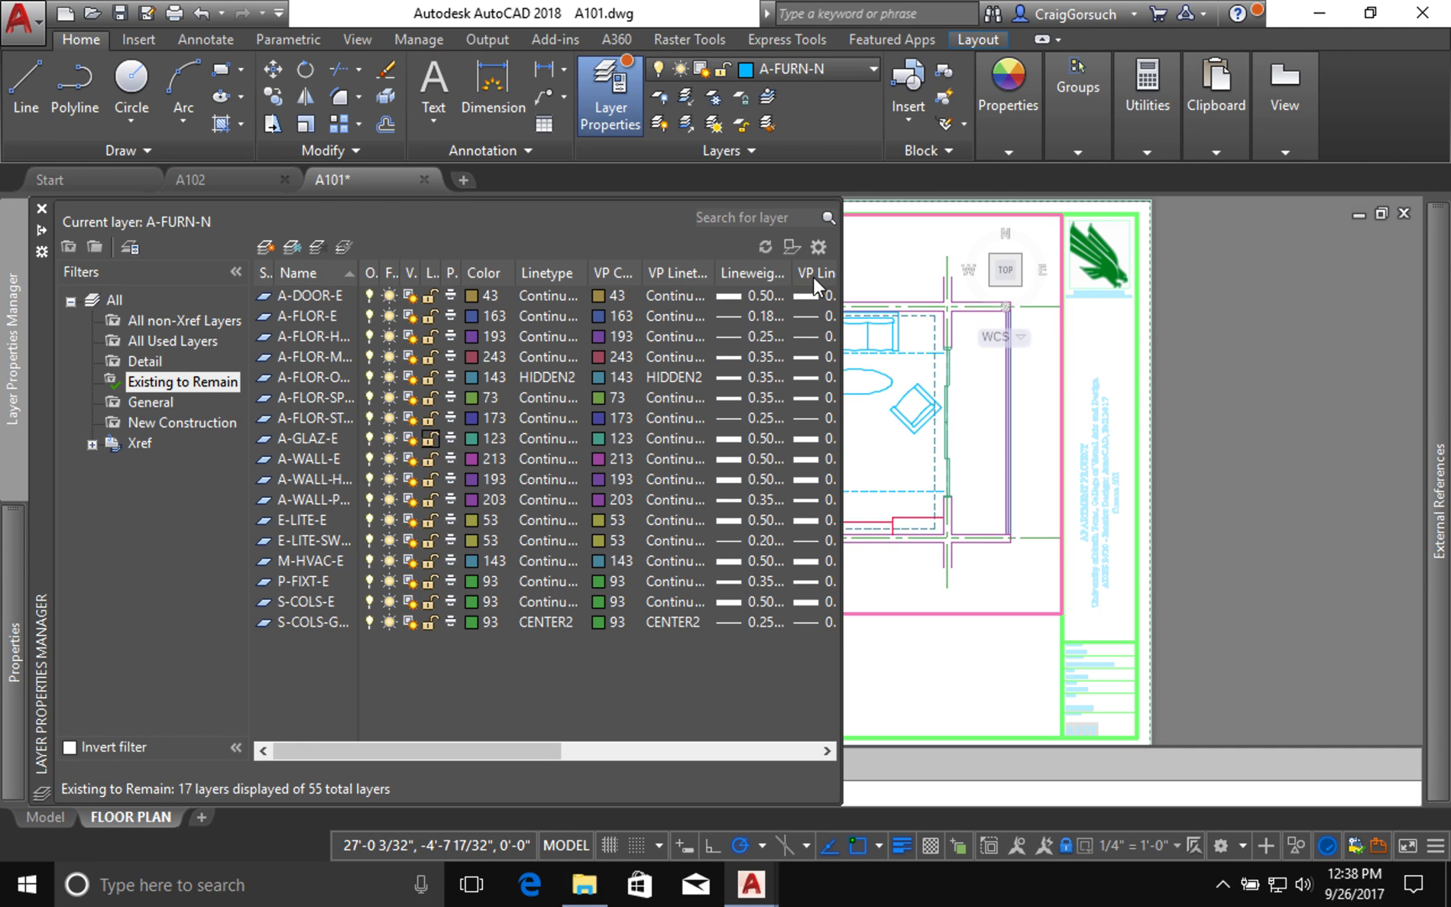
{"action": "mouse_move", "coordinate": [826, 596]}
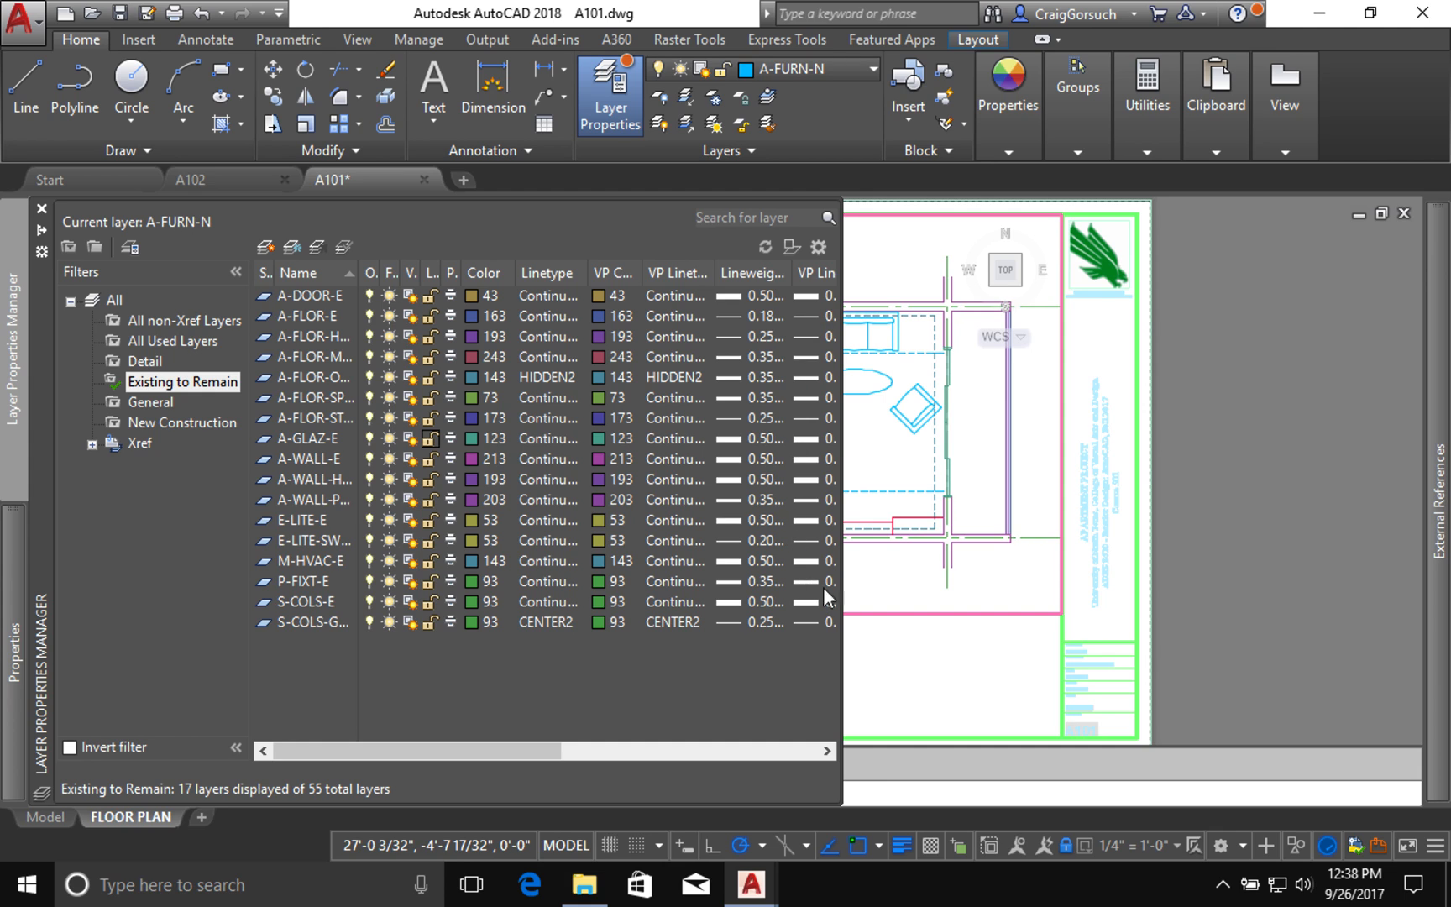
{"action": "mouse_move", "coordinate": [826, 422]}
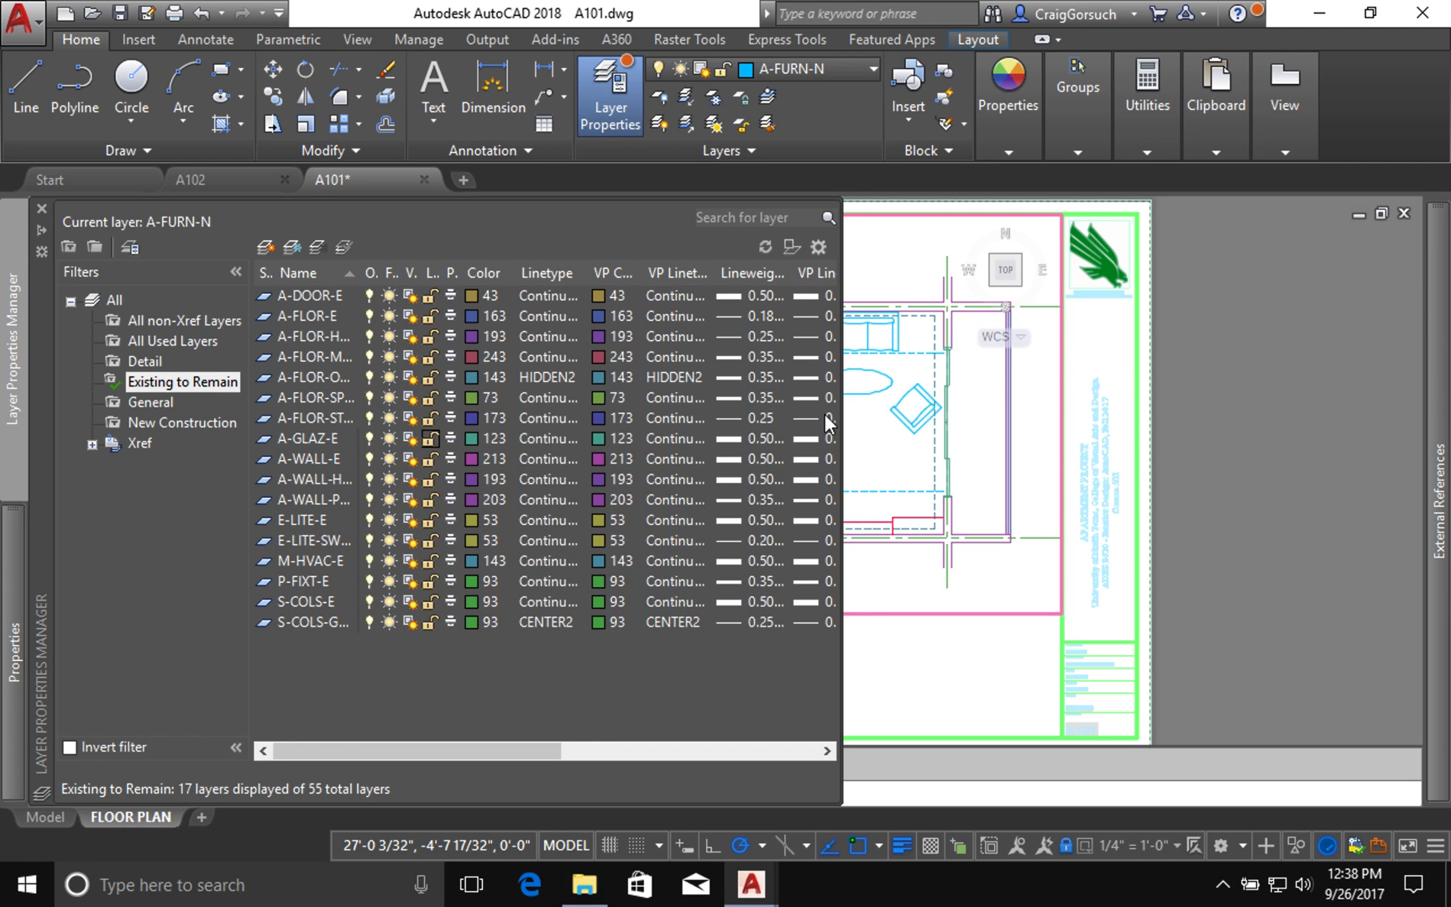
{"action": "mouse_move", "coordinate": [614, 304]}
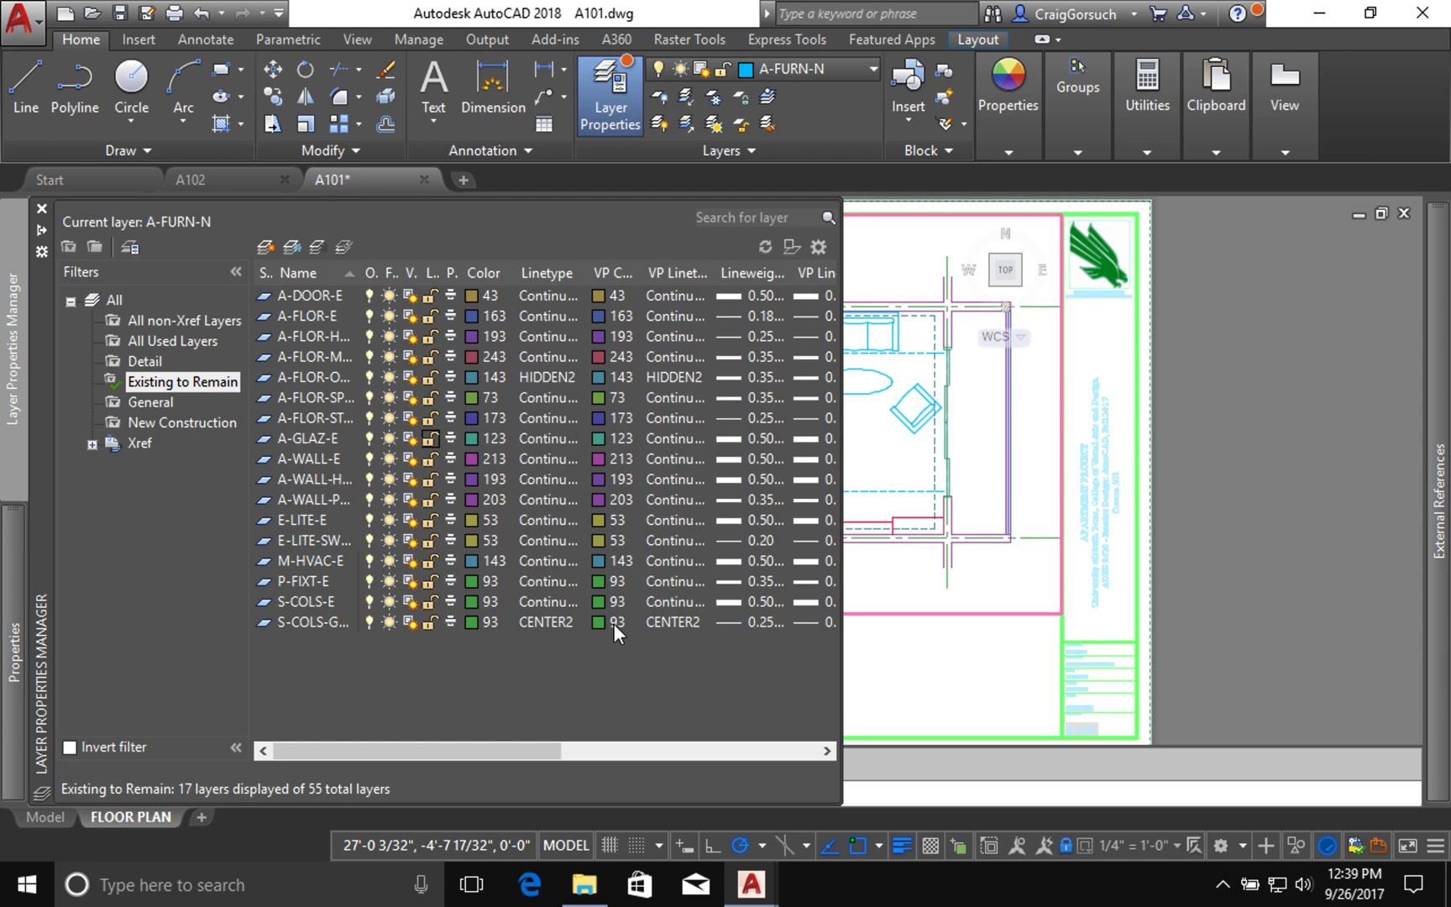
{"action": "mouse_move", "coordinate": [307, 631]}
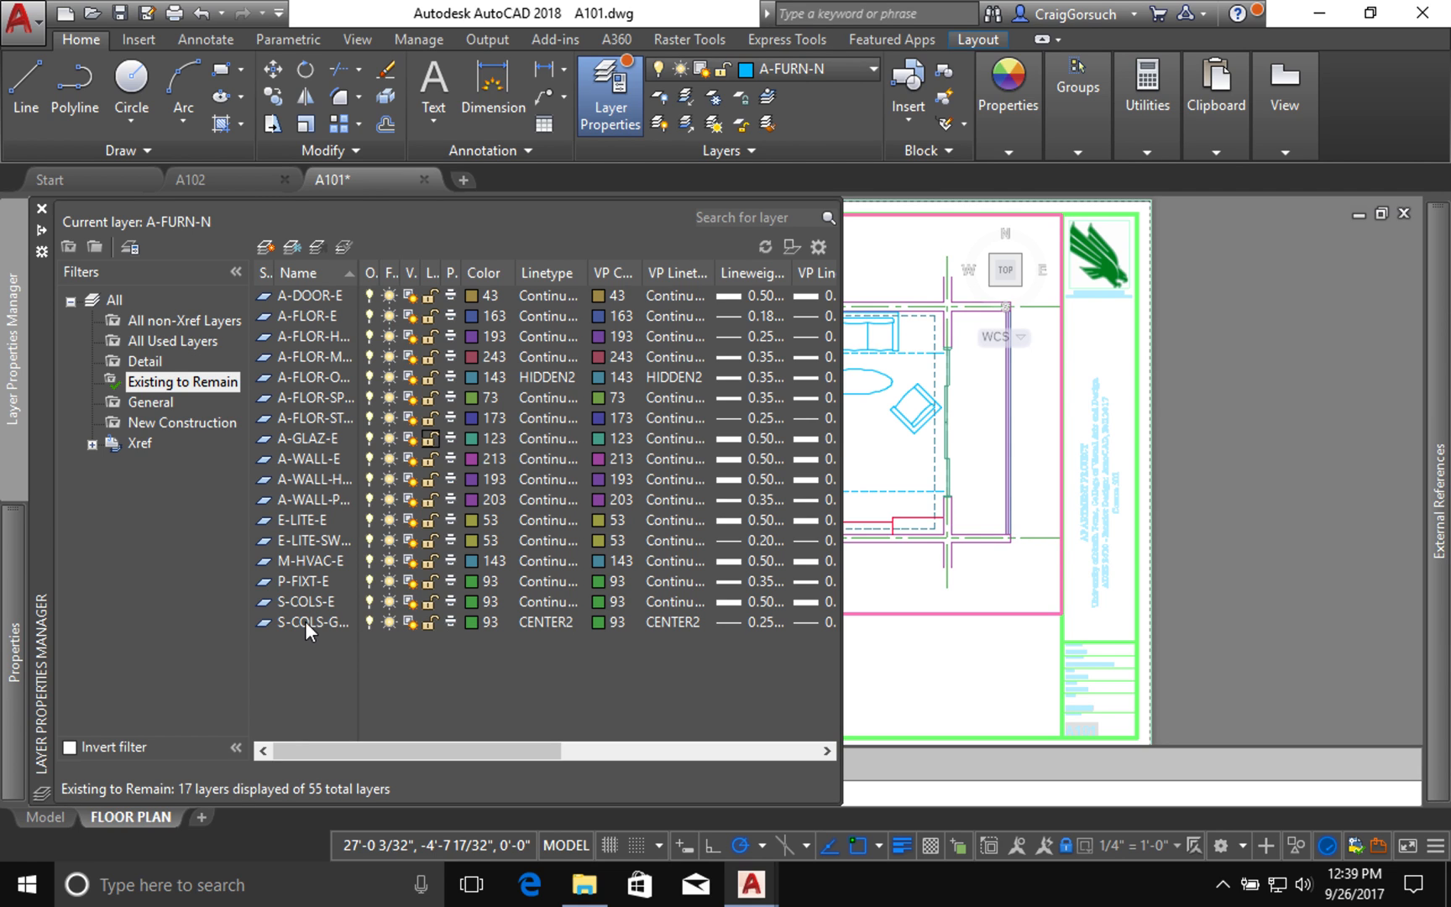
Step: Extend the selection to all 17 Existing to Remain layers for a VP Color override
{"action": "left_click", "coordinate": [313, 621]}
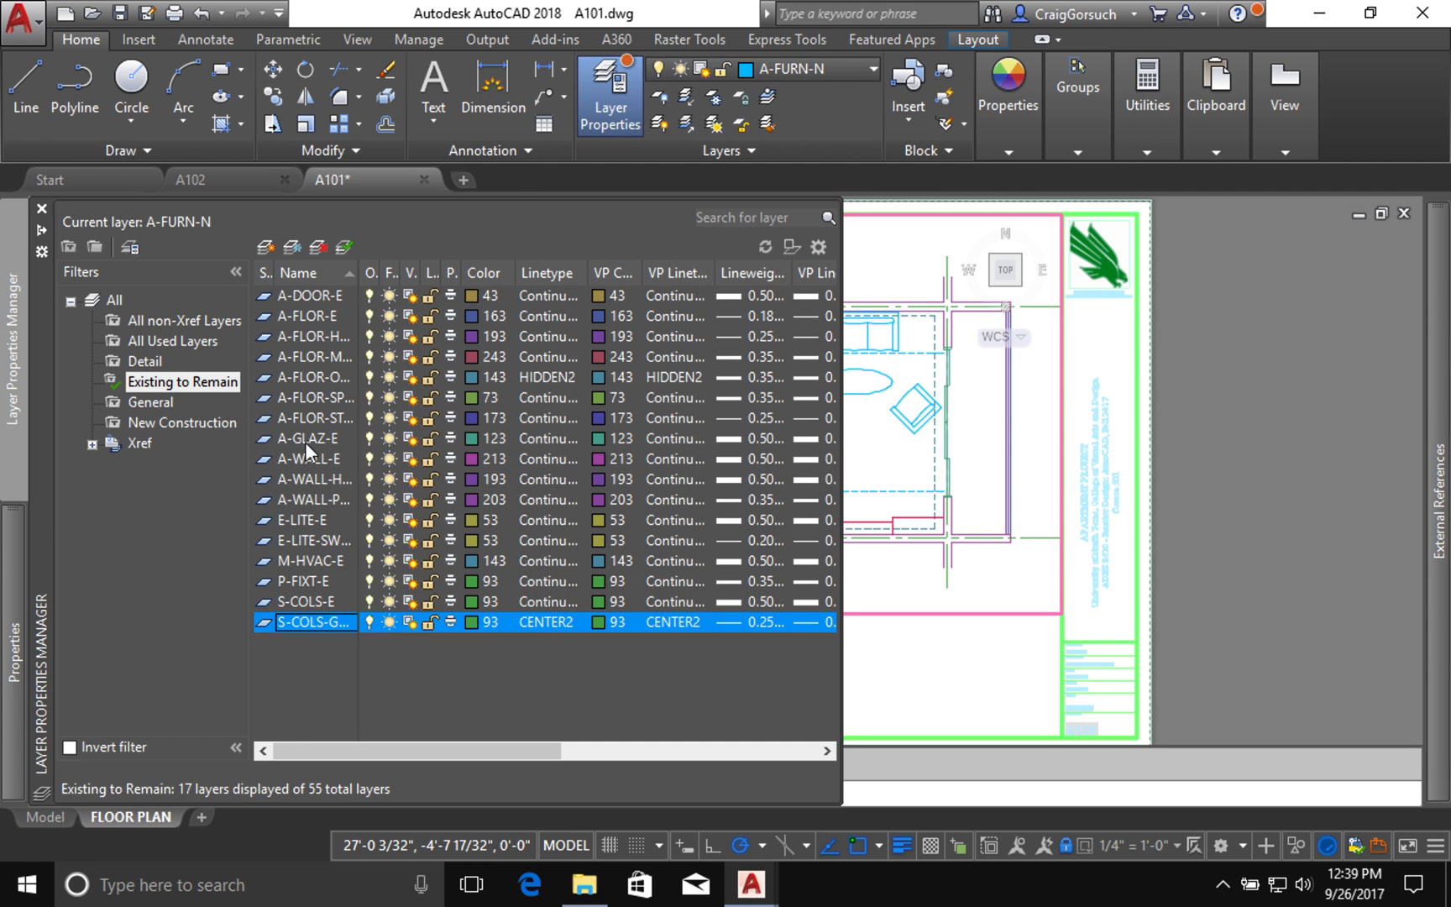
{"action": "mouse_move", "coordinate": [308, 306]}
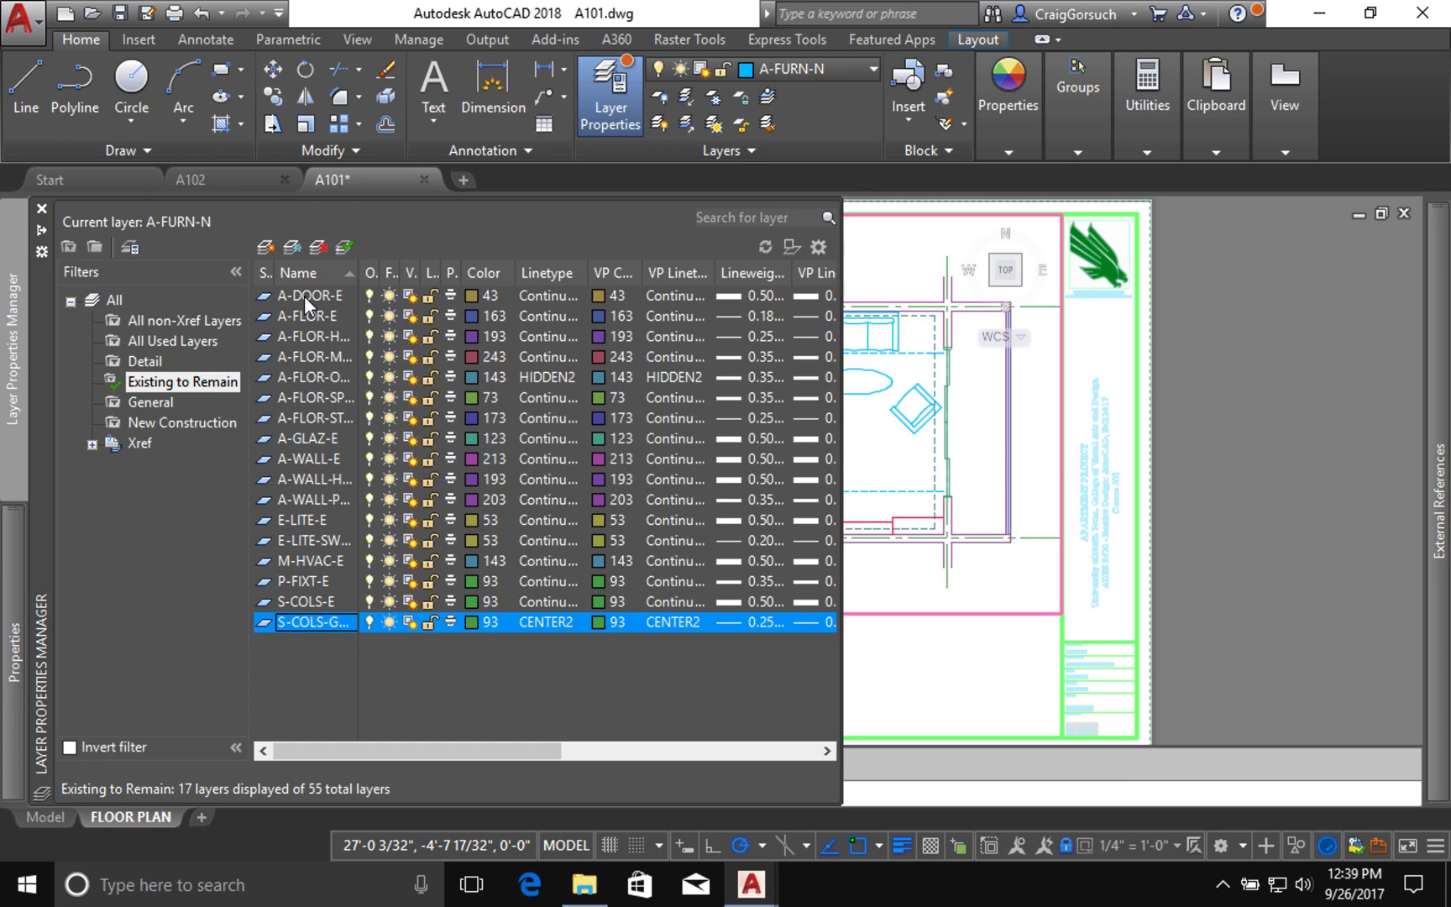
{"action": "mouse_move", "coordinate": [277, 387]}
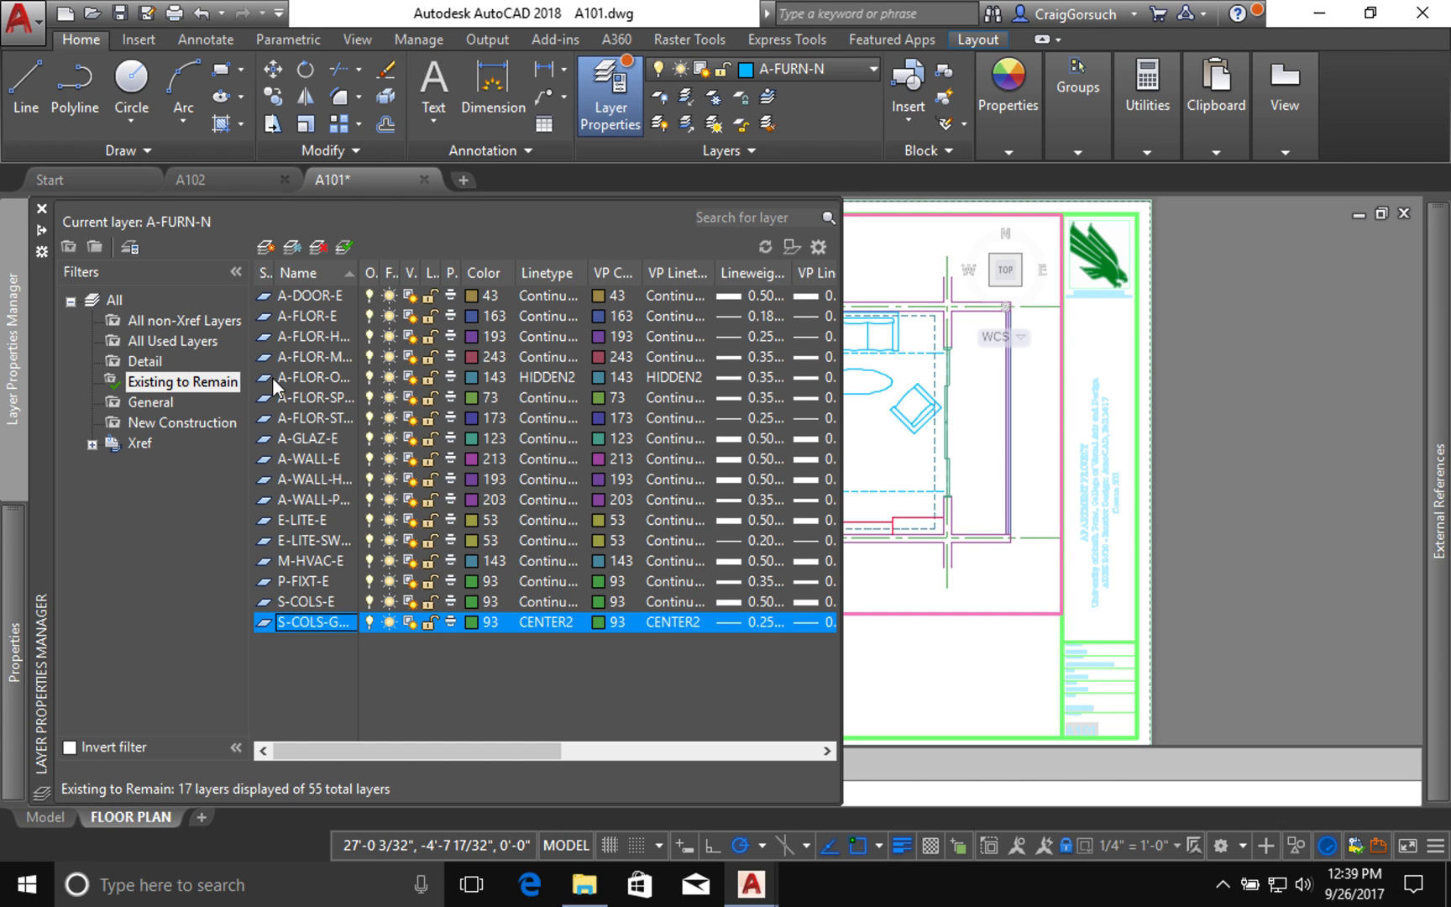
{"action": "mouse_move", "coordinate": [300, 629]}
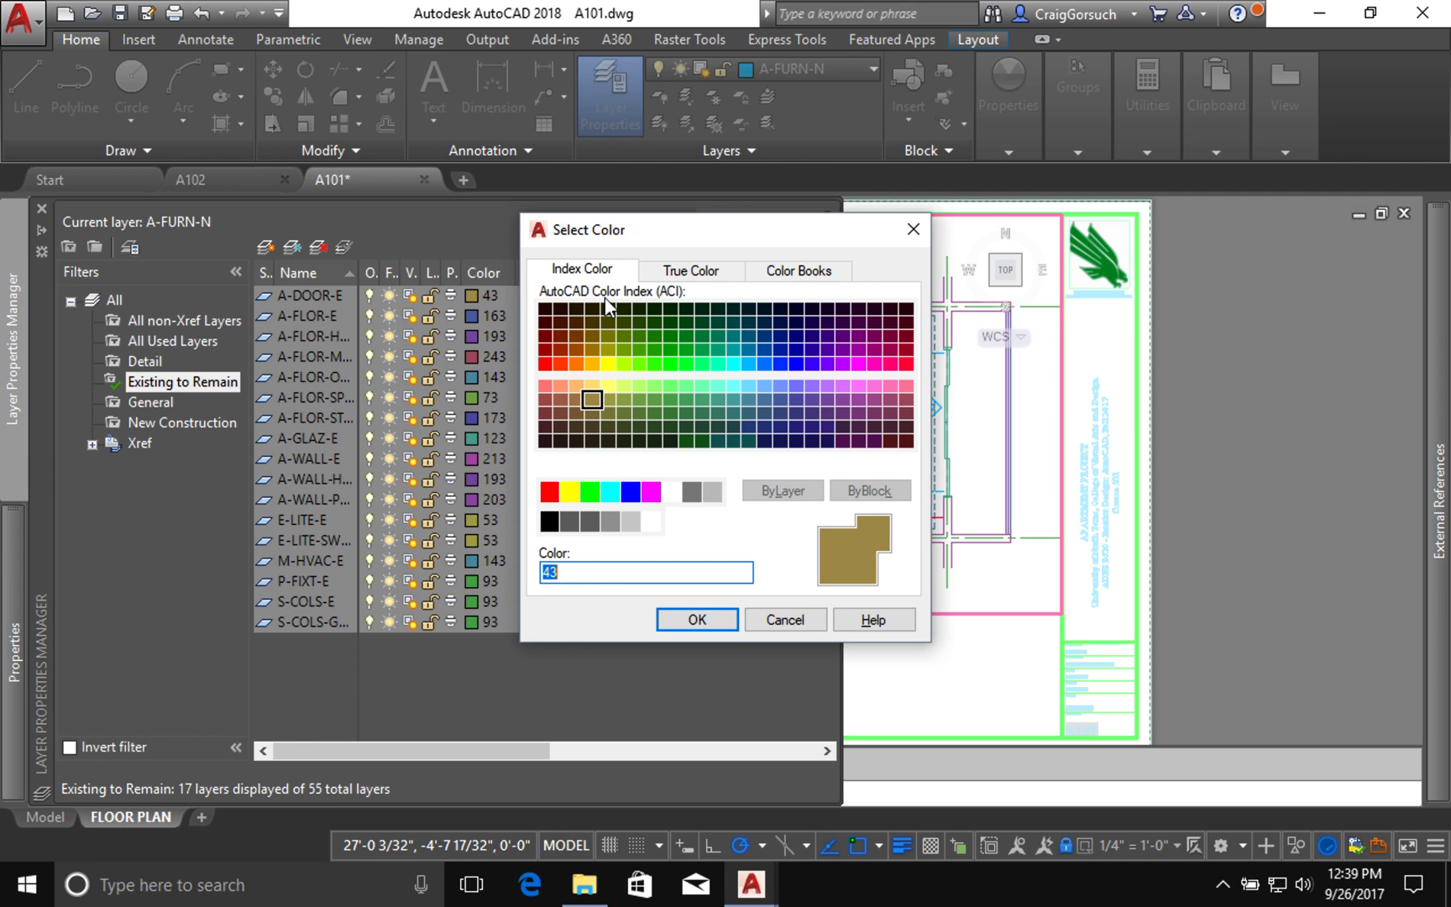
{"action": "mouse_move", "coordinate": [691, 270]}
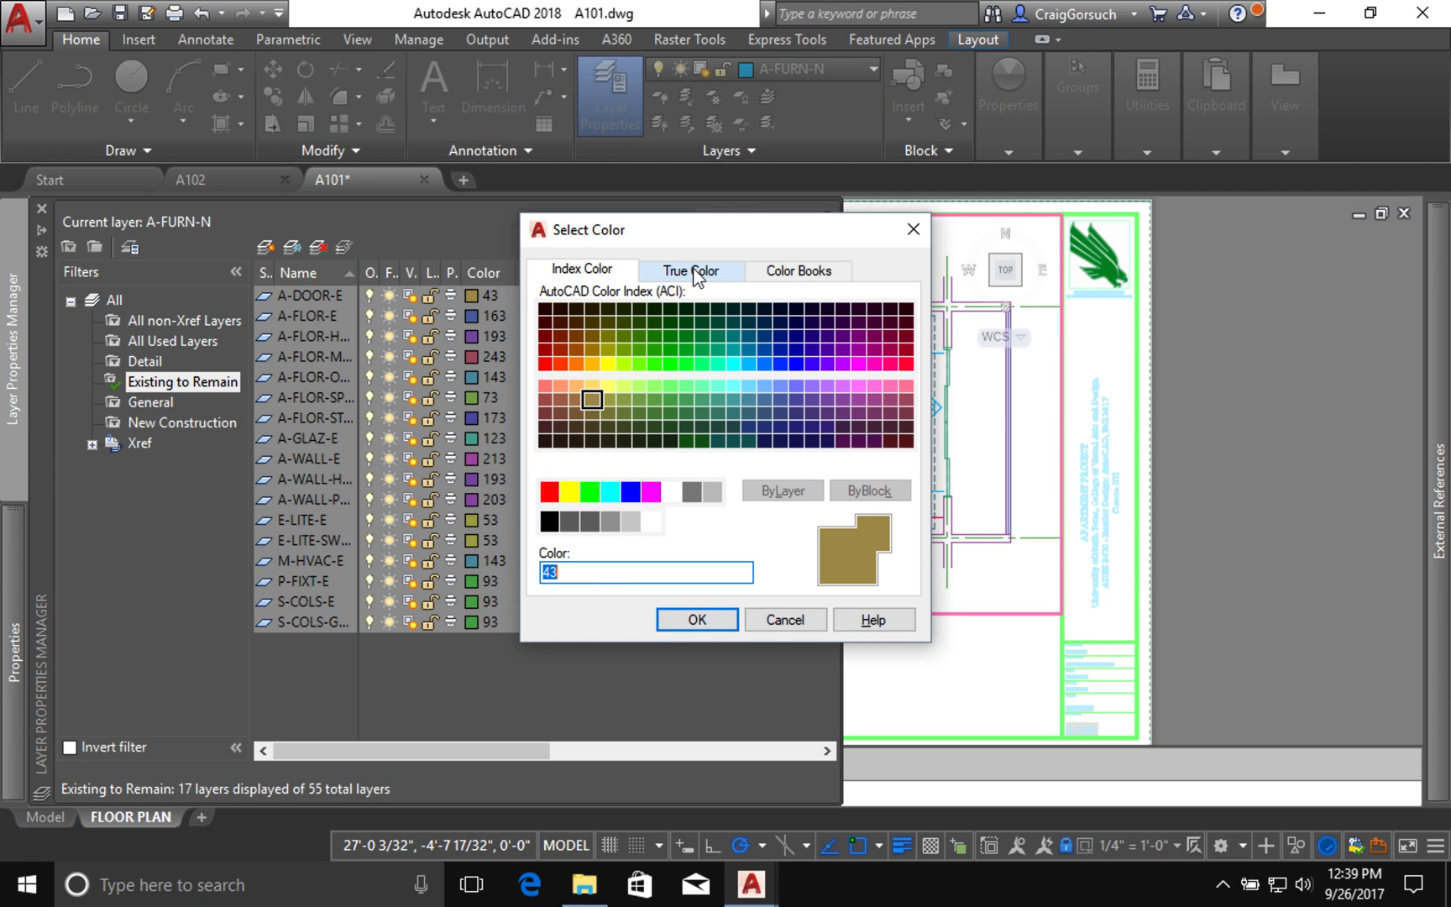
Step: Set the viewport colour override to True Color RGB 168,168,168 gray and confirm
{"action": "left_click", "coordinate": [690, 271]}
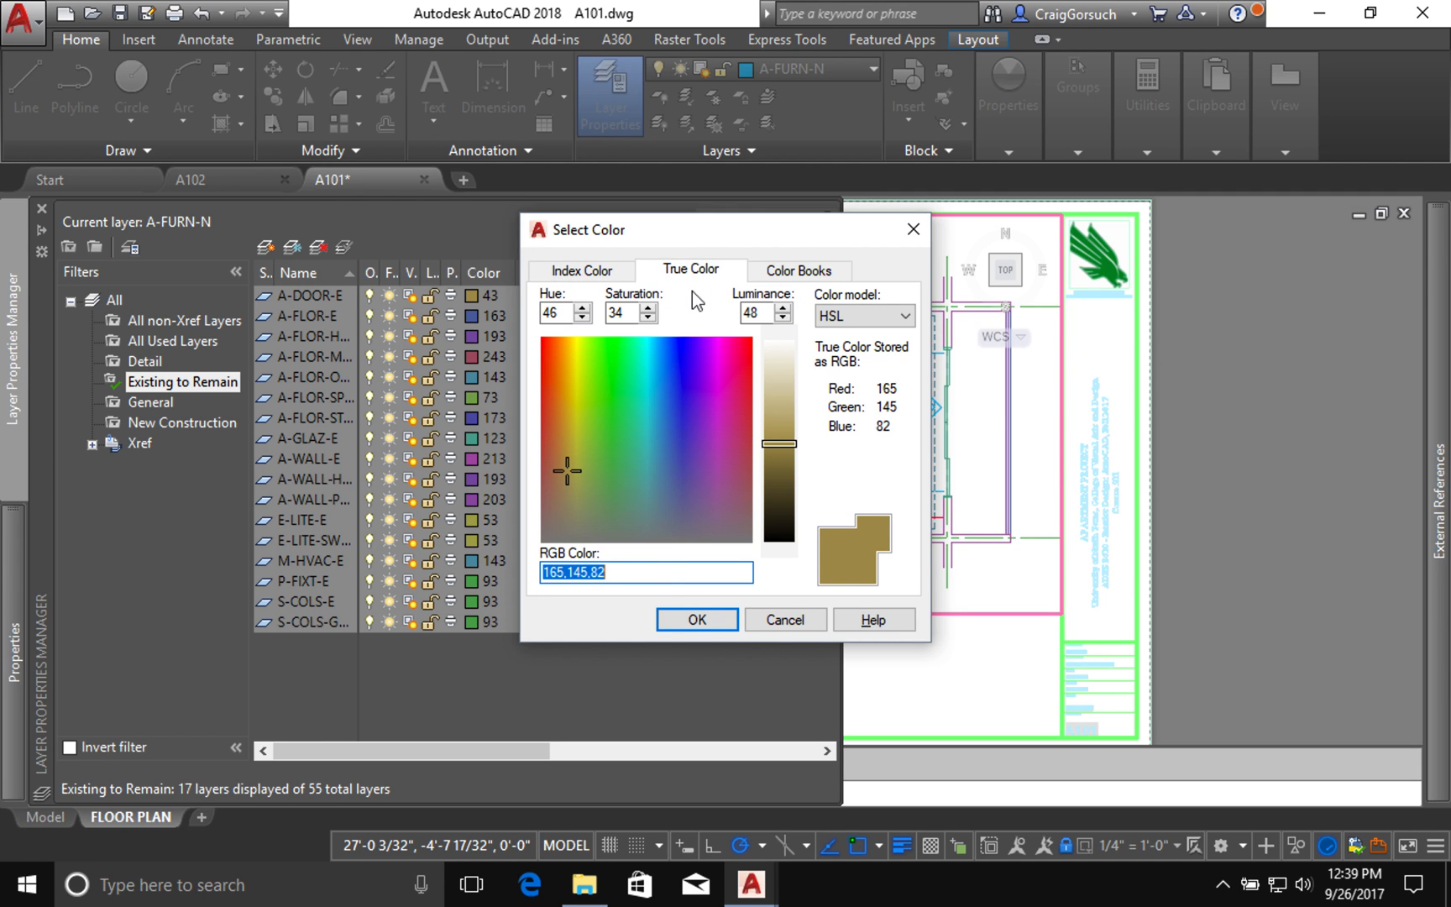
{"action": "mouse_move", "coordinate": [616, 473]}
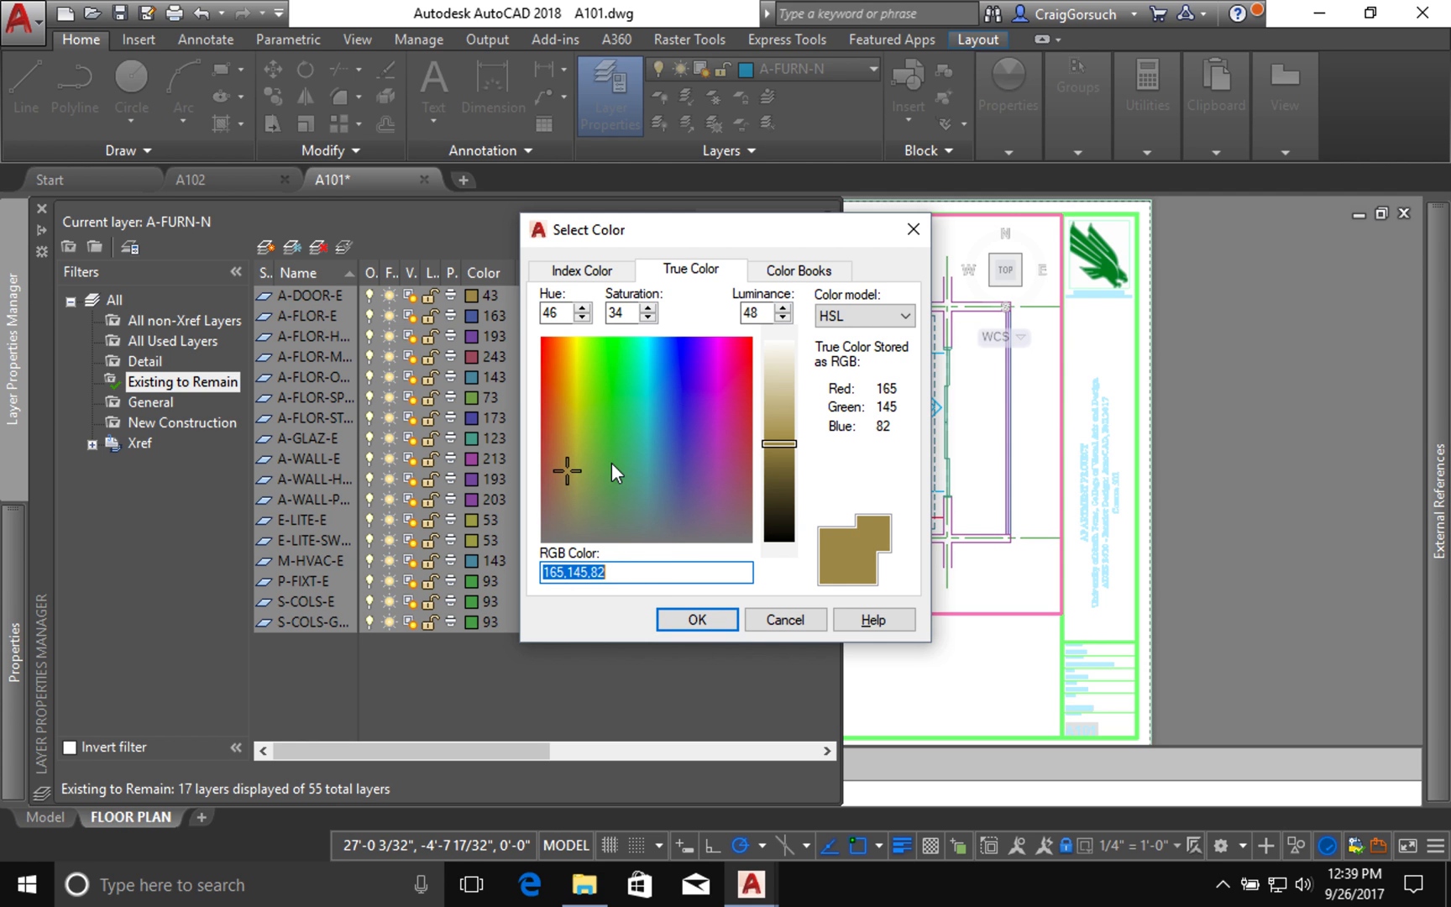
{"action": "mouse_move", "coordinate": [759, 467]}
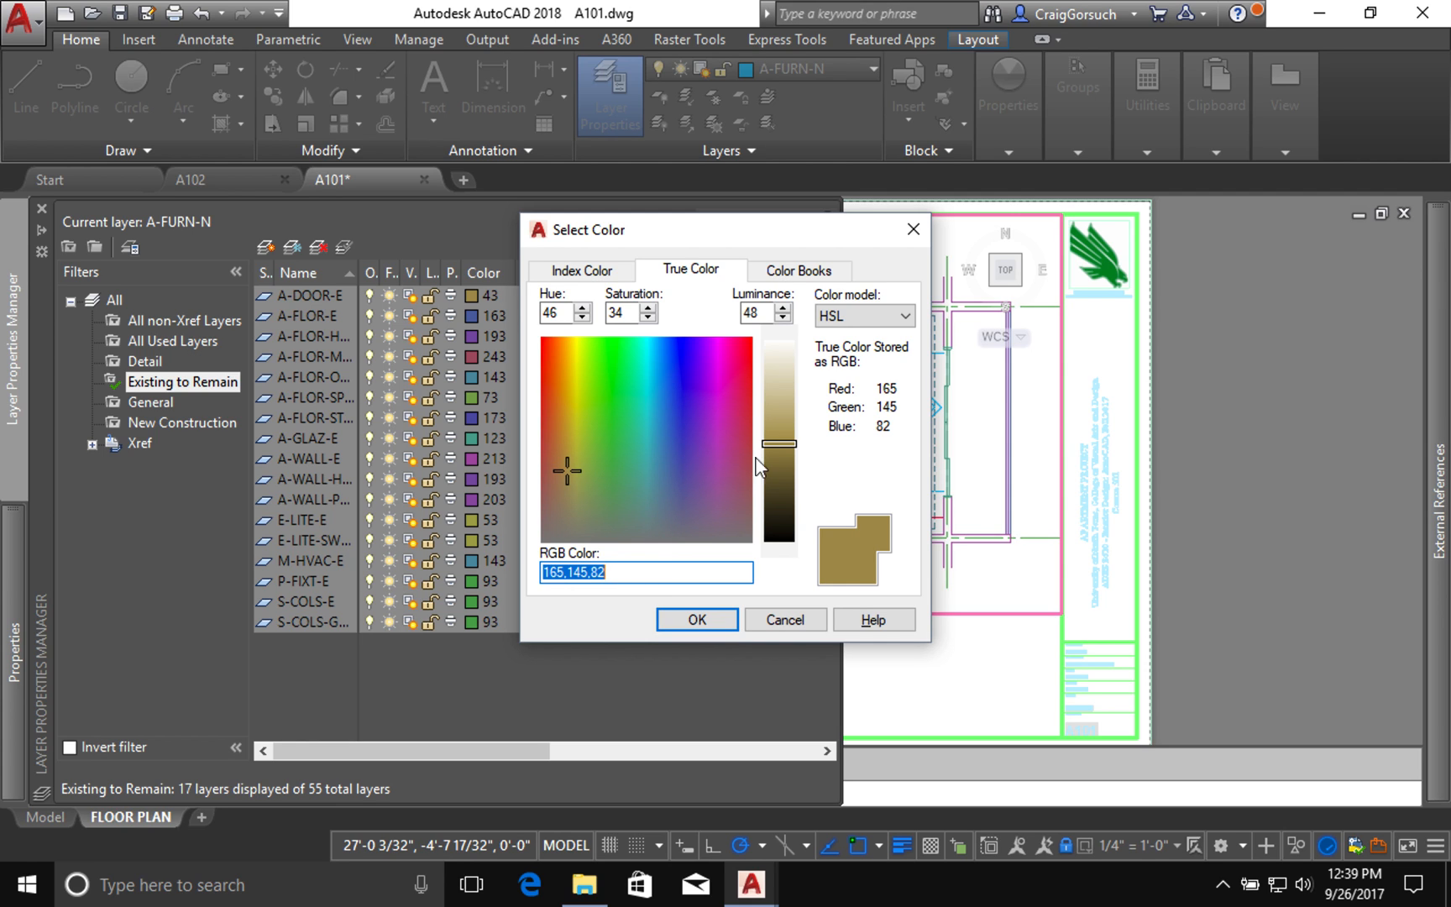
{"action": "mouse_move", "coordinate": [680, 443]}
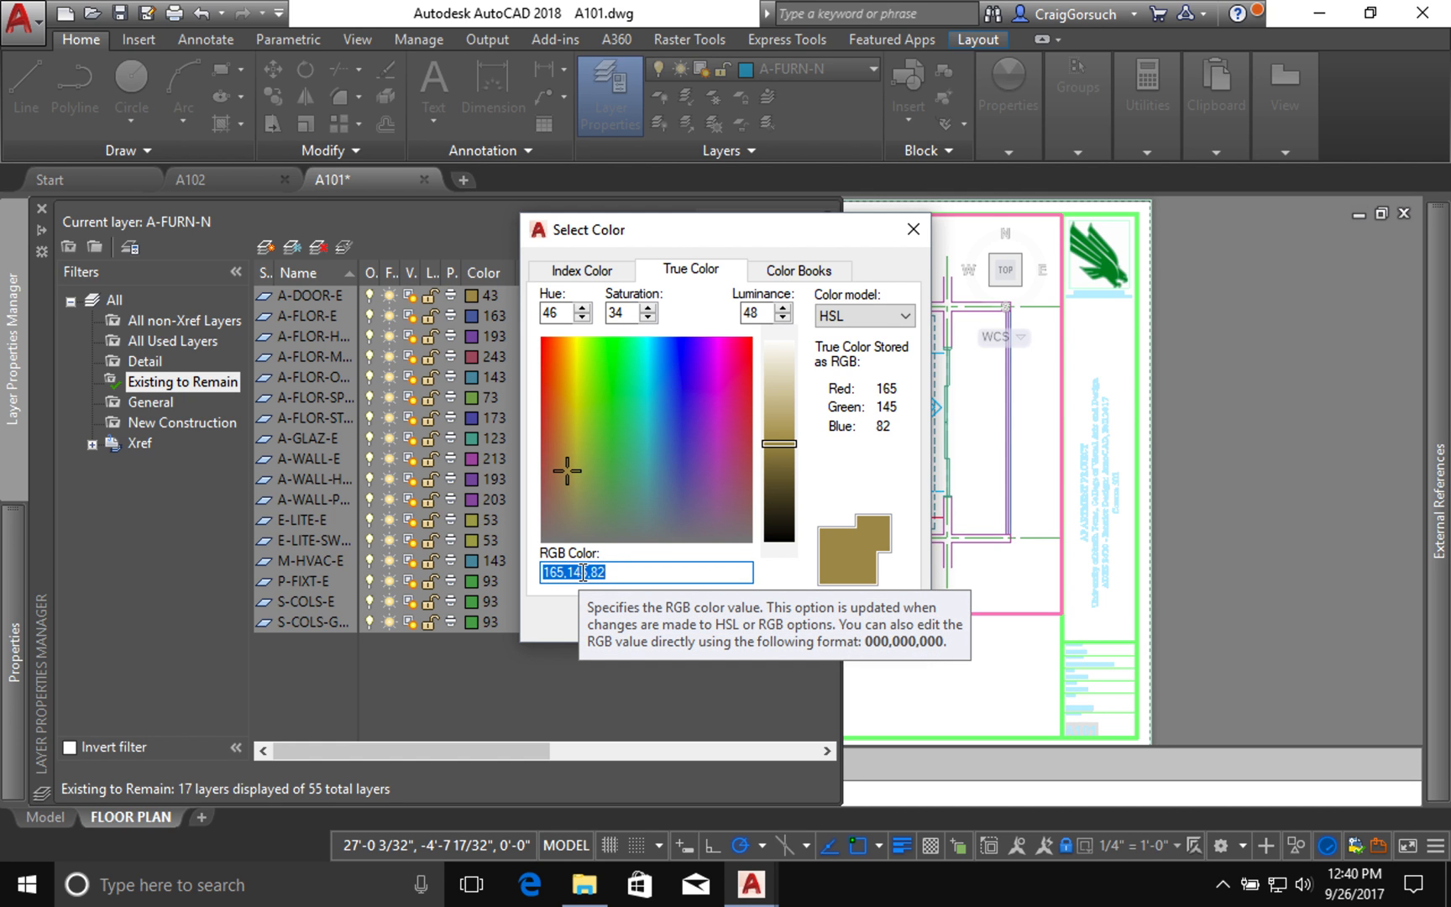
{"action": "type", "text": "168,16"}
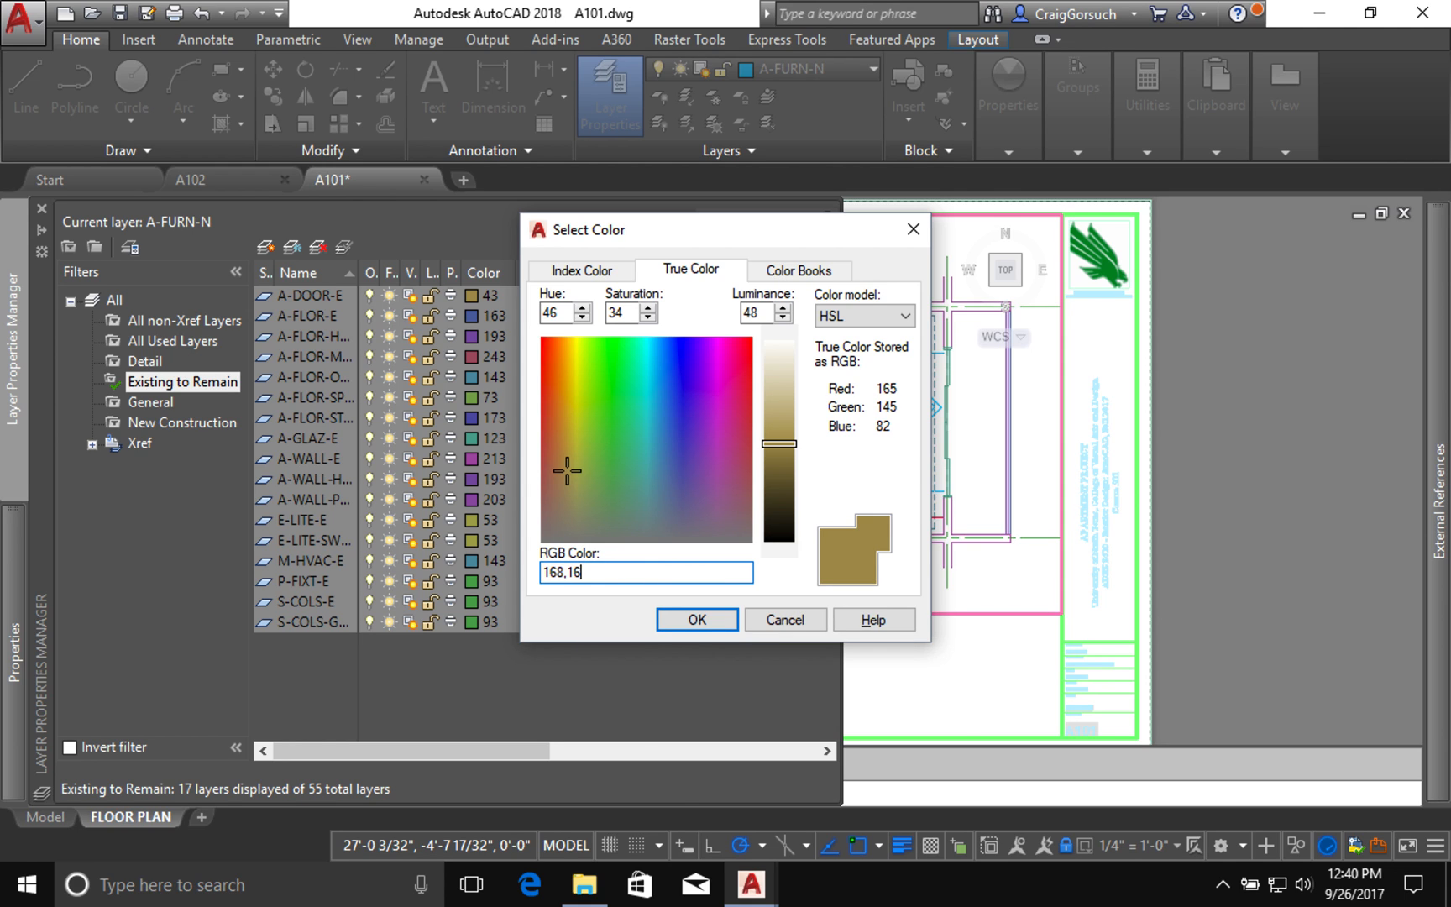
{"action": "type", "text": "8,168"}
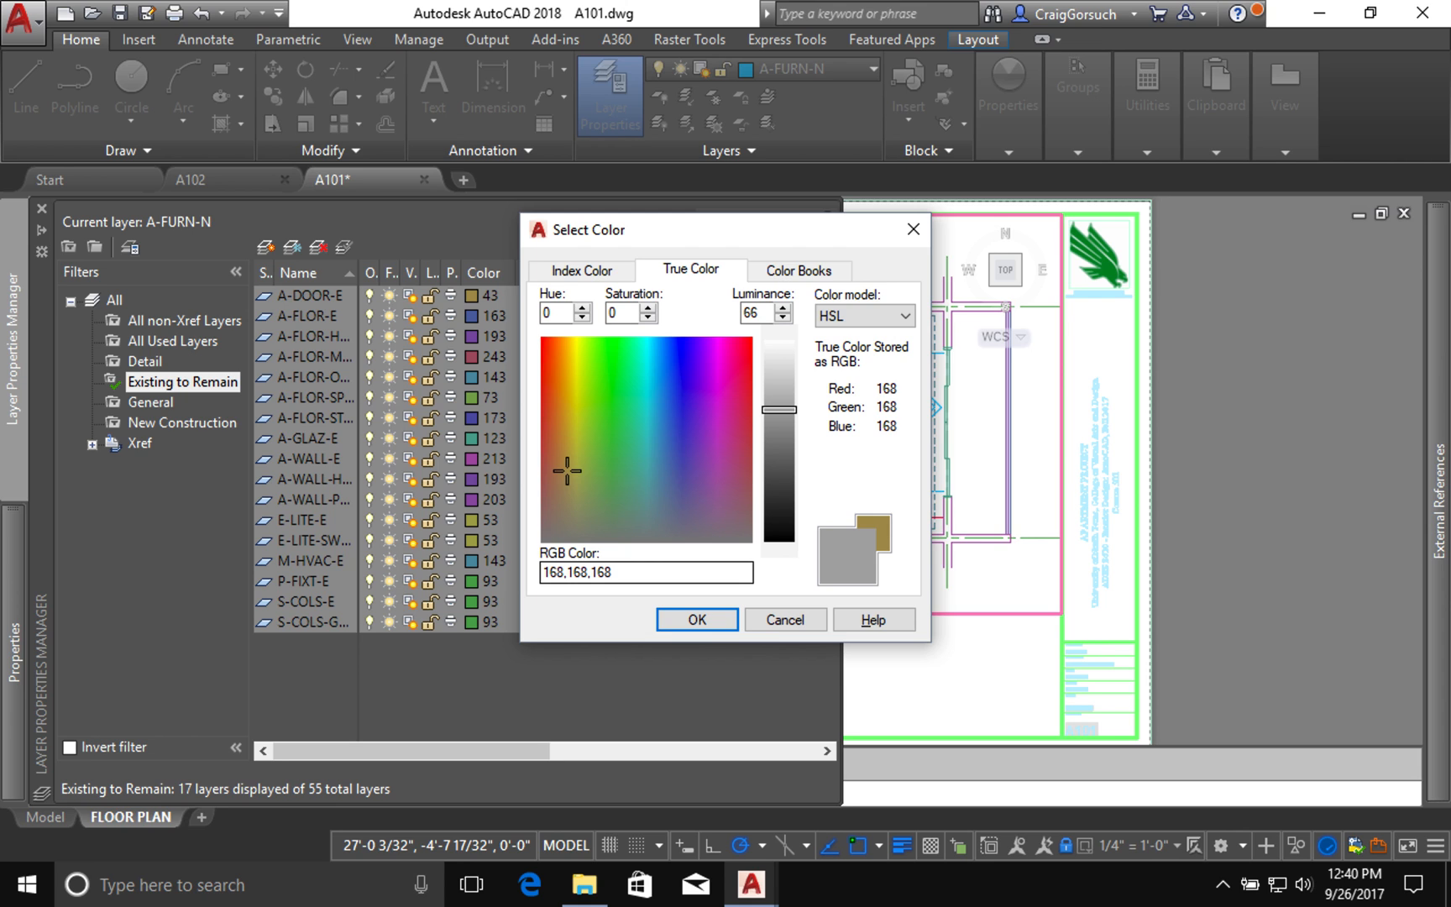
{"action": "mouse_move", "coordinate": [840, 567]}
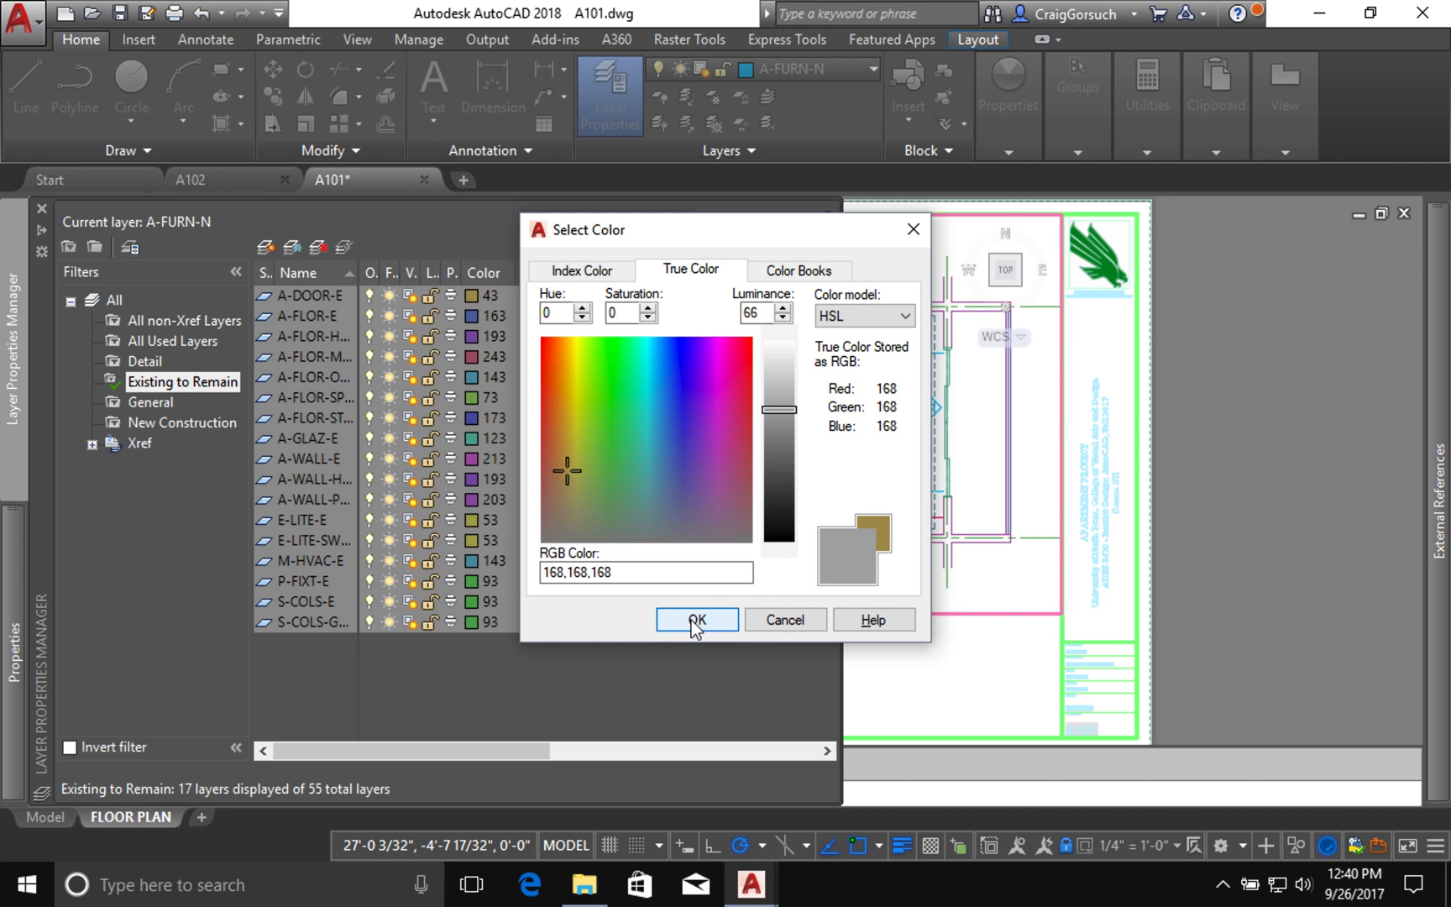
{"action": "left_click", "coordinate": [695, 619]}
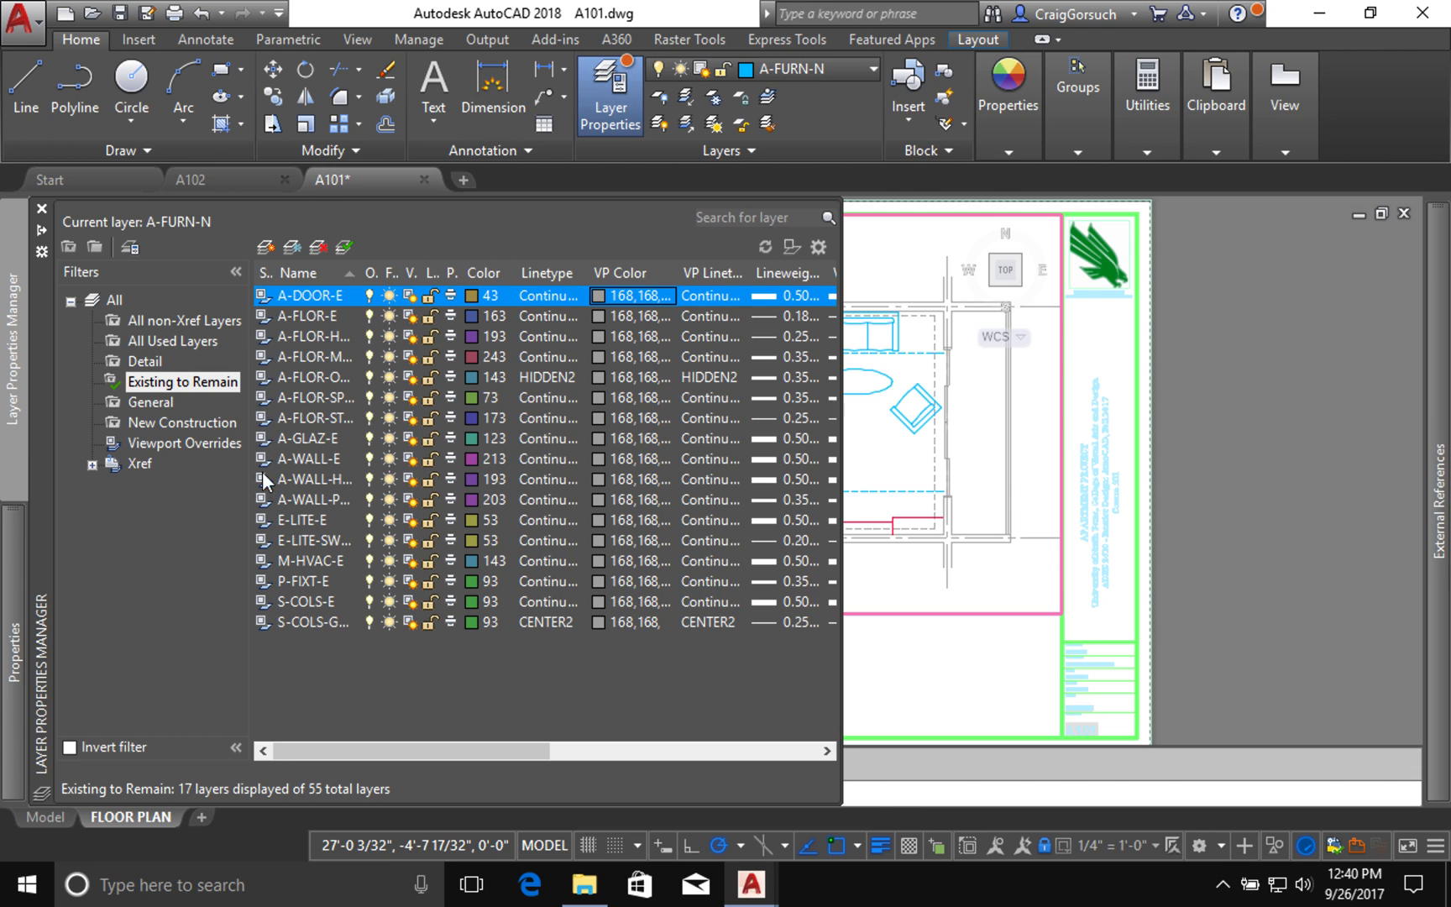
{"action": "mouse_move", "coordinate": [292, 666]}
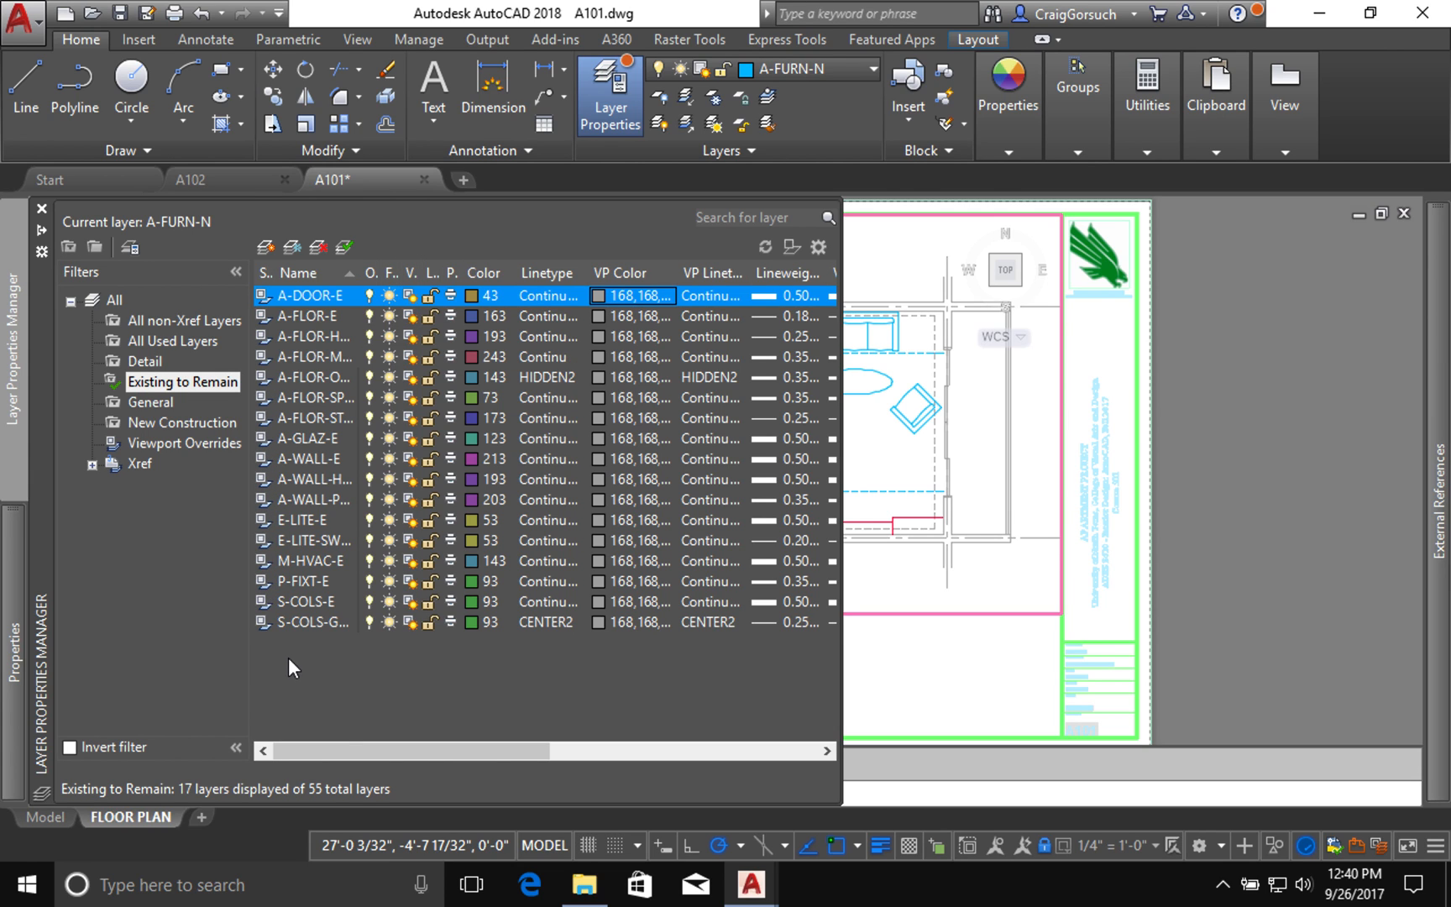
{"action": "mouse_move", "coordinate": [527, 673]}
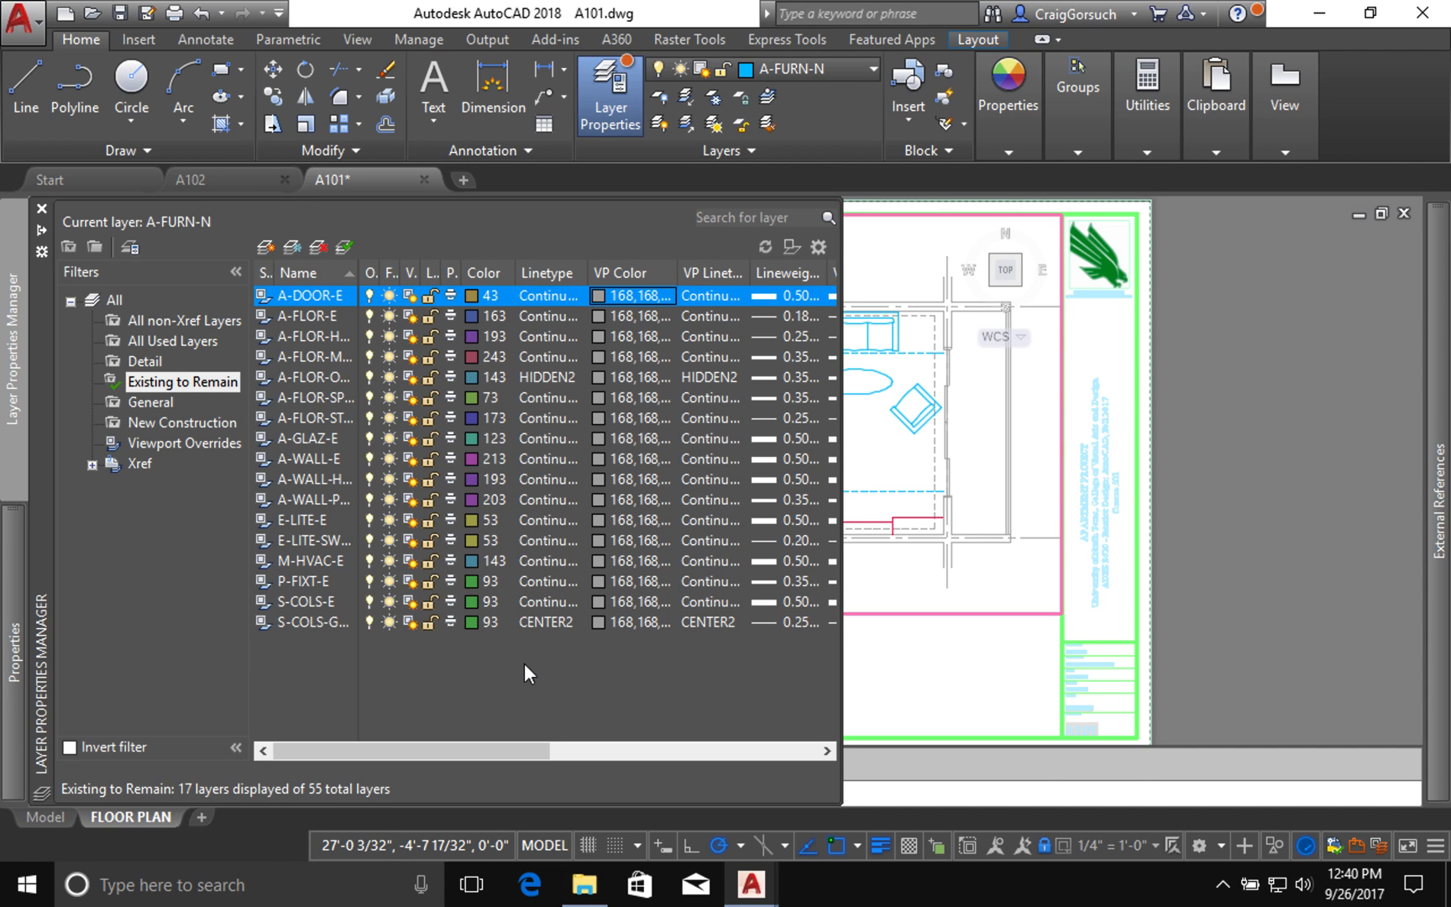
{"action": "mouse_move", "coordinate": [343, 673]}
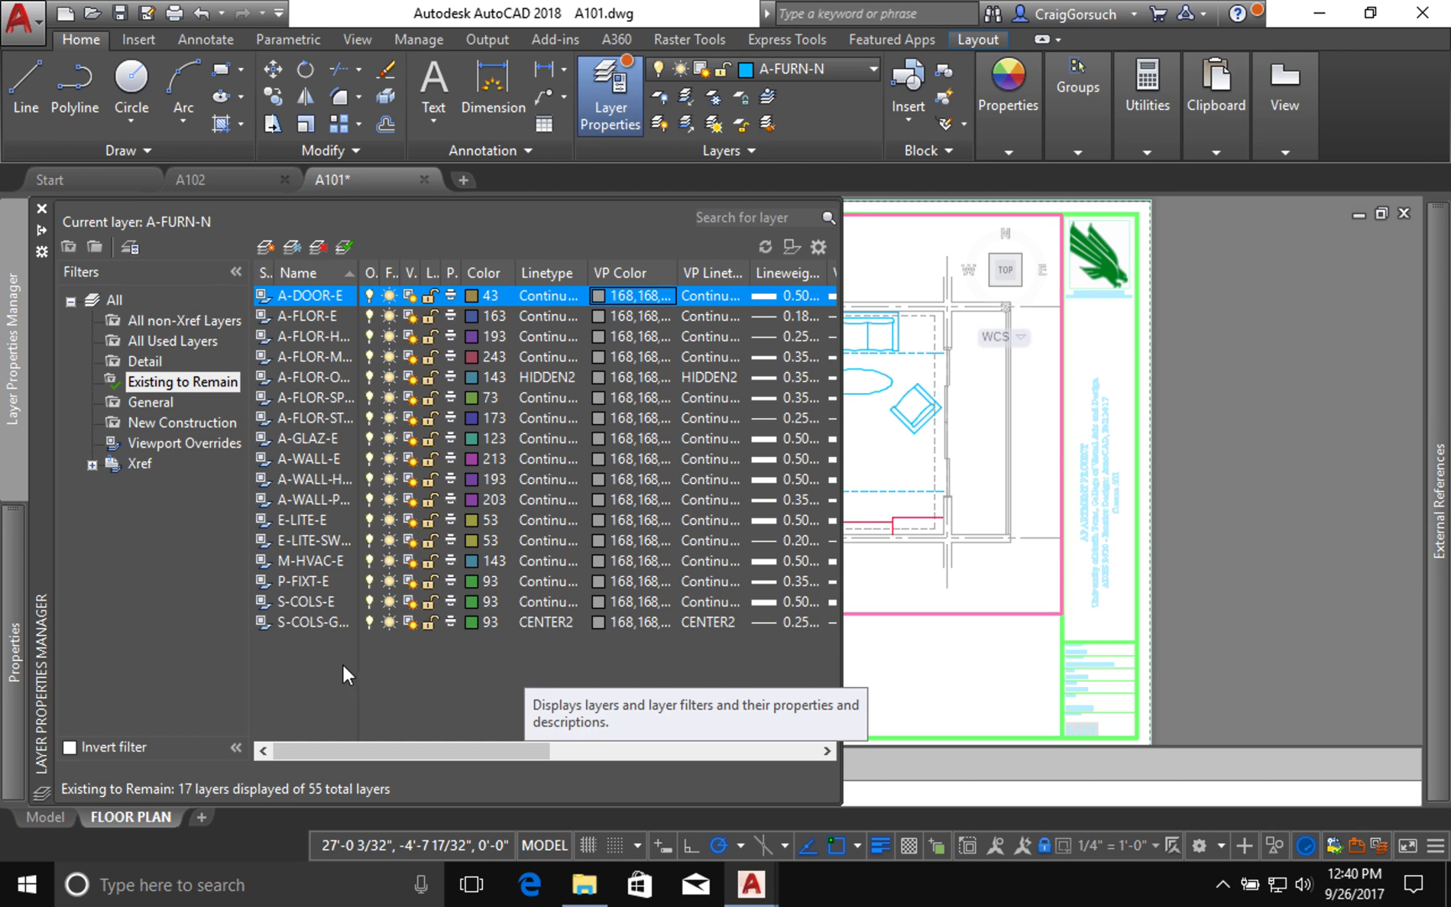
{"action": "mouse_move", "coordinate": [158, 454]}
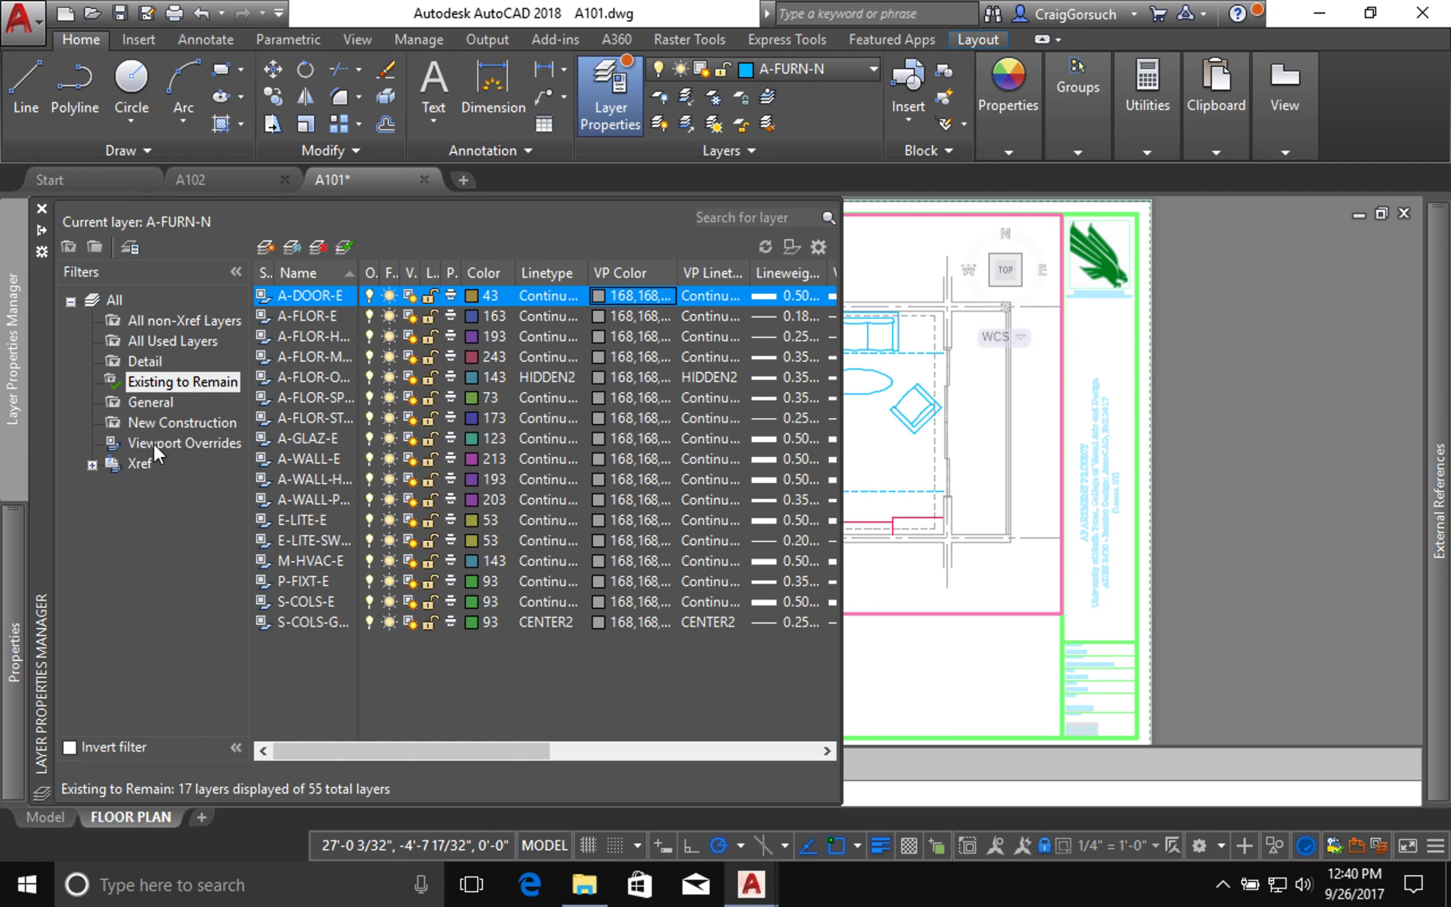
{"action": "mouse_move", "coordinate": [156, 320]}
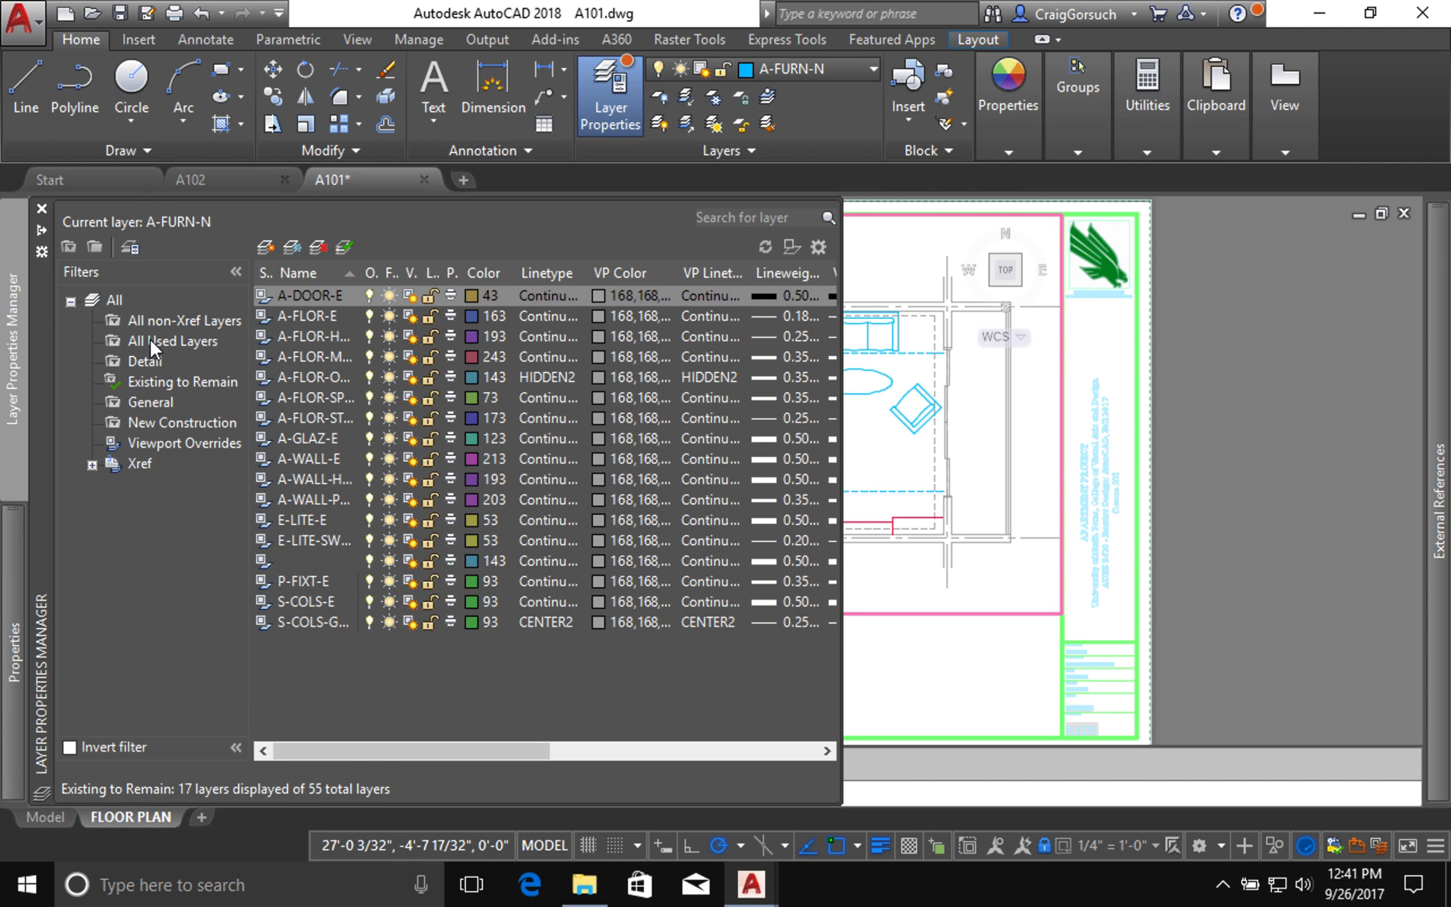
Step: Under All Used Layers, select the A-FLOR-O overhead layers and A-FURN-N for VP Freeze
{"action": "left_click", "coordinate": [175, 341]}
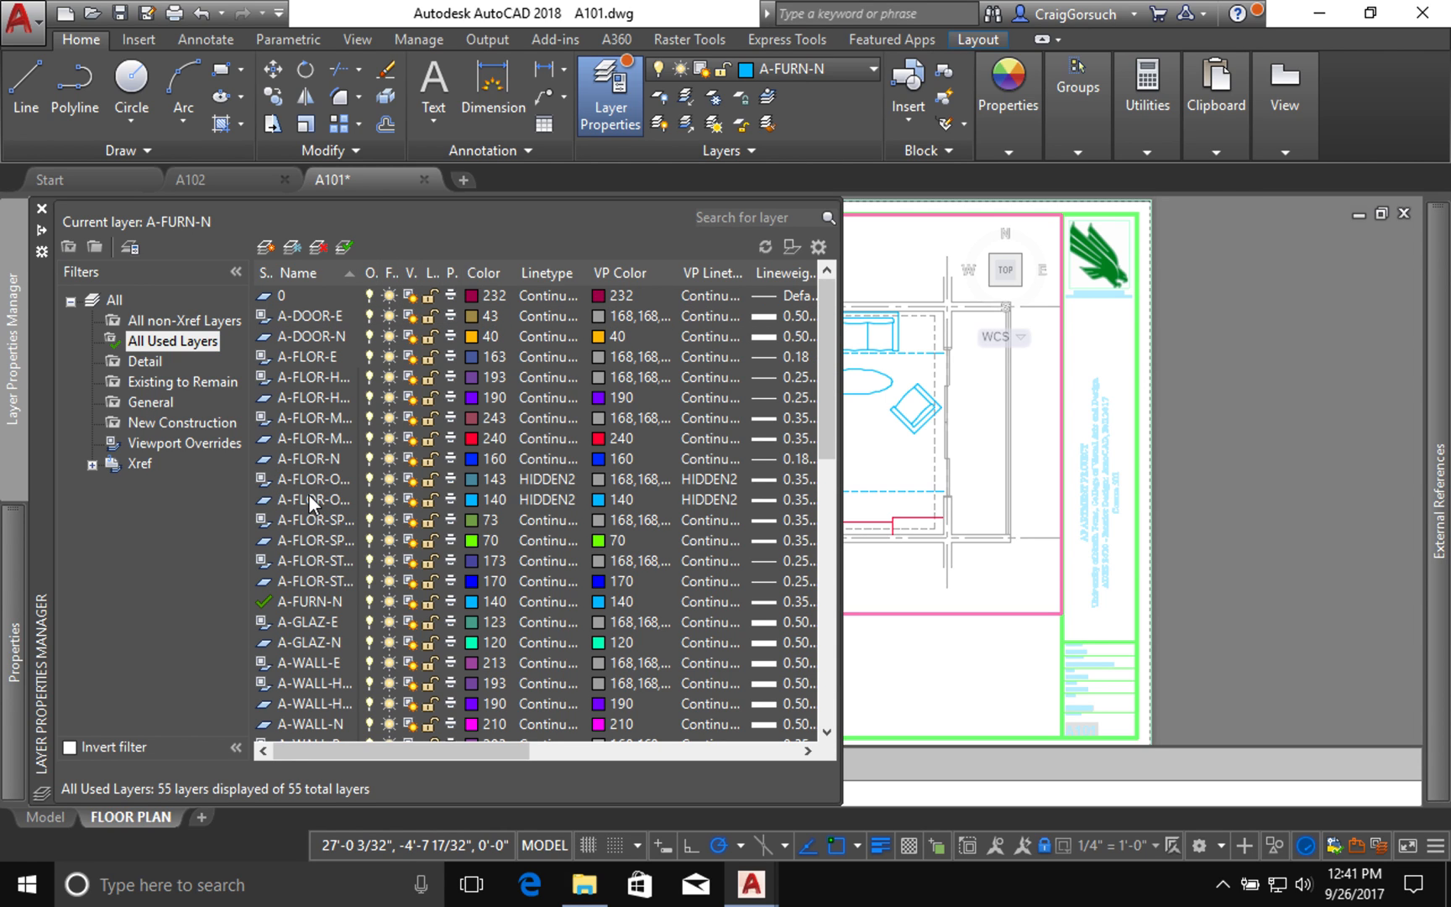
{"action": "left_click", "coordinate": [314, 479]}
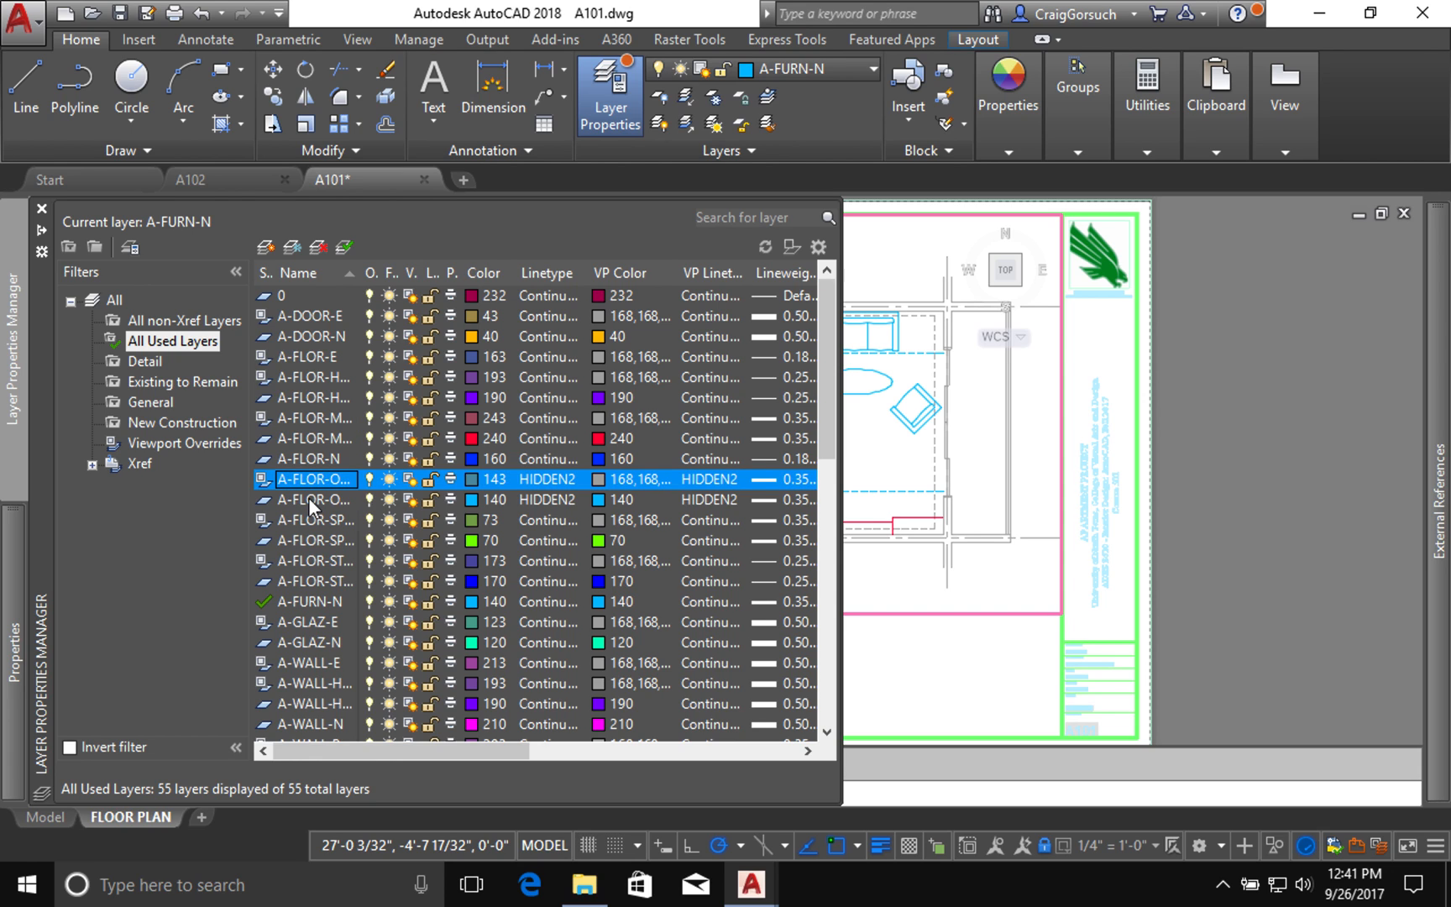
{"action": "mouse_move", "coordinate": [312, 608]}
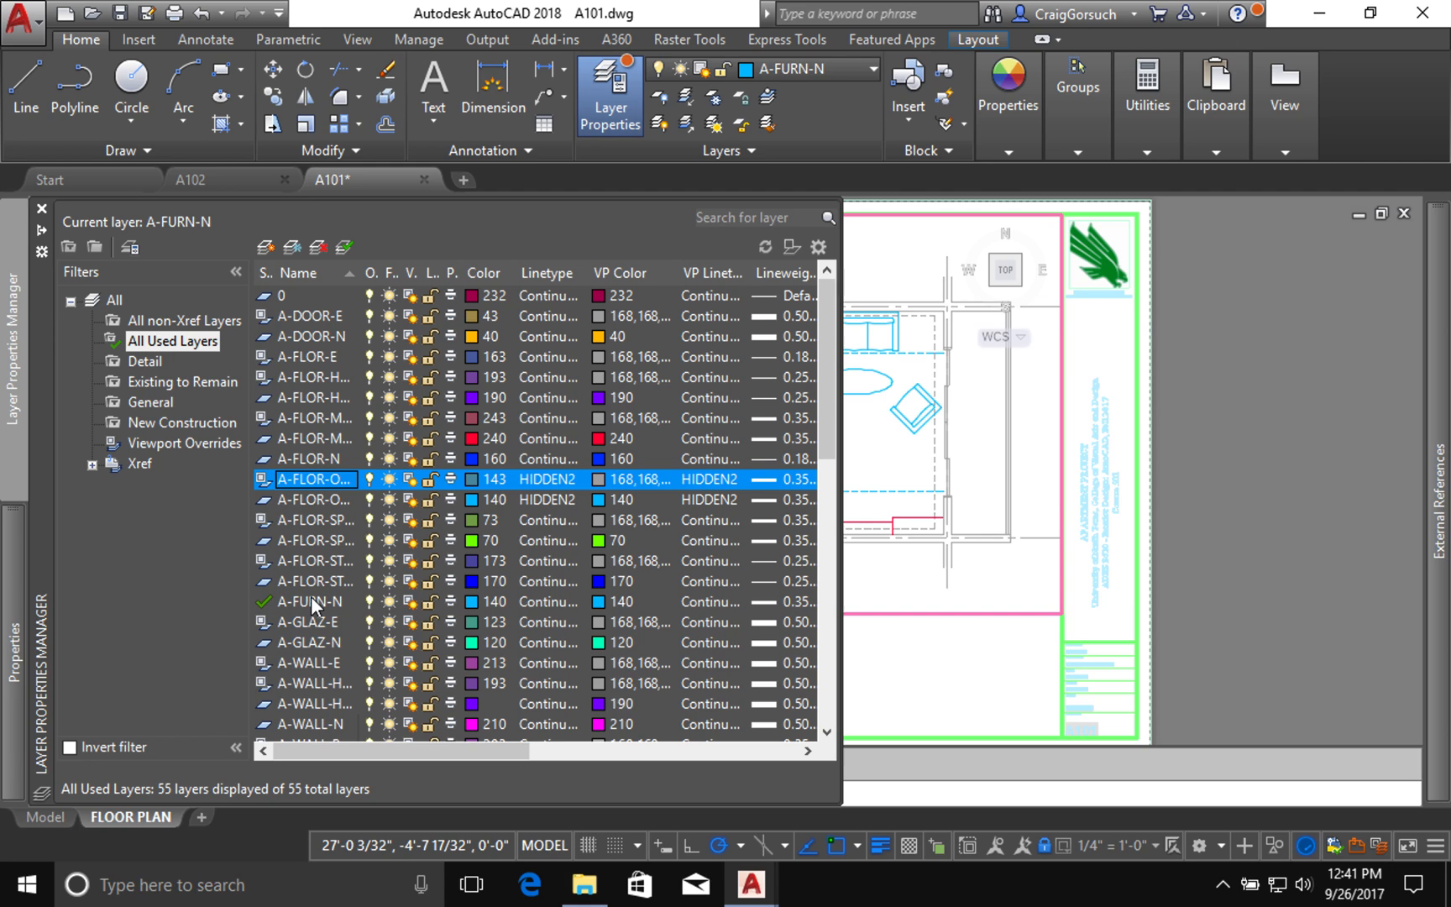
{"action": "left_click", "coordinate": [314, 601]}
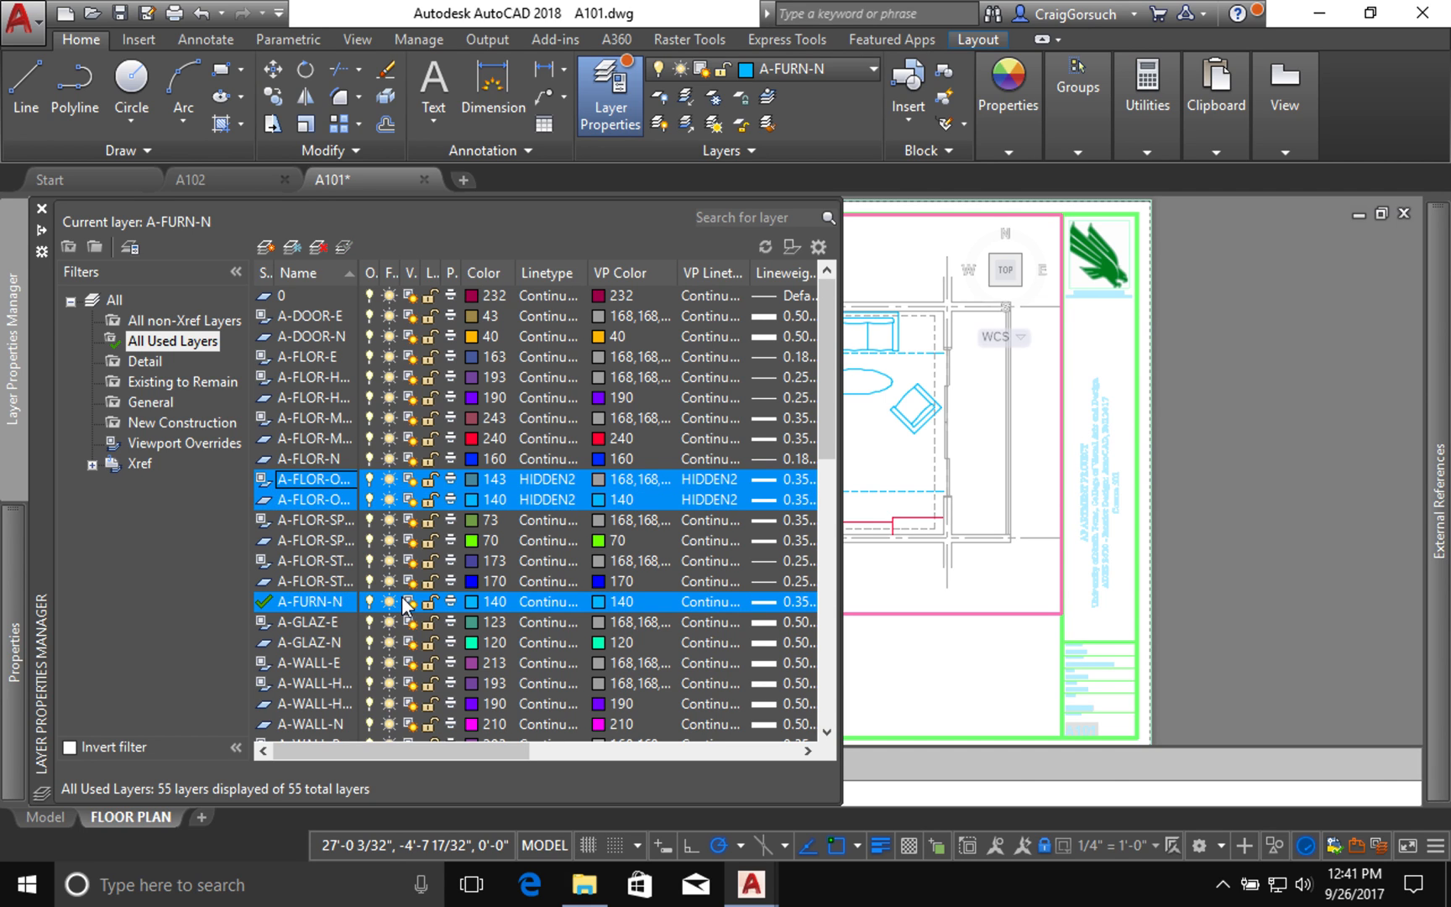
{"action": "mouse_move", "coordinate": [379, 611]}
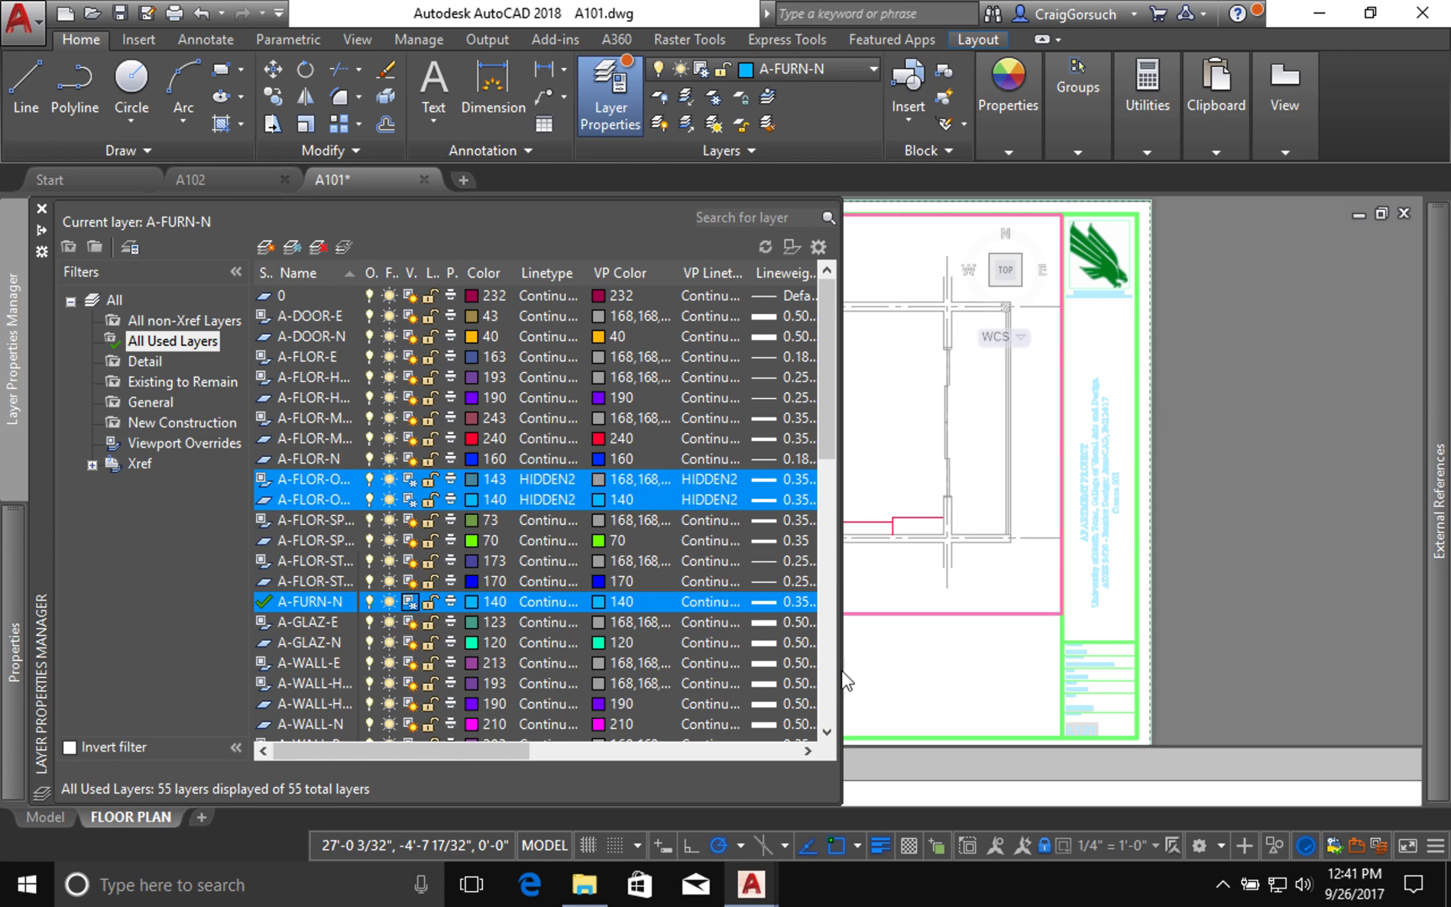
{"action": "mouse_move", "coordinate": [974, 677]}
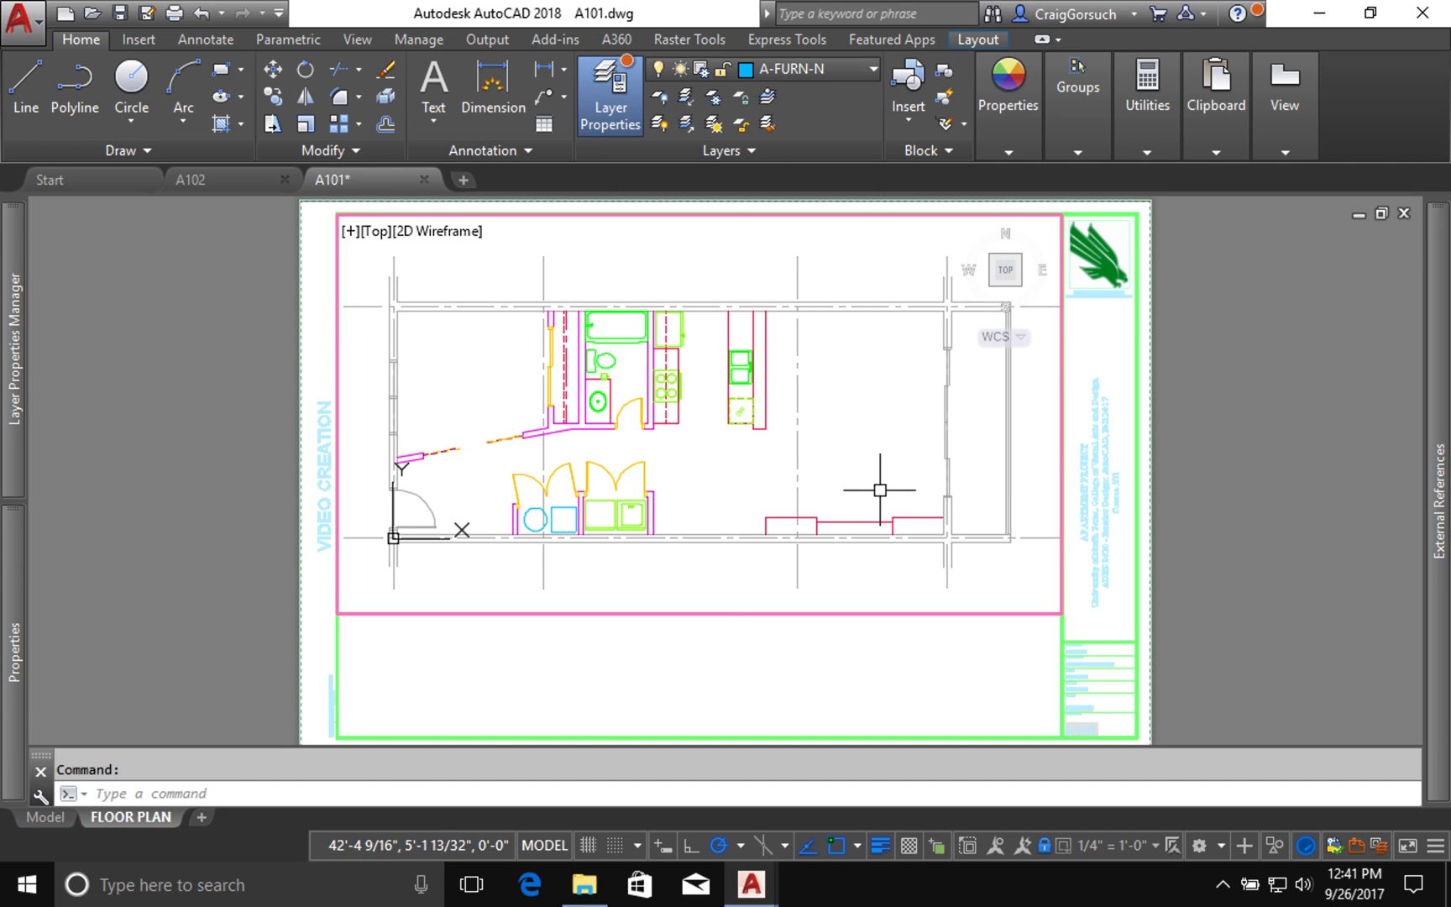
{"action": "mouse_move", "coordinate": [853, 426]}
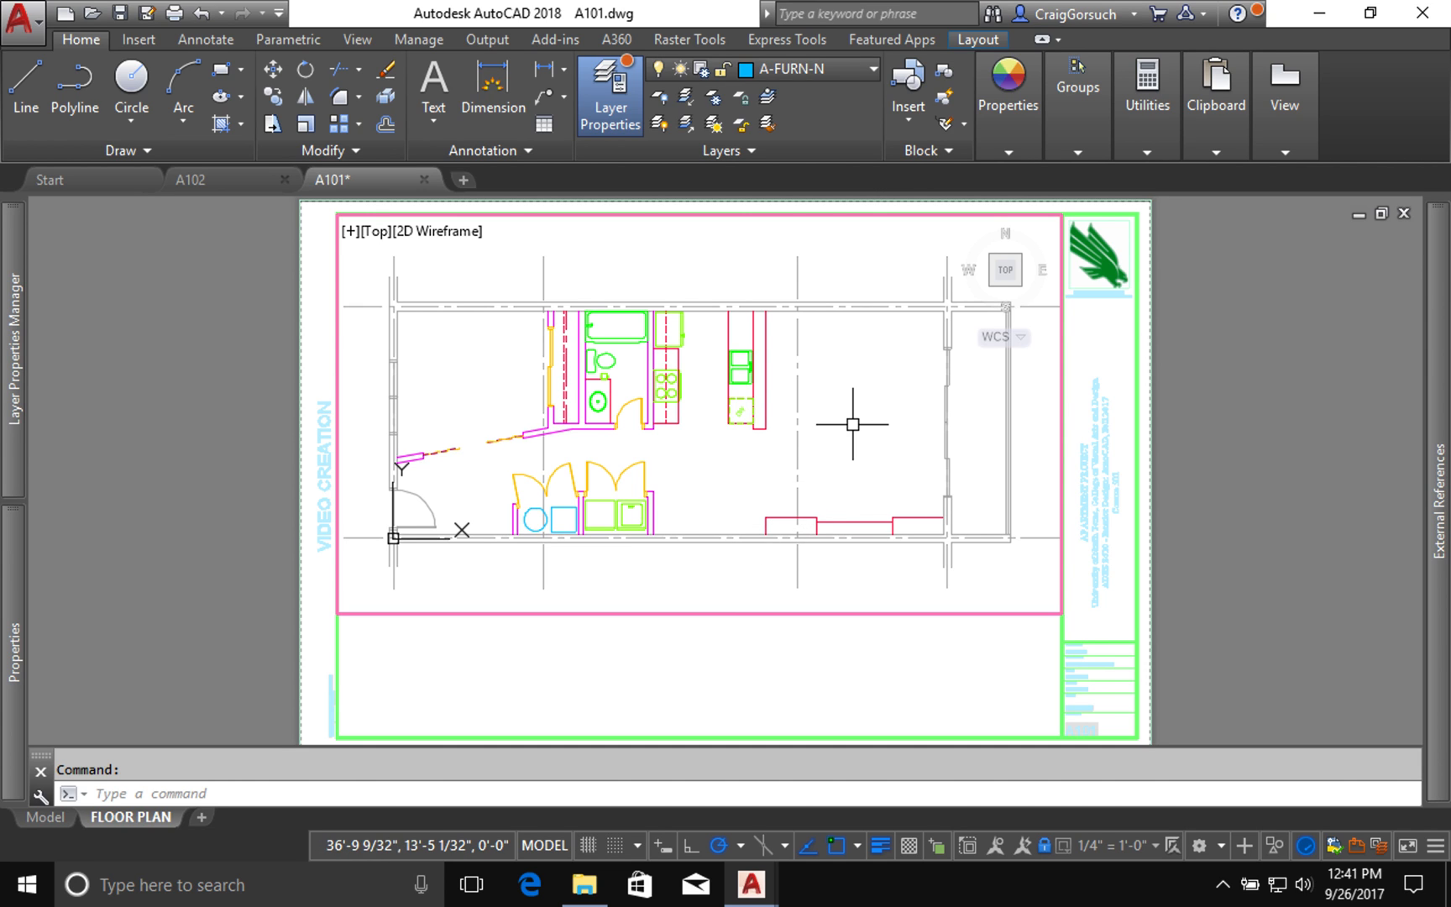
{"action": "mouse_move", "coordinate": [679, 657]}
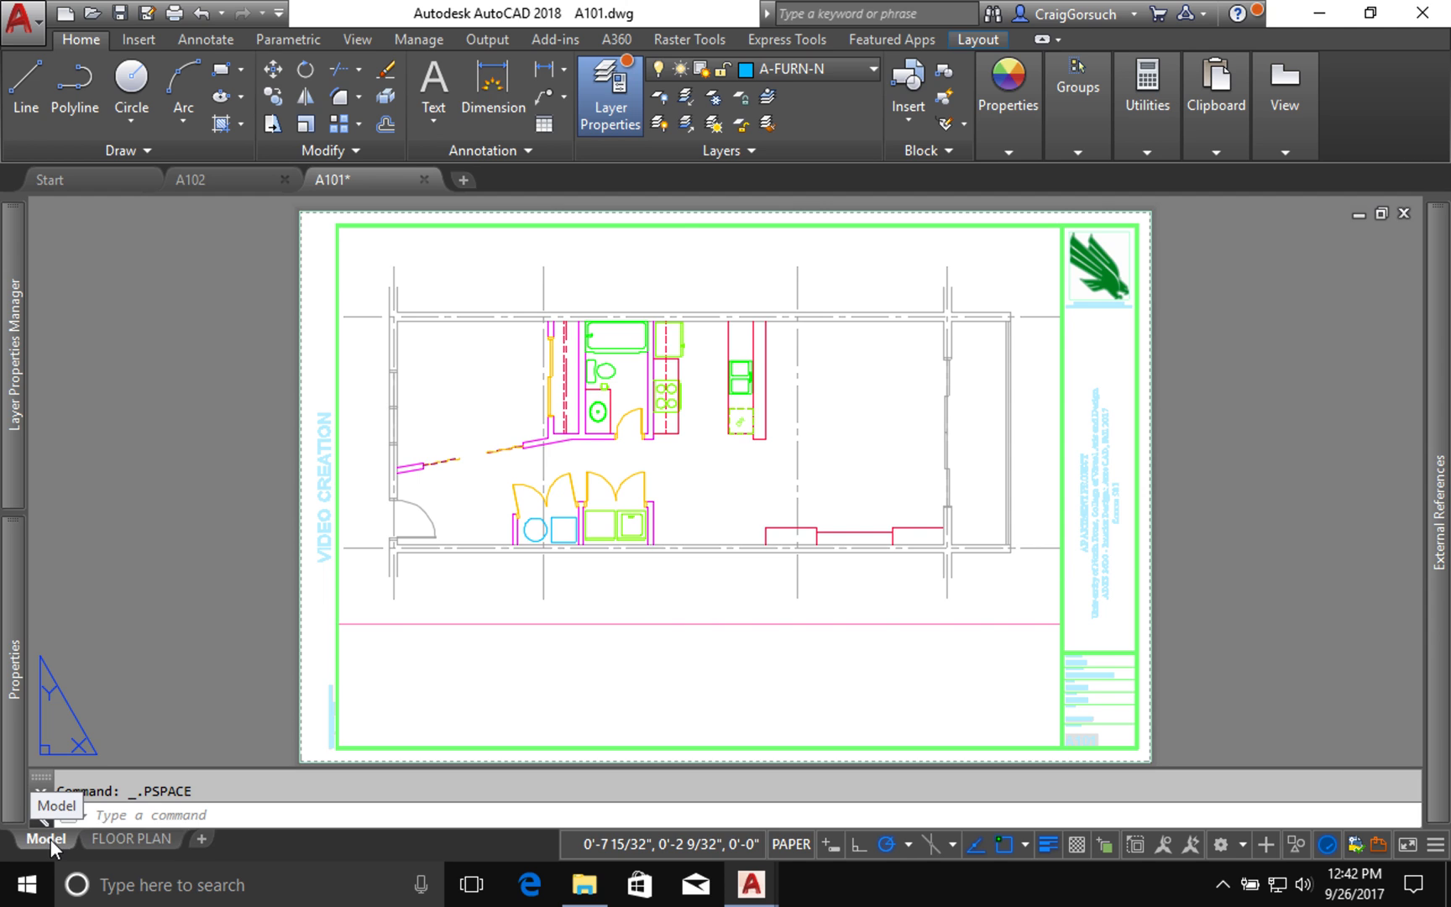
Step: Switch to the Model tab, where furniture and overhead lines still display
{"action": "left_click", "coordinate": [44, 838]}
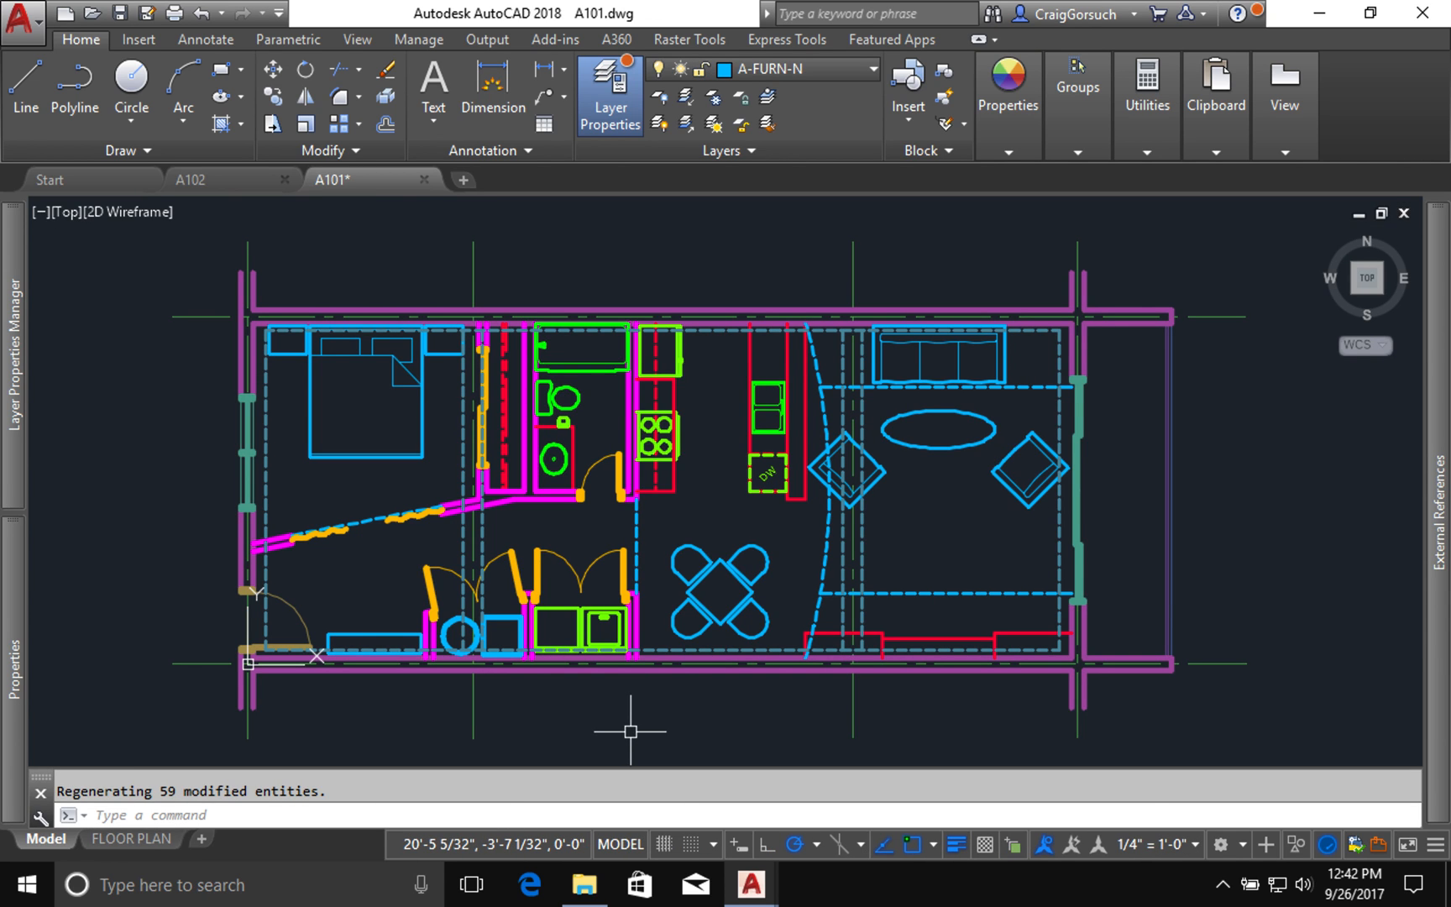
{"action": "mouse_move", "coordinate": [455, 746]}
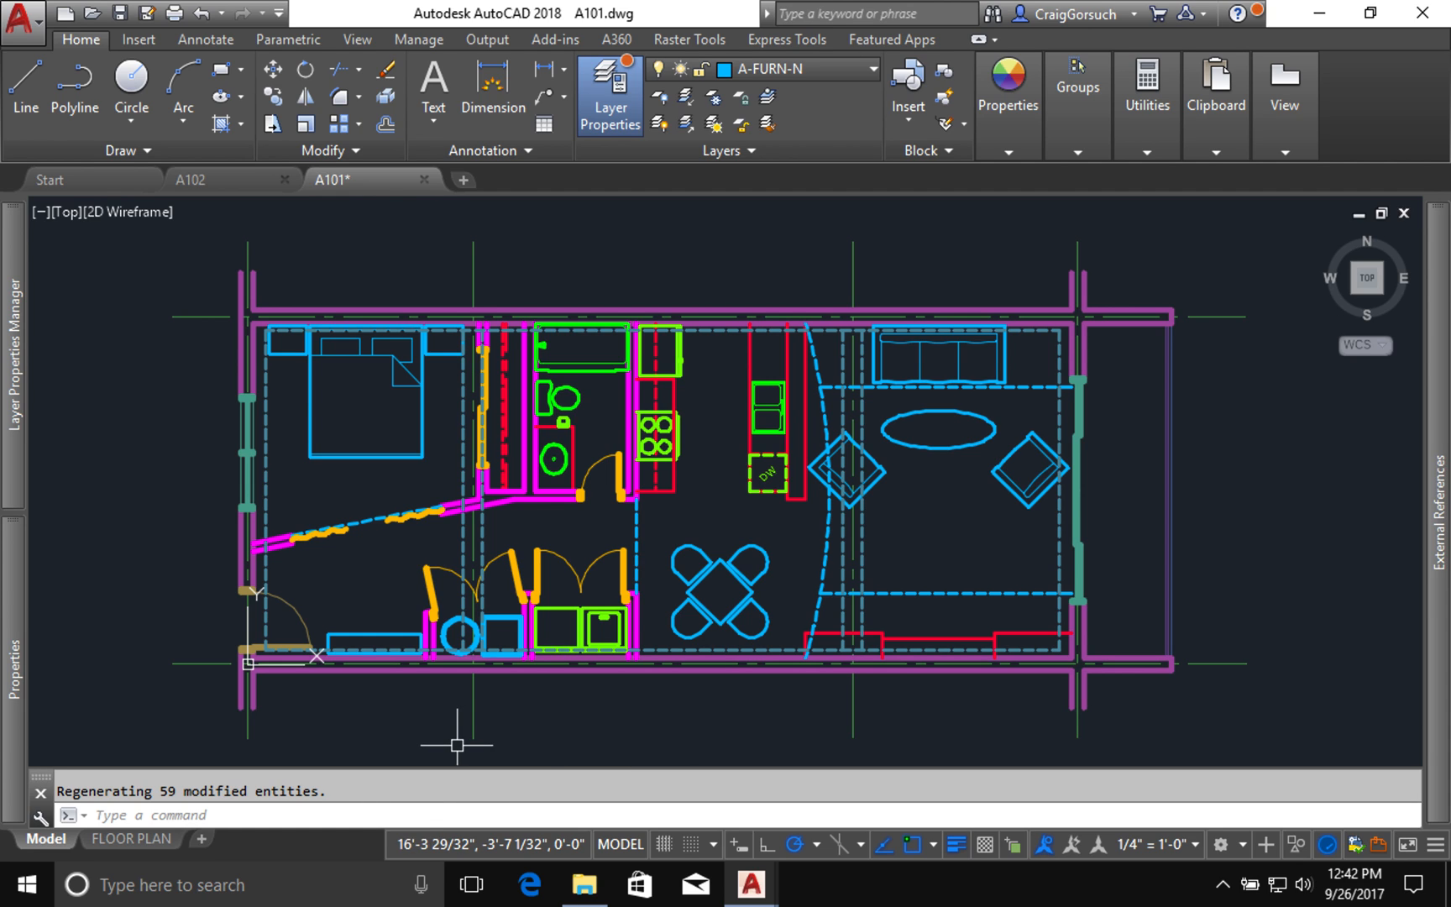
{"action": "mouse_move", "coordinate": [234, 742]}
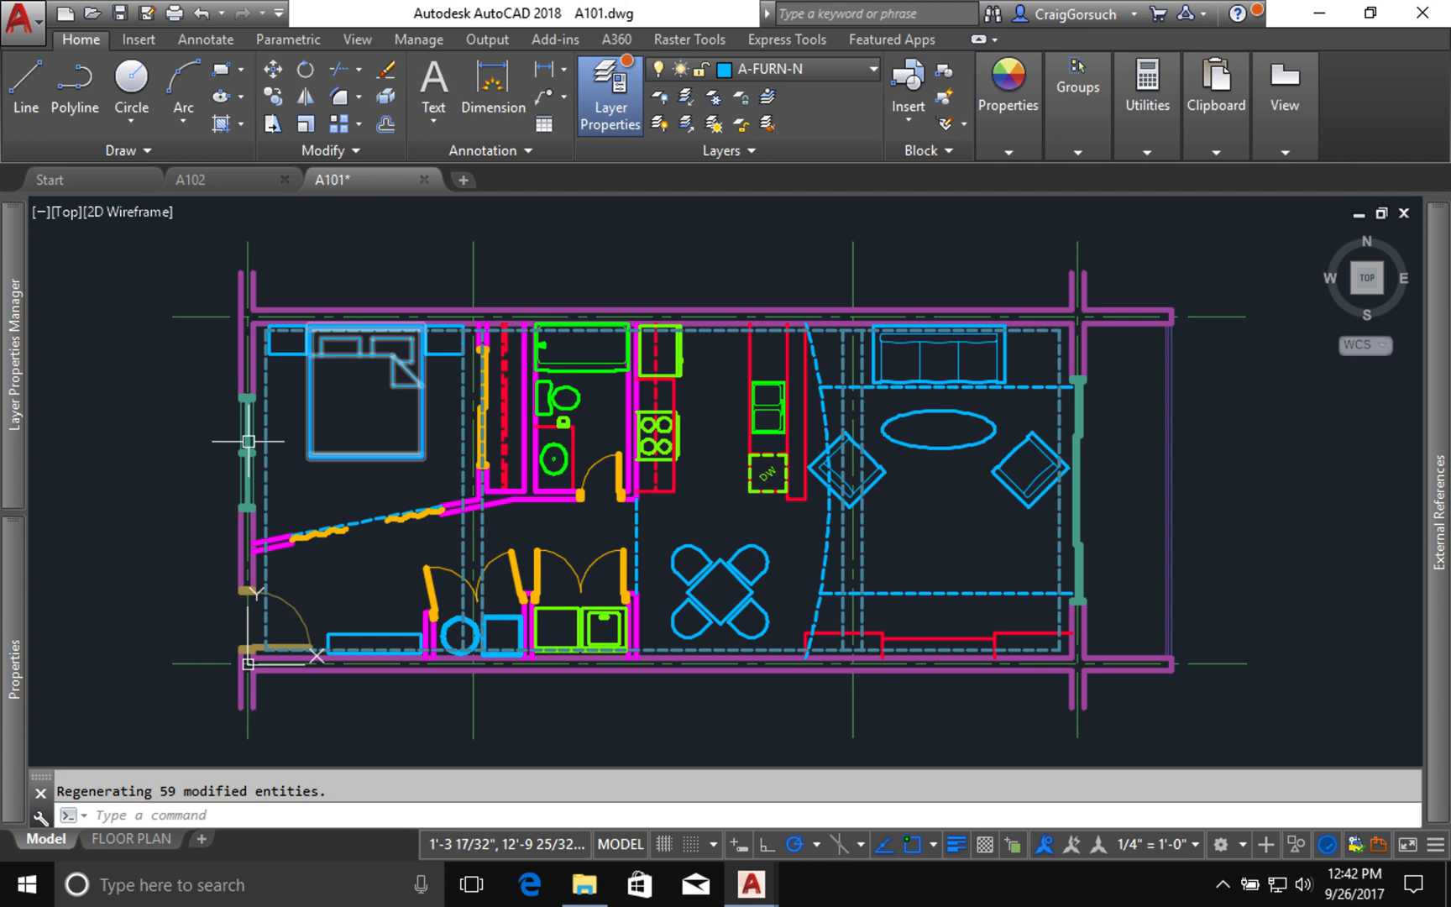
{"action": "mouse_move", "coordinate": [319, 448]}
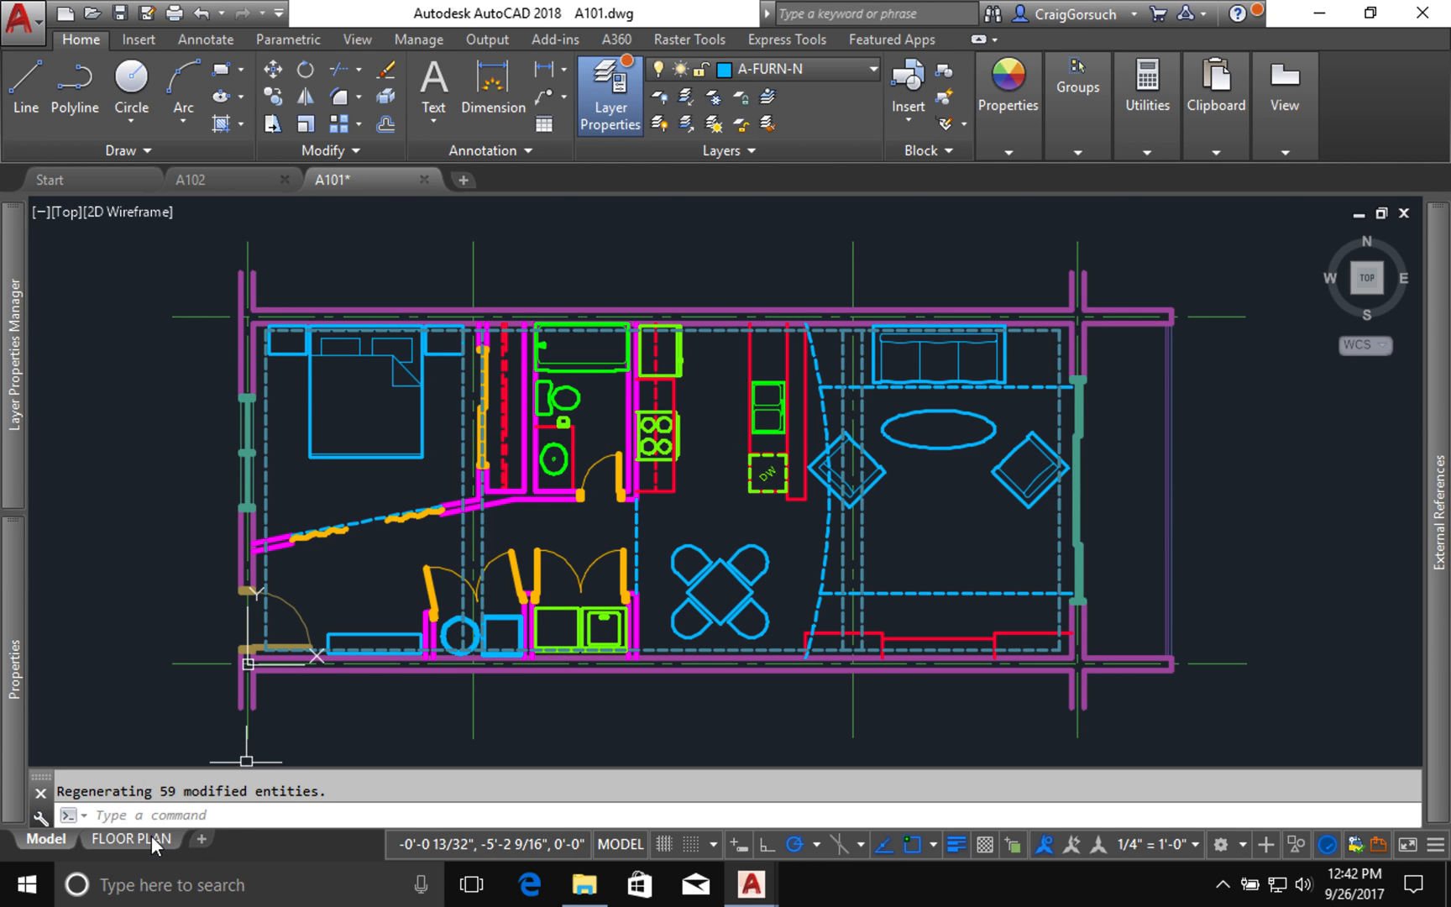
Step: Return to the FLOOR PLAN layout and start the print preview (PRE)
{"action": "left_click", "coordinate": [131, 838]}
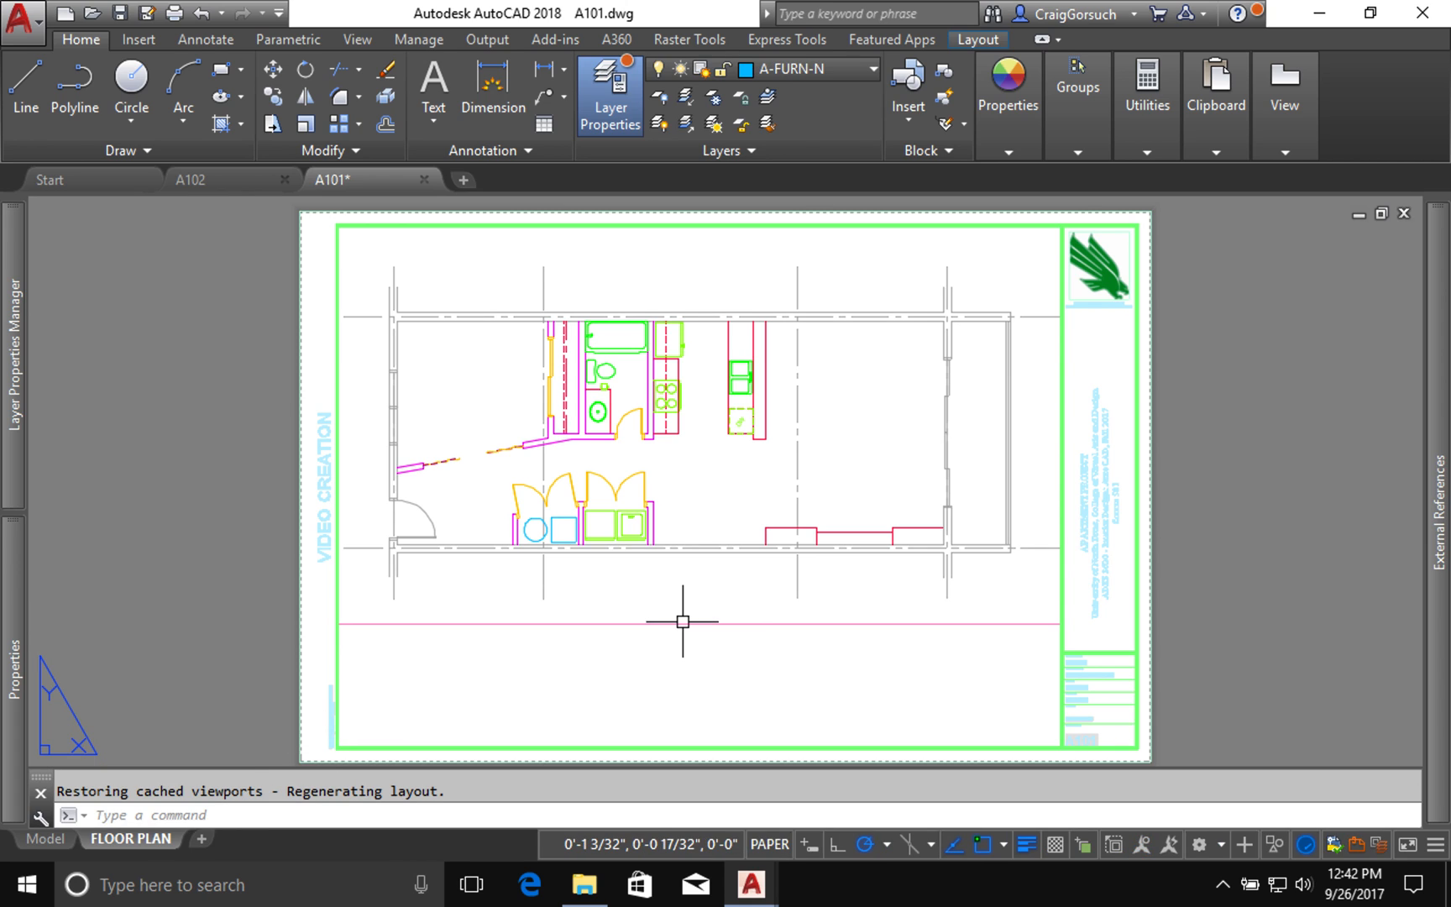
{"action": "mouse_move", "coordinate": [764, 511]}
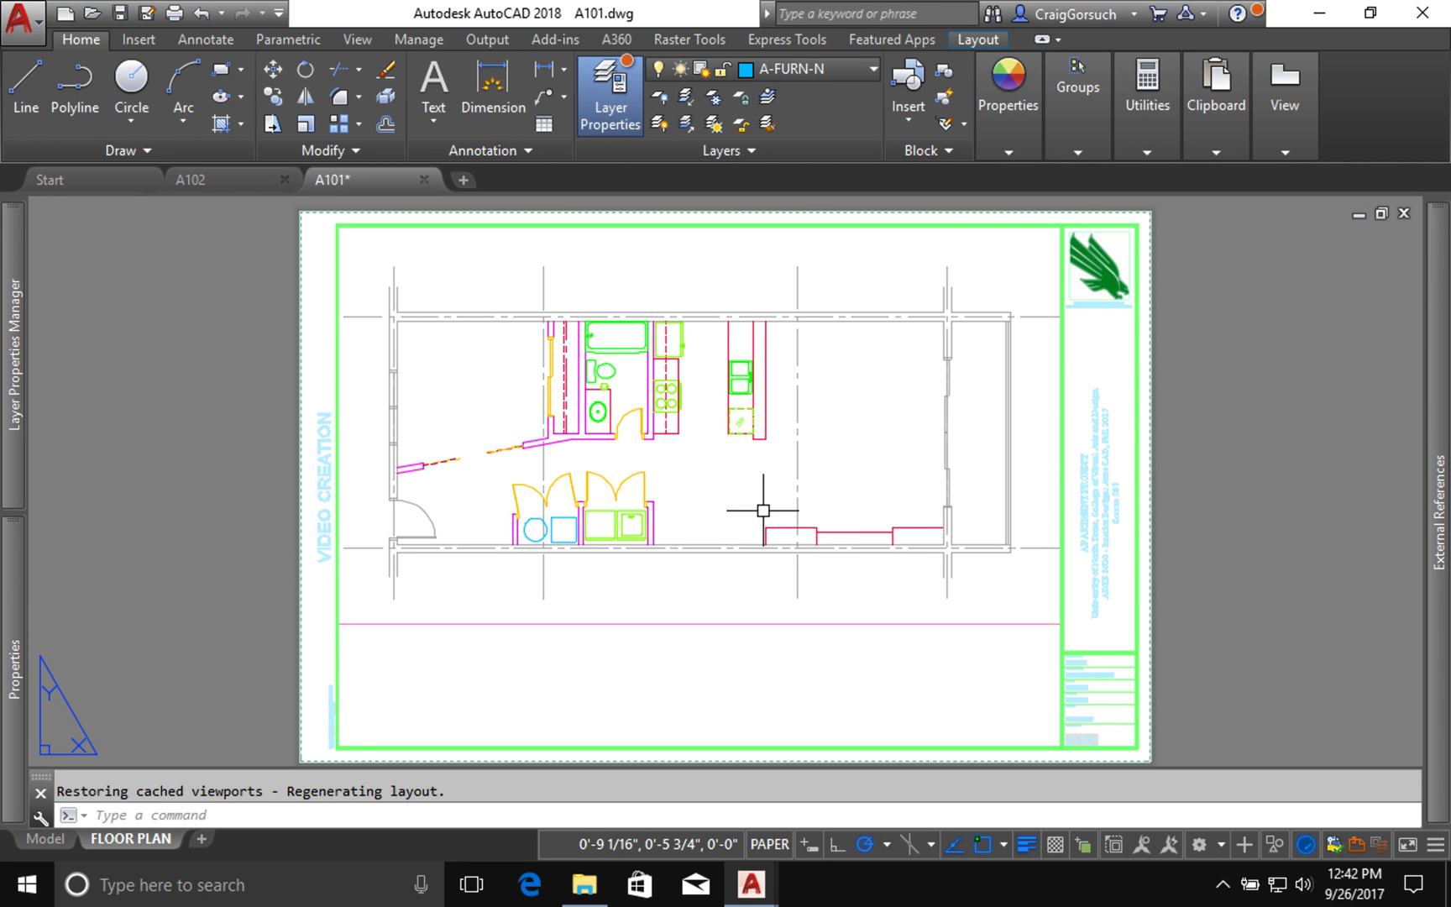
{"action": "mouse_move", "coordinate": [724, 418]}
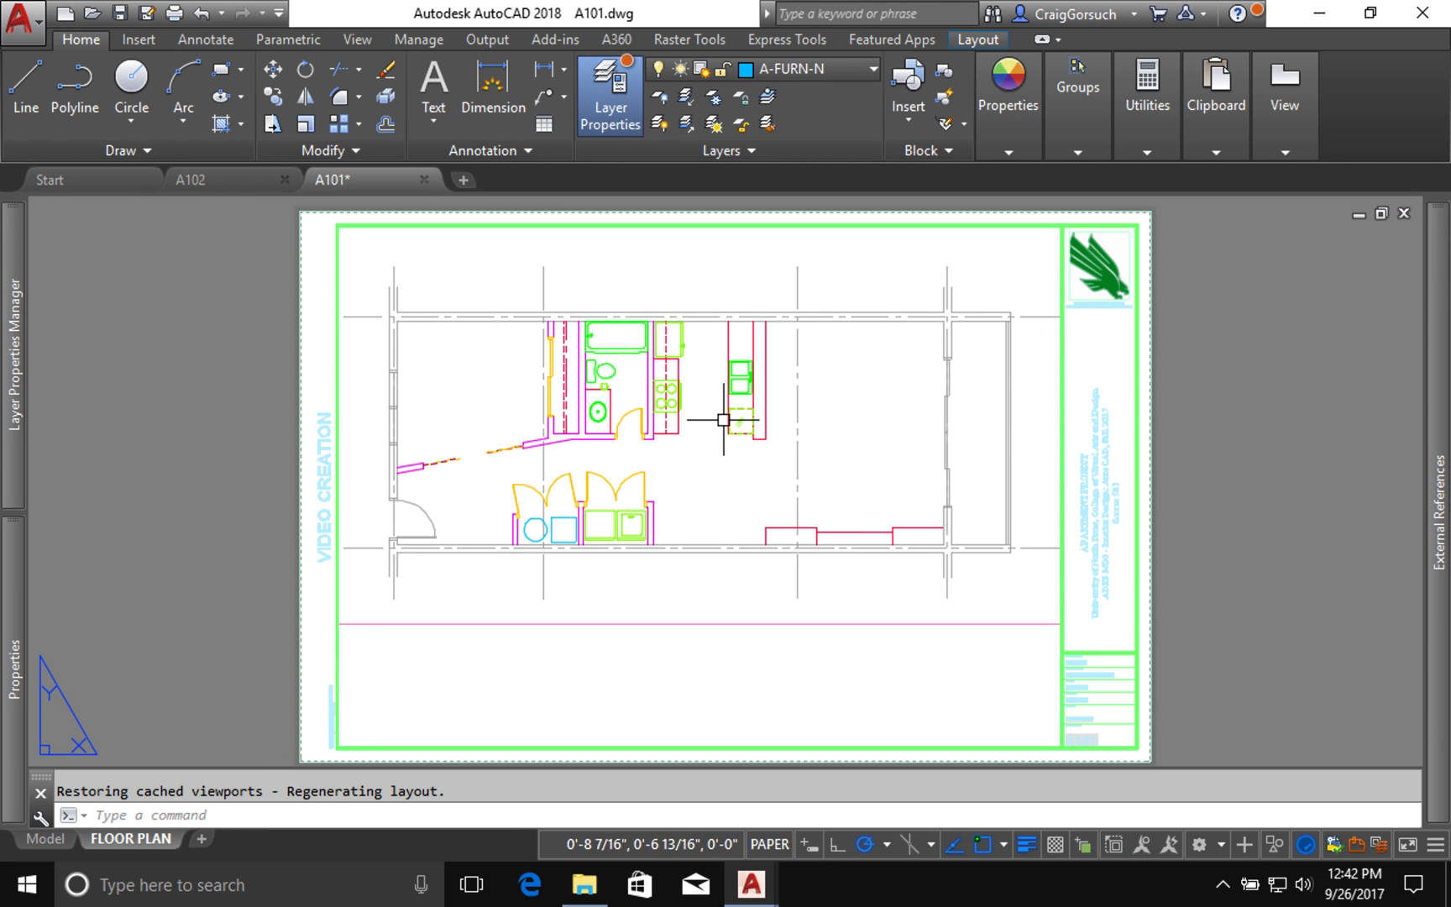
{"action": "type", "text": "PRE"}
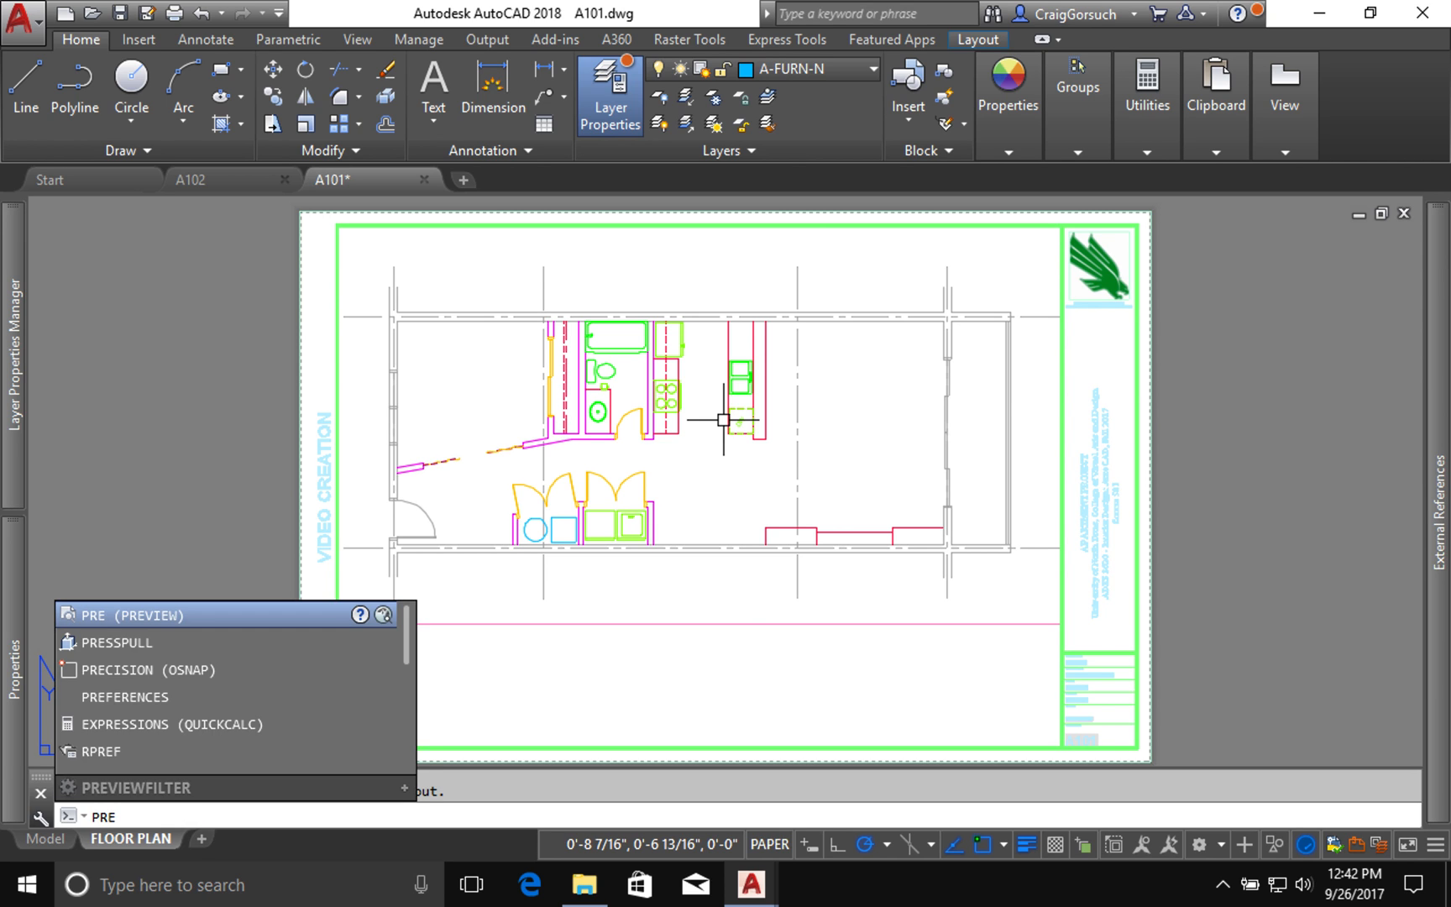